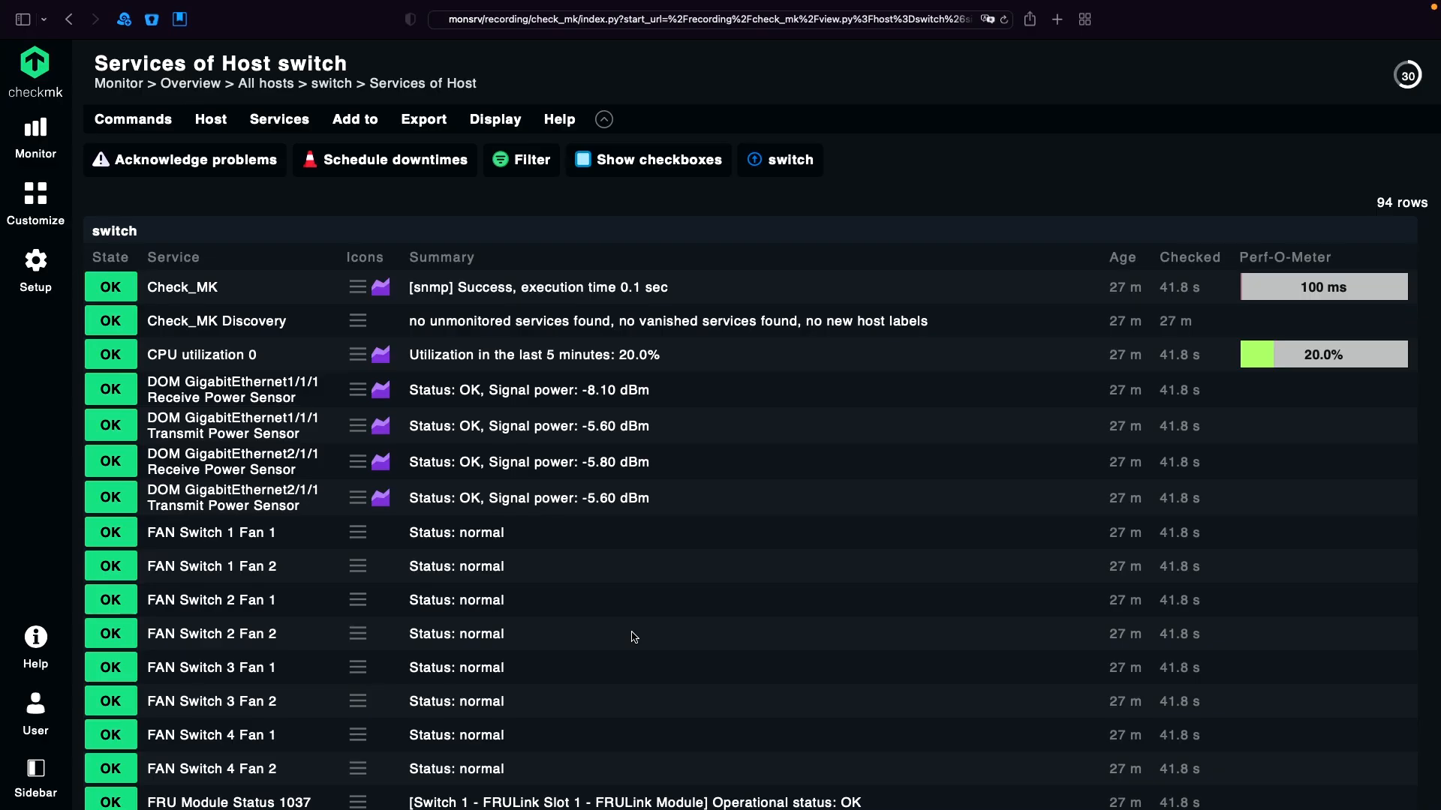
- Review the switch's port list, highlighting the Uplink names in ports 1 and 2
scroll(down, 3)
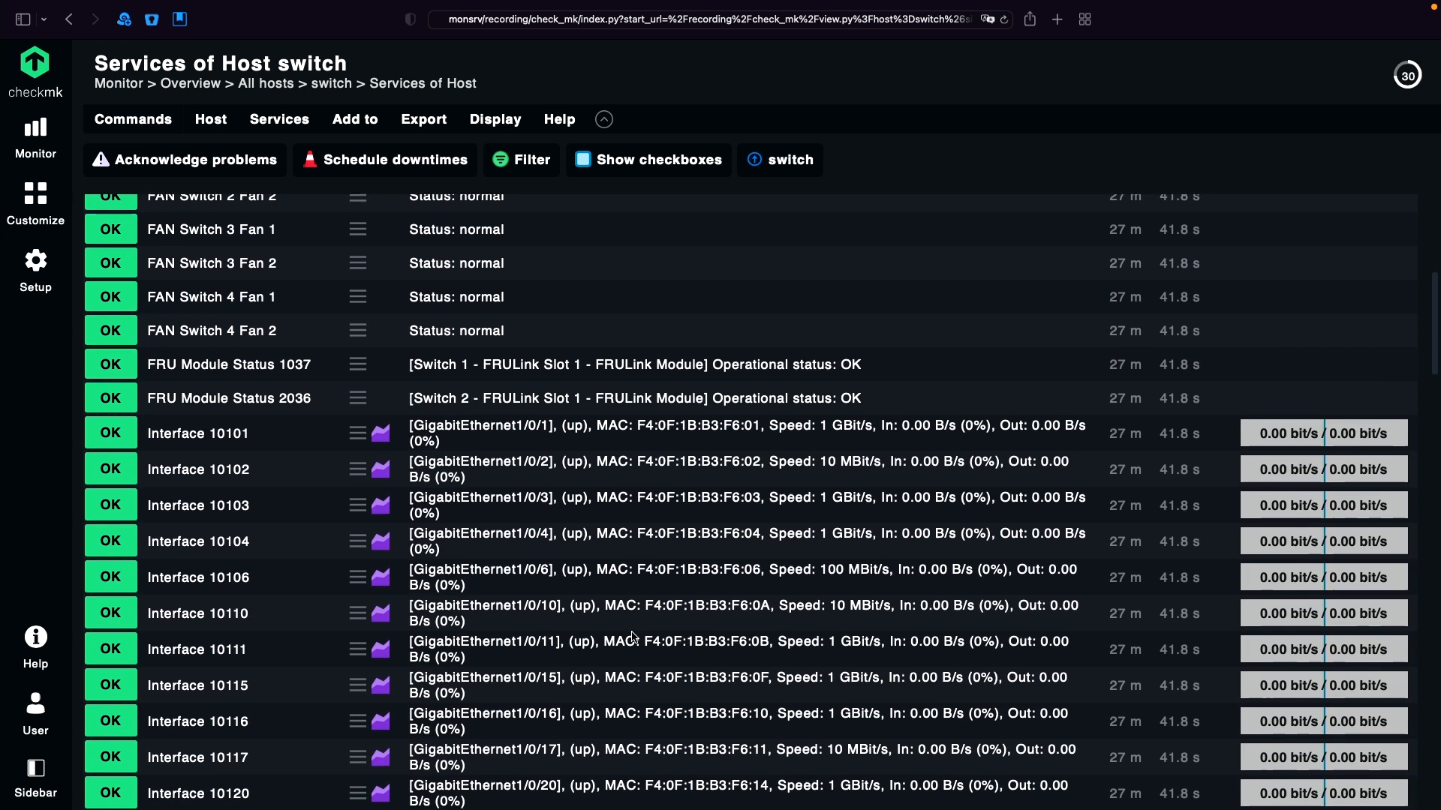
scroll(down, 3)
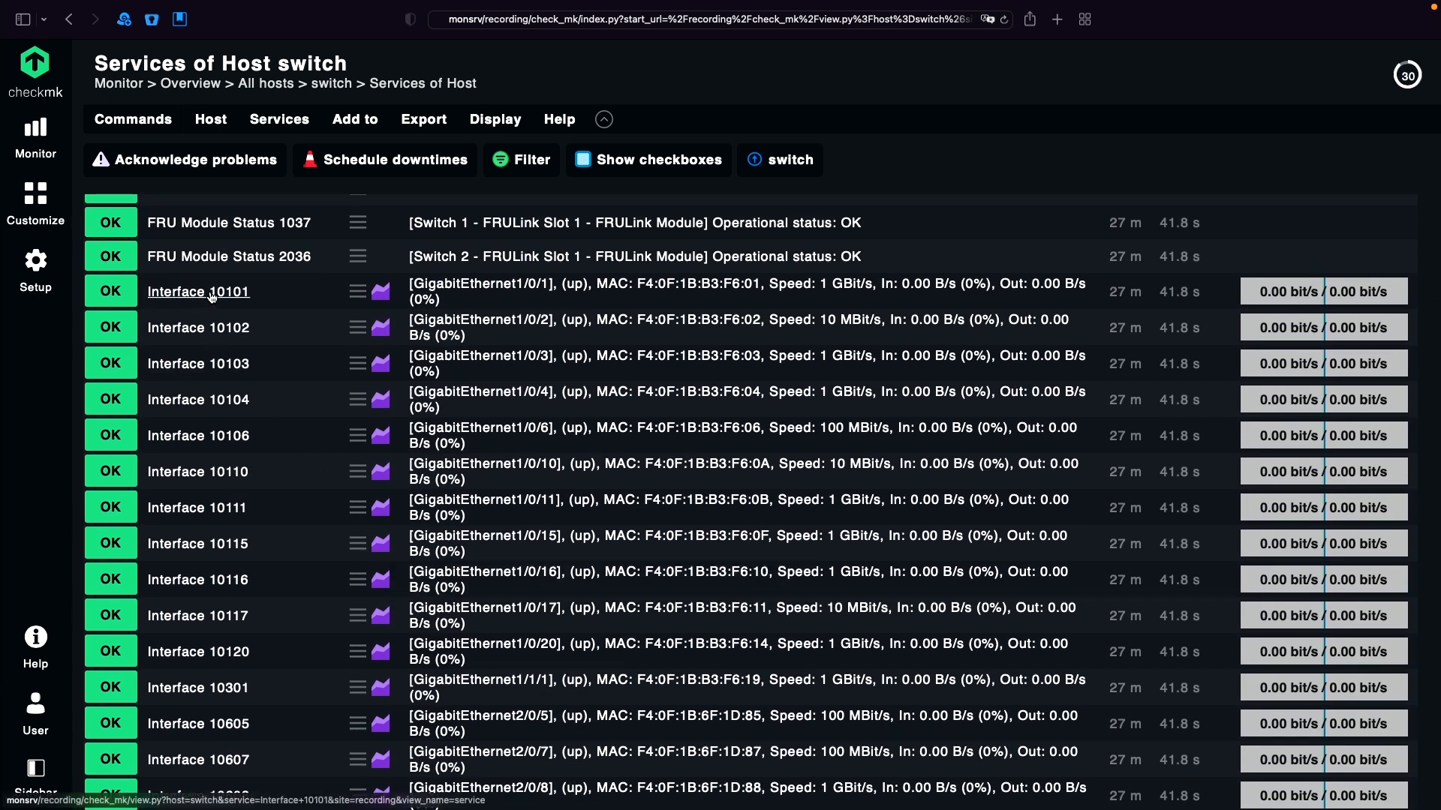
mouse_move(198, 435)
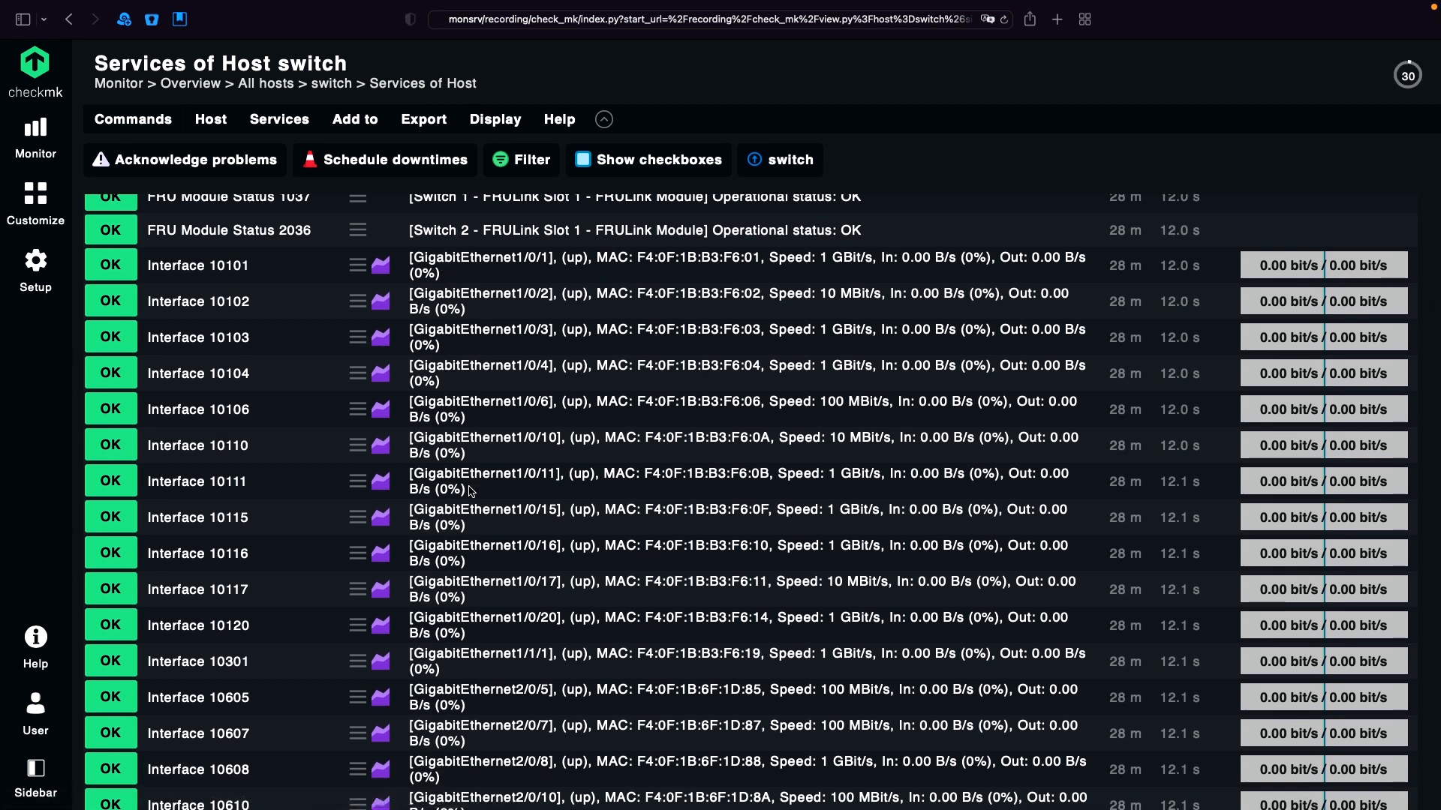
scroll(down, 3)
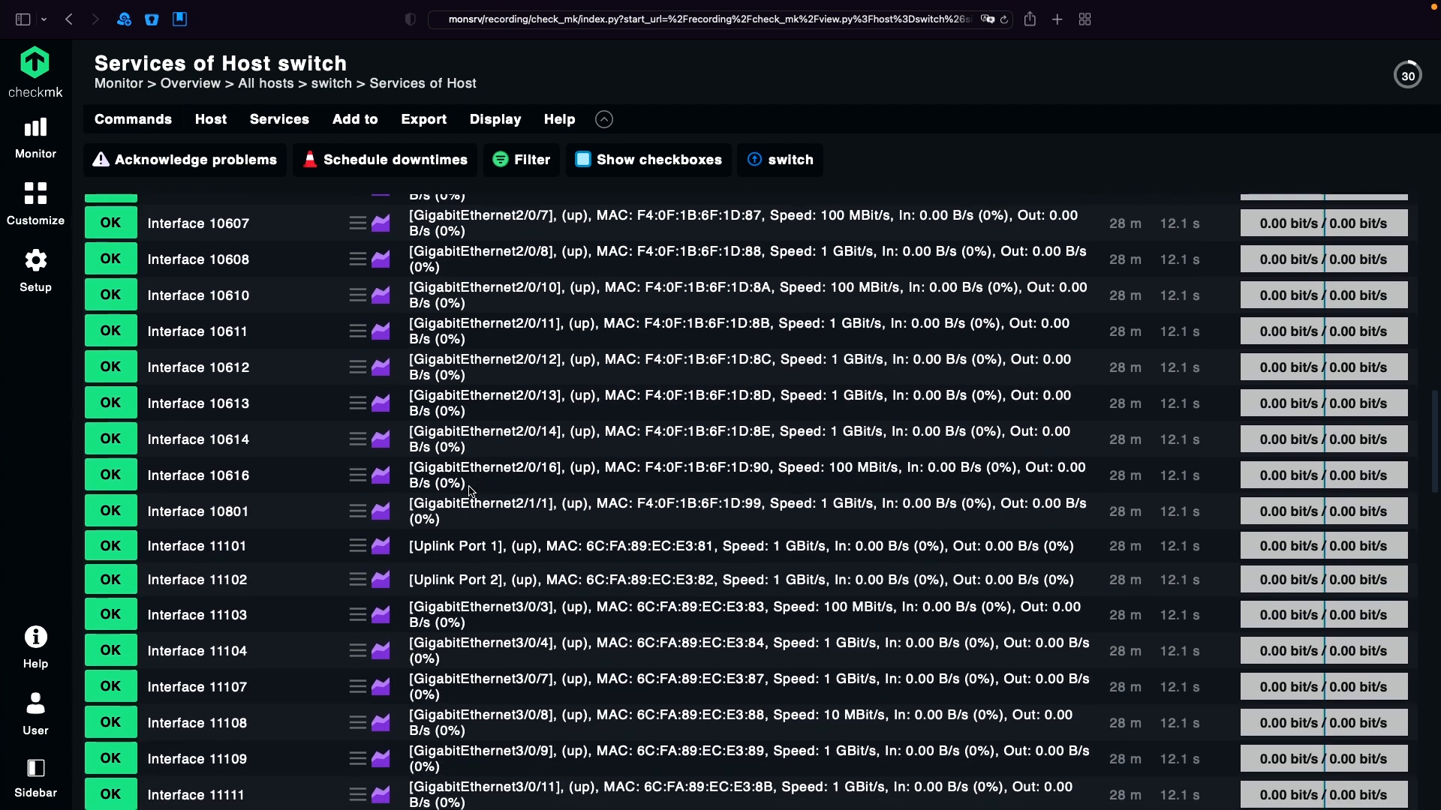
double_click(453, 546)
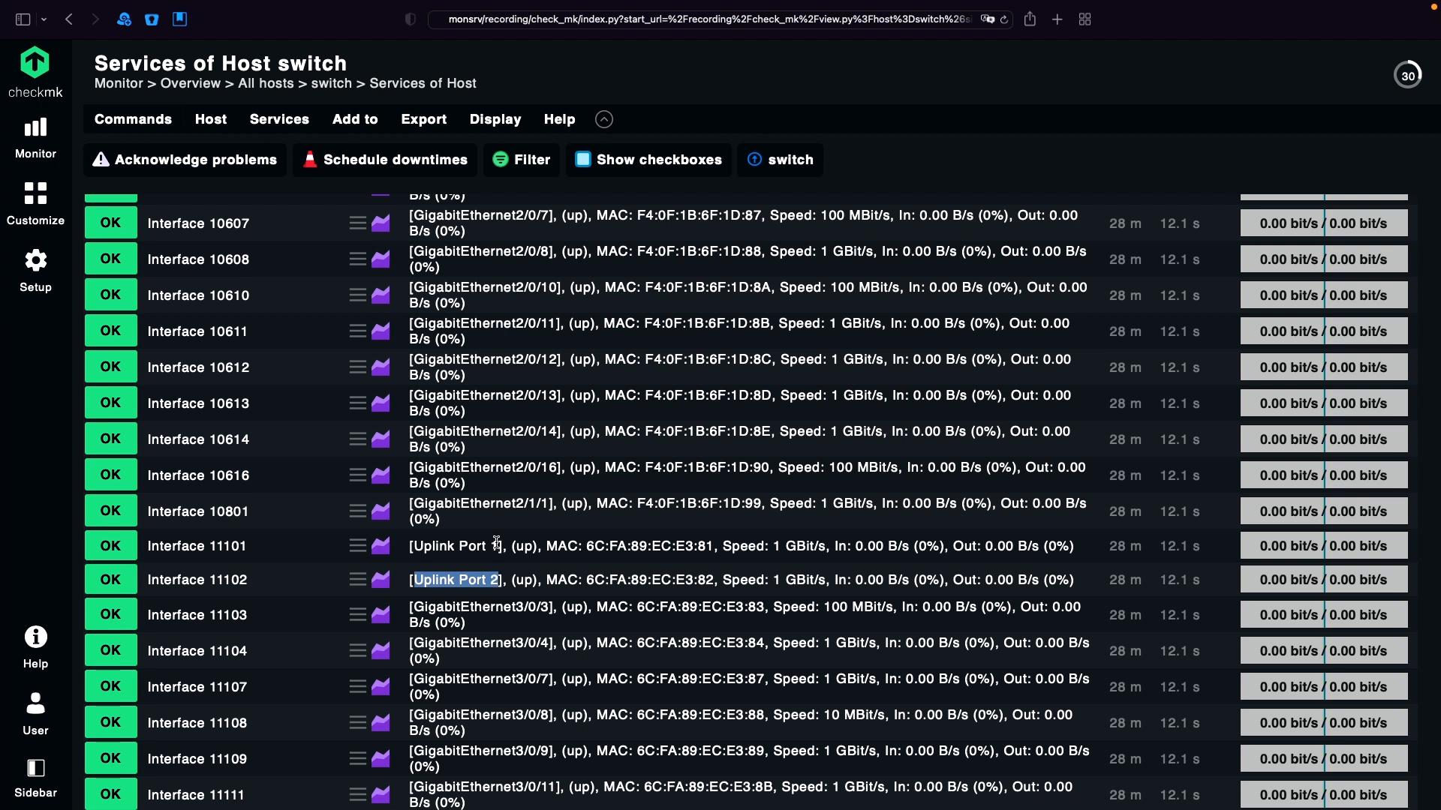
mouse_move(196, 546)
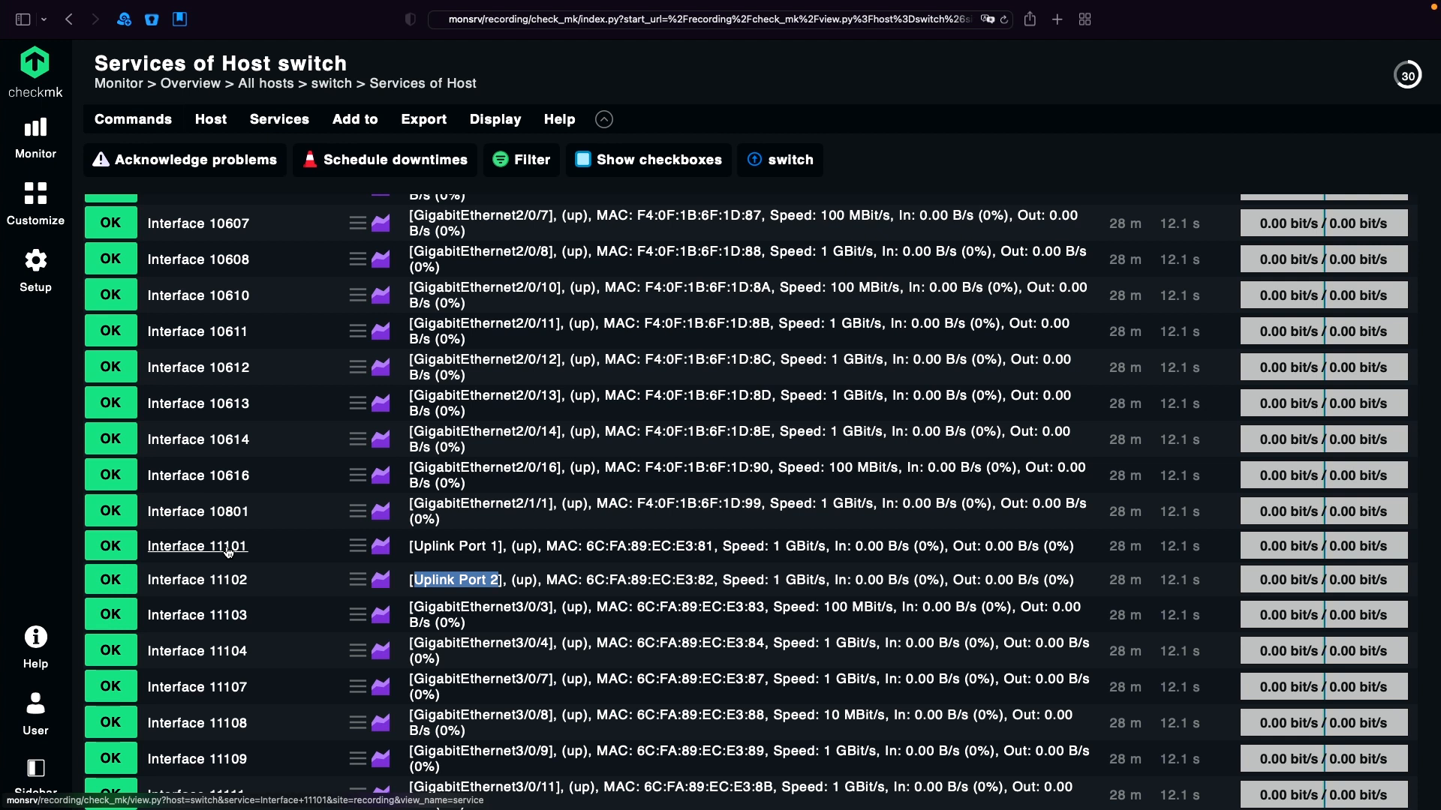
mouse_move(232, 553)
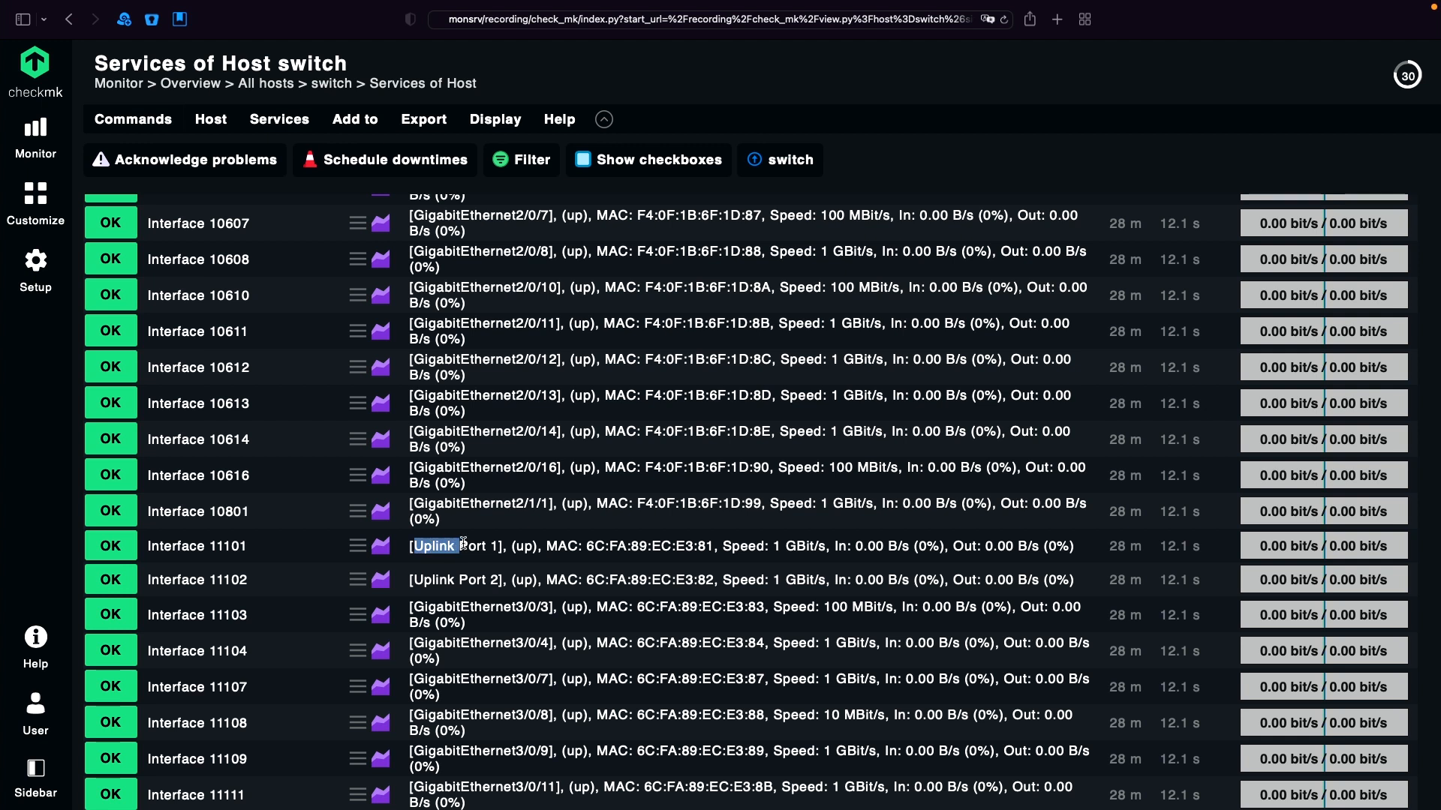
drag(437, 544, 501, 545)
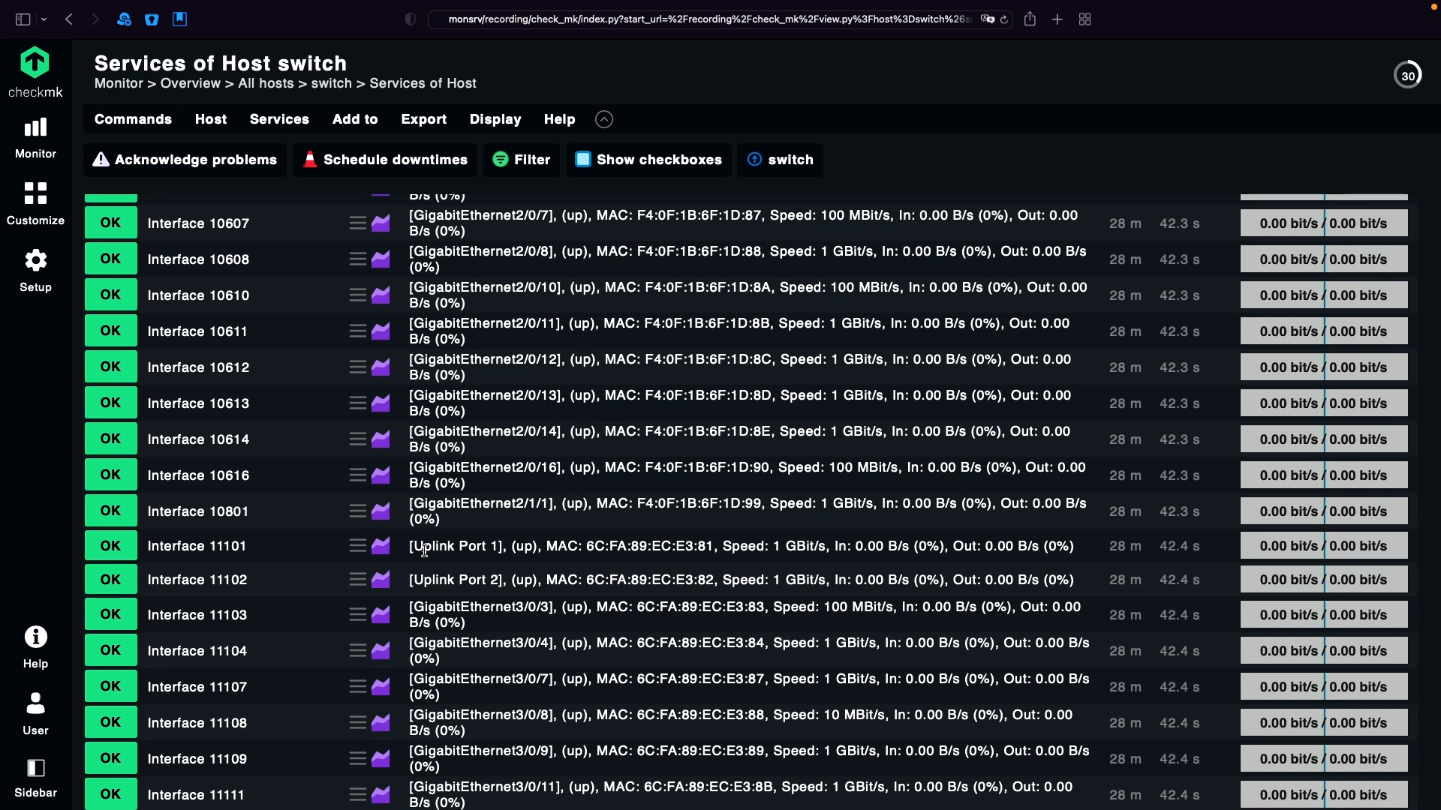
scroll(up, 3)
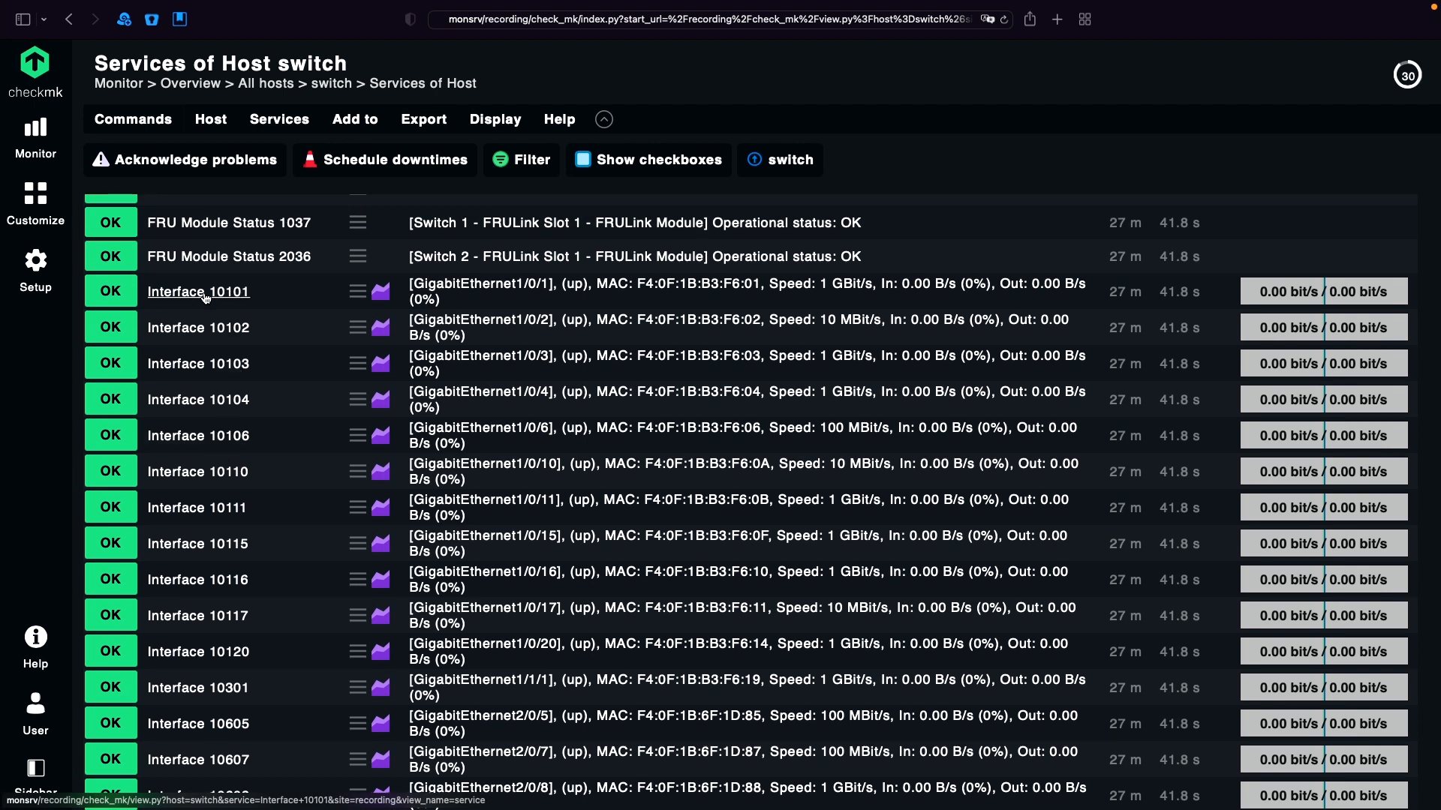
mouse_move(198, 327)
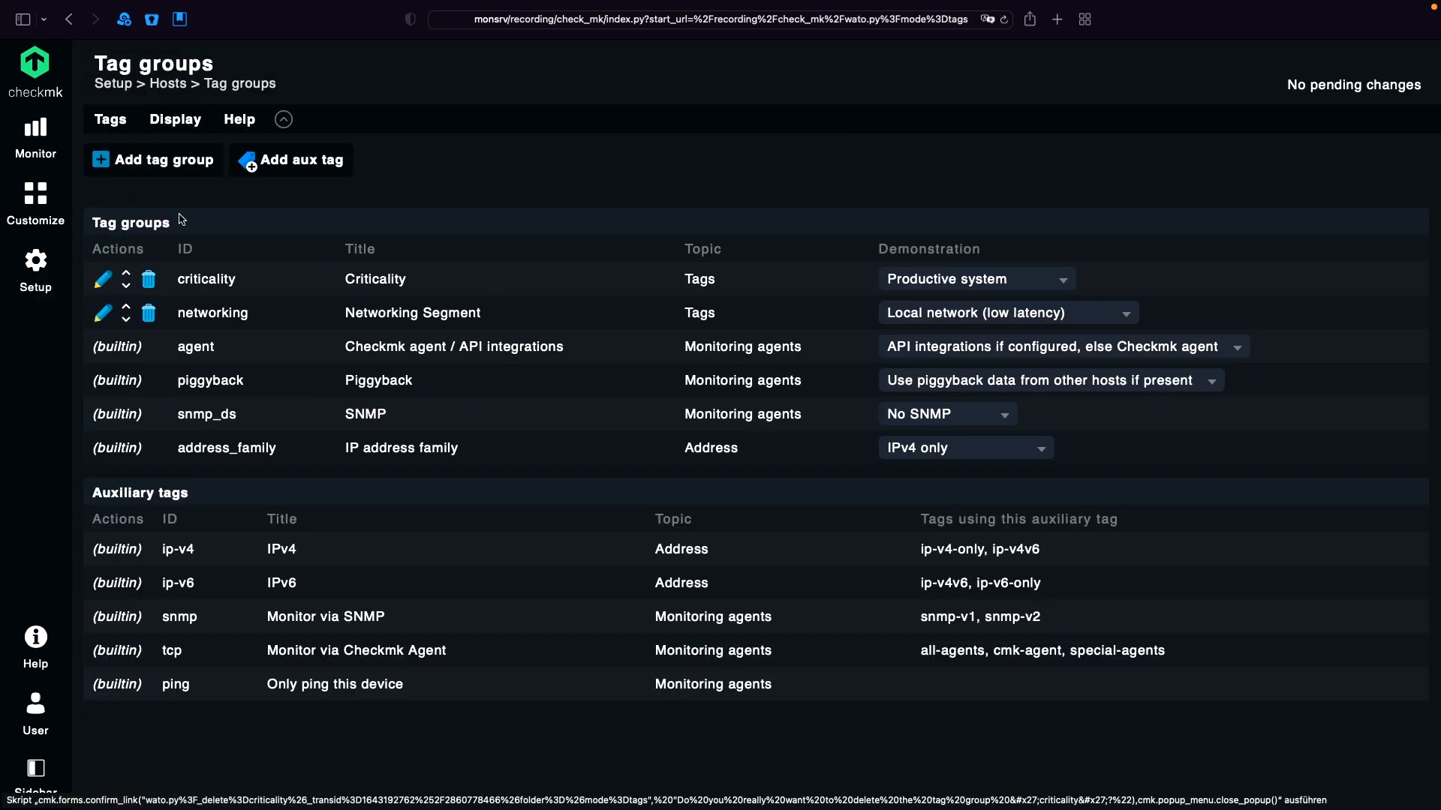
- Create a tag group with ID if_interface_mode and title Interface Mode
click(153, 159)
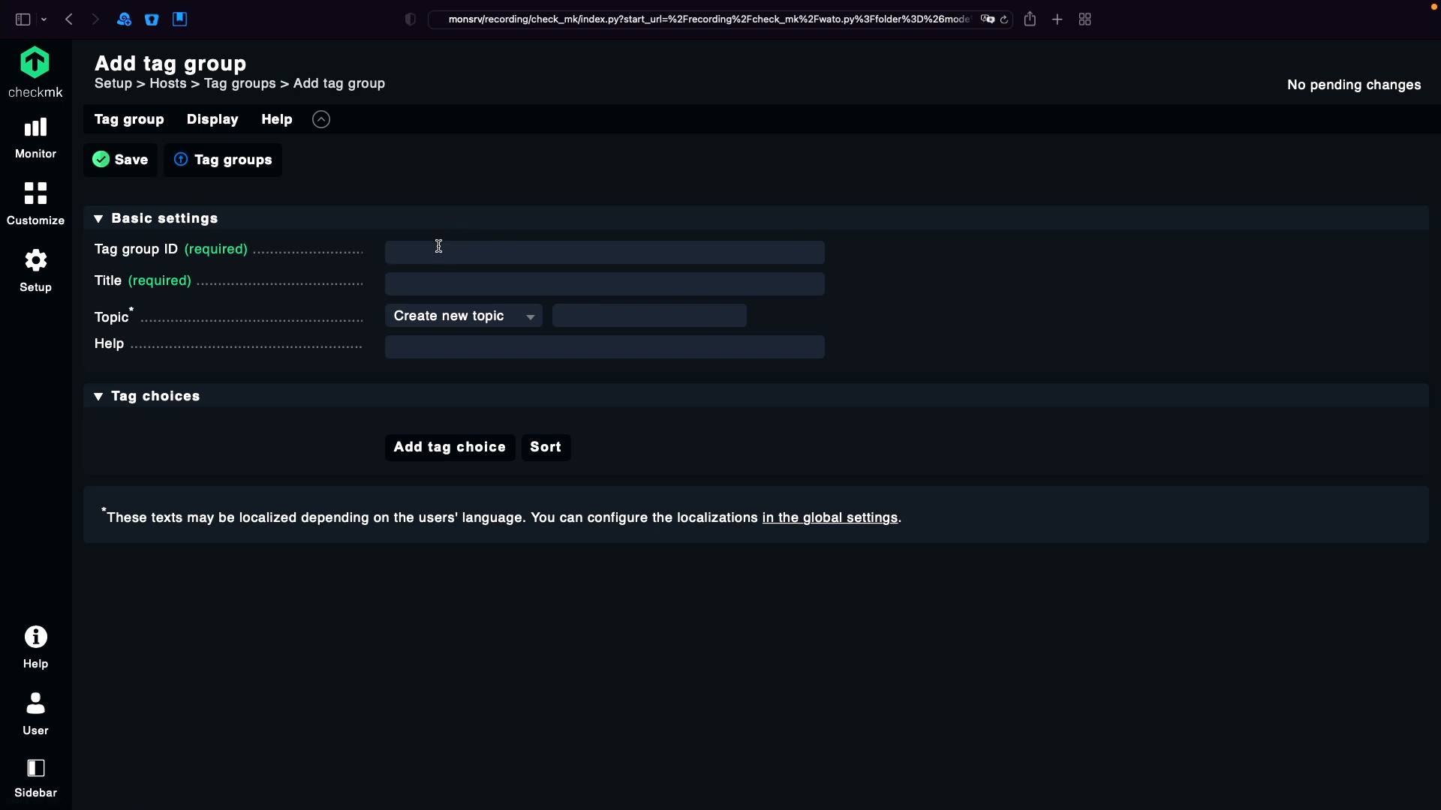
text(if_)
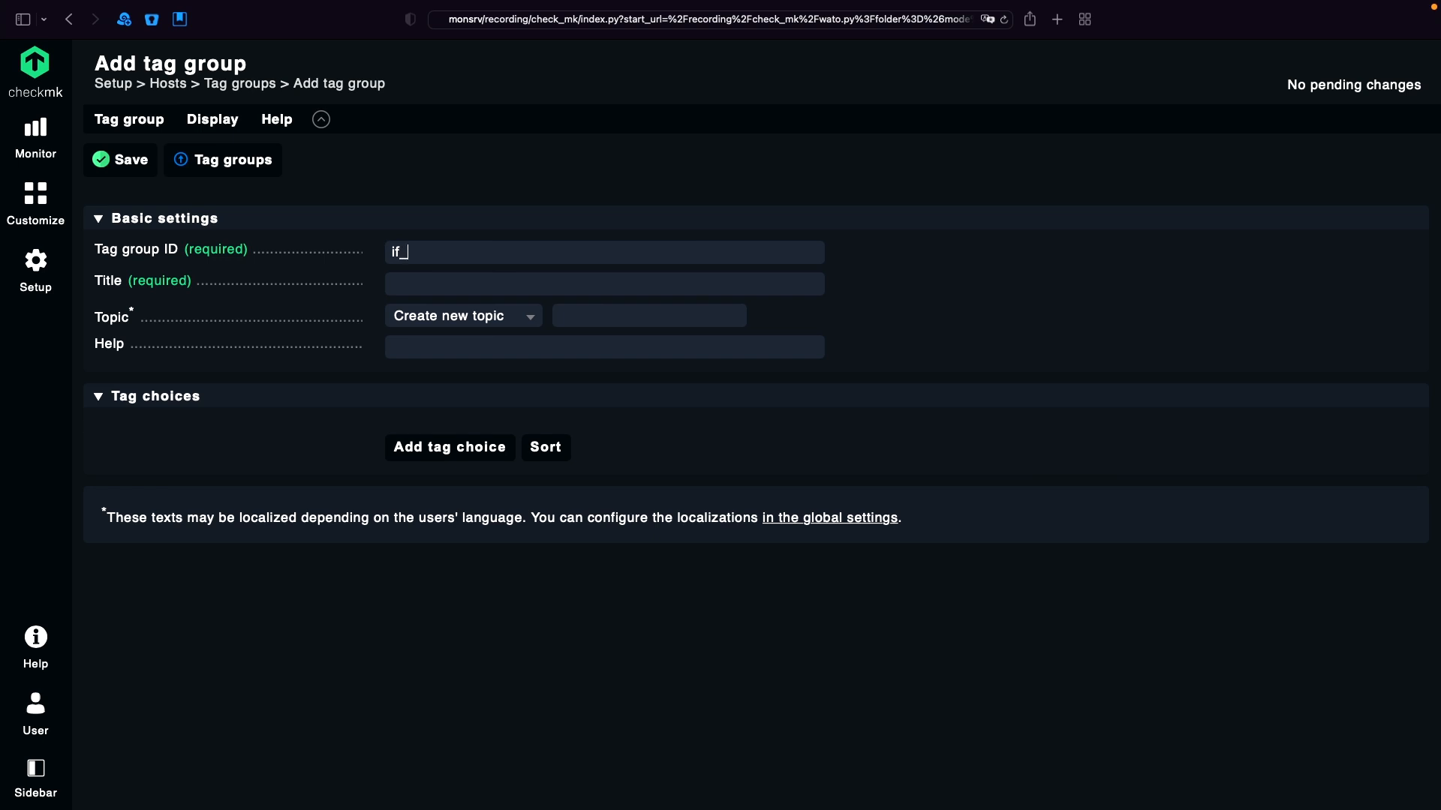
text(nterfa)
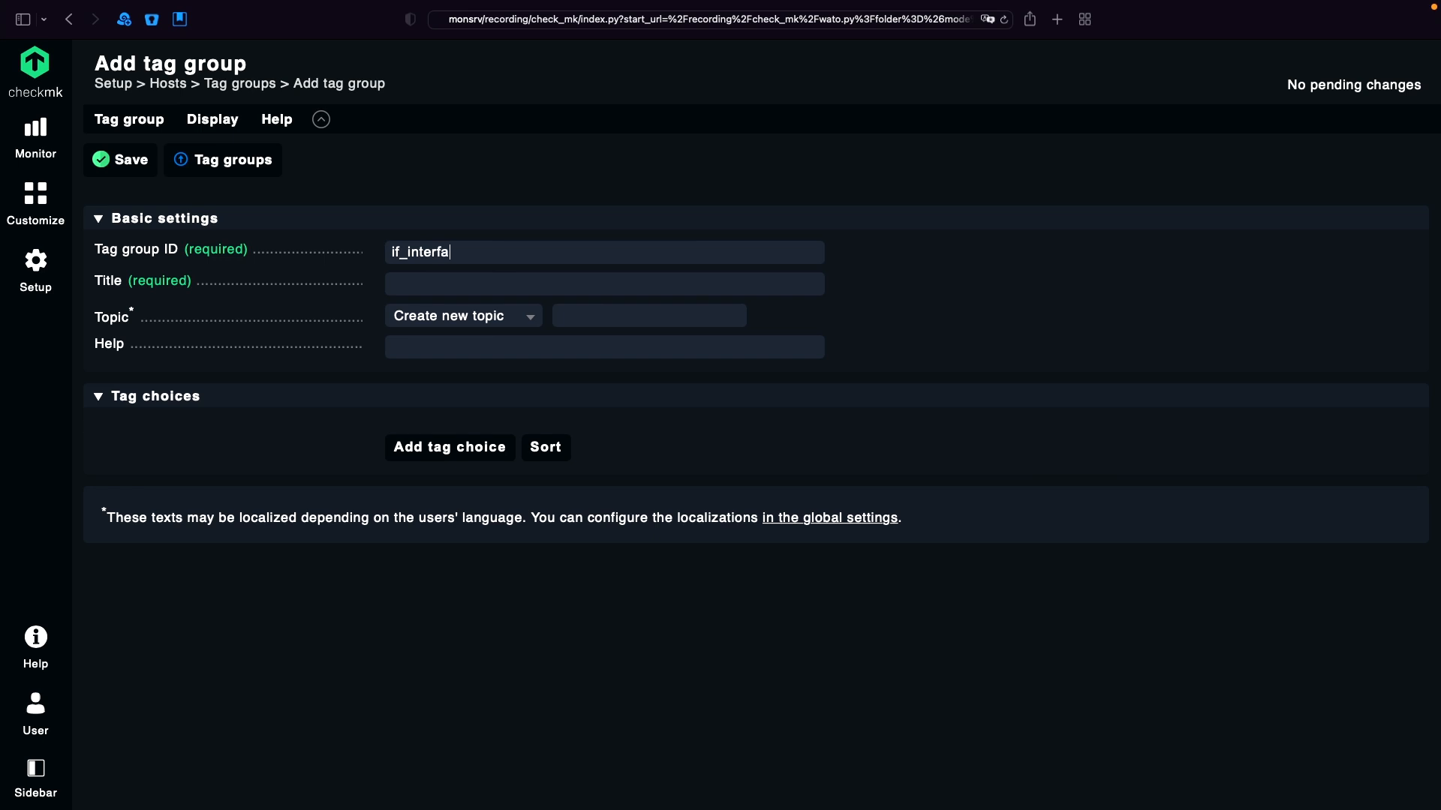
text(ce_mode)
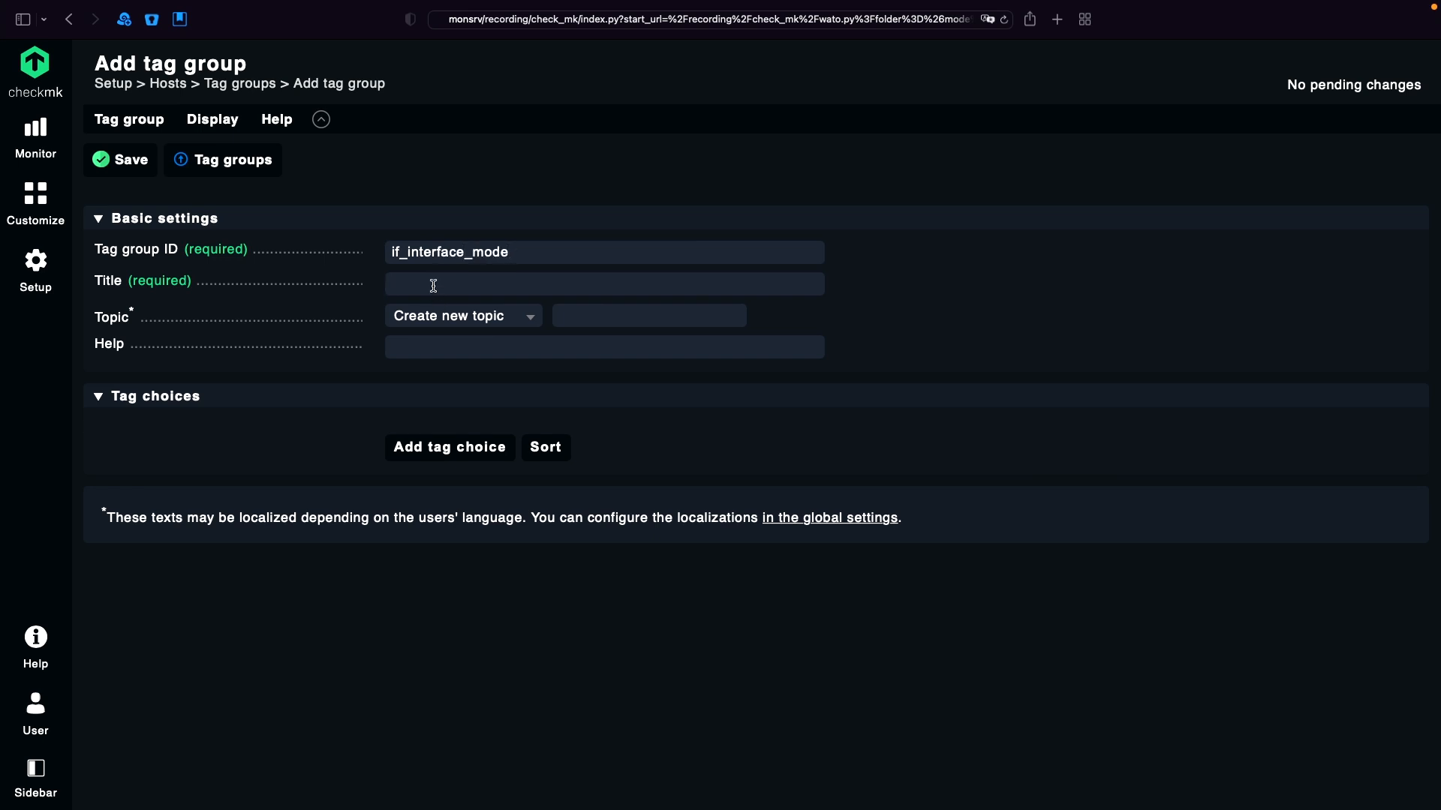
text(Interface Mode)
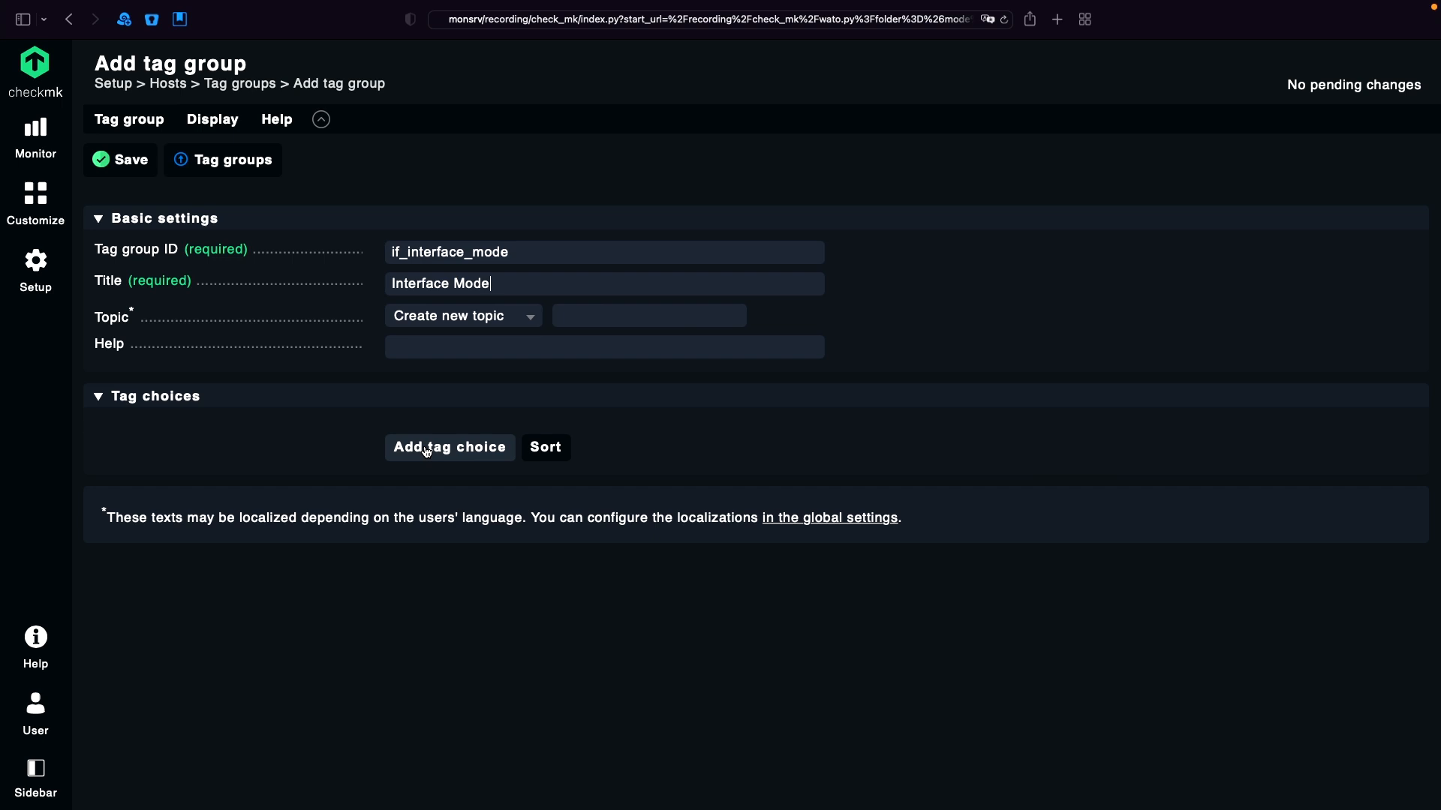
- Add tag choices if_alias (Interface Alias) and if_description (Interface Description)
click(449, 447)
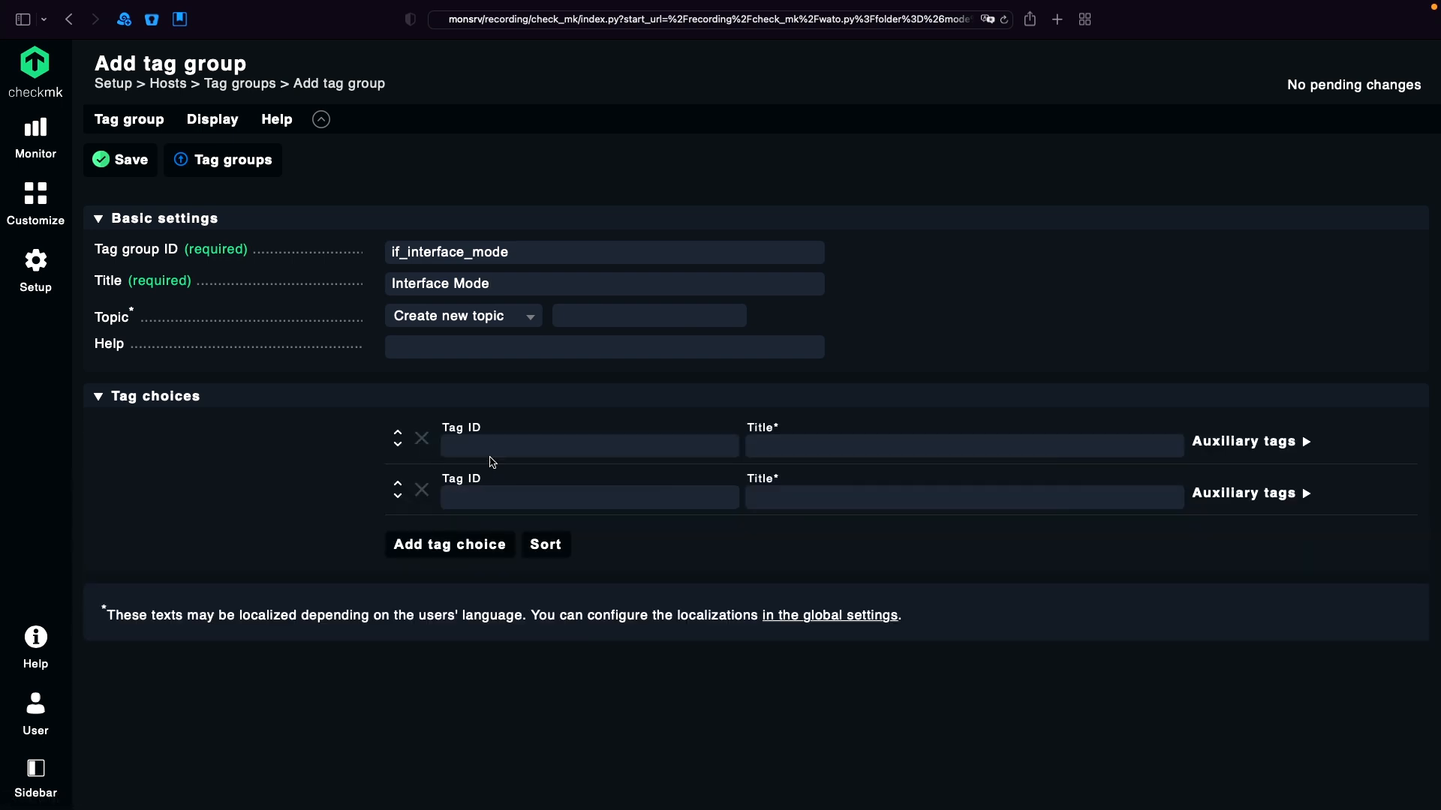
text(if_alias)
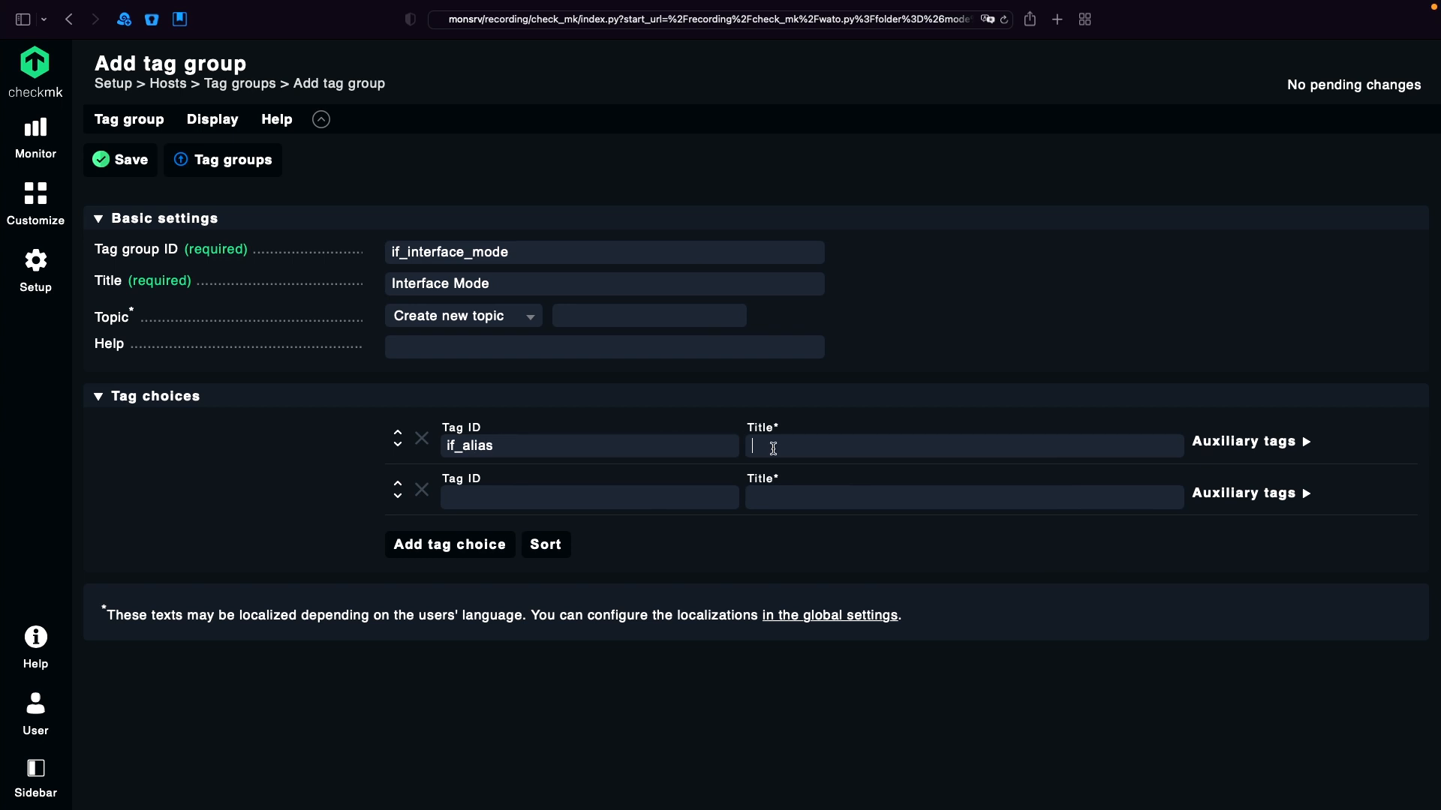
text(Interface Alias)
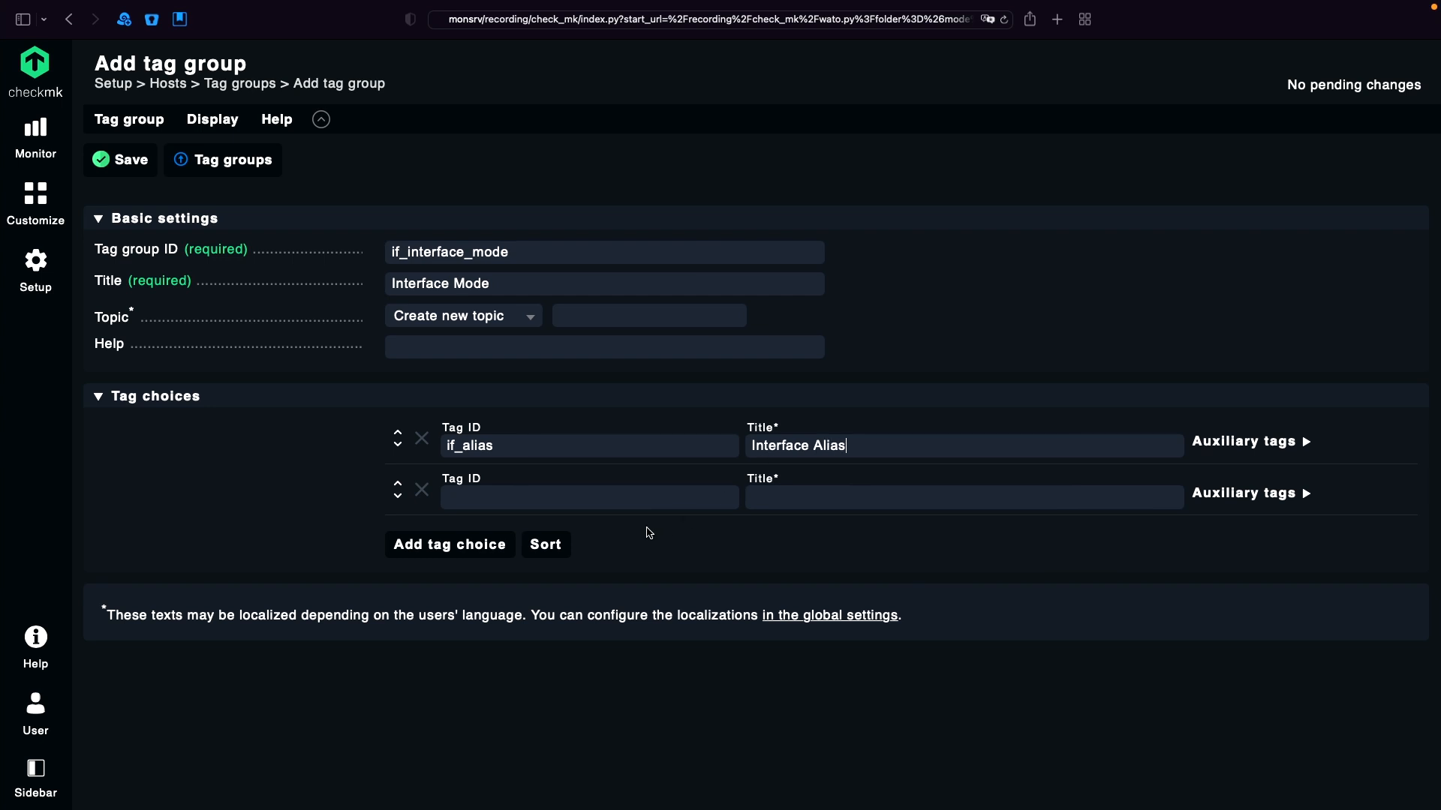
text(if_description)
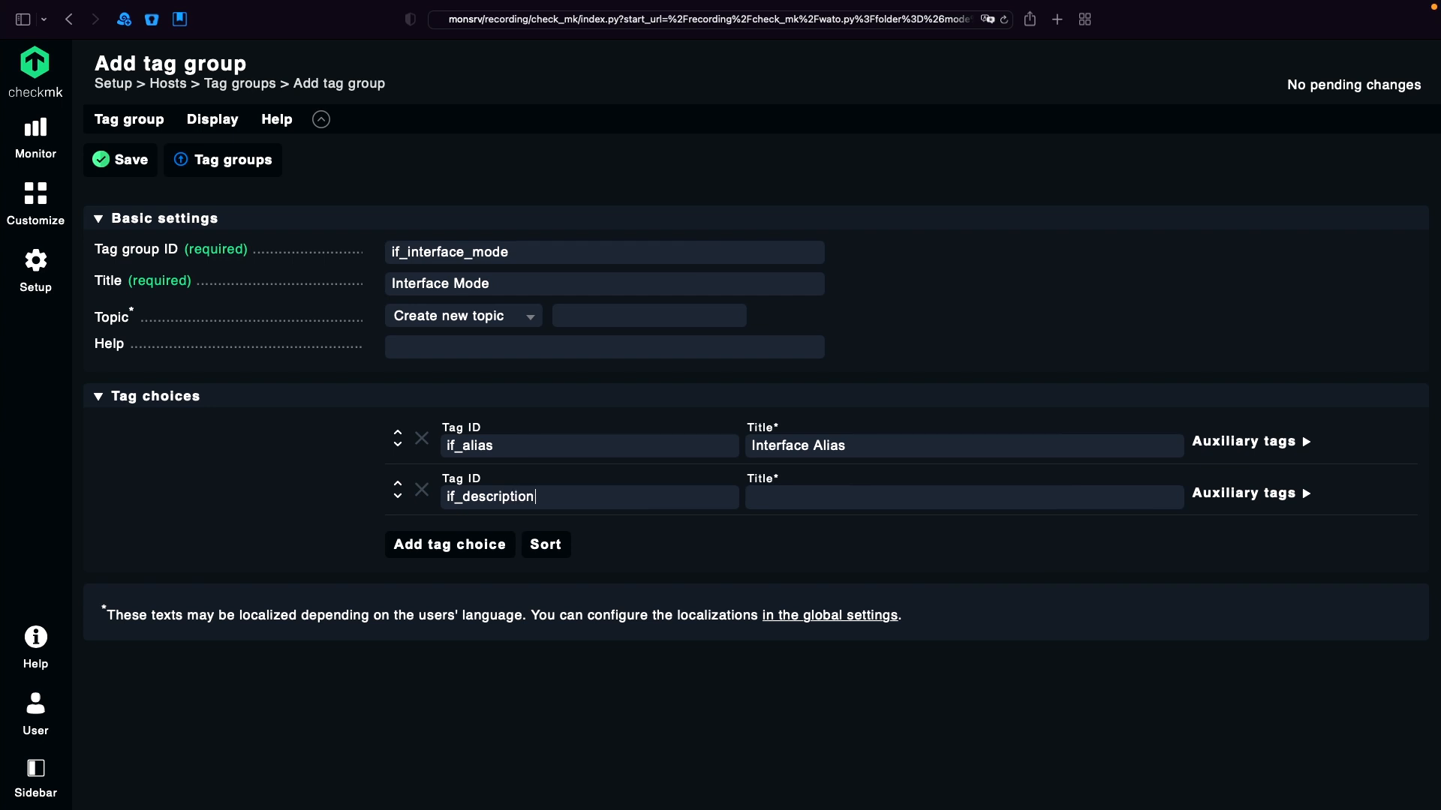
text(Interface Descrip)
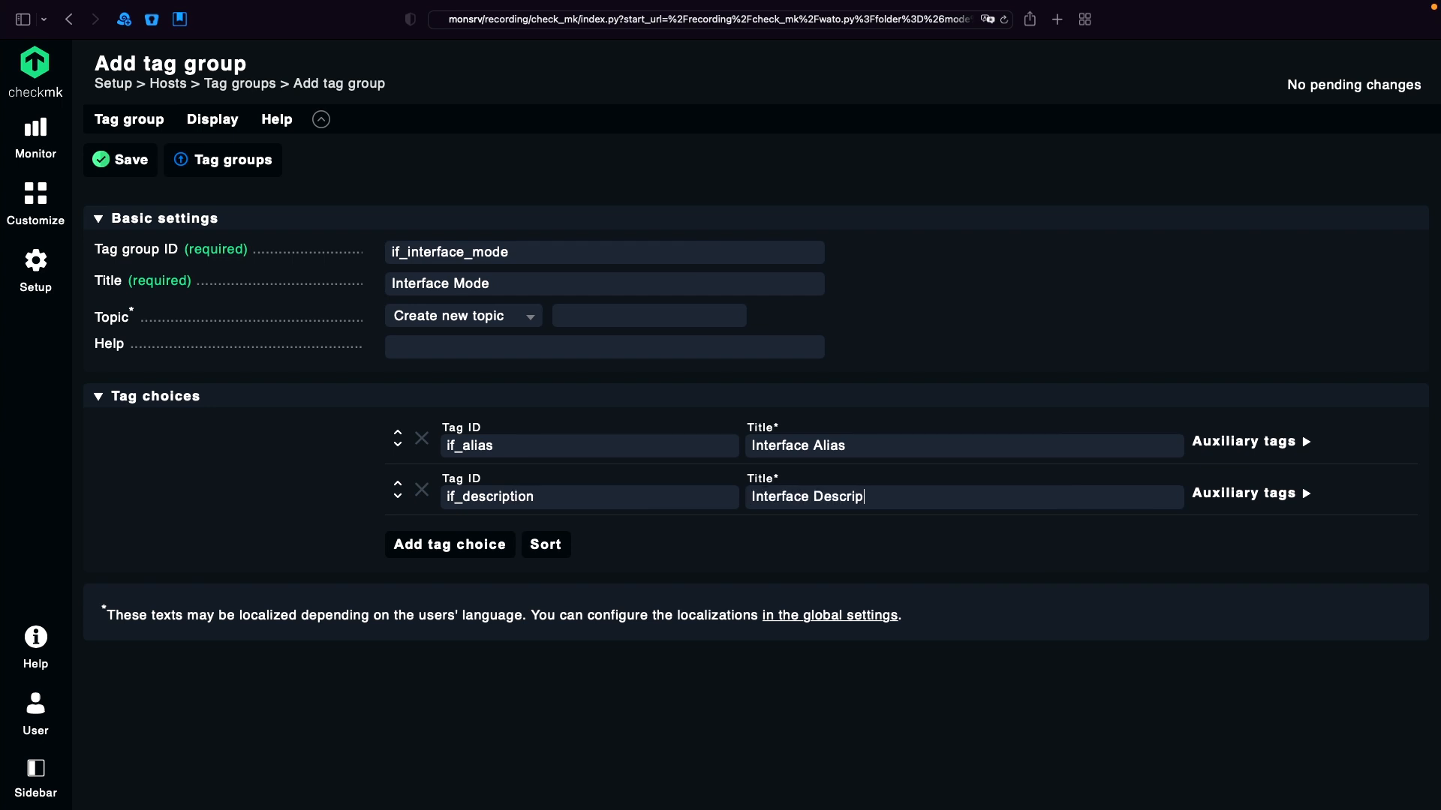
text(tion)
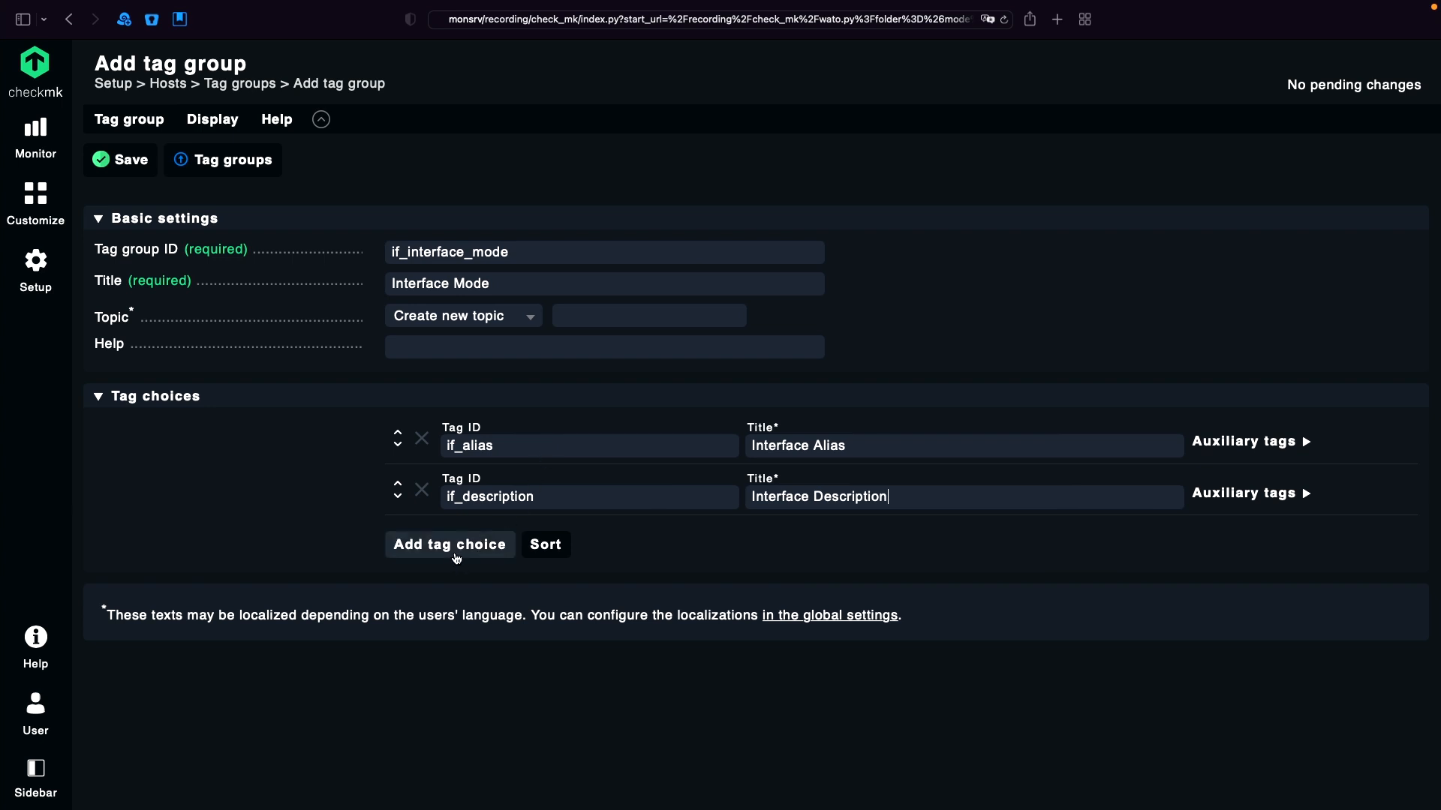
- Add a third tag choice titled Default
click(449, 543)
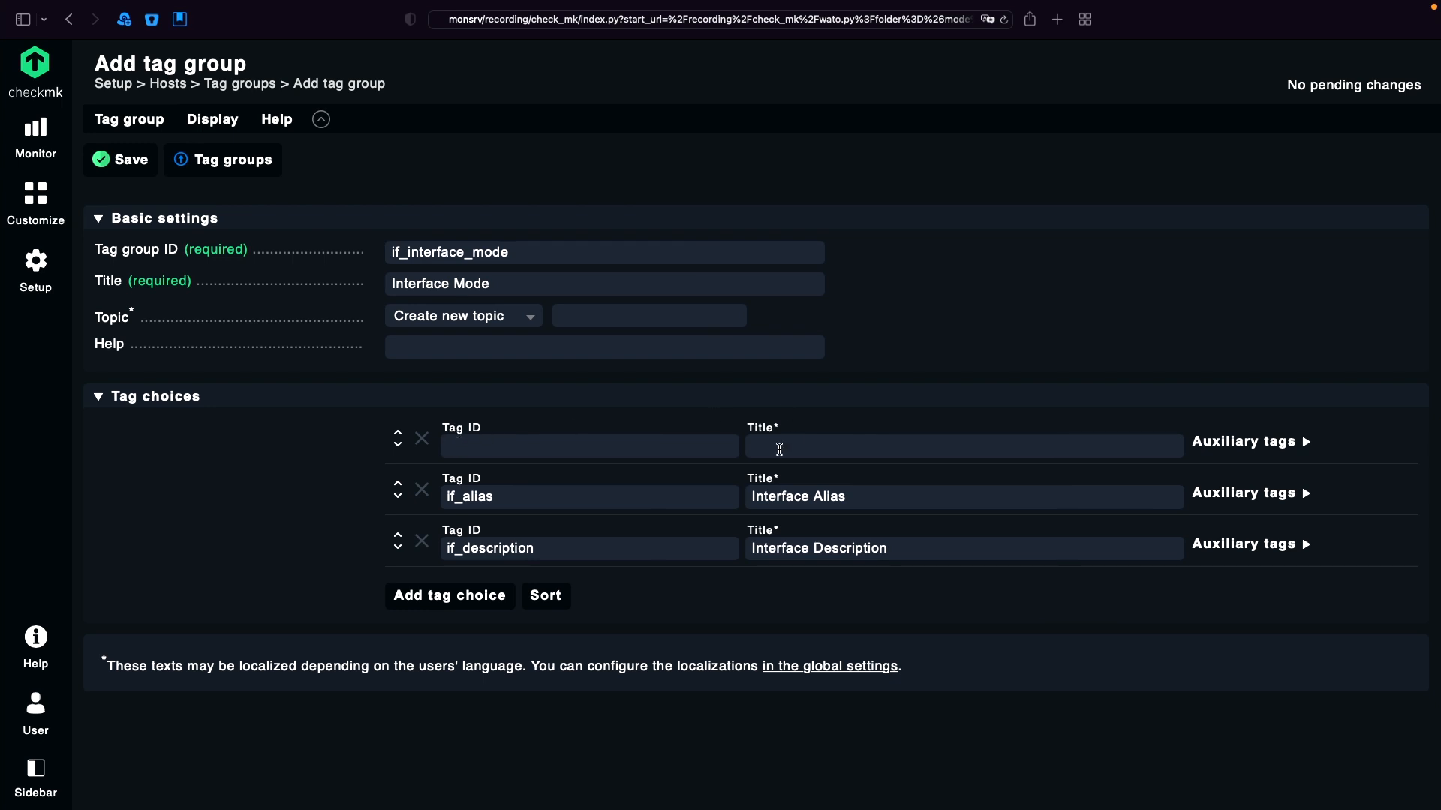
mouse_move(779, 448)
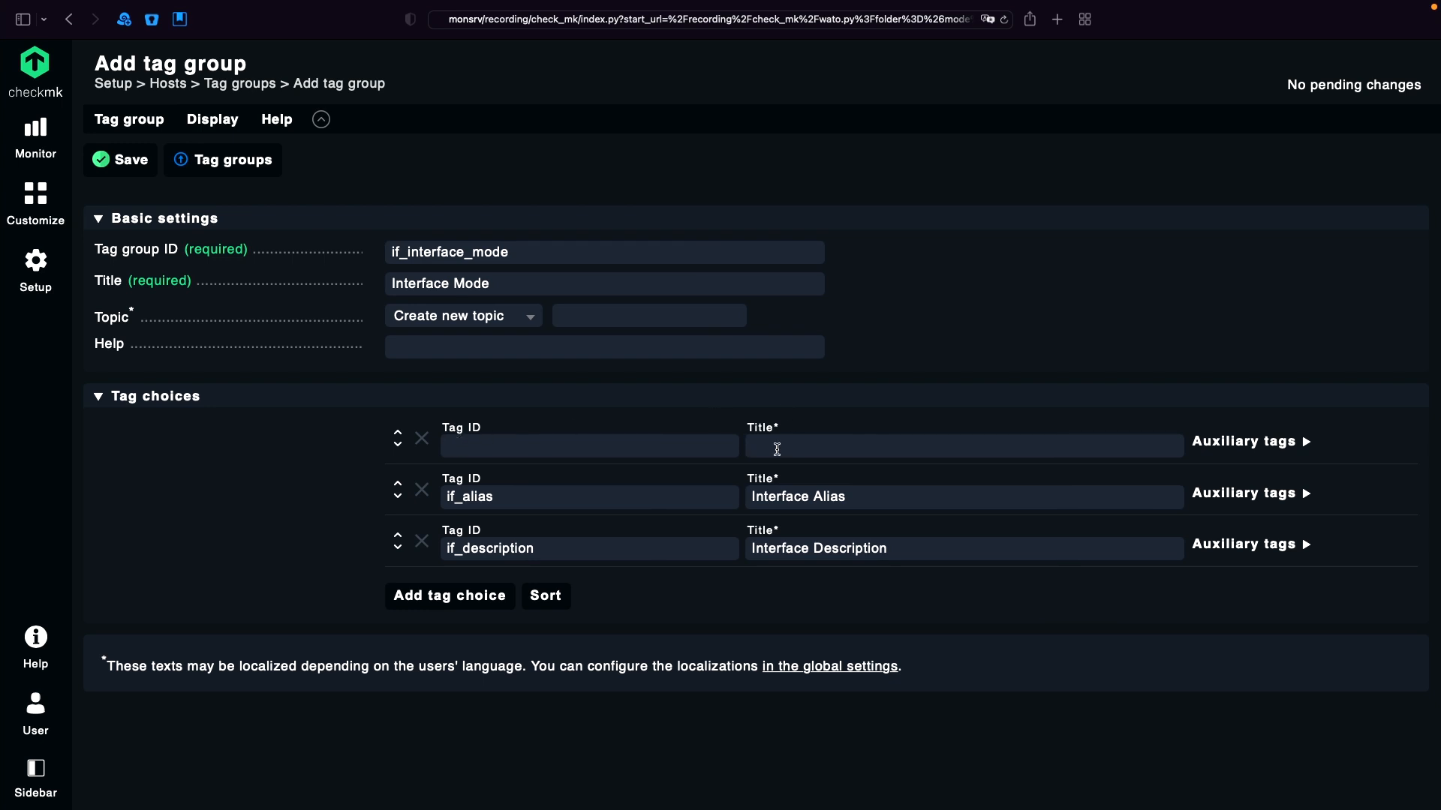
text(Default)
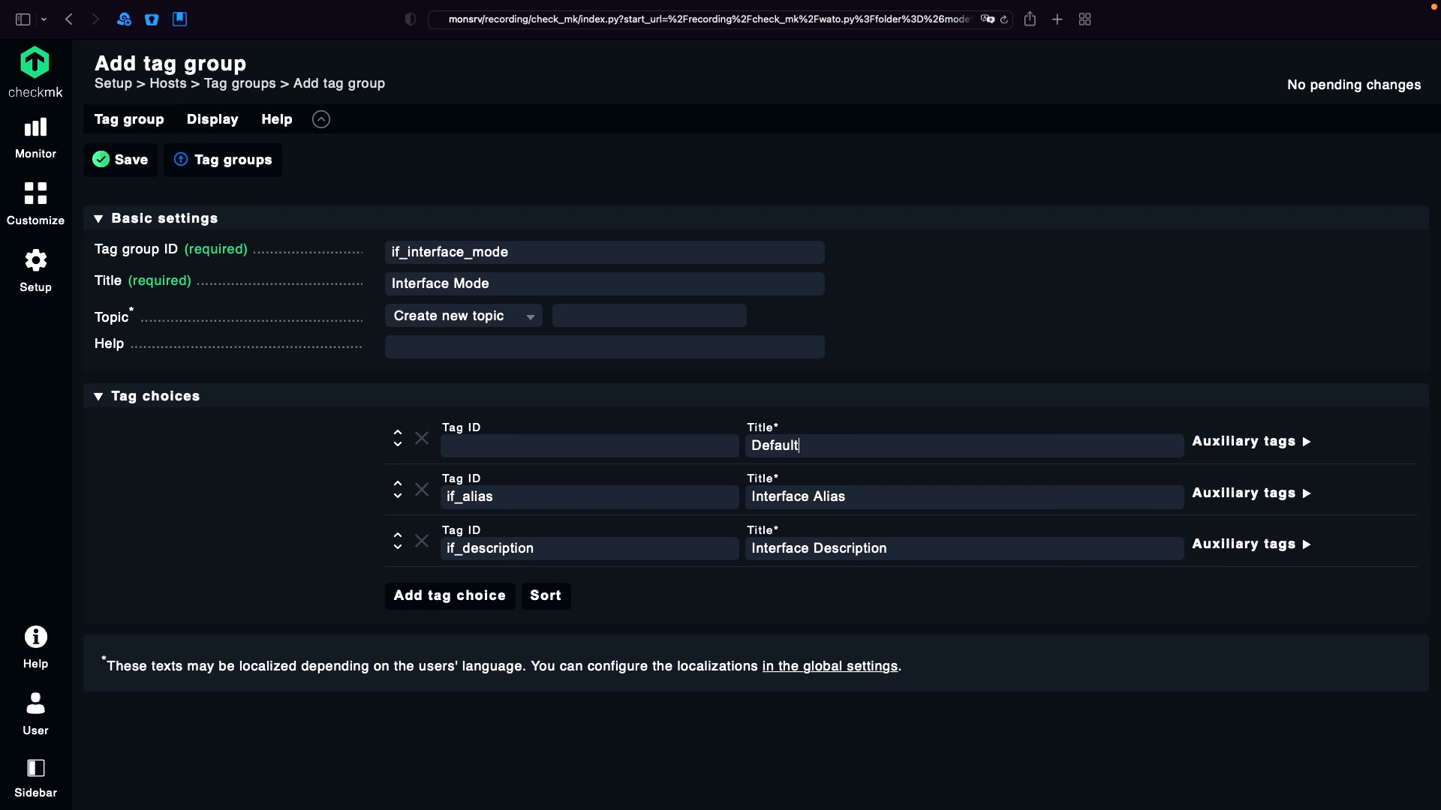
mouse_move(521, 470)
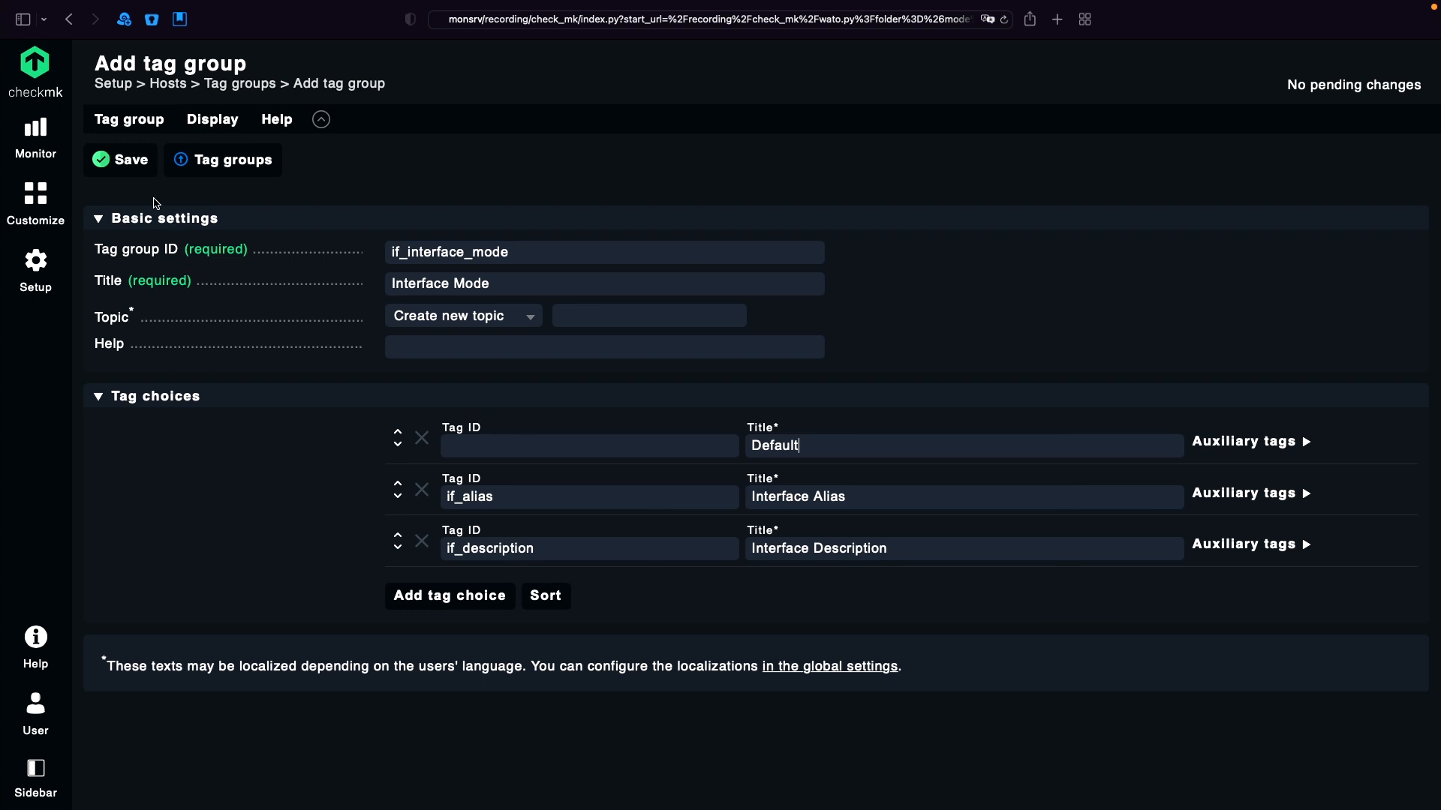
- Save the Interface Mode tag group and find the Network interface and switch port discovery rules
click(120, 159)
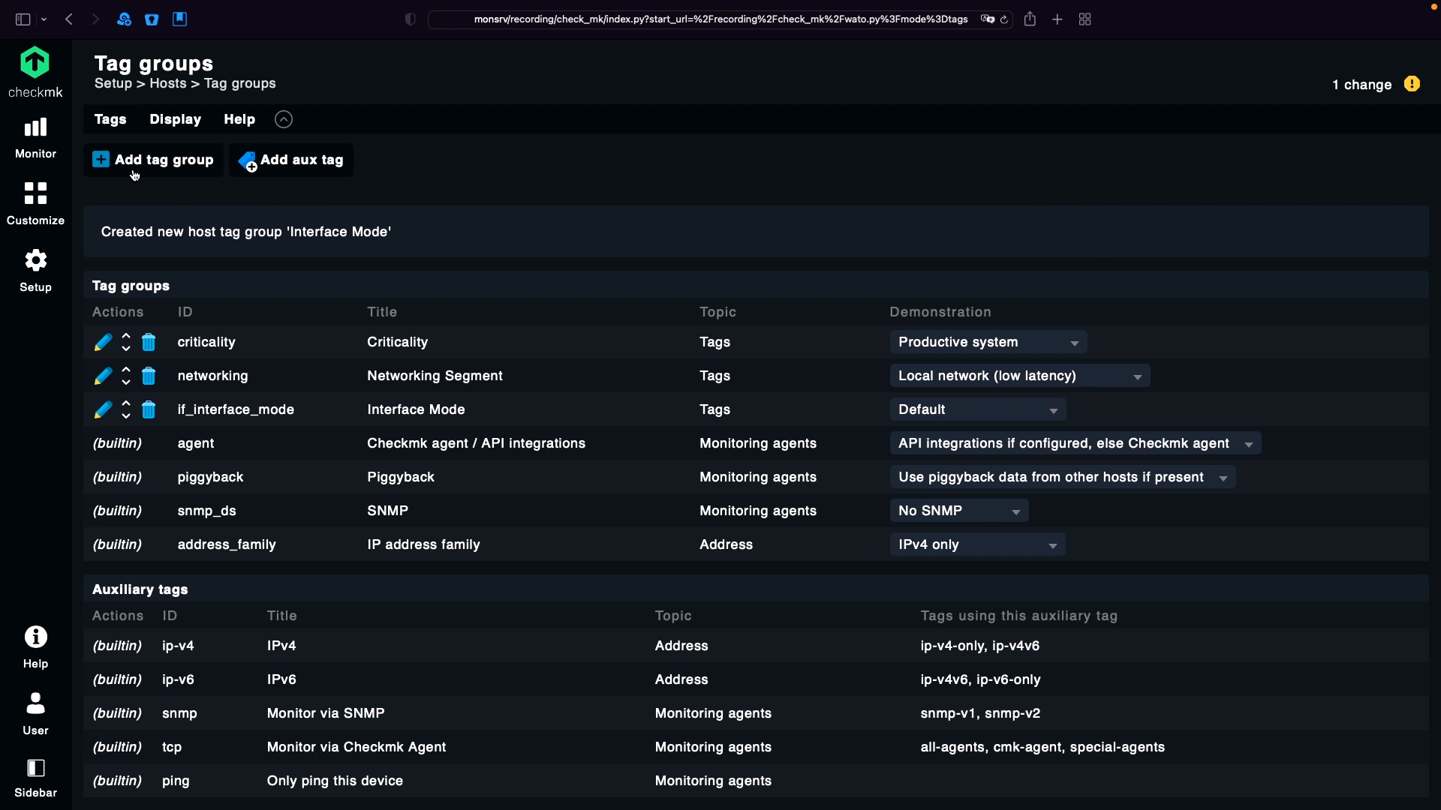
click(35, 272)
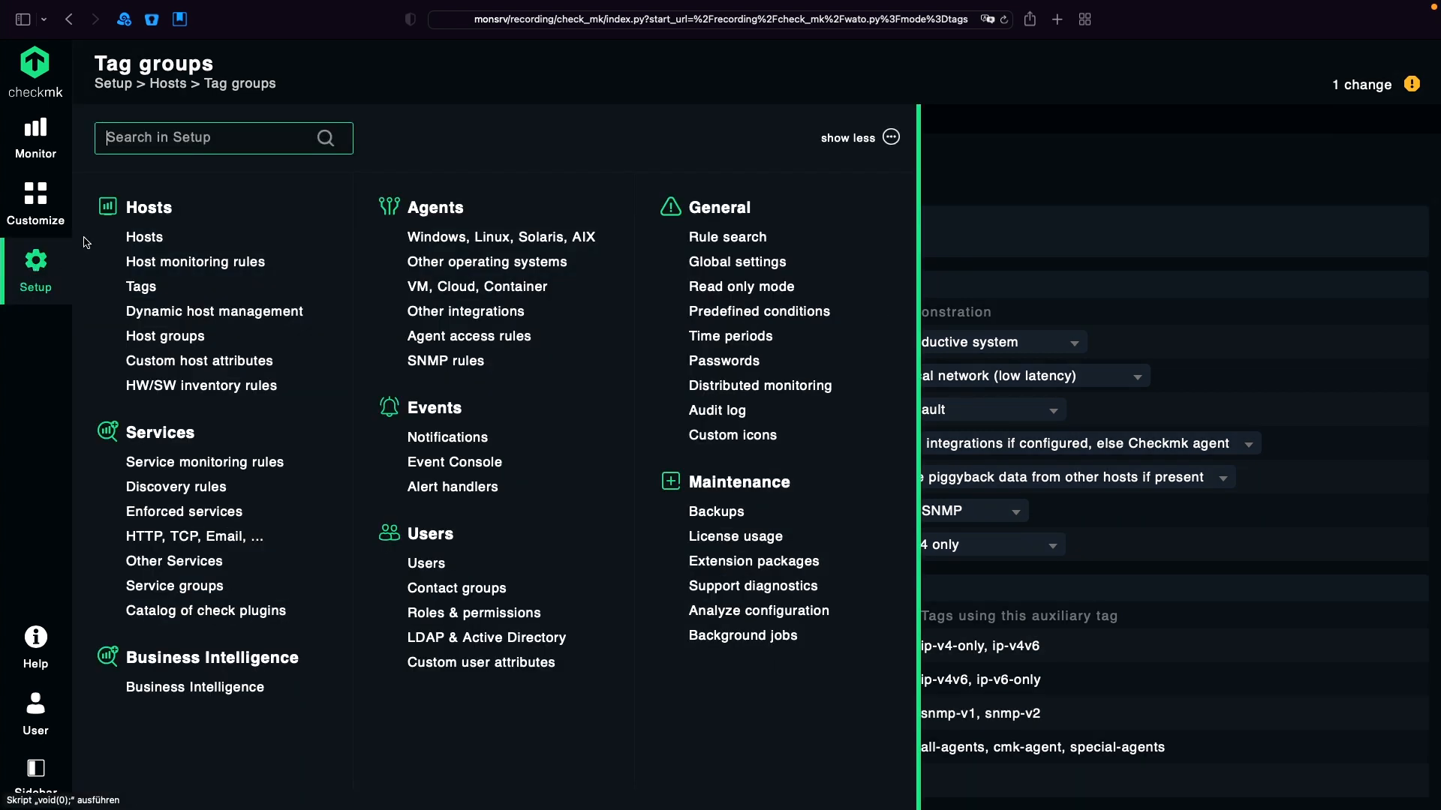
text(Network)
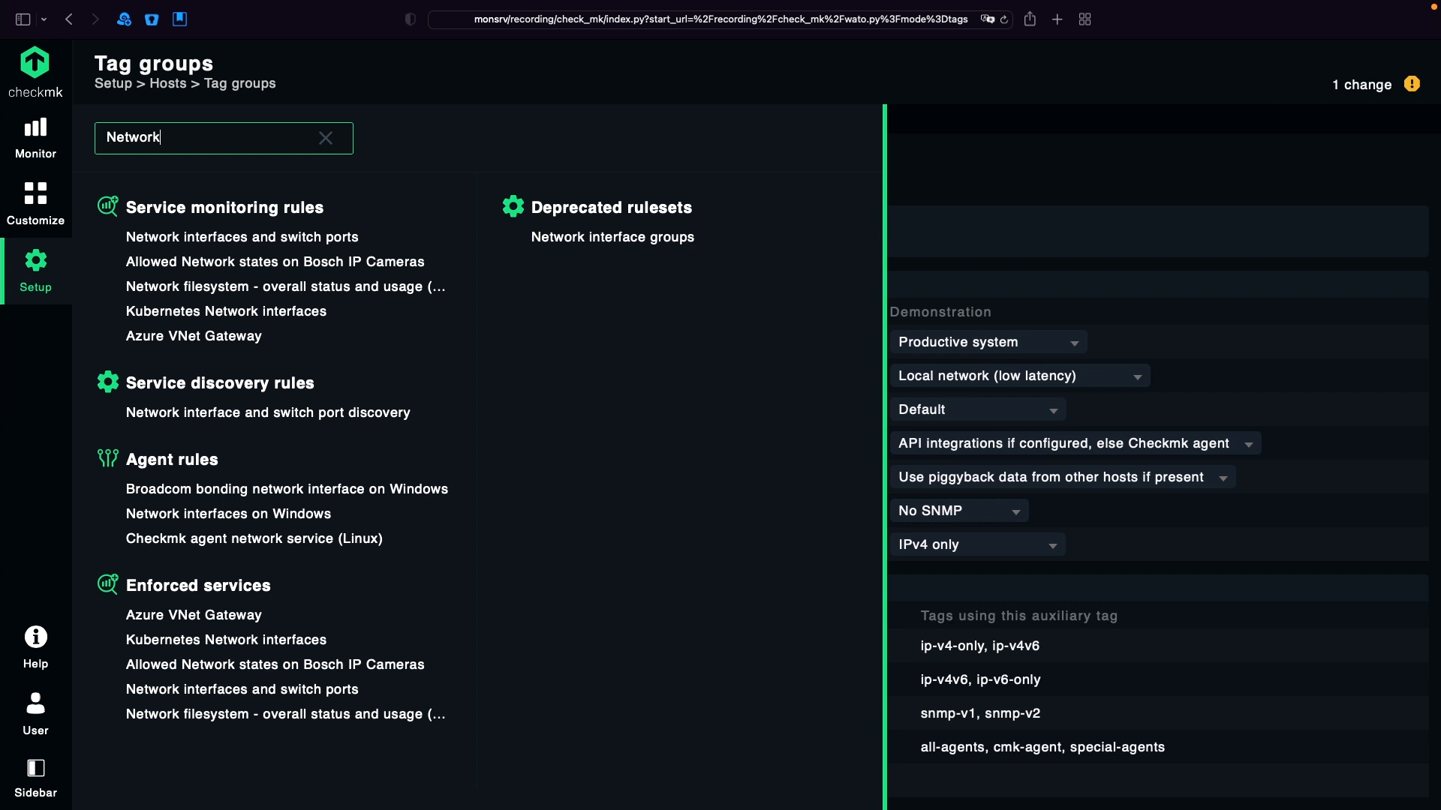
mouse_move(267, 413)
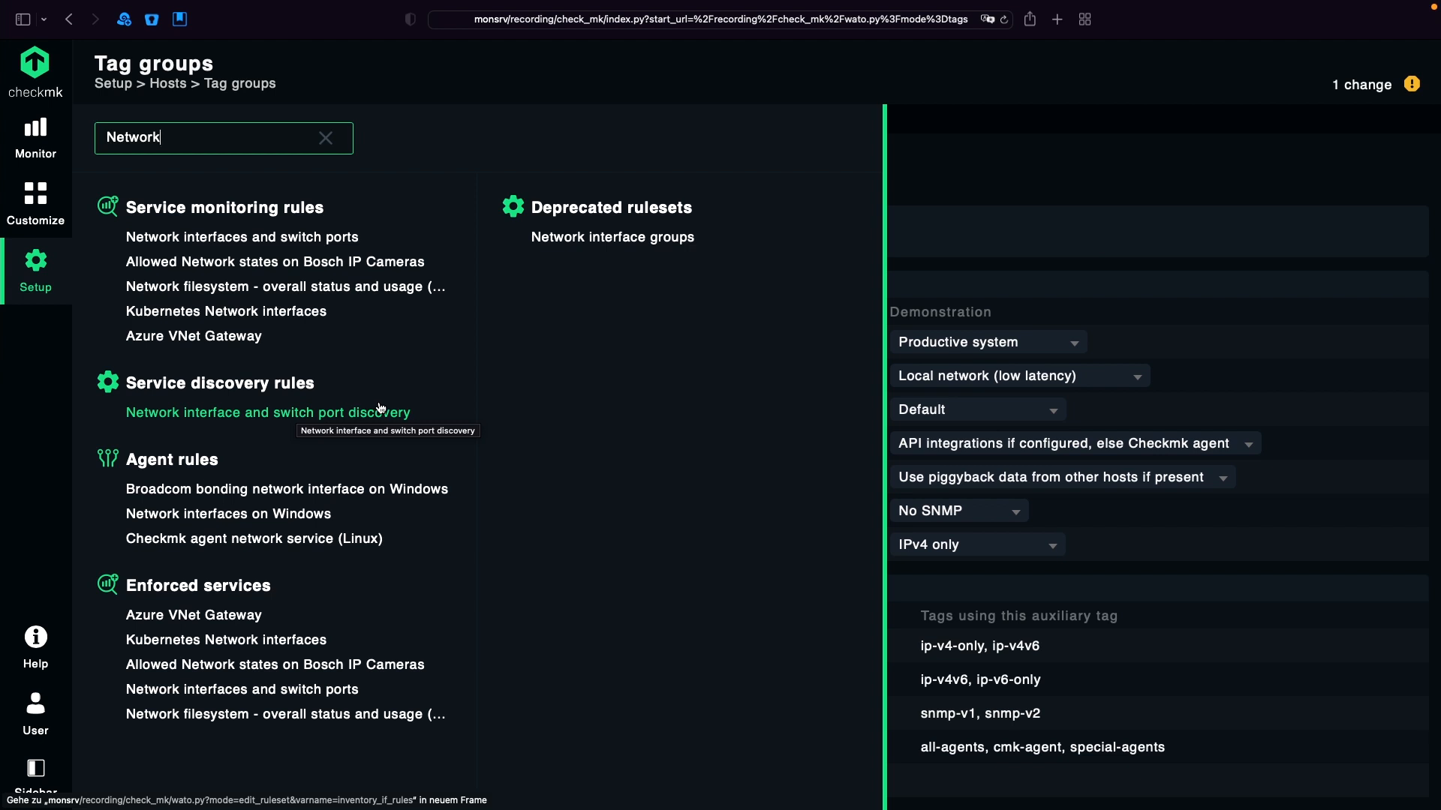
mouse_move(216, 376)
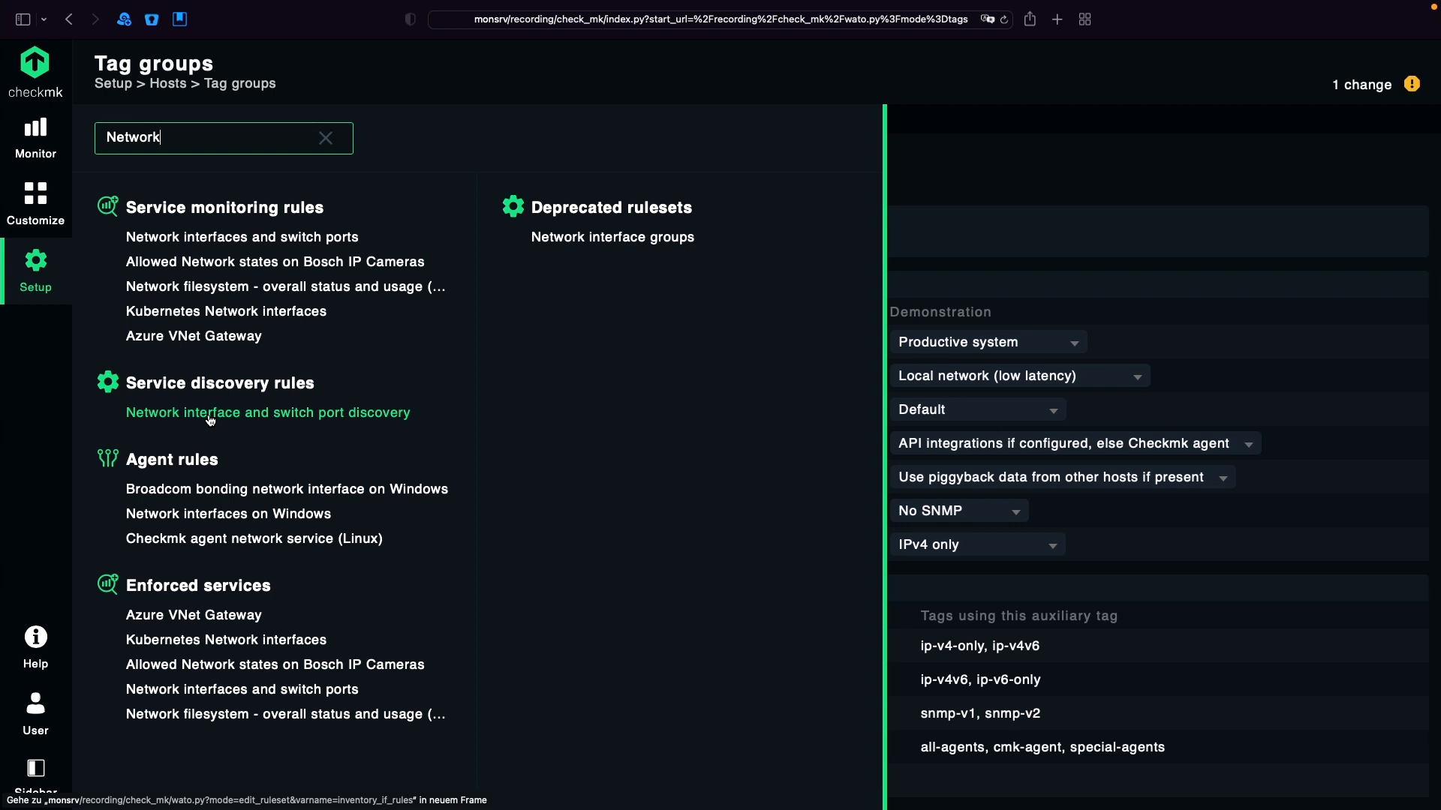
mouse_move(267, 413)
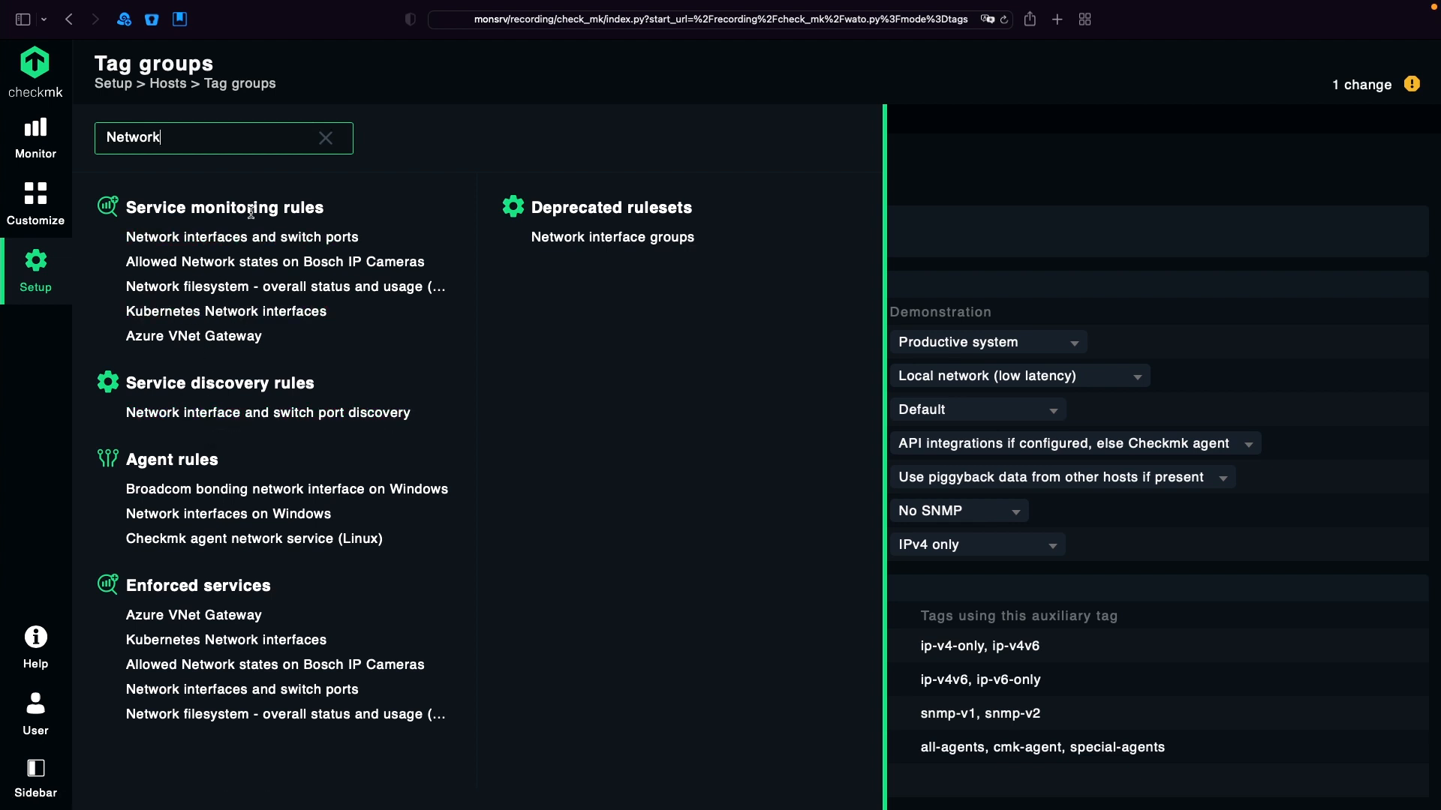
mouse_move(242, 237)
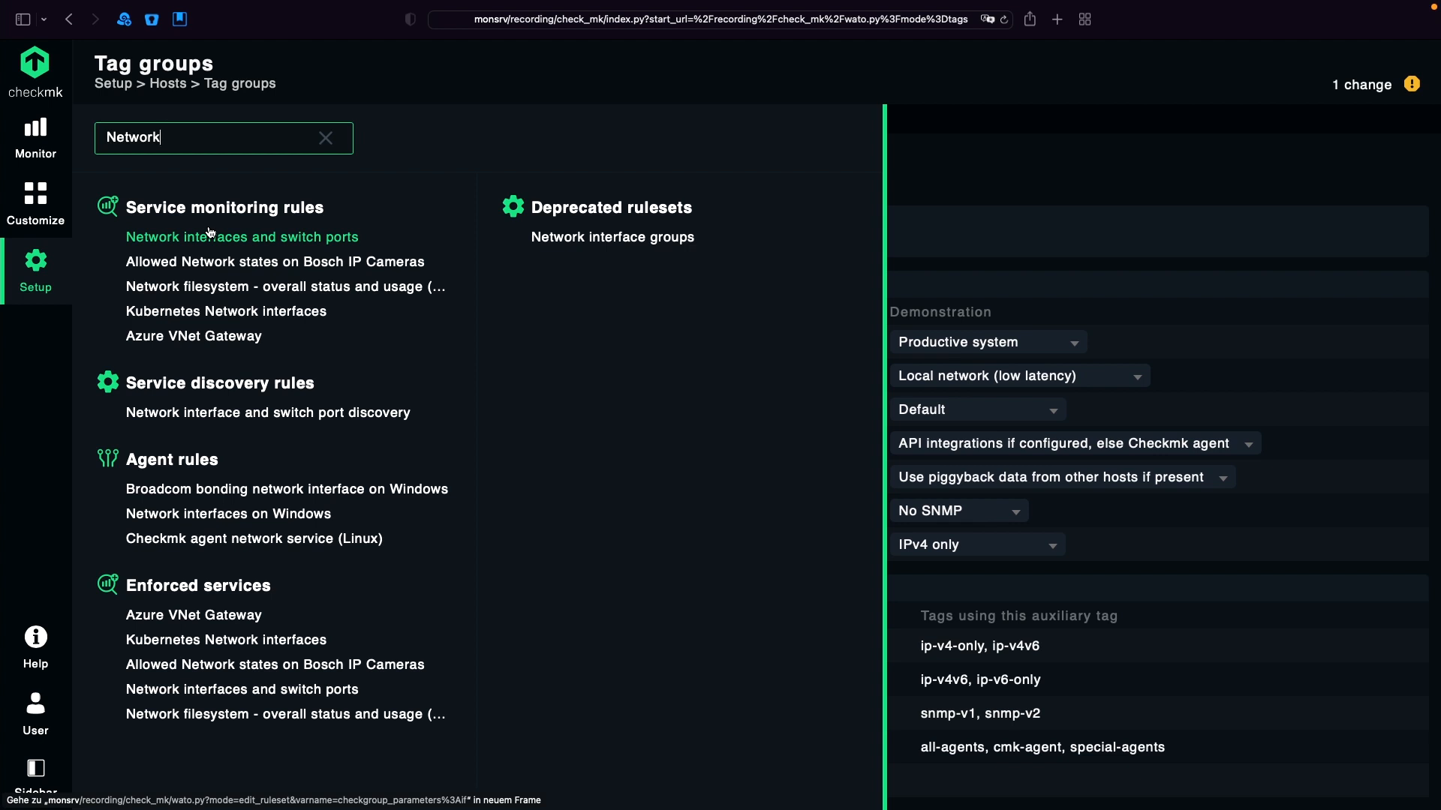
mouse_move(212, 395)
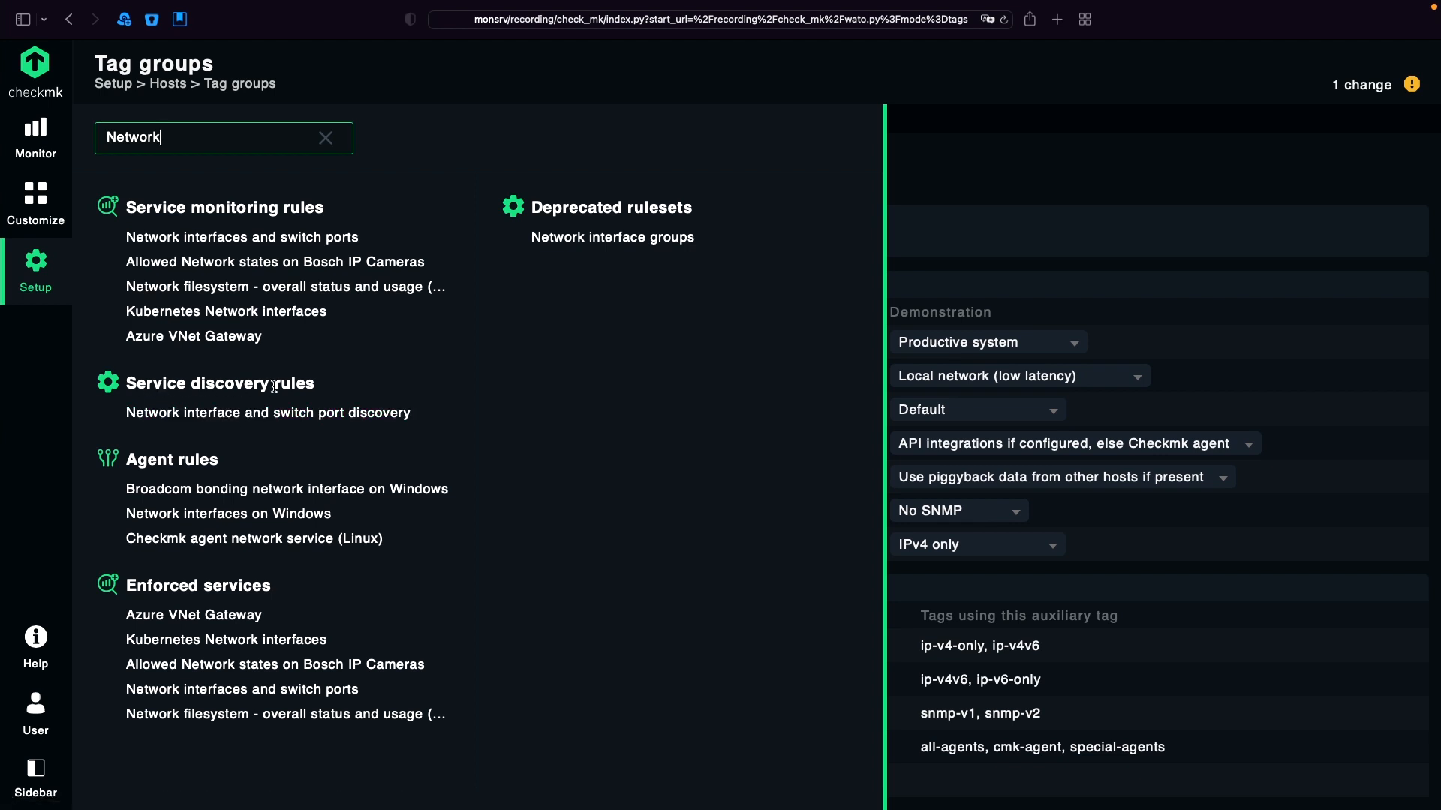
click(267, 413)
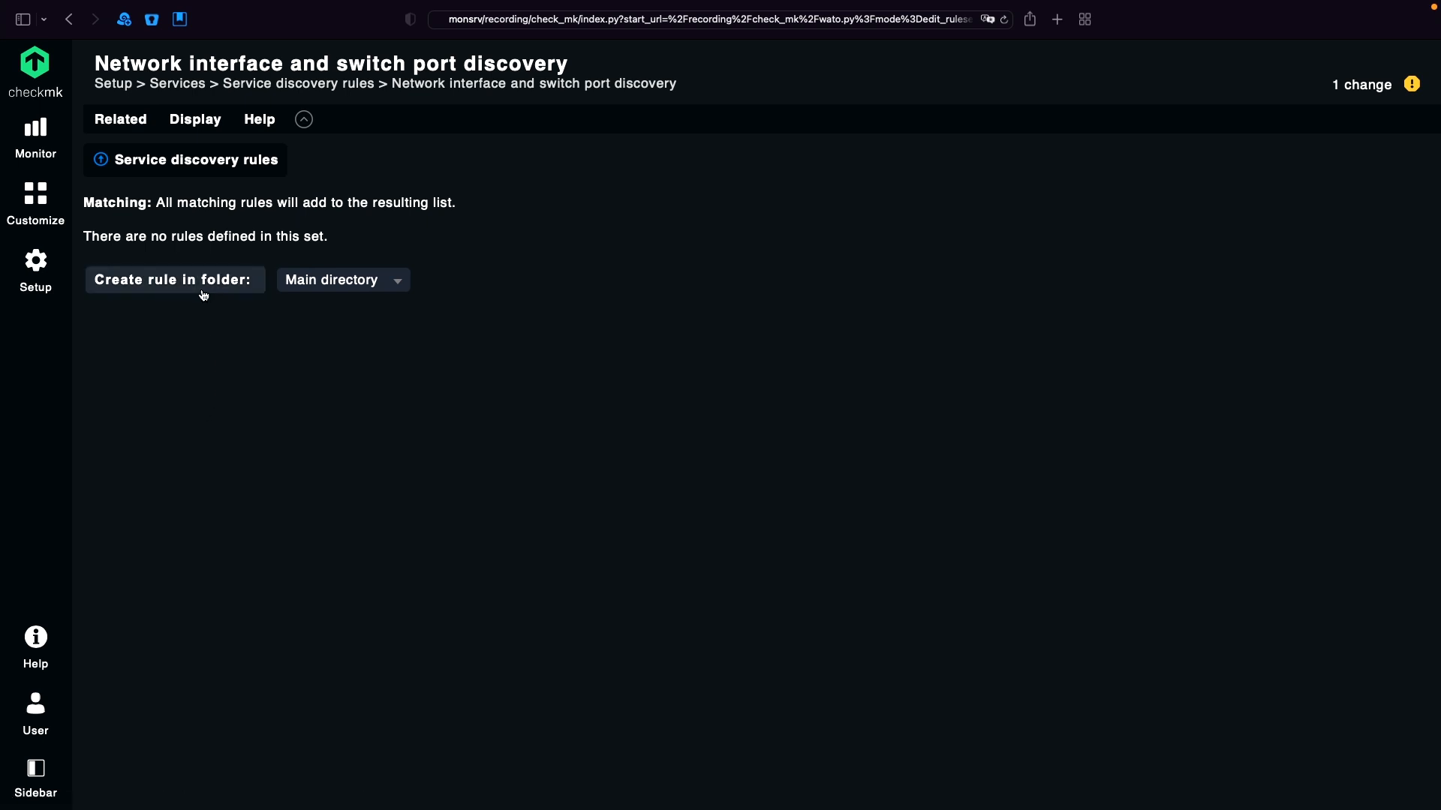
- Save a Main directory rule using description when Interface Mode is Interface Description
click(174, 280)
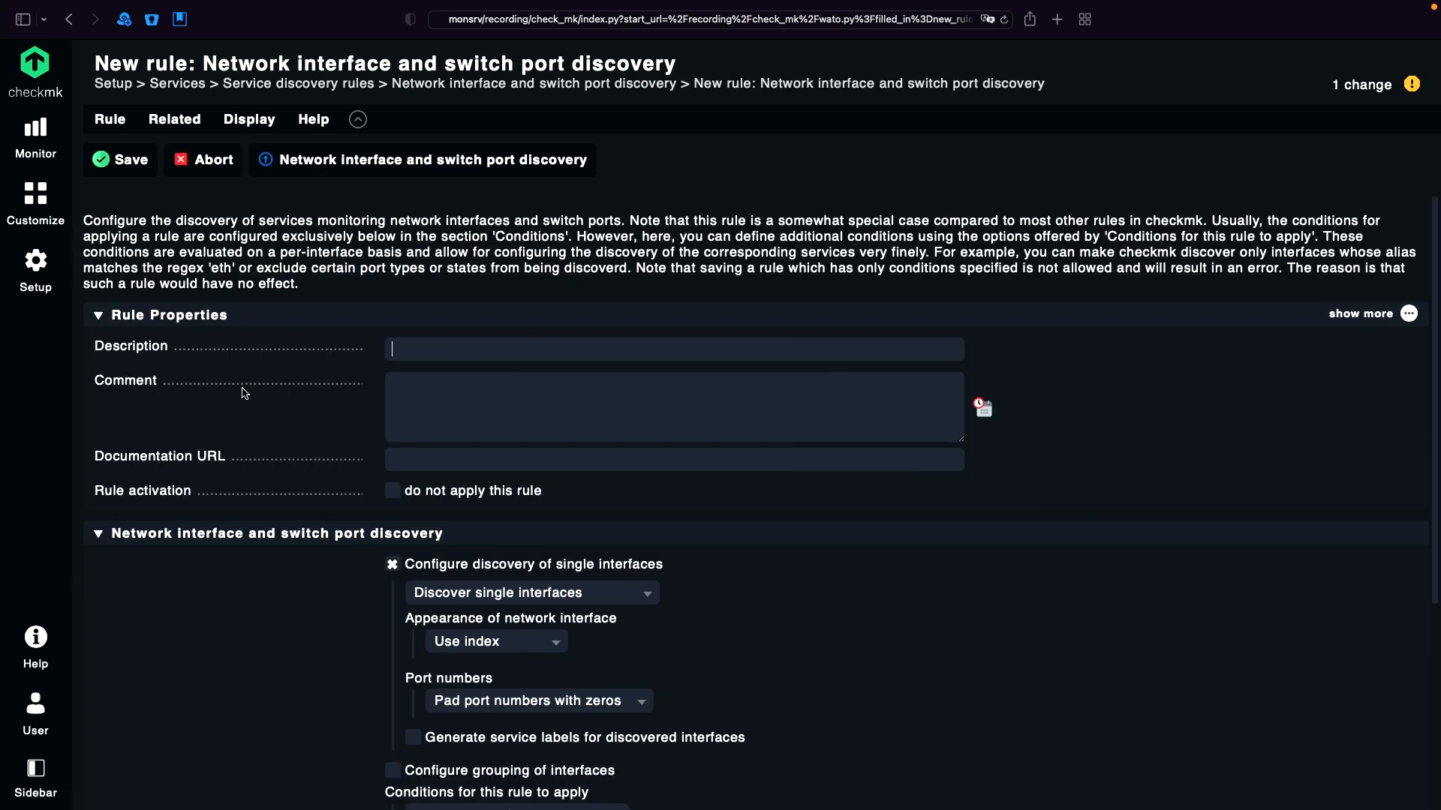
scroll(down, 3)
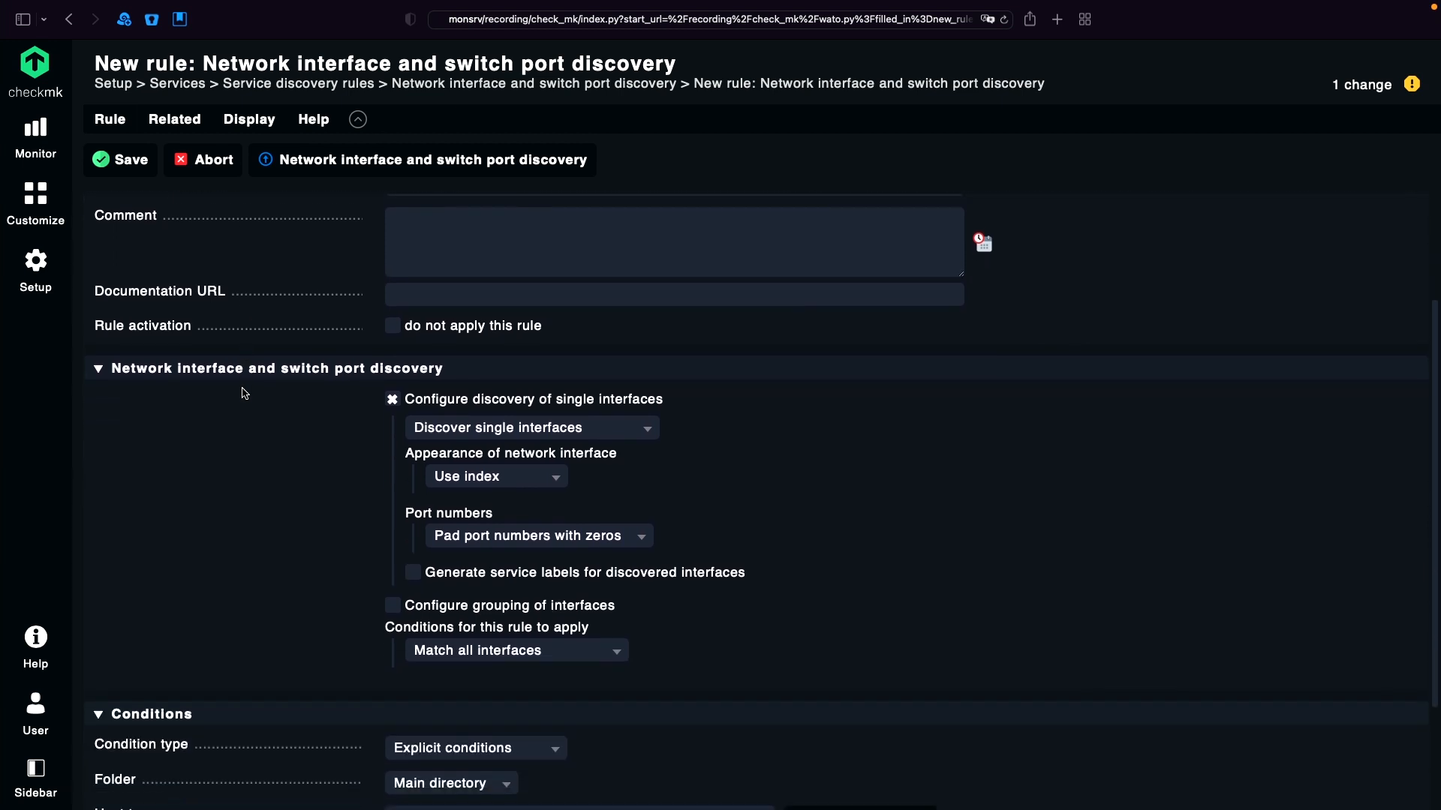
scroll(down, 3)
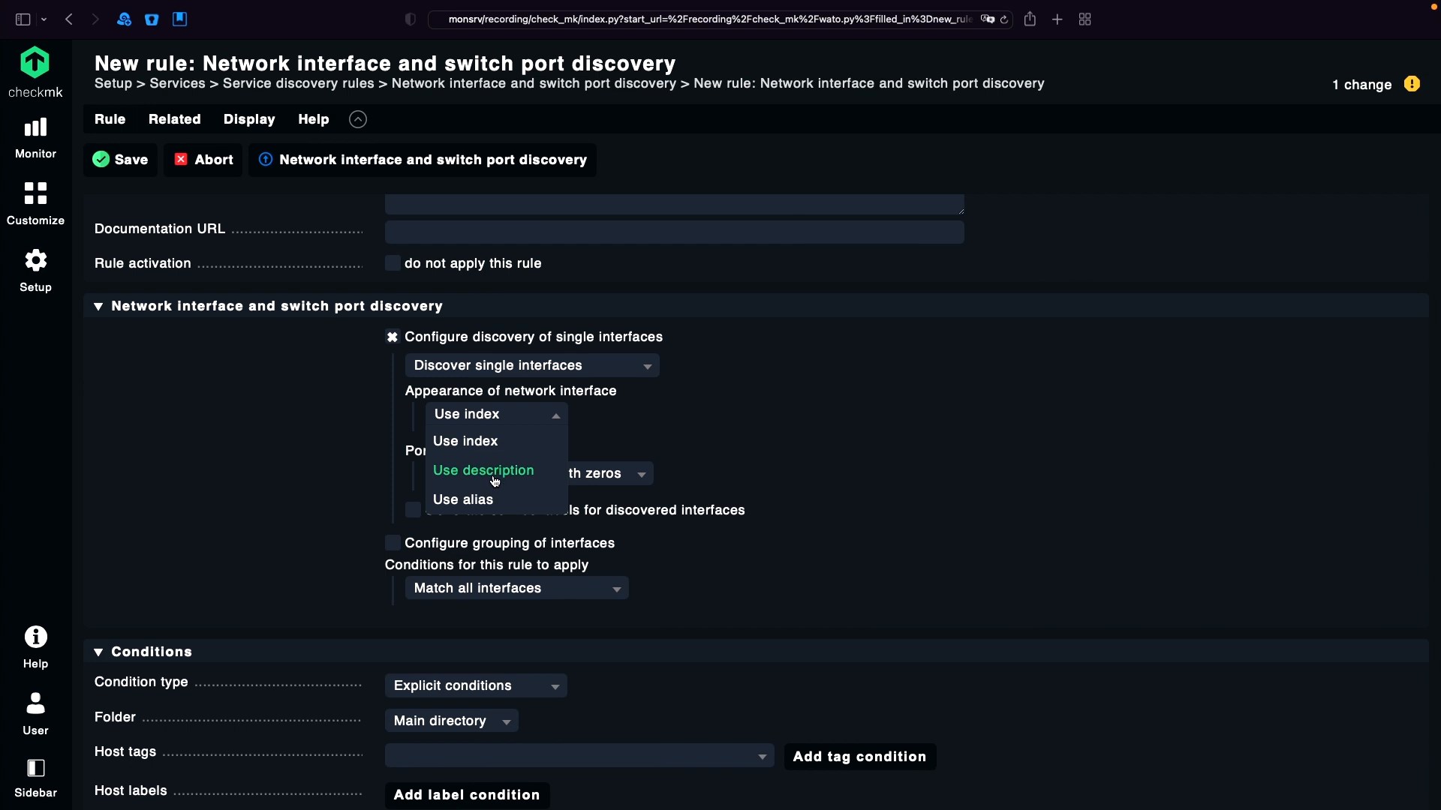
click(482, 470)
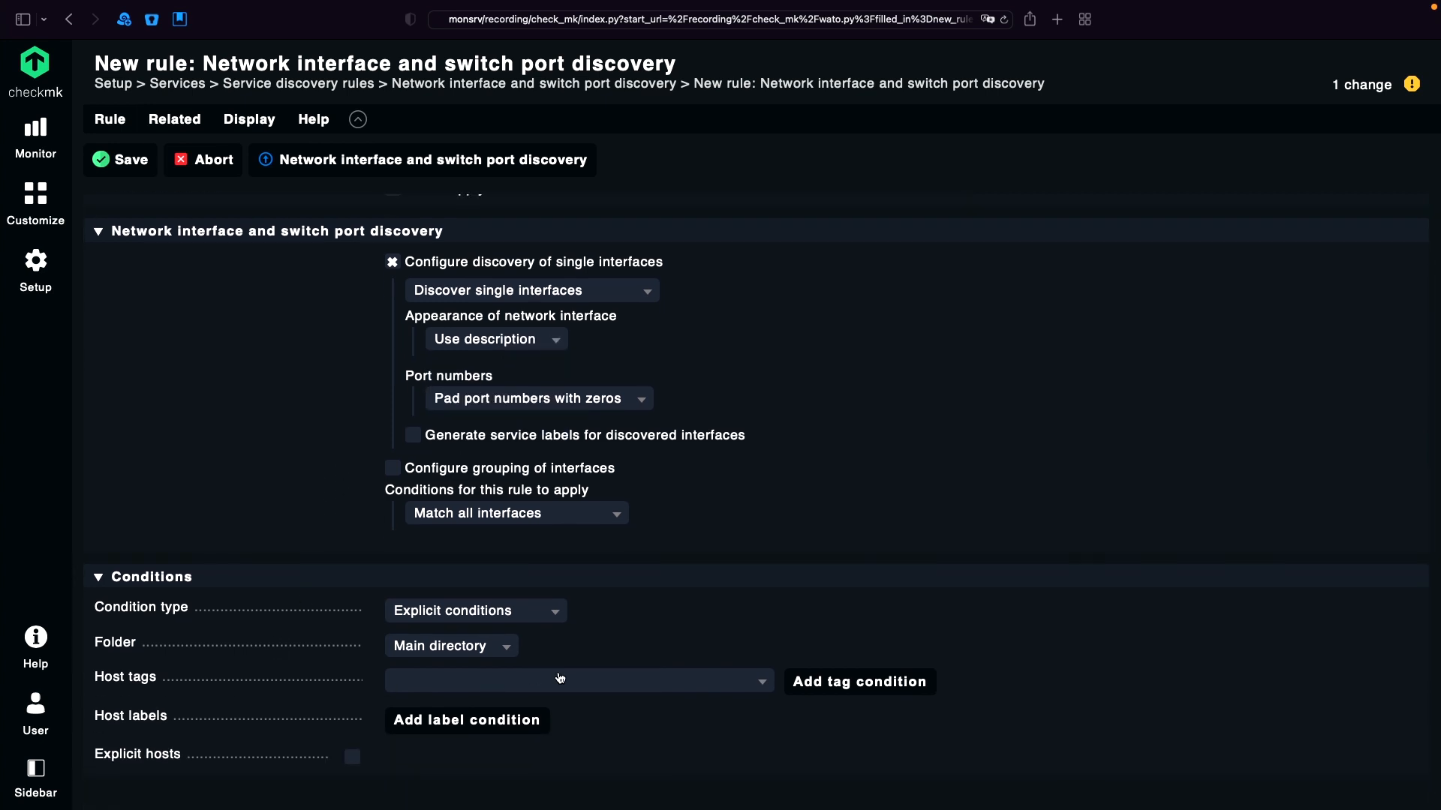
click(576, 681)
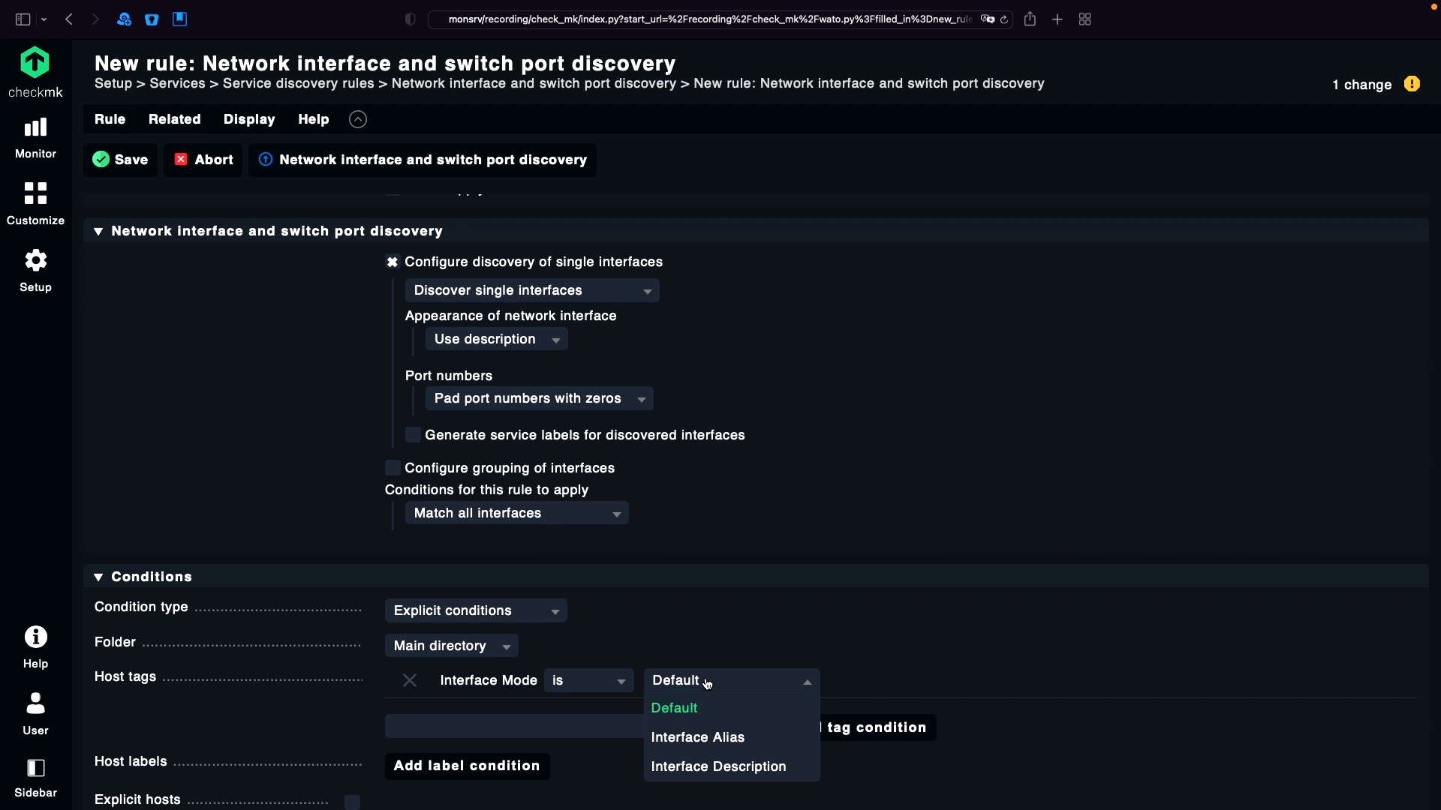
click(719, 766)
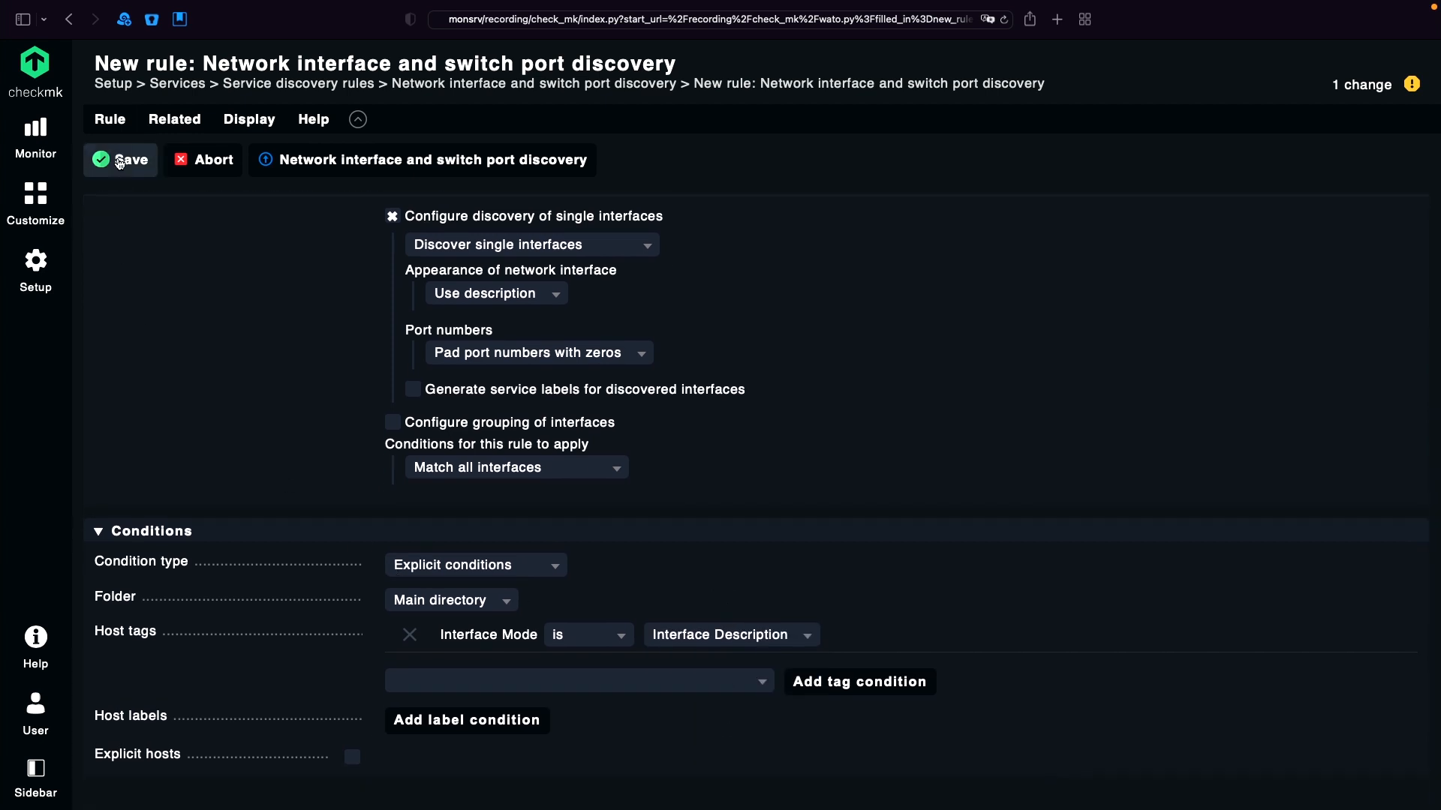
click(121, 159)
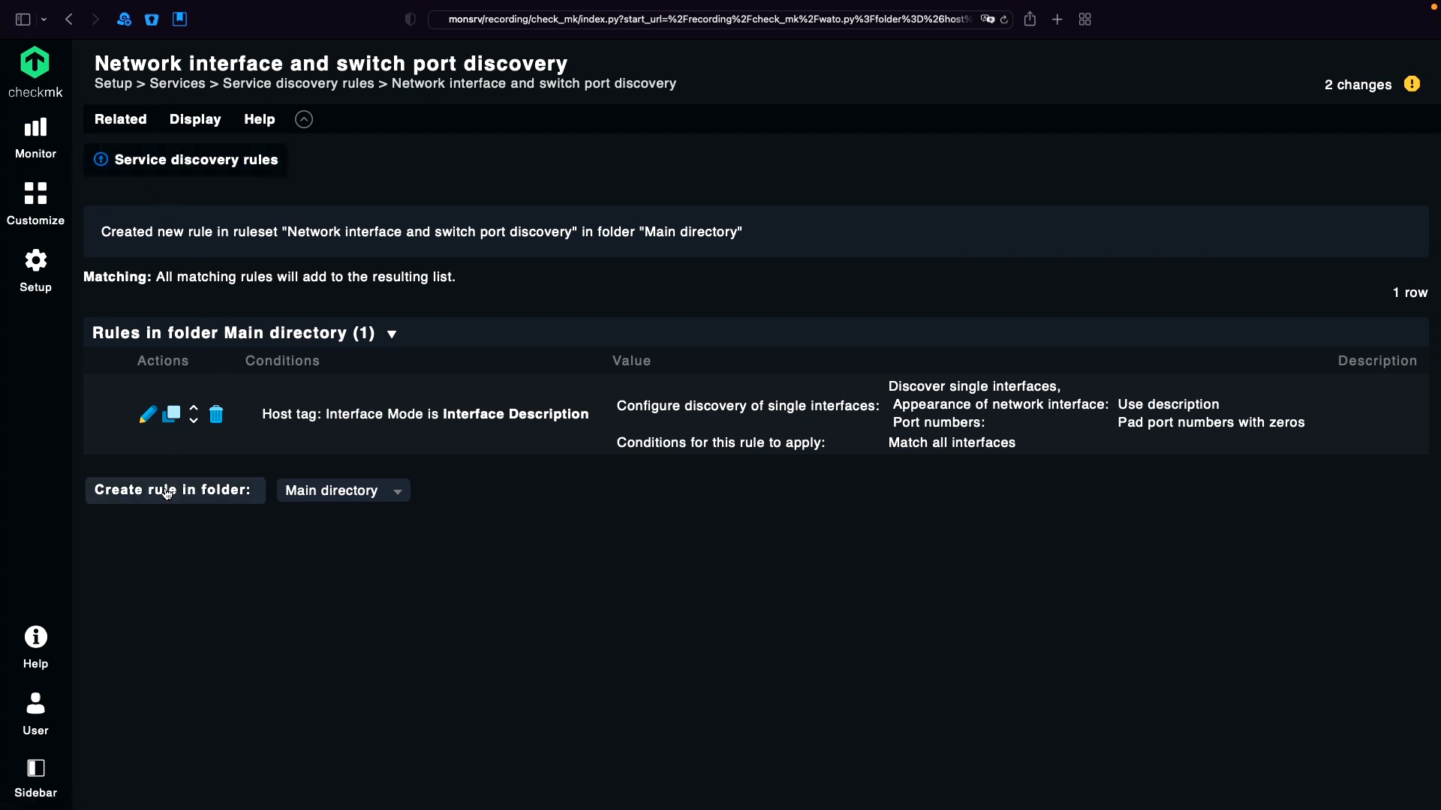
- Save a second rule using alias when Interface Mode is Interface Alias
click(174, 489)
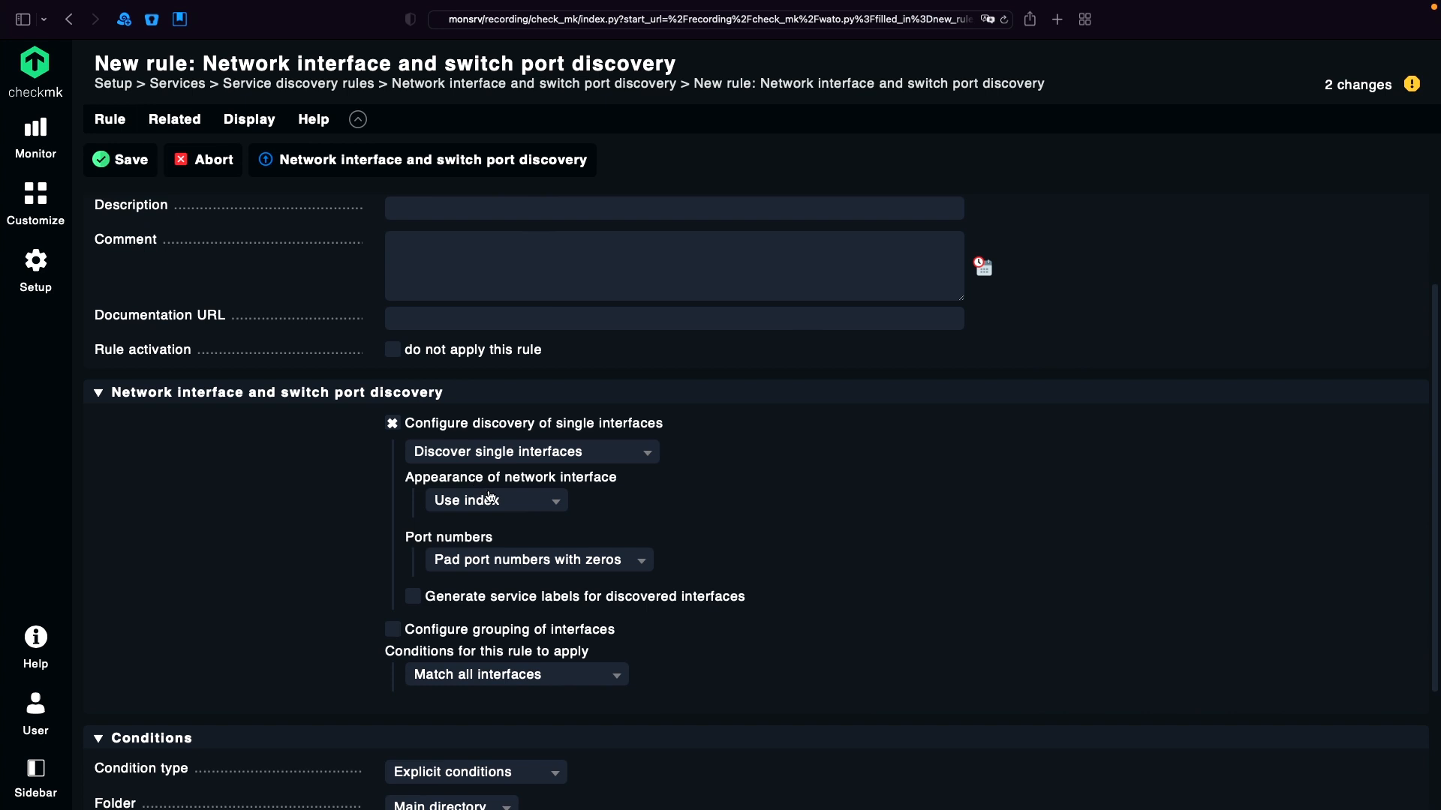
click(491, 500)
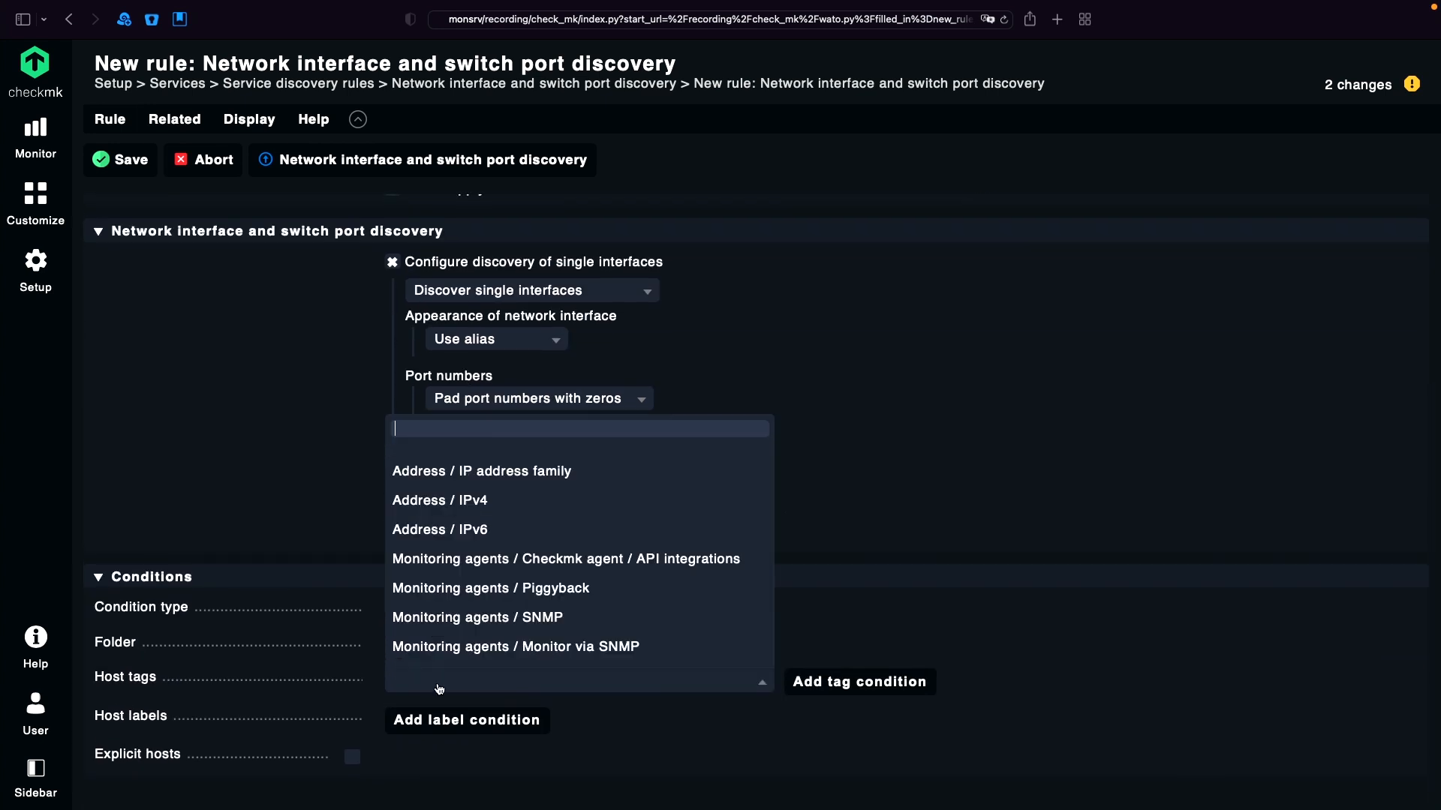
scroll(down, 3)
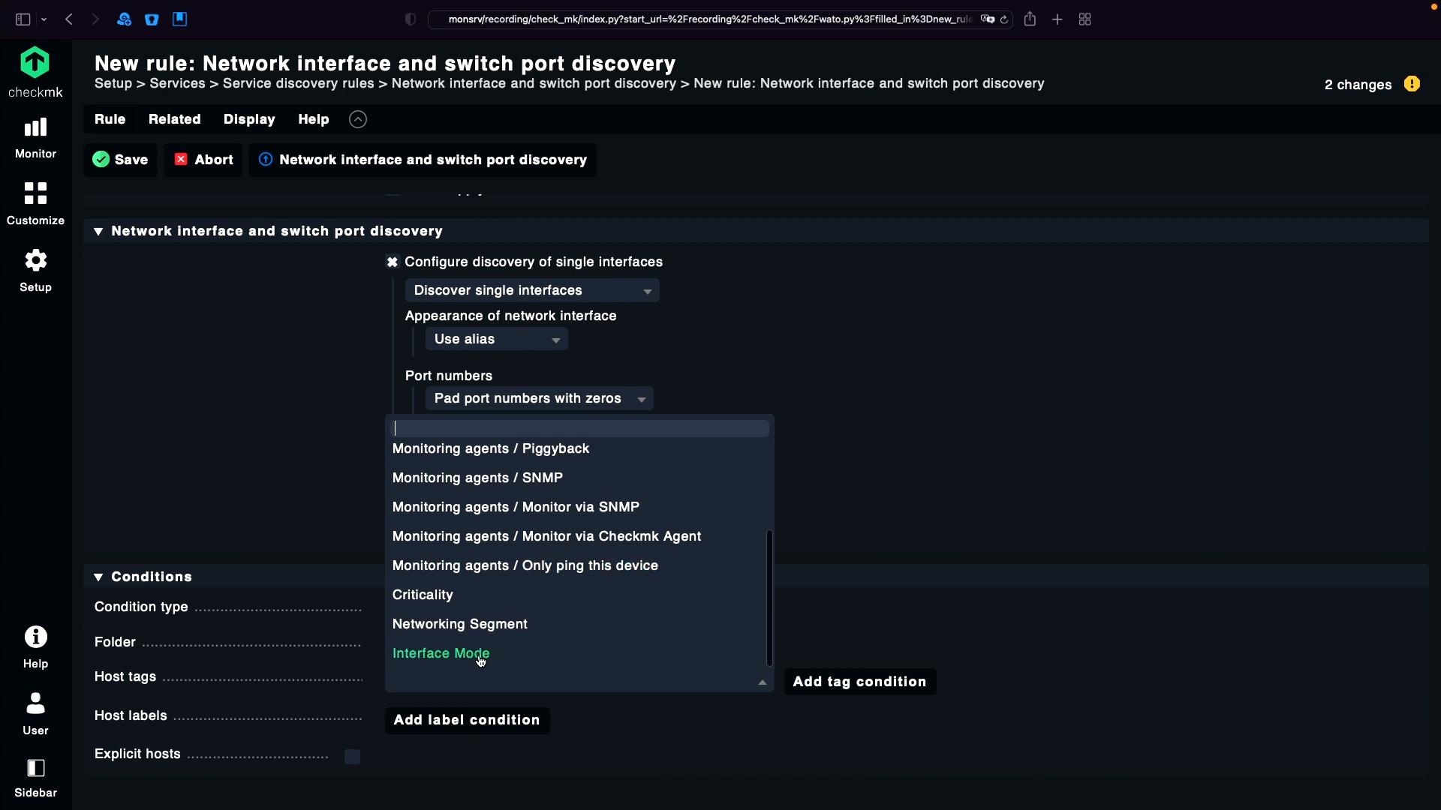
click(442, 653)
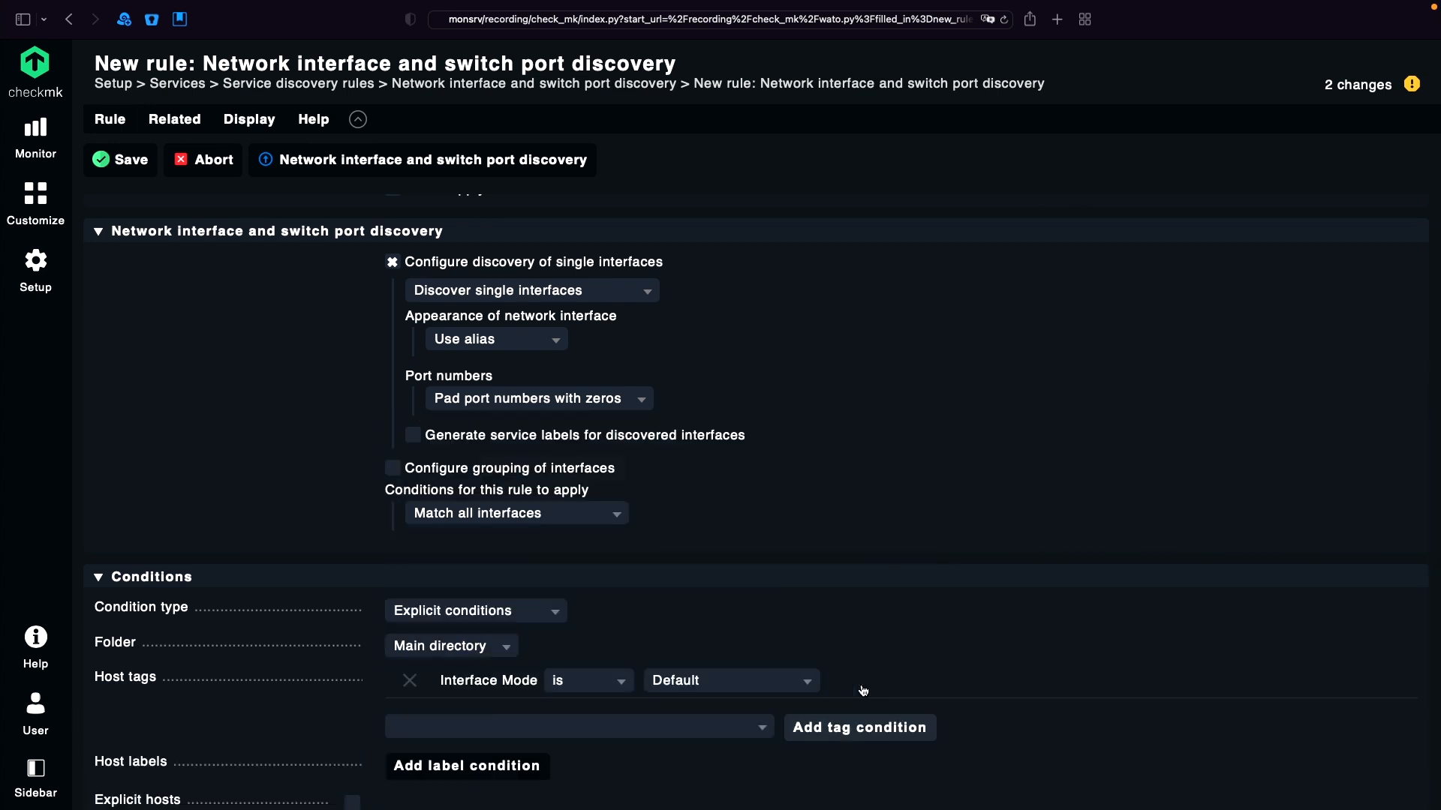
scroll(down, 3)
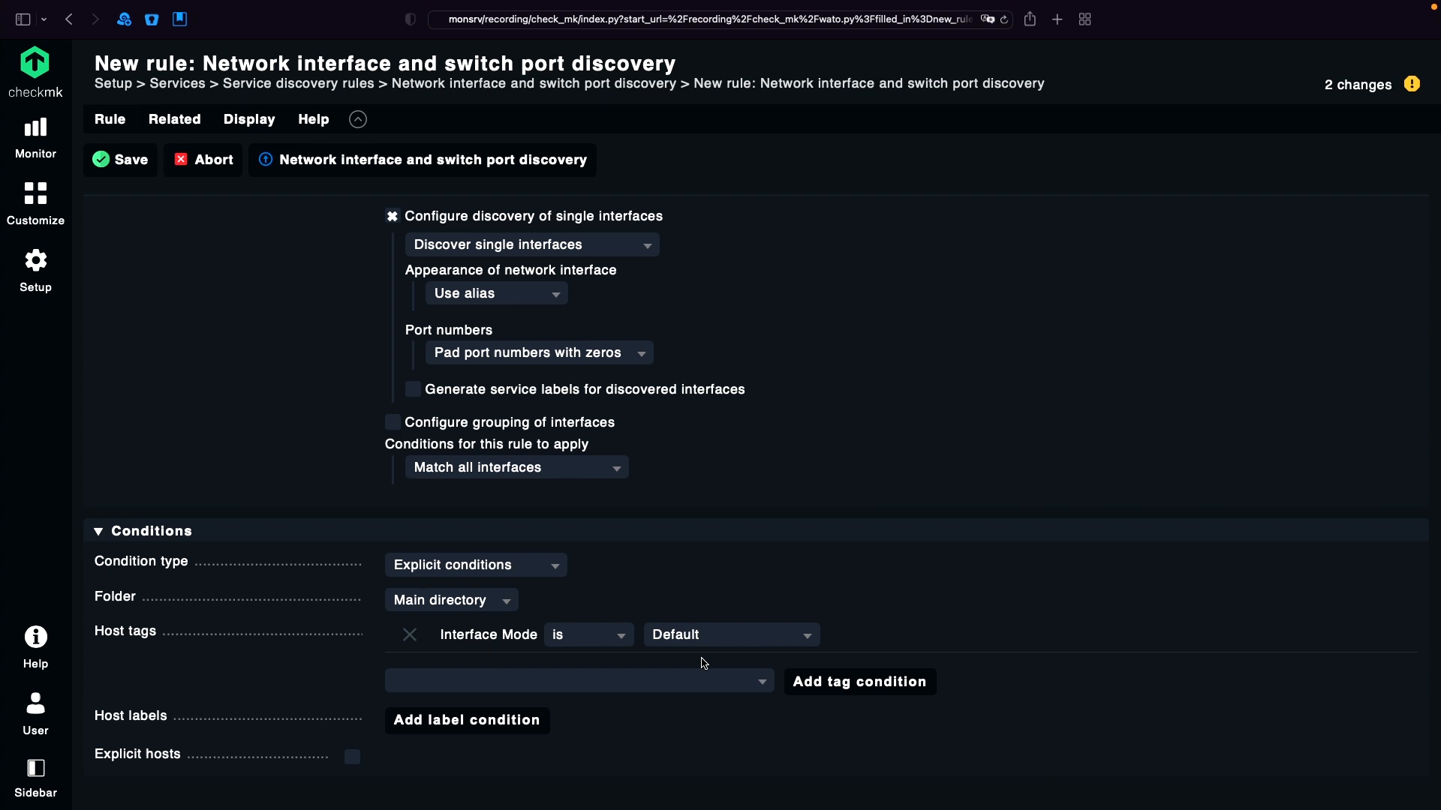
click(730, 633)
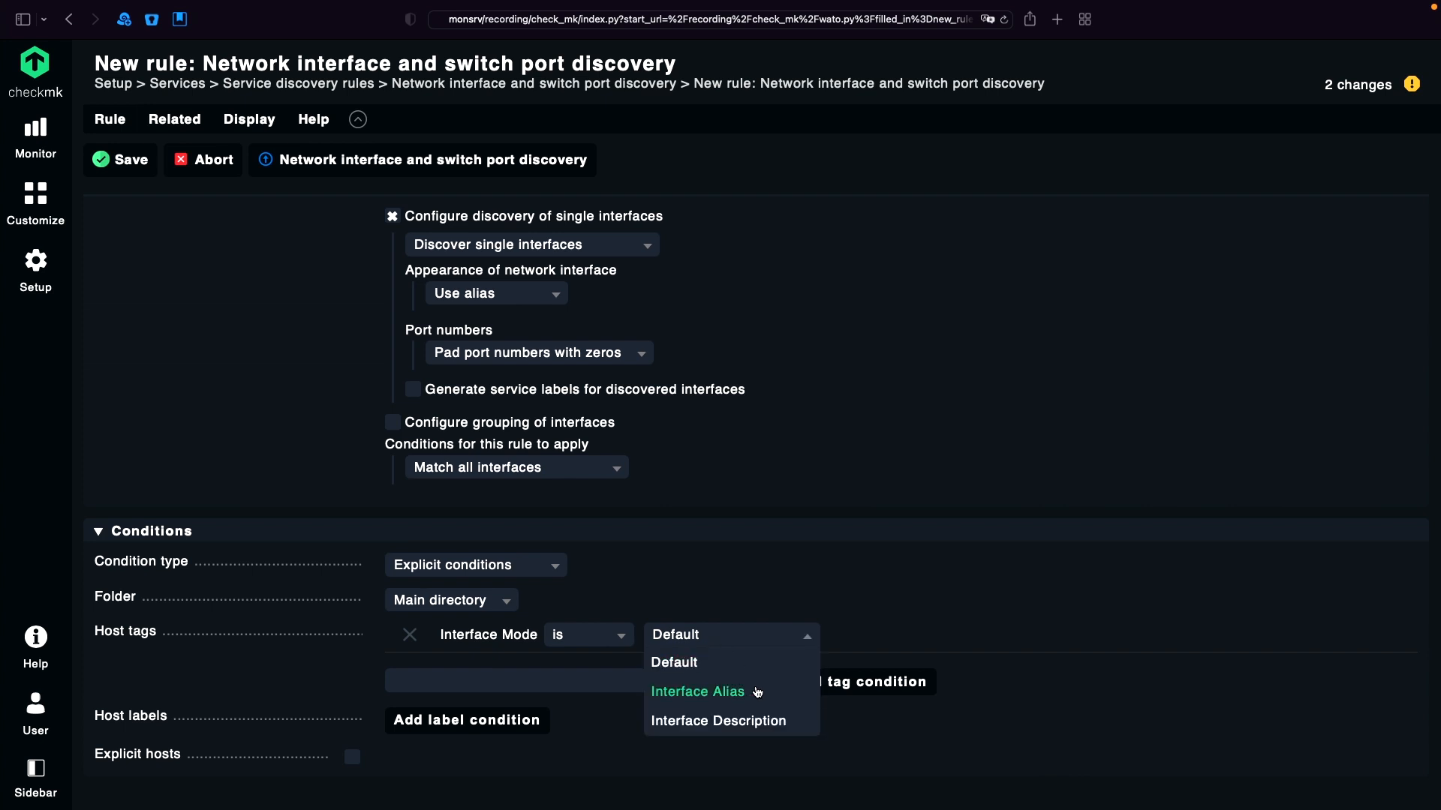
click(698, 690)
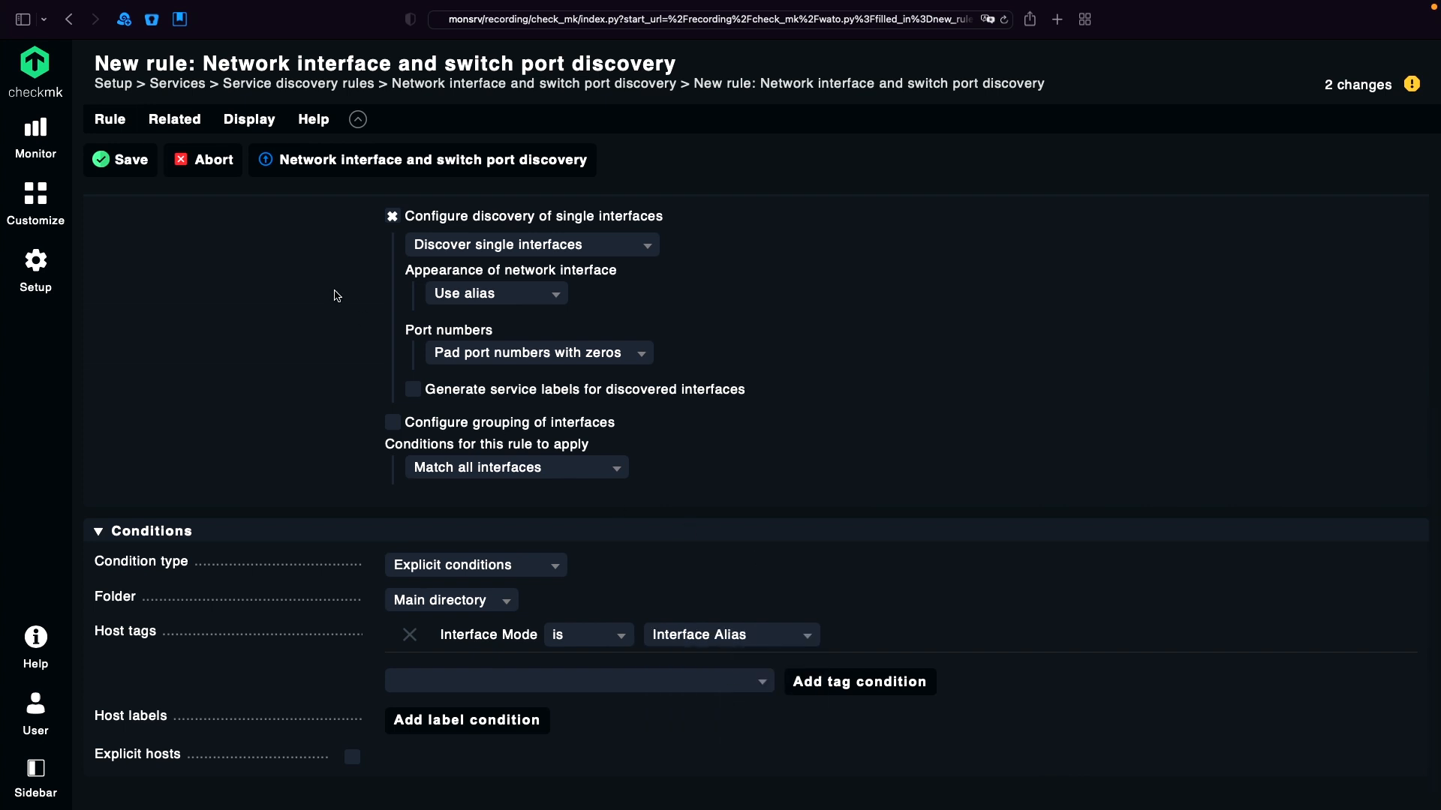
click(120, 159)
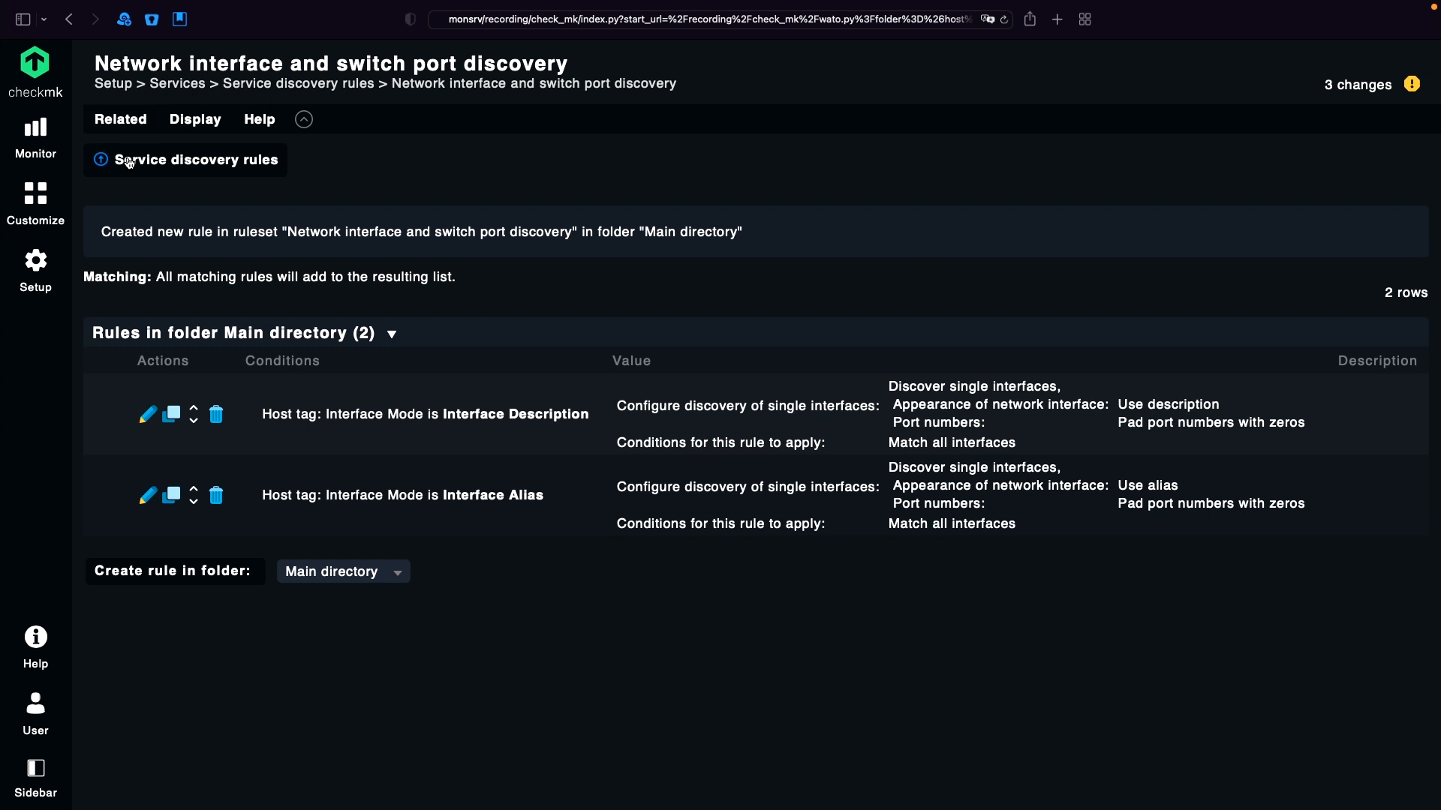
mouse_move(295, 397)
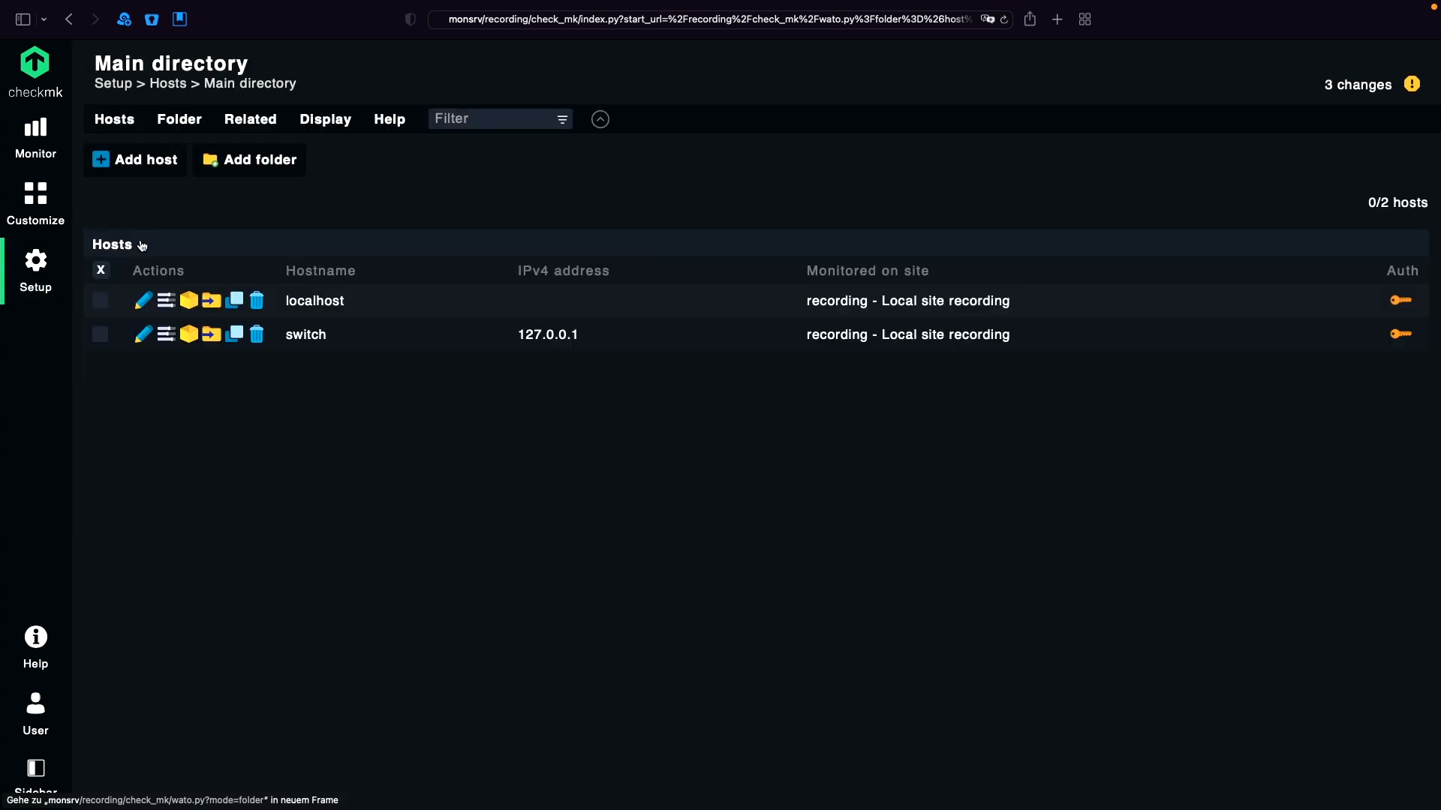
- Set host switch's Interface Mode to Interface Description and save to its service configuration
click(305, 335)
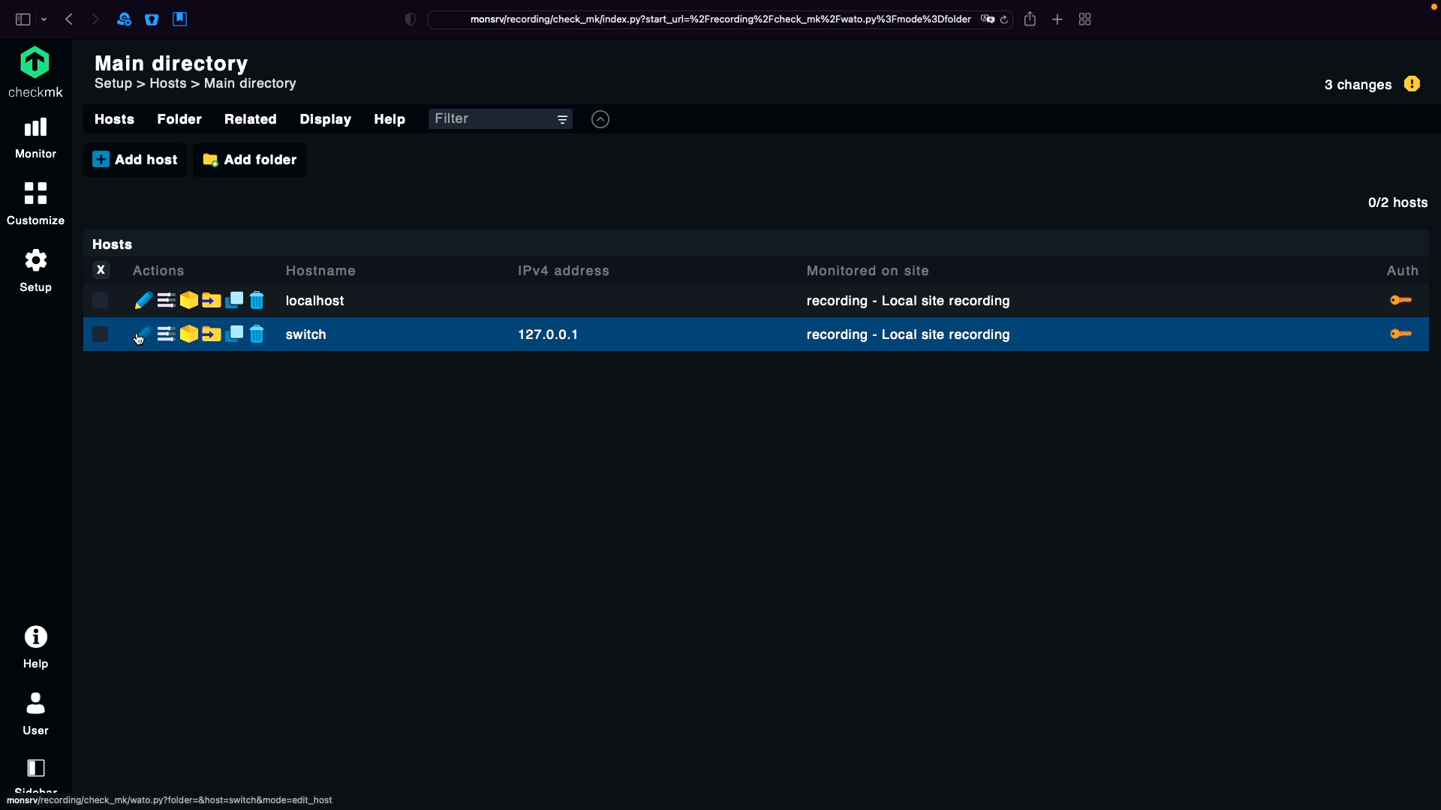
click(141, 335)
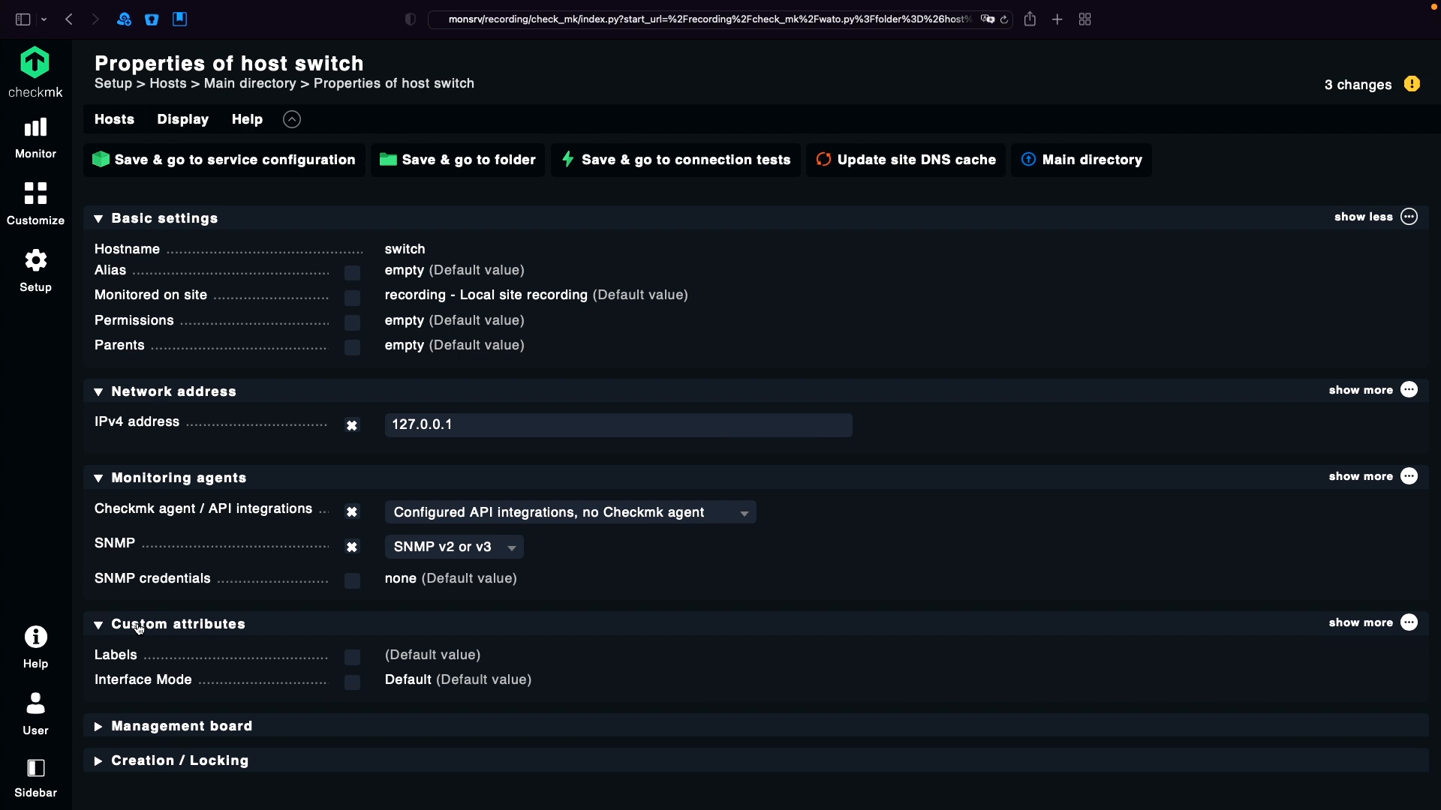
click(352, 681)
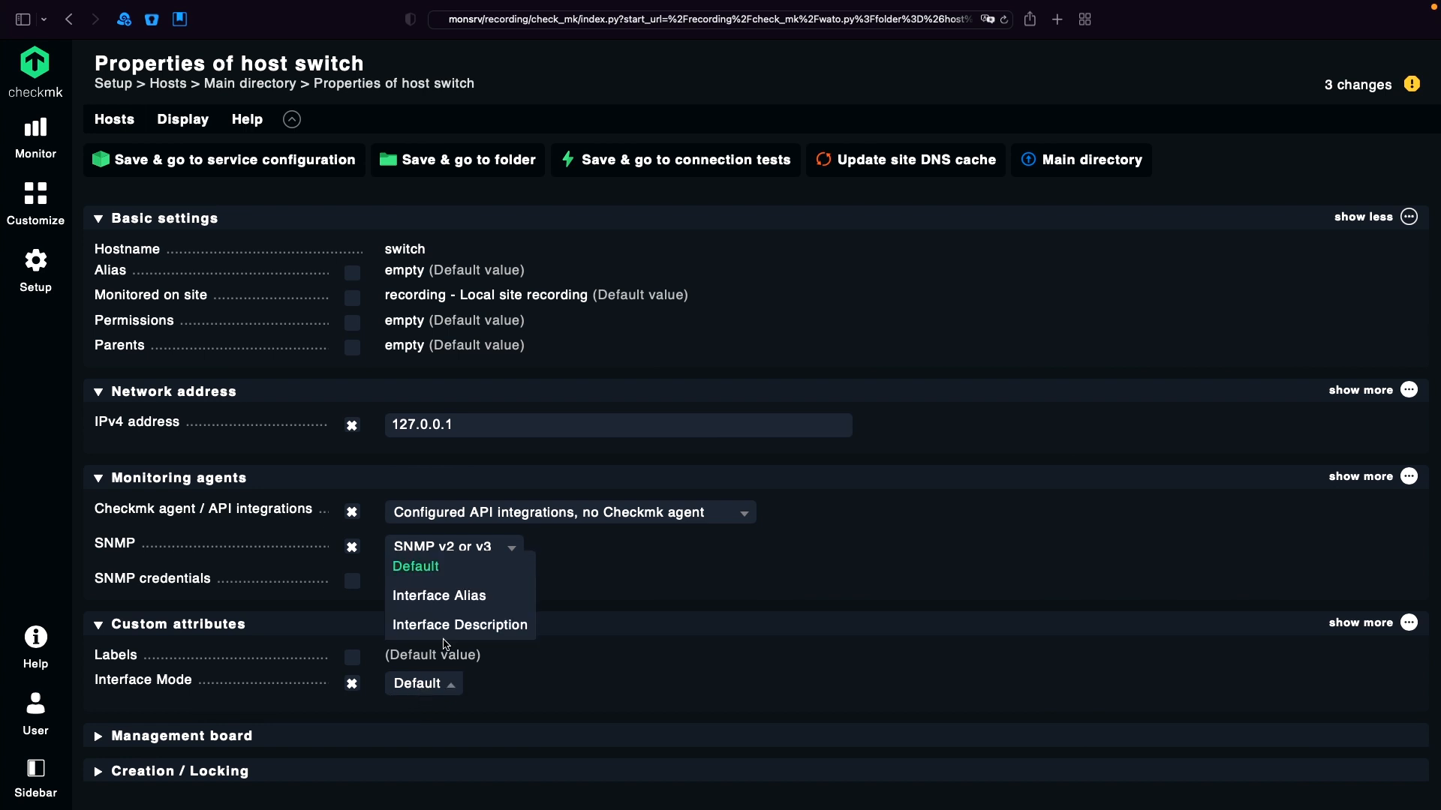
click(460, 624)
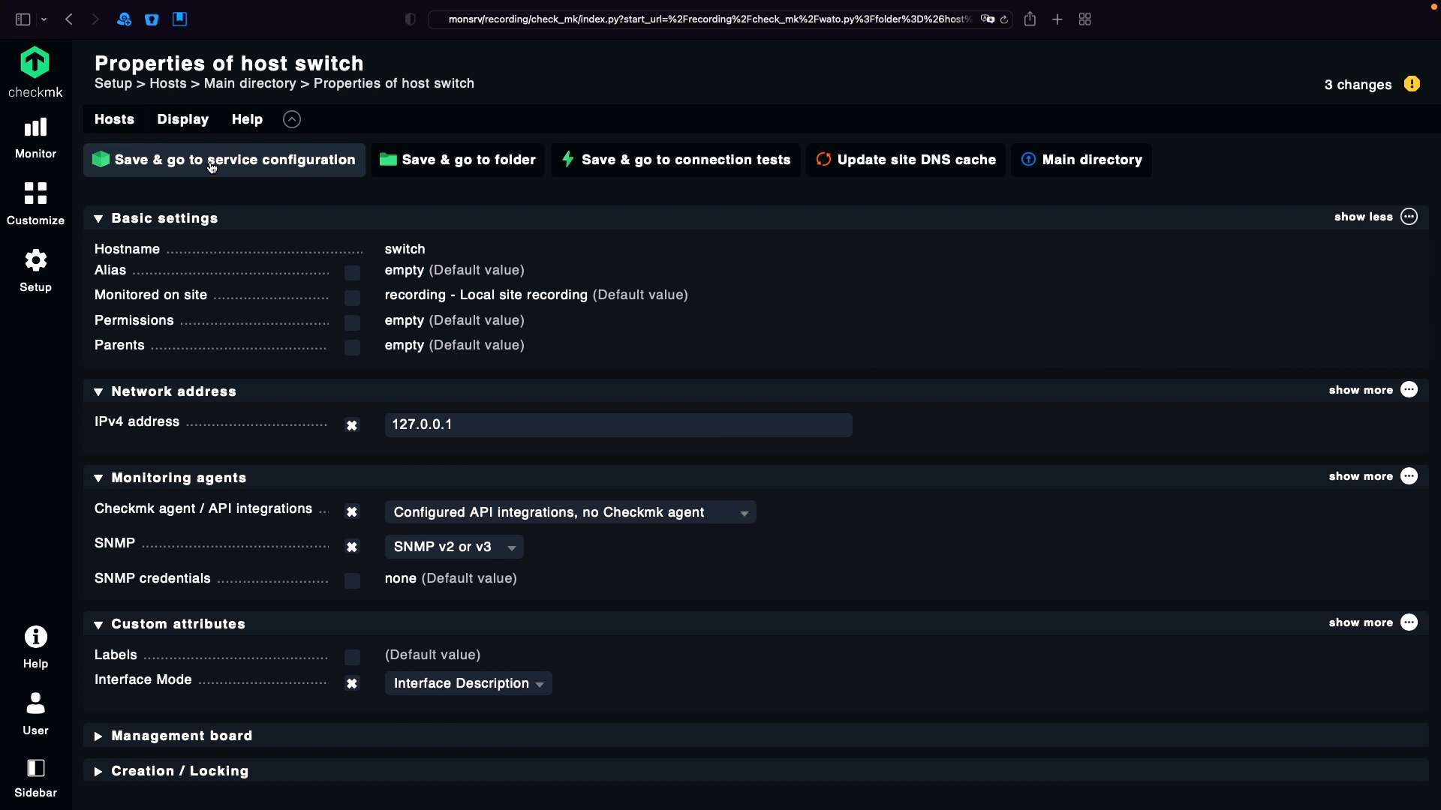
click(223, 159)
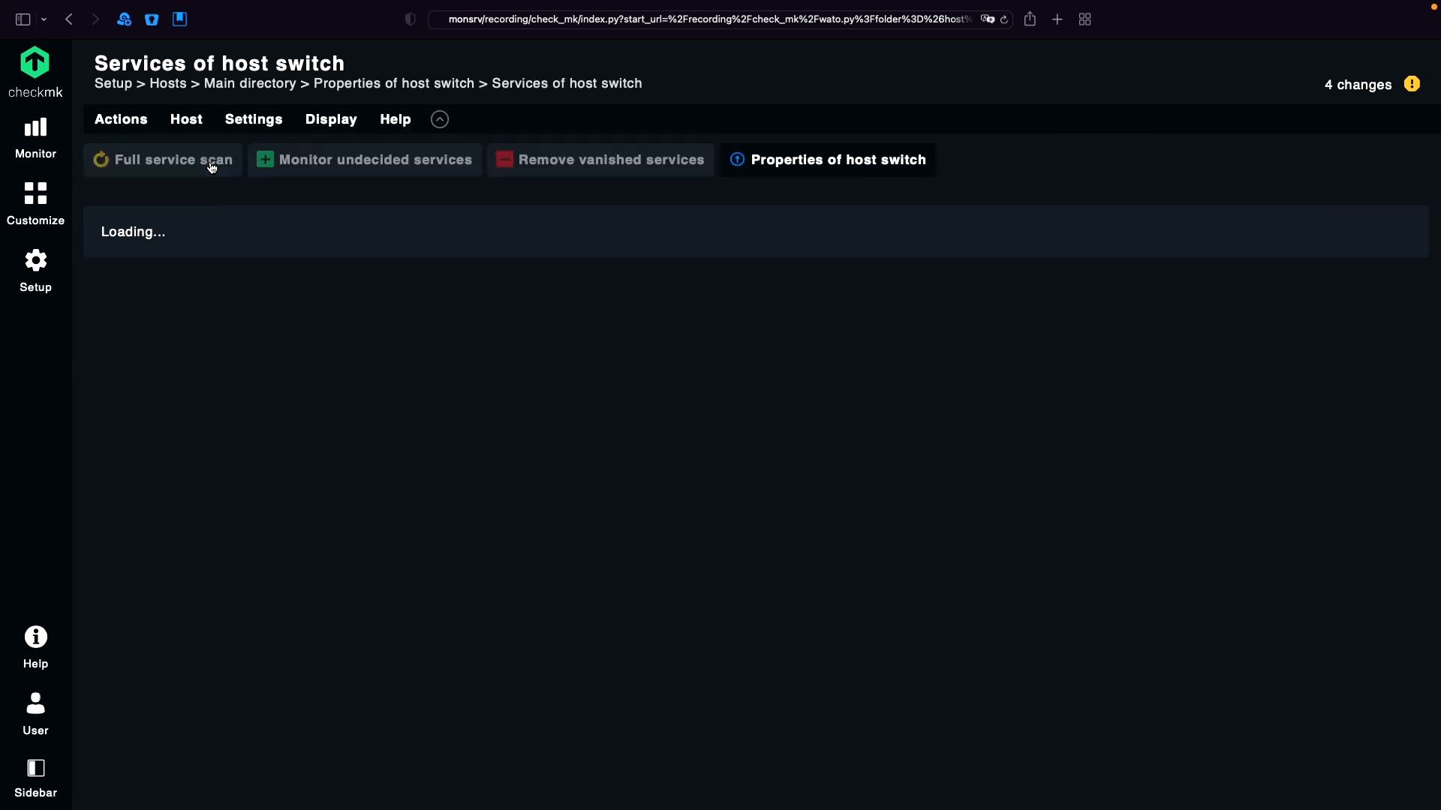
- Rescan the switch and review undecided GigabitEthernet services, marking index 10116 of port 1/0/16
click(162, 159)
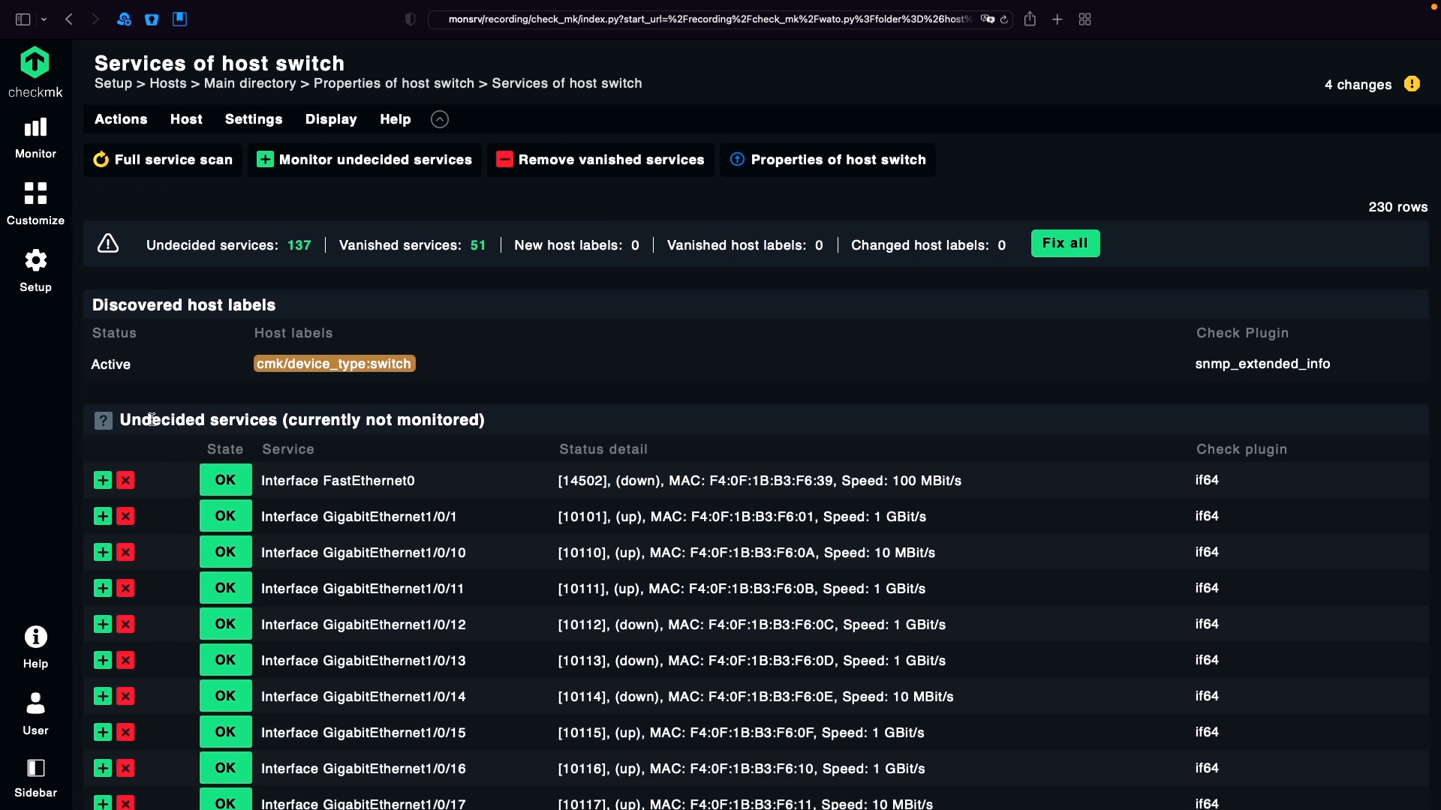
scroll(down, 3)
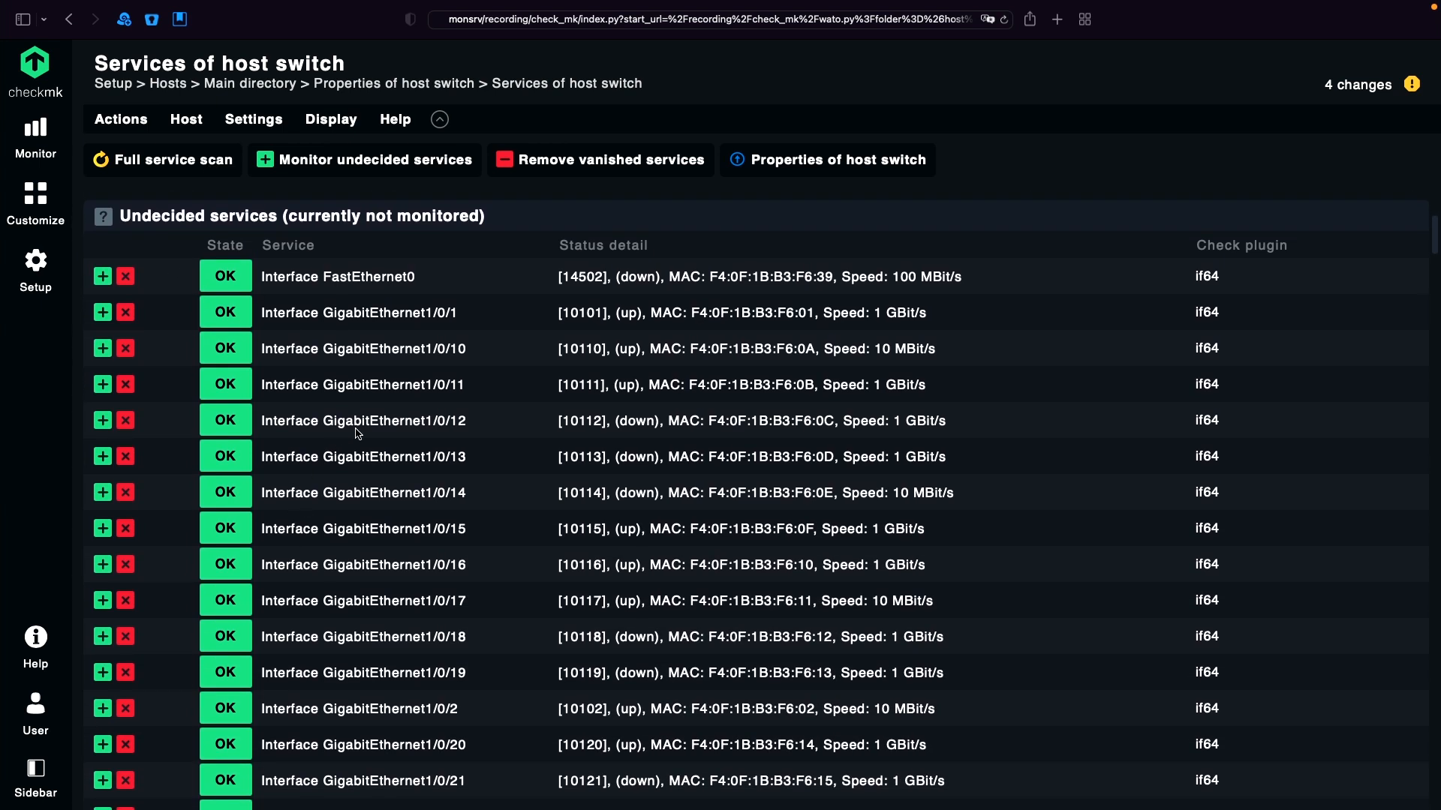
scroll(down, 3)
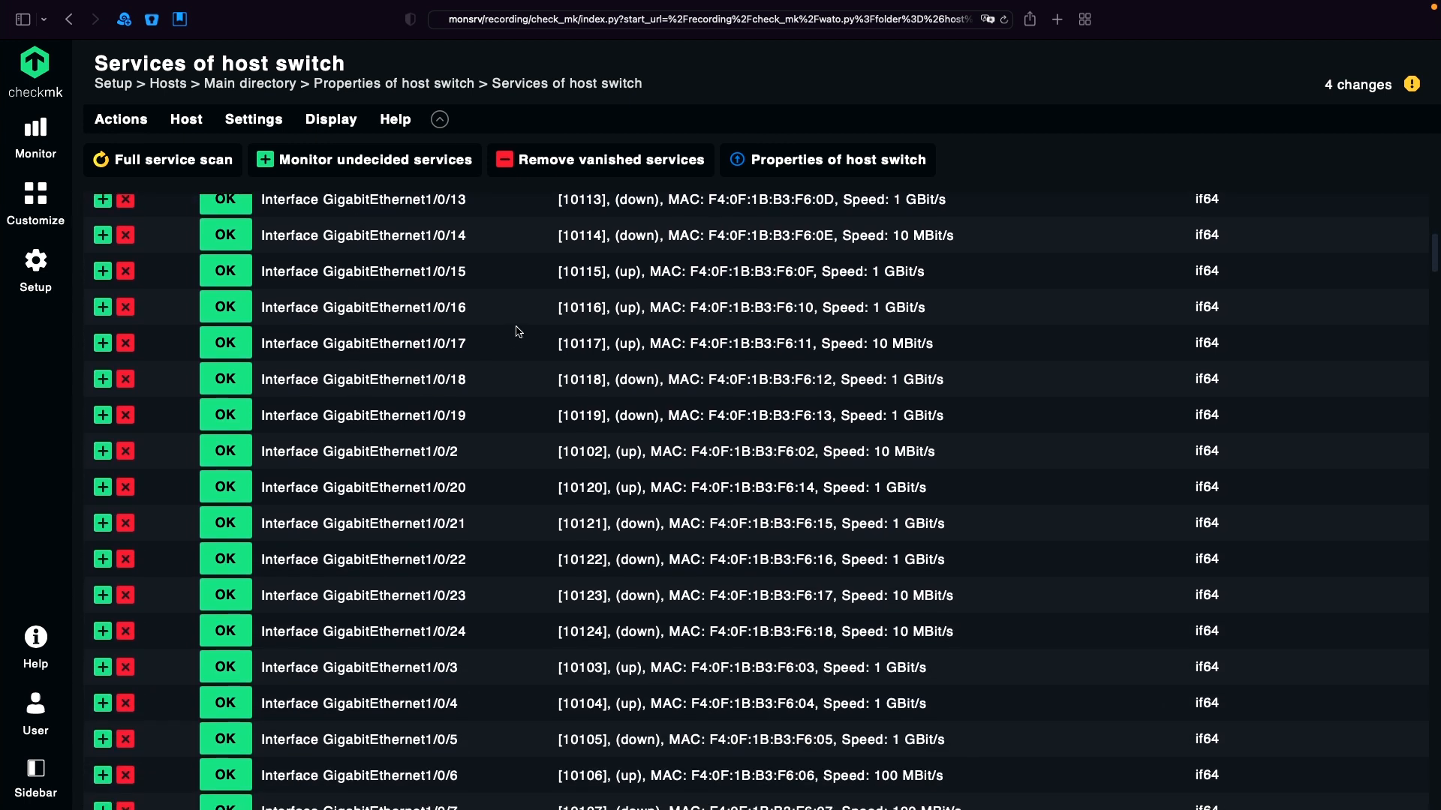
double_click(581, 307)
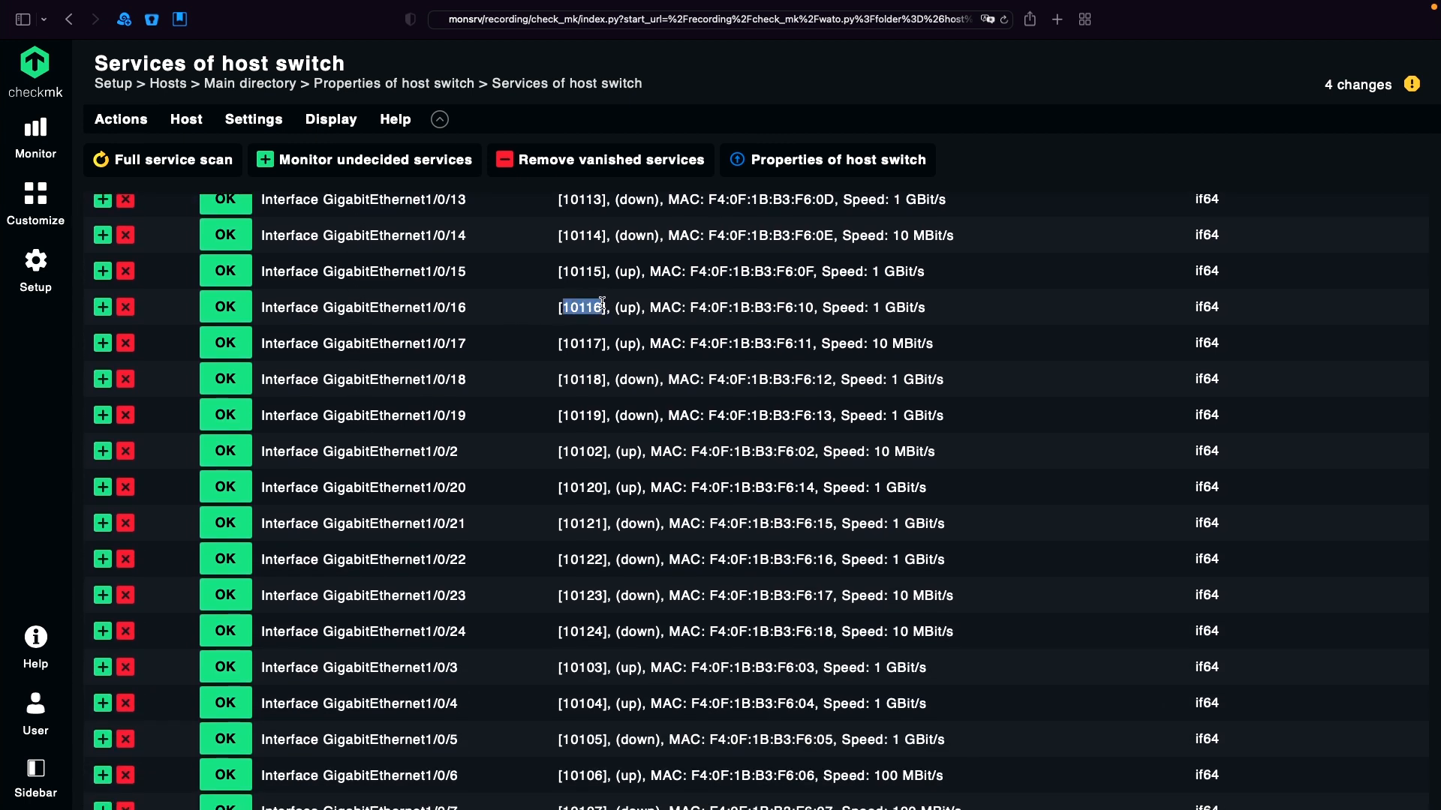
scroll(down, 3)
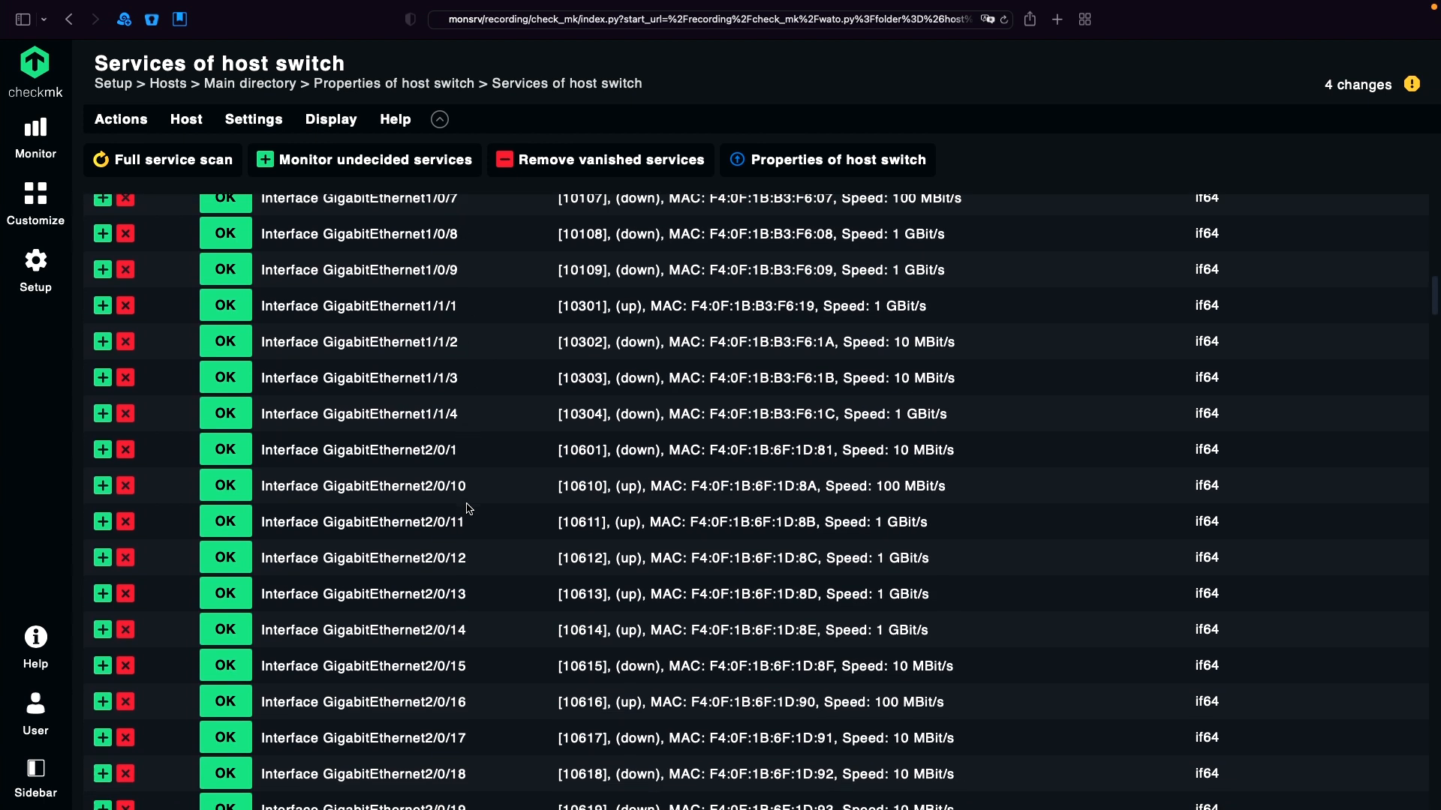
scroll(down, 3)
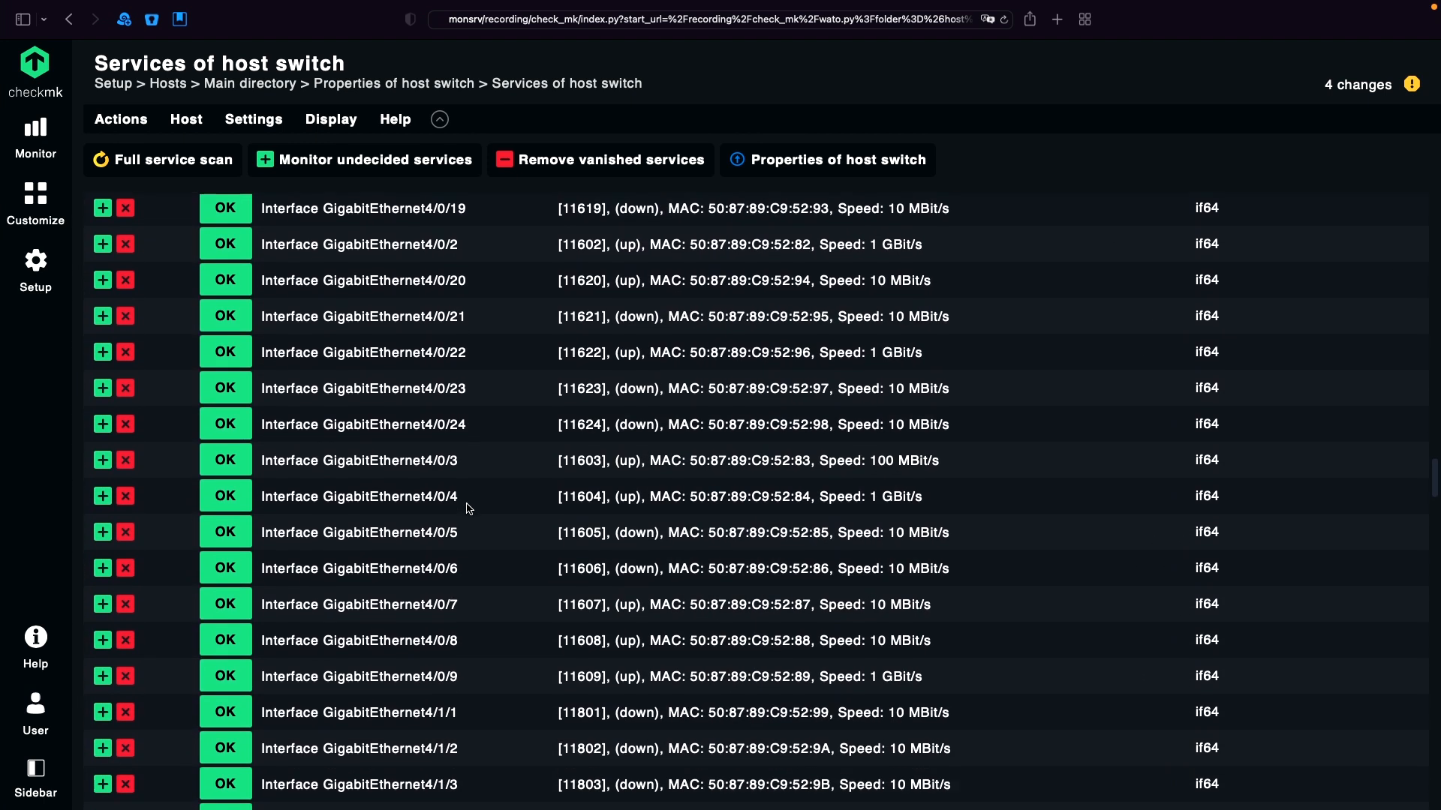
scroll(down, 3)
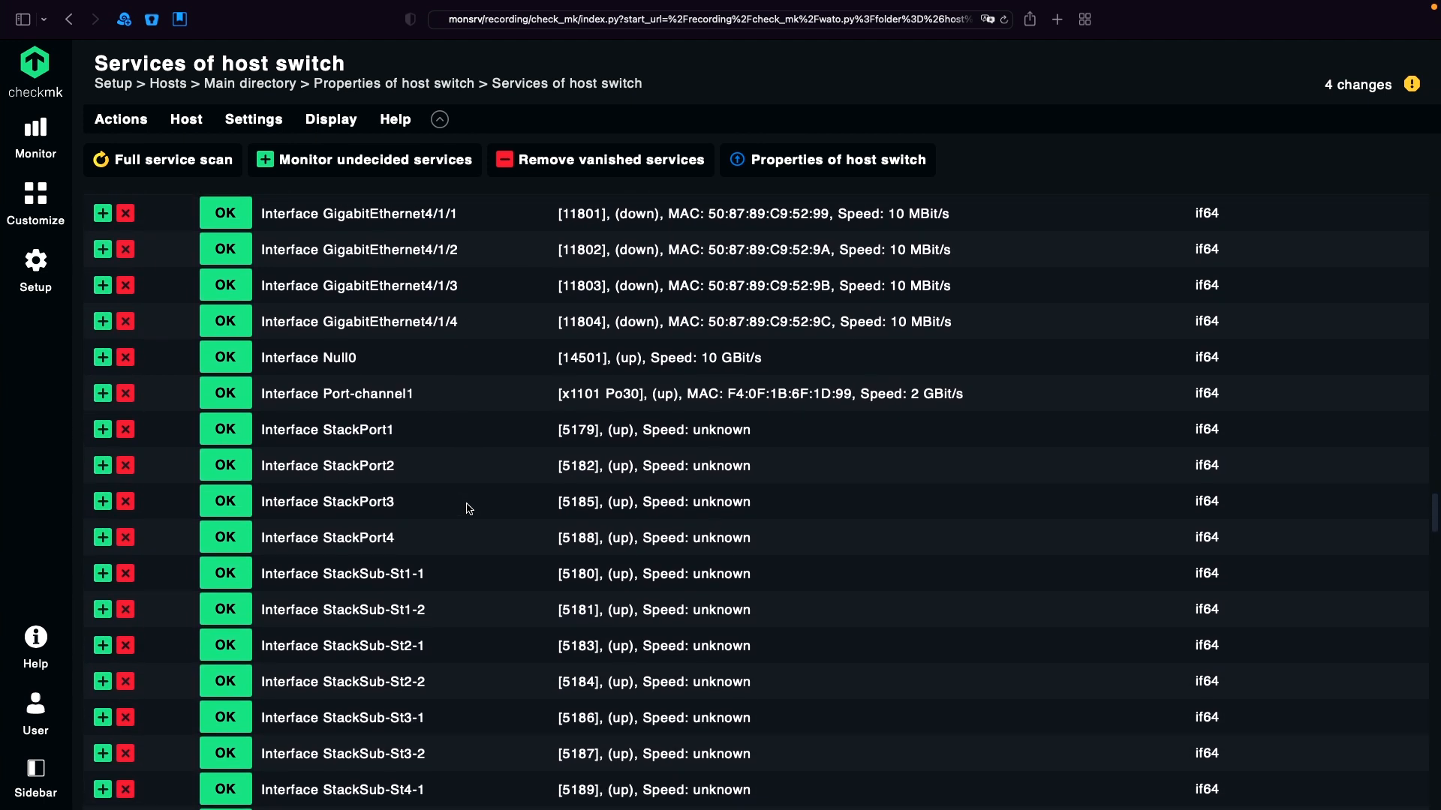
scroll(down, 3)
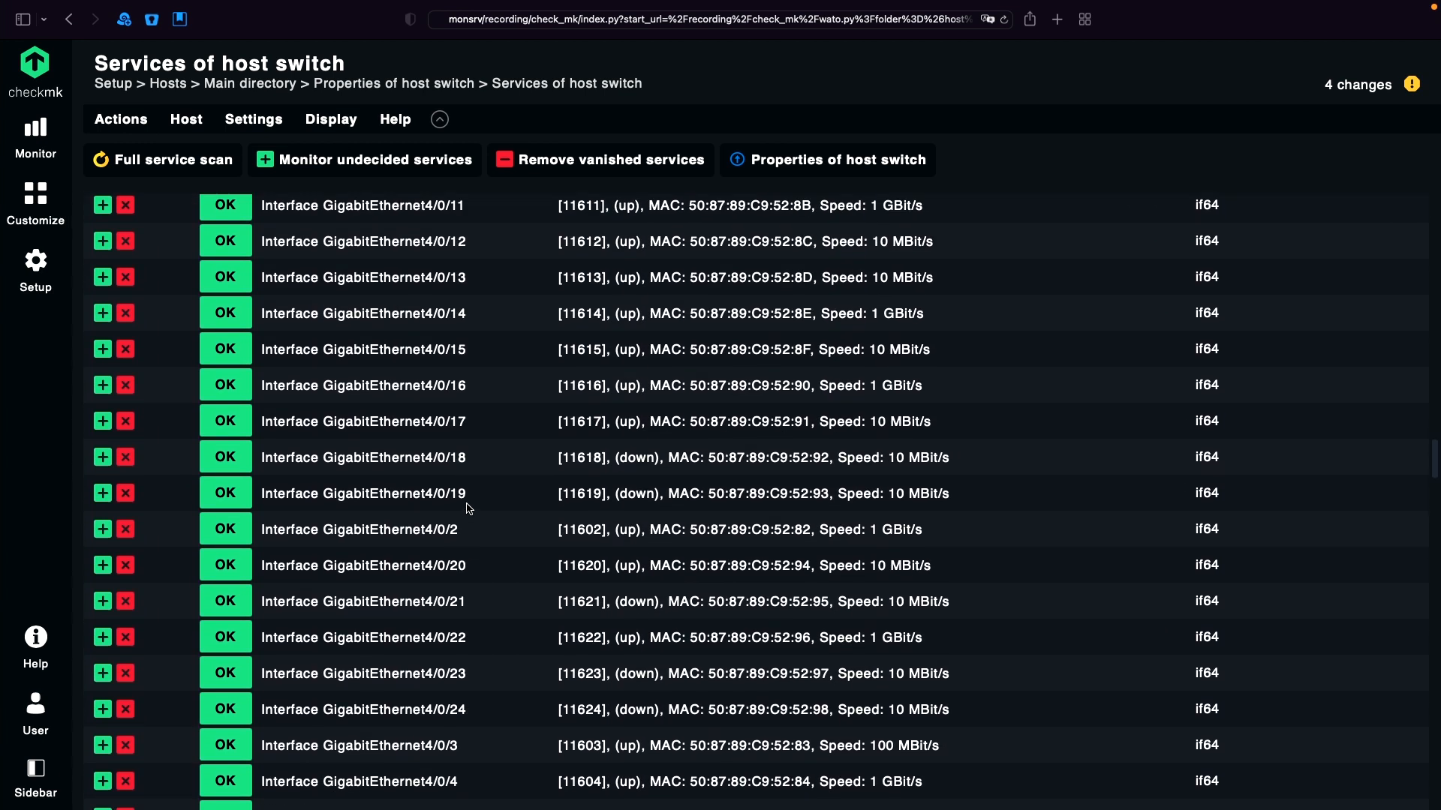
scroll(down, 3)
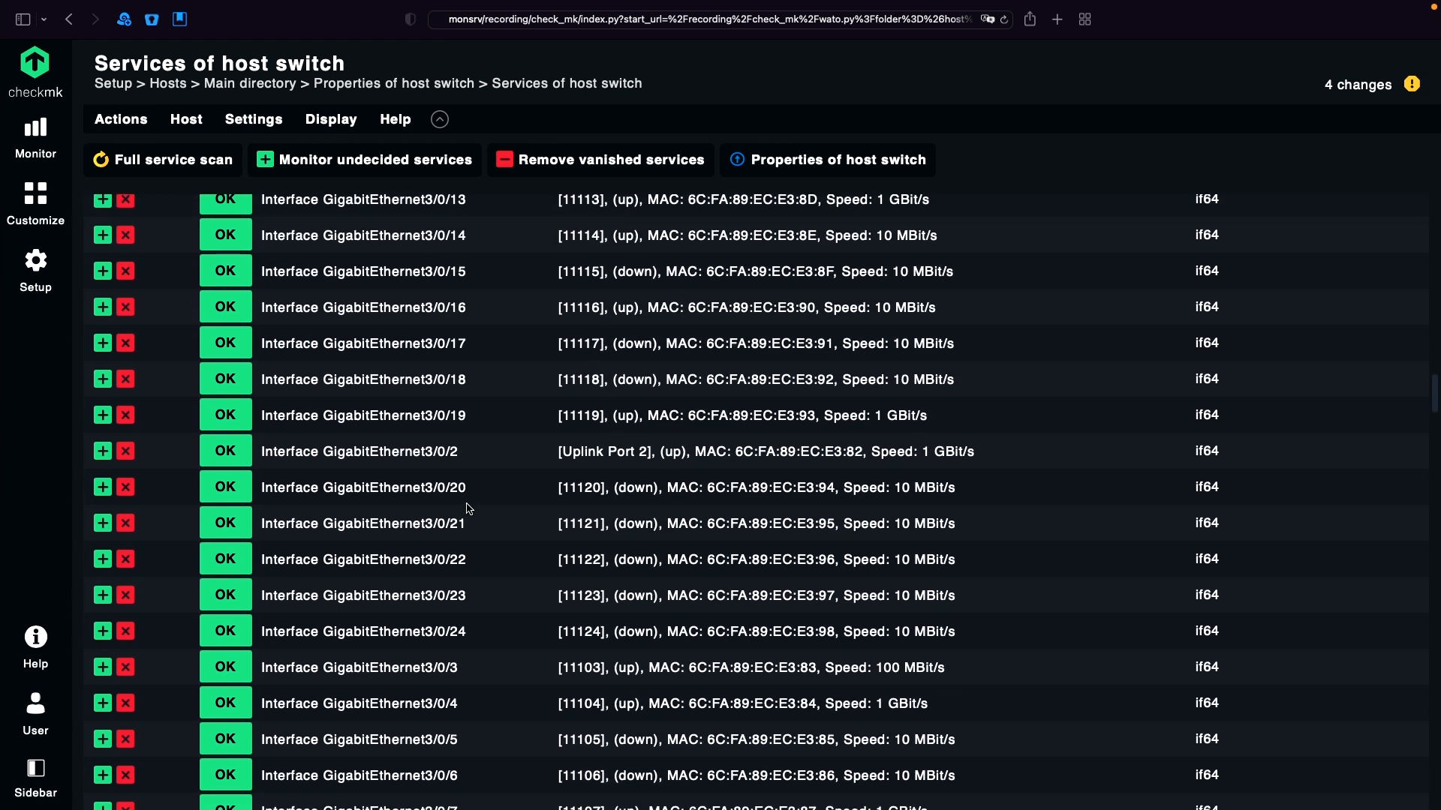
scroll(down, 3)
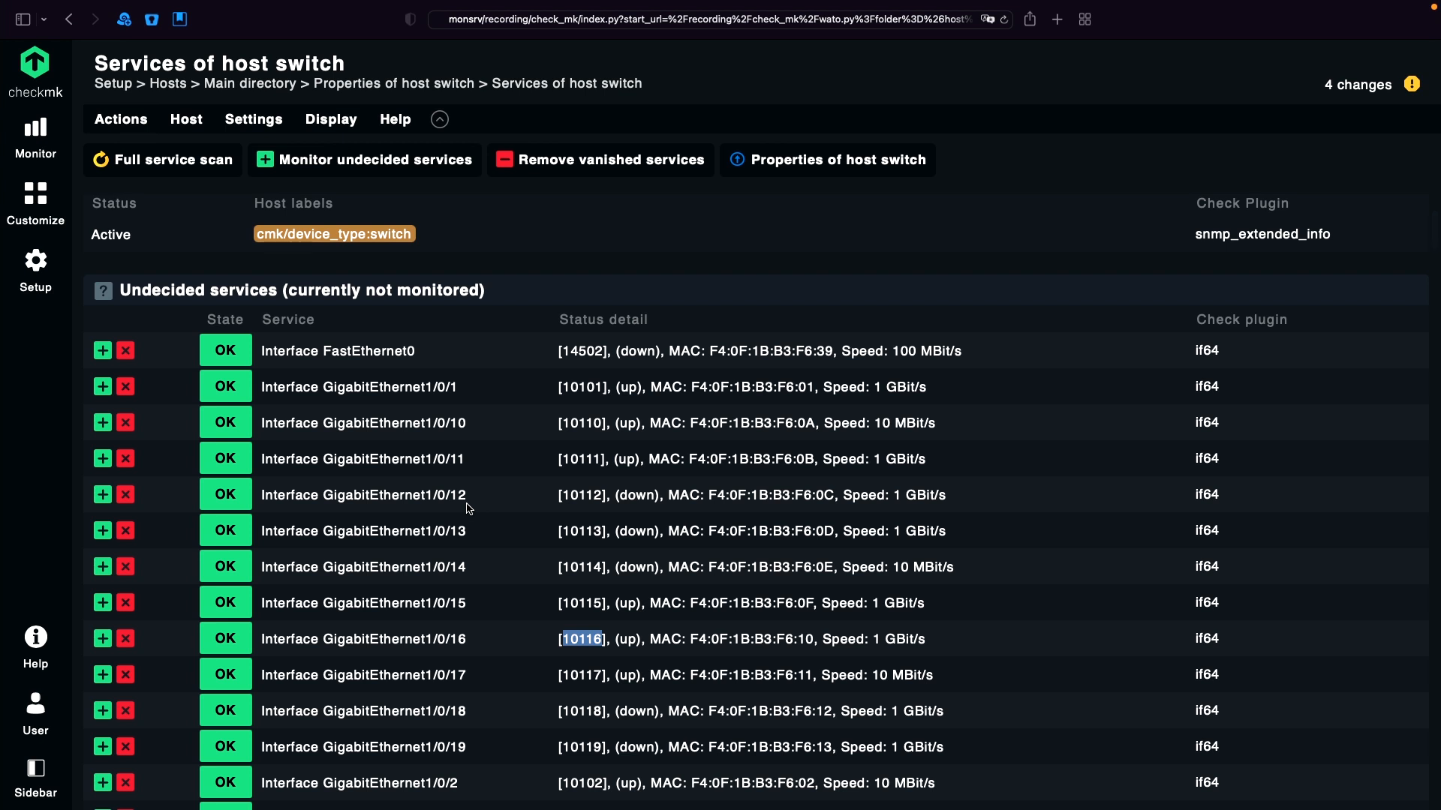
click(186, 118)
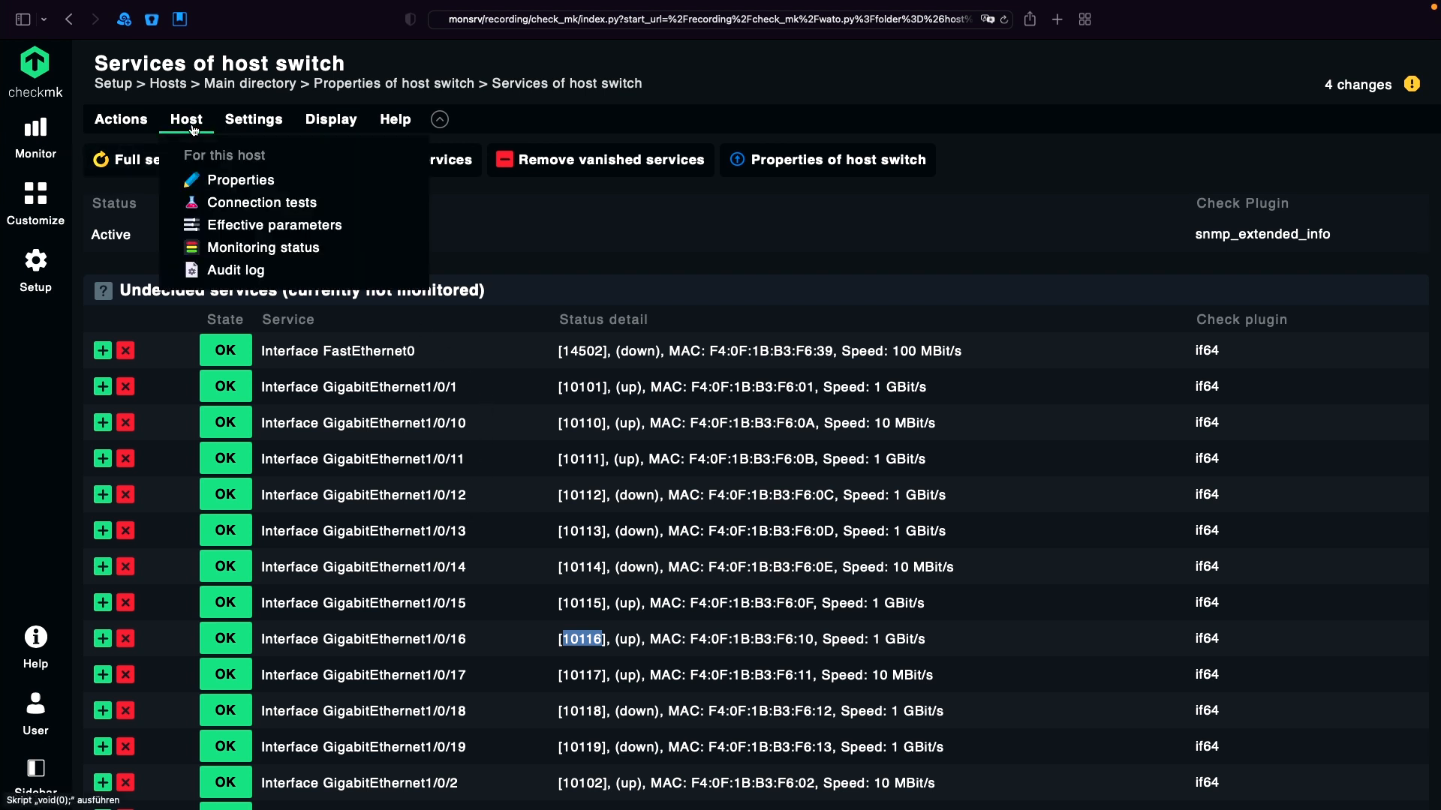
- Change host switch's Interface Mode to Interface Alias and save to its rescanned services
click(240, 178)
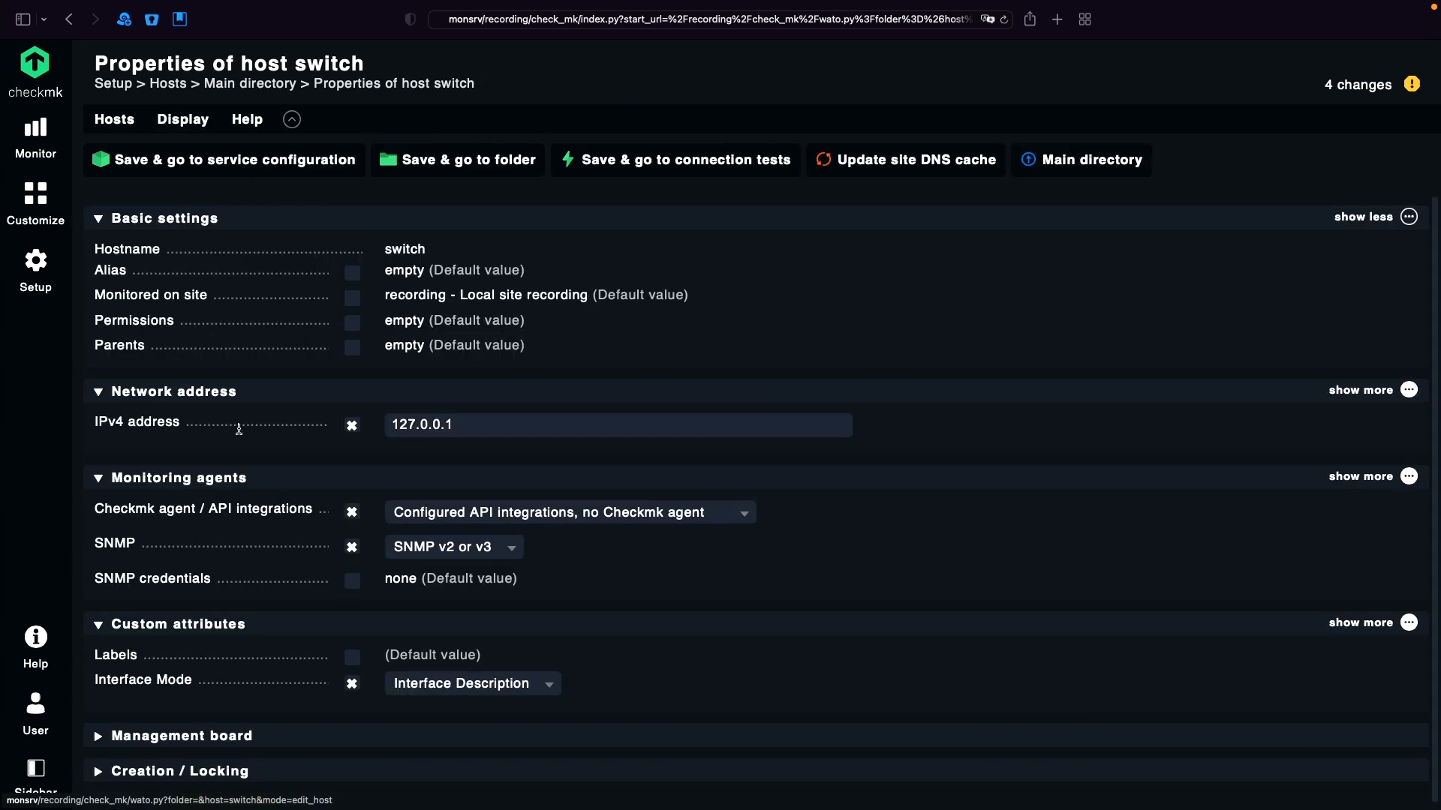
click(473, 683)
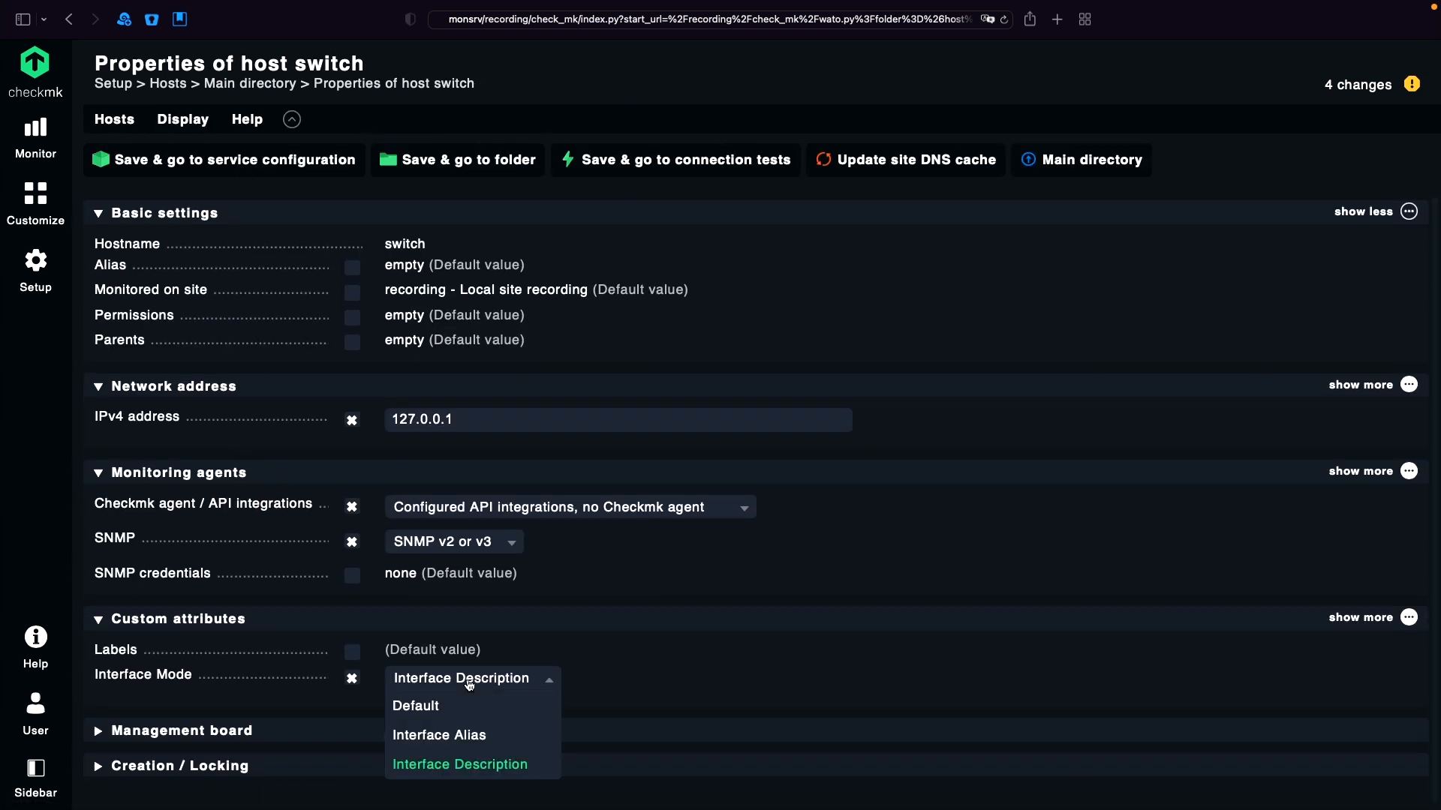
click(439, 733)
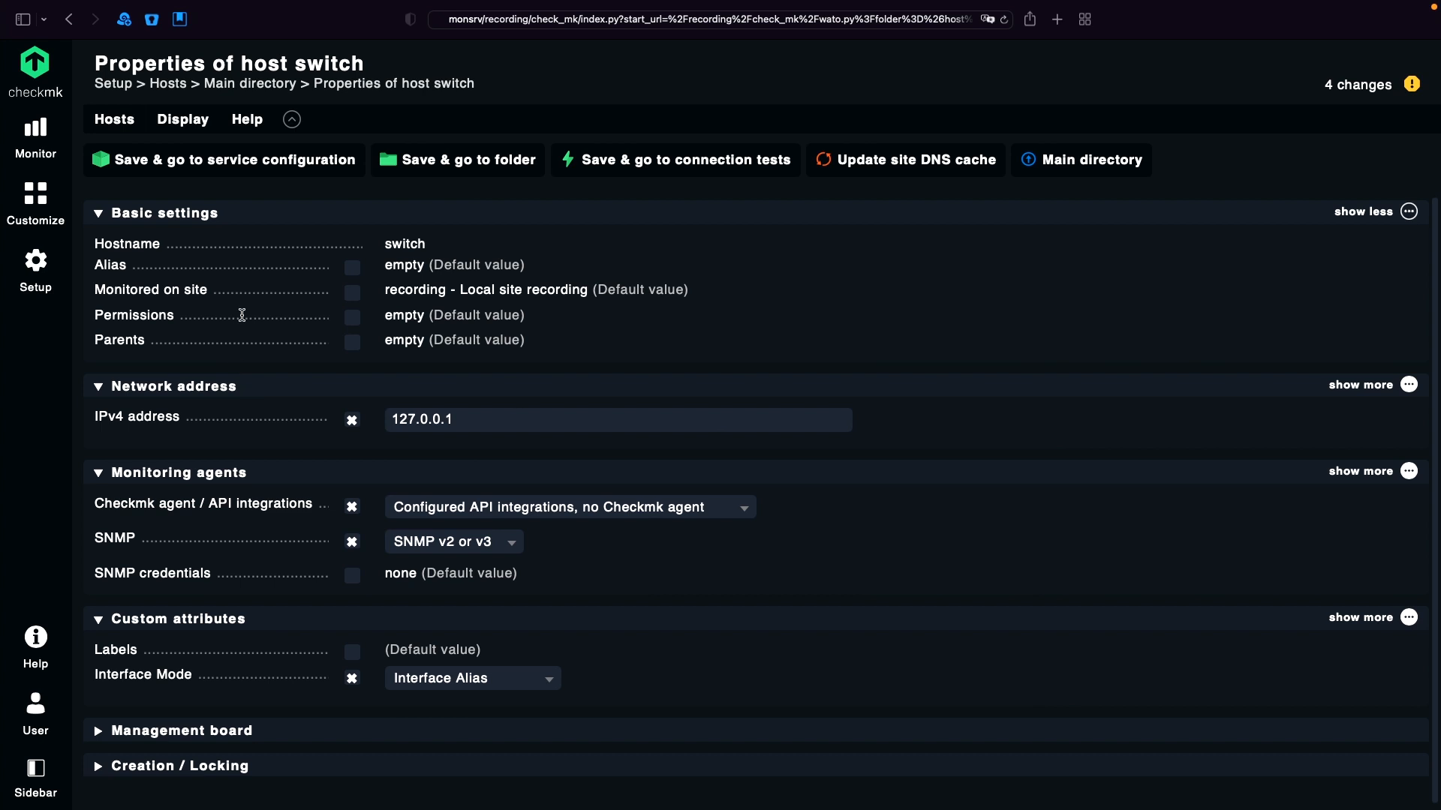
click(223, 159)
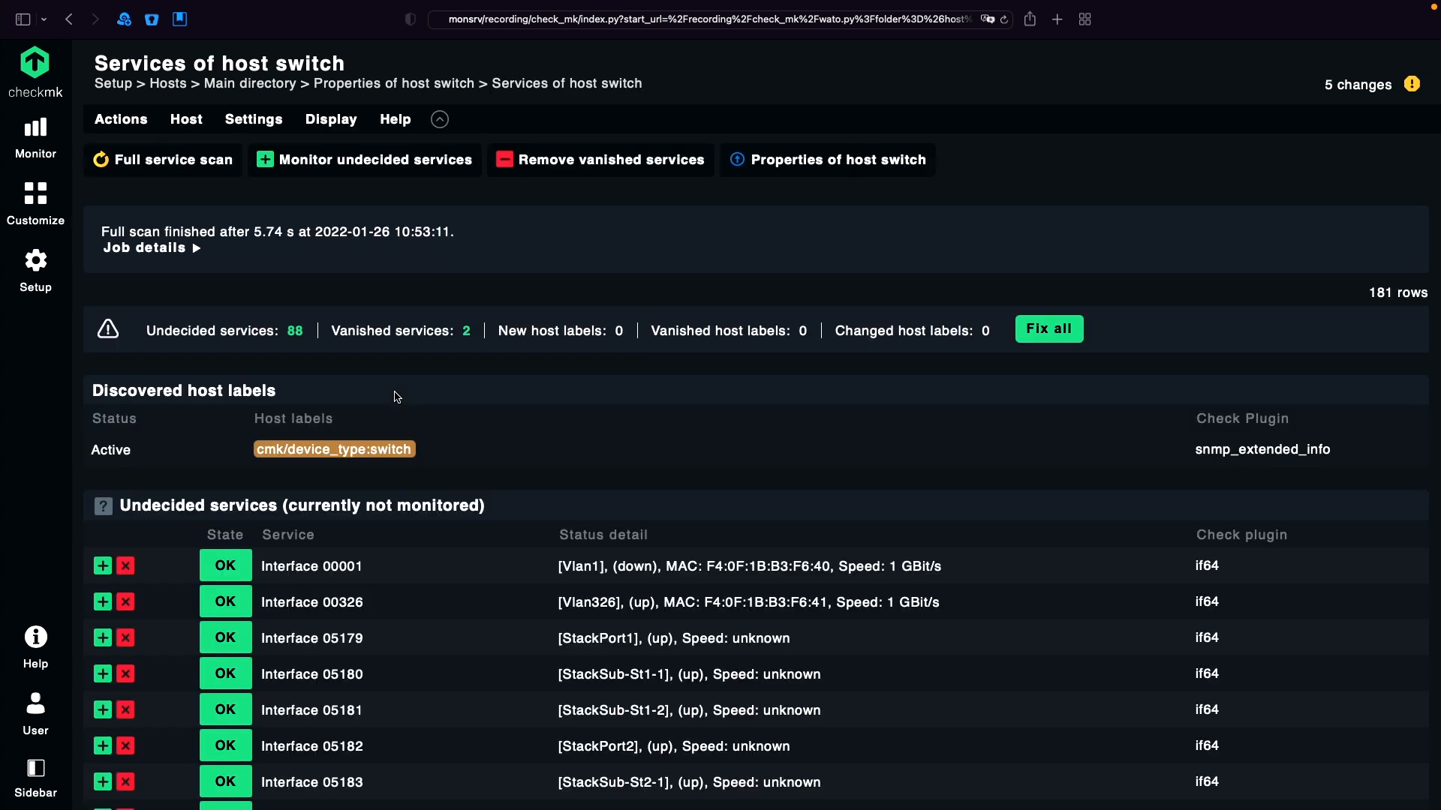
scroll(down, 3)
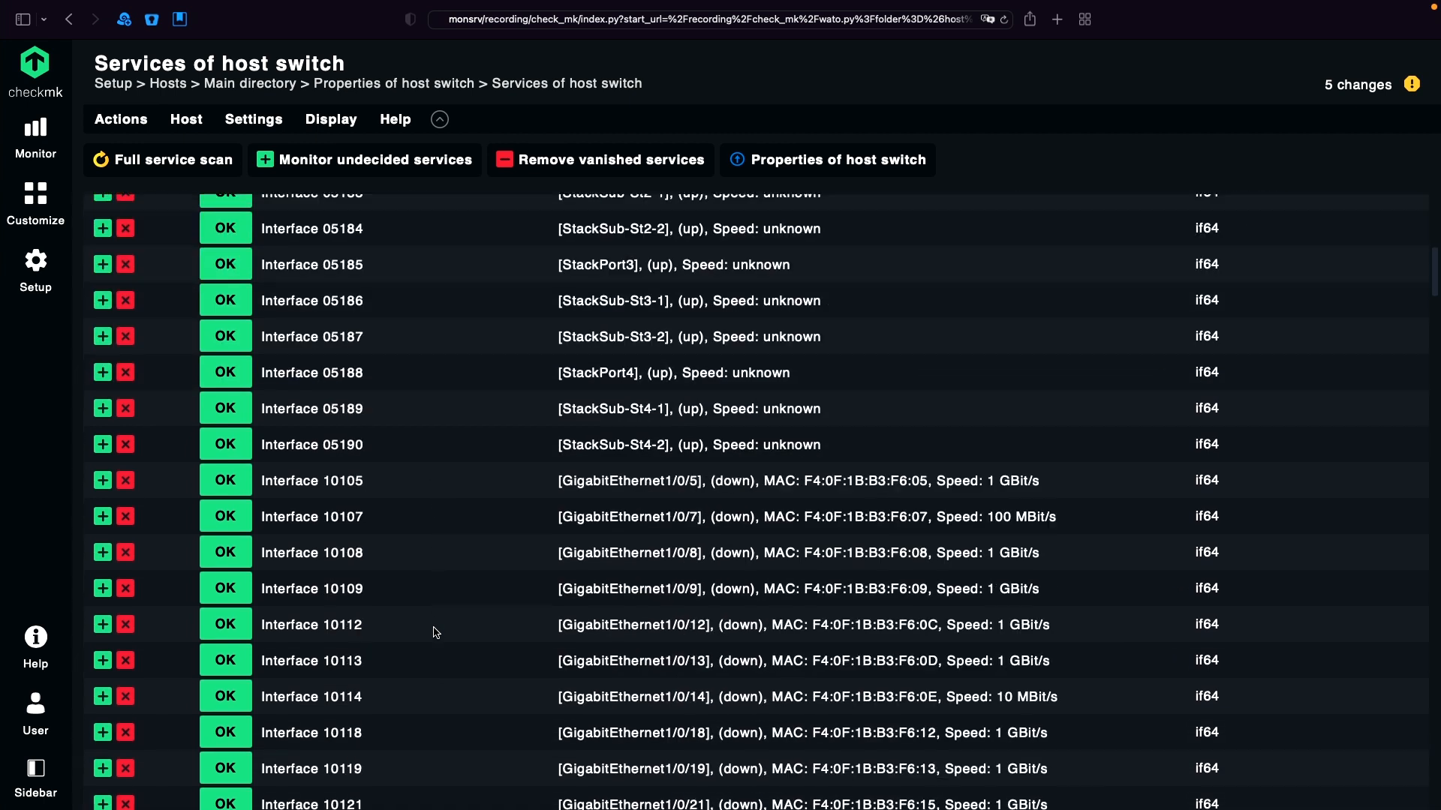
scroll(down, 3)
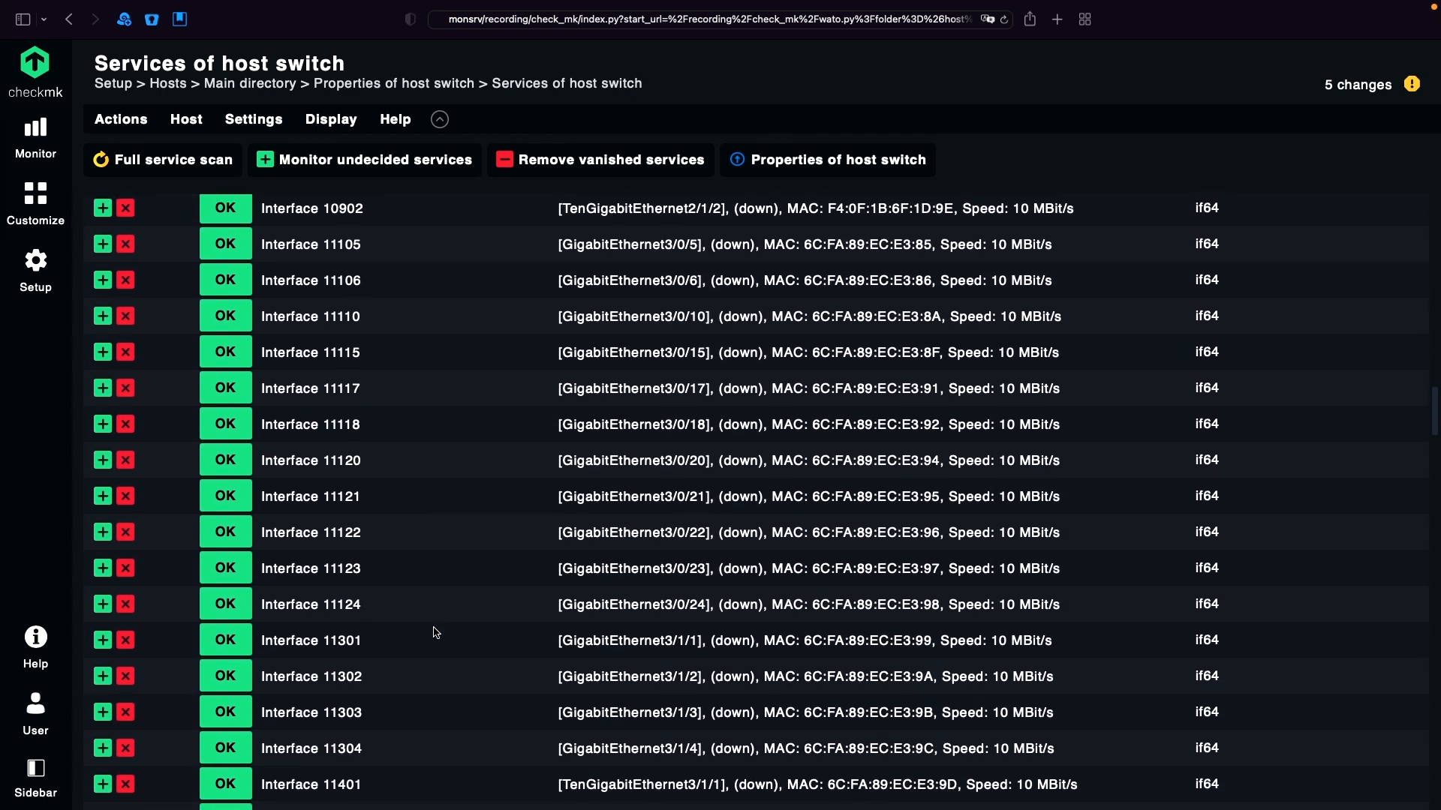
scroll(down, 3)
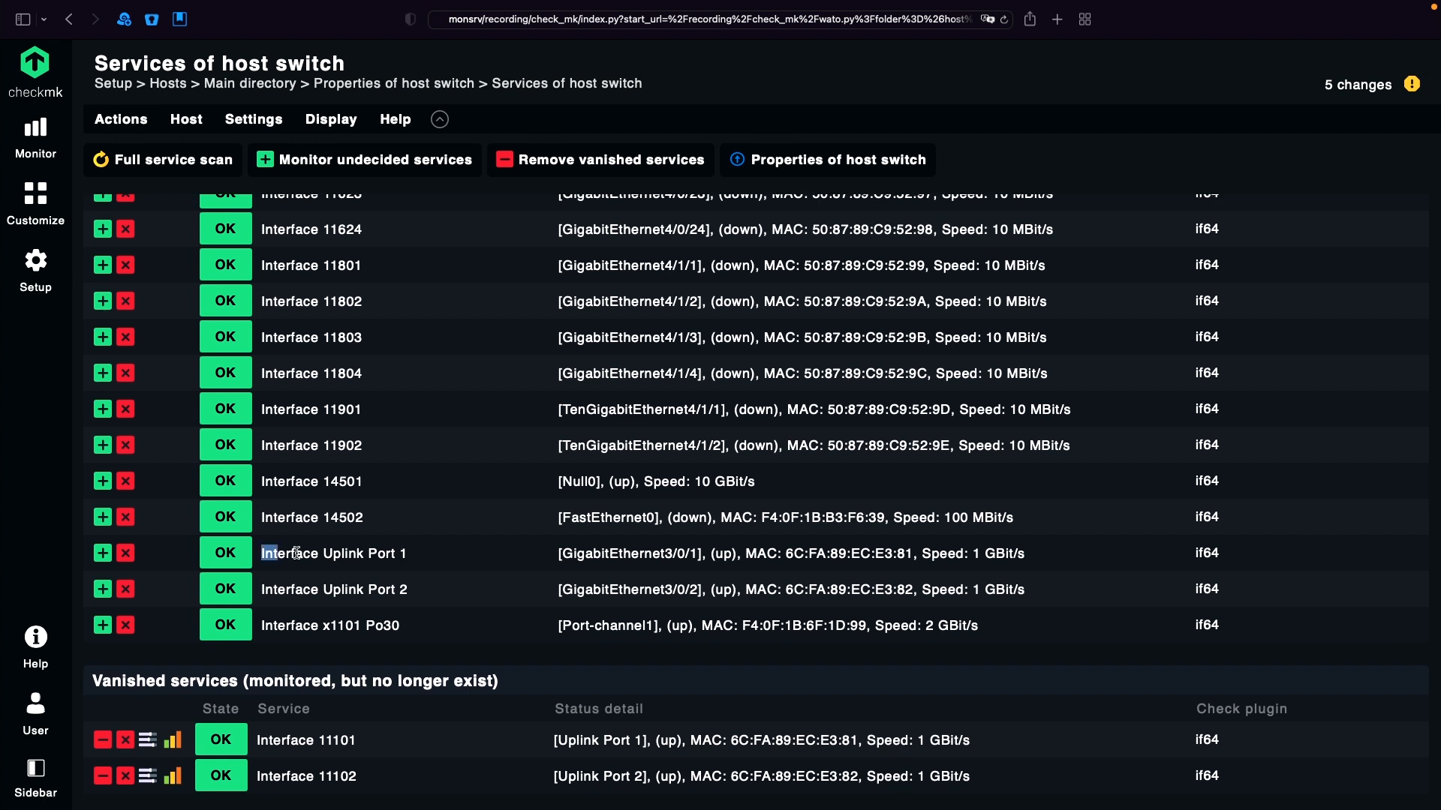
double_click(333, 553)
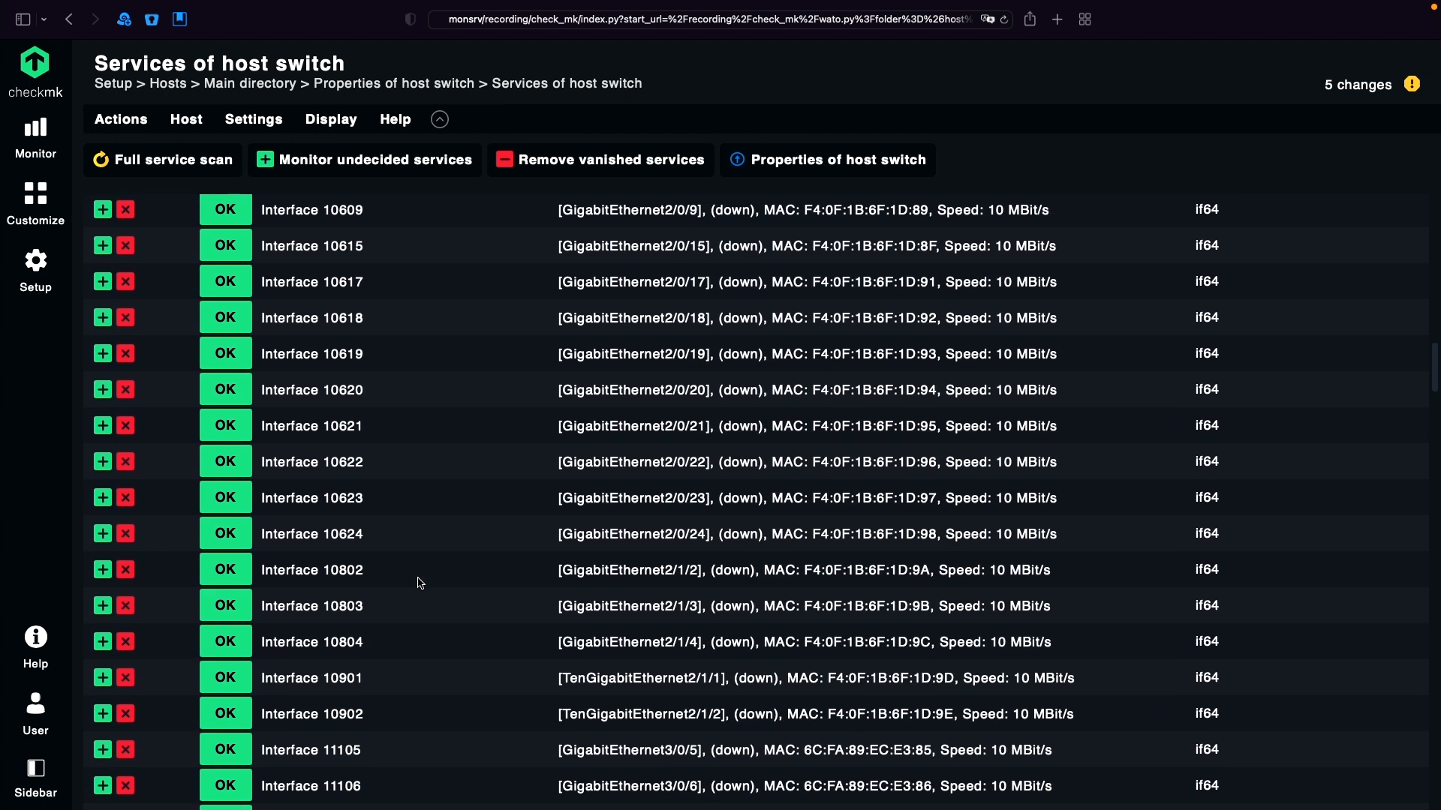
click(171, 159)
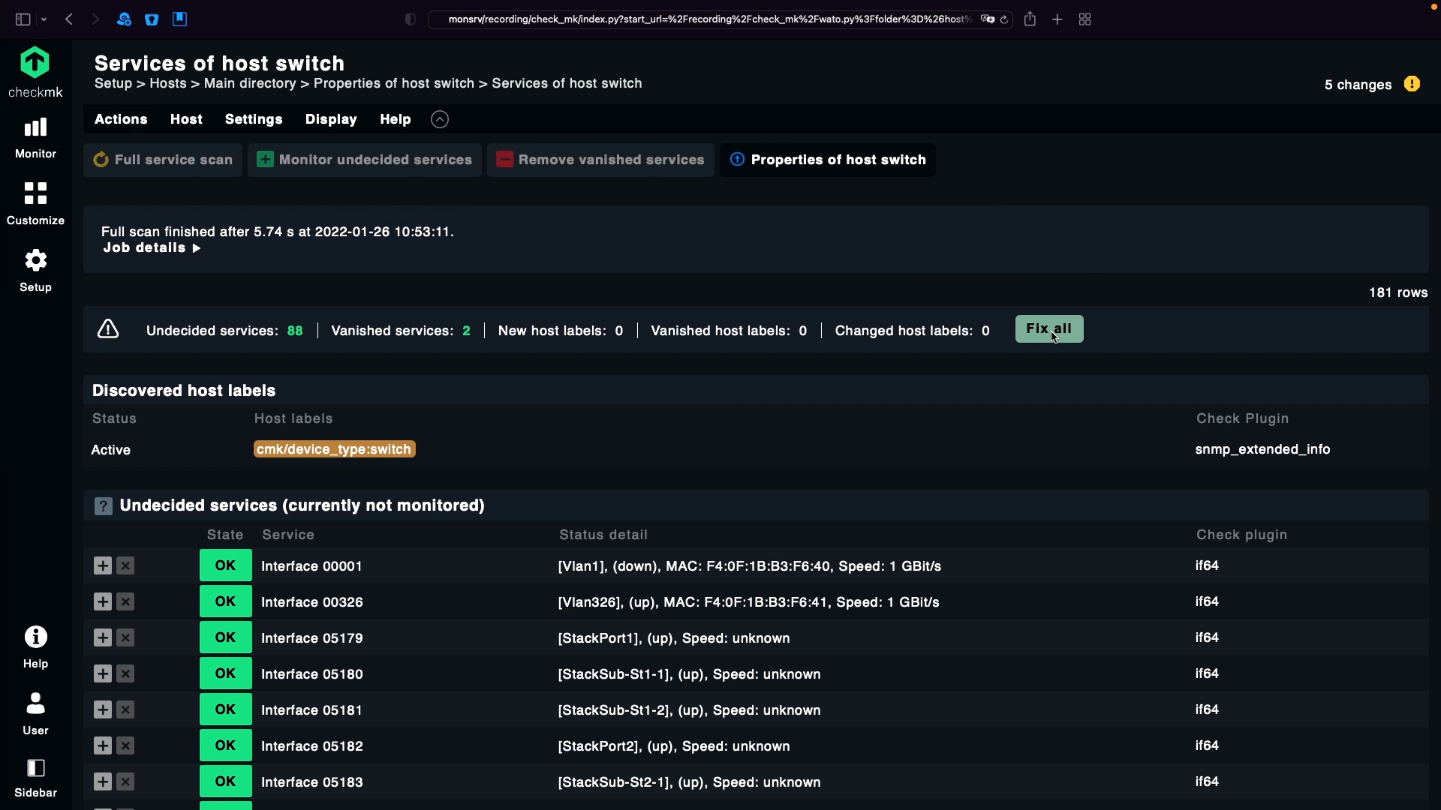
- Fix all discovered service changes on the switch and return to the setup overview
click(1049, 328)
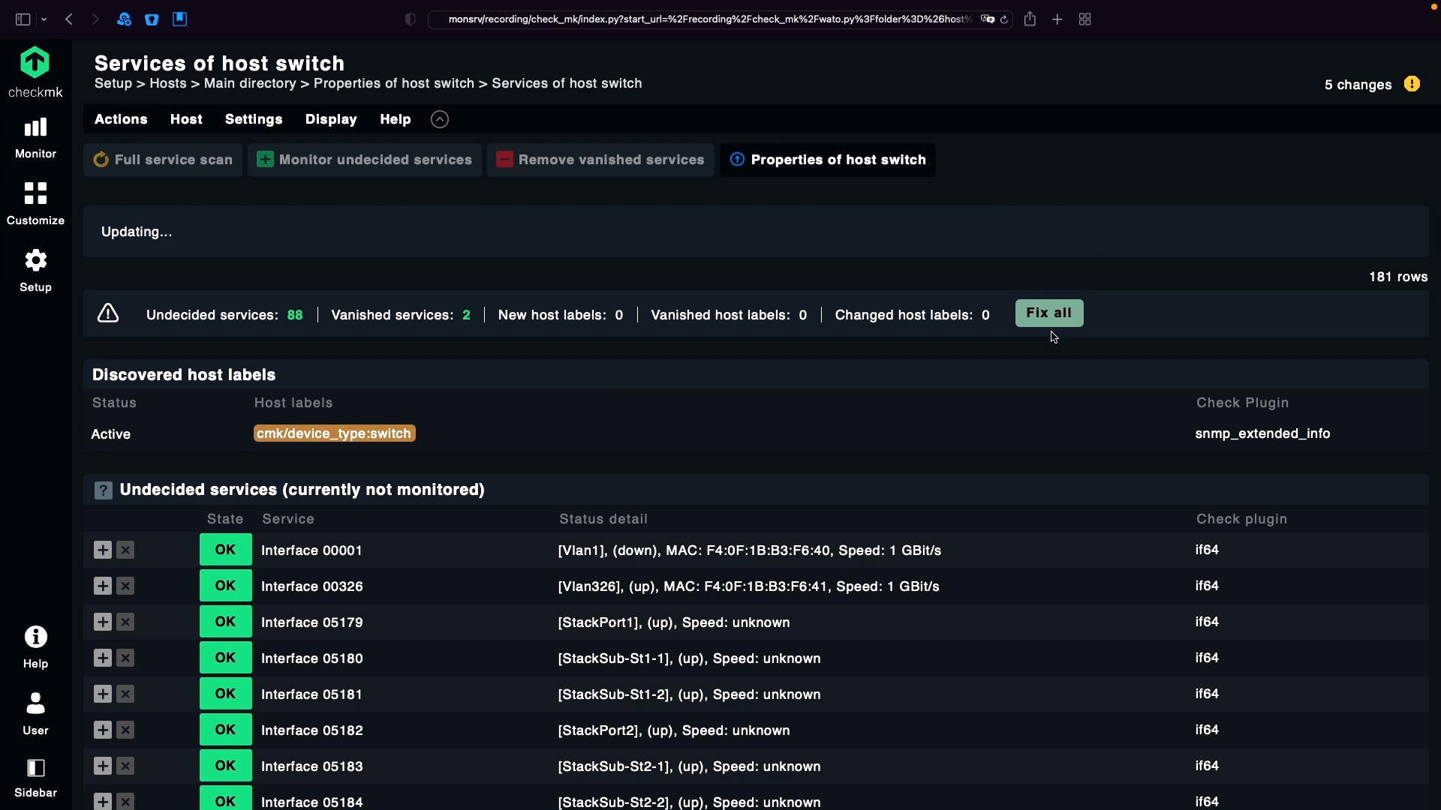
click(162, 159)
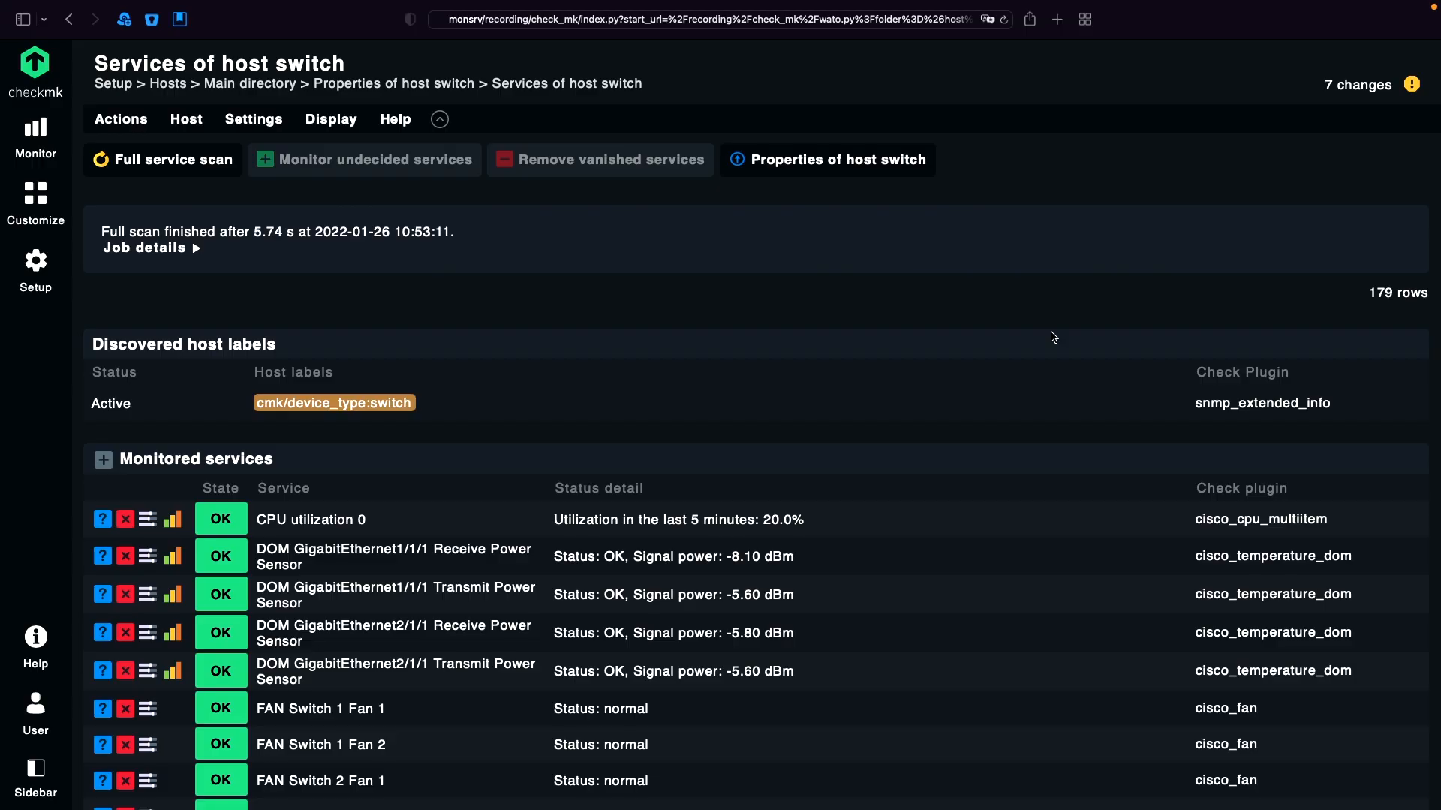
mouse_move(375, 329)
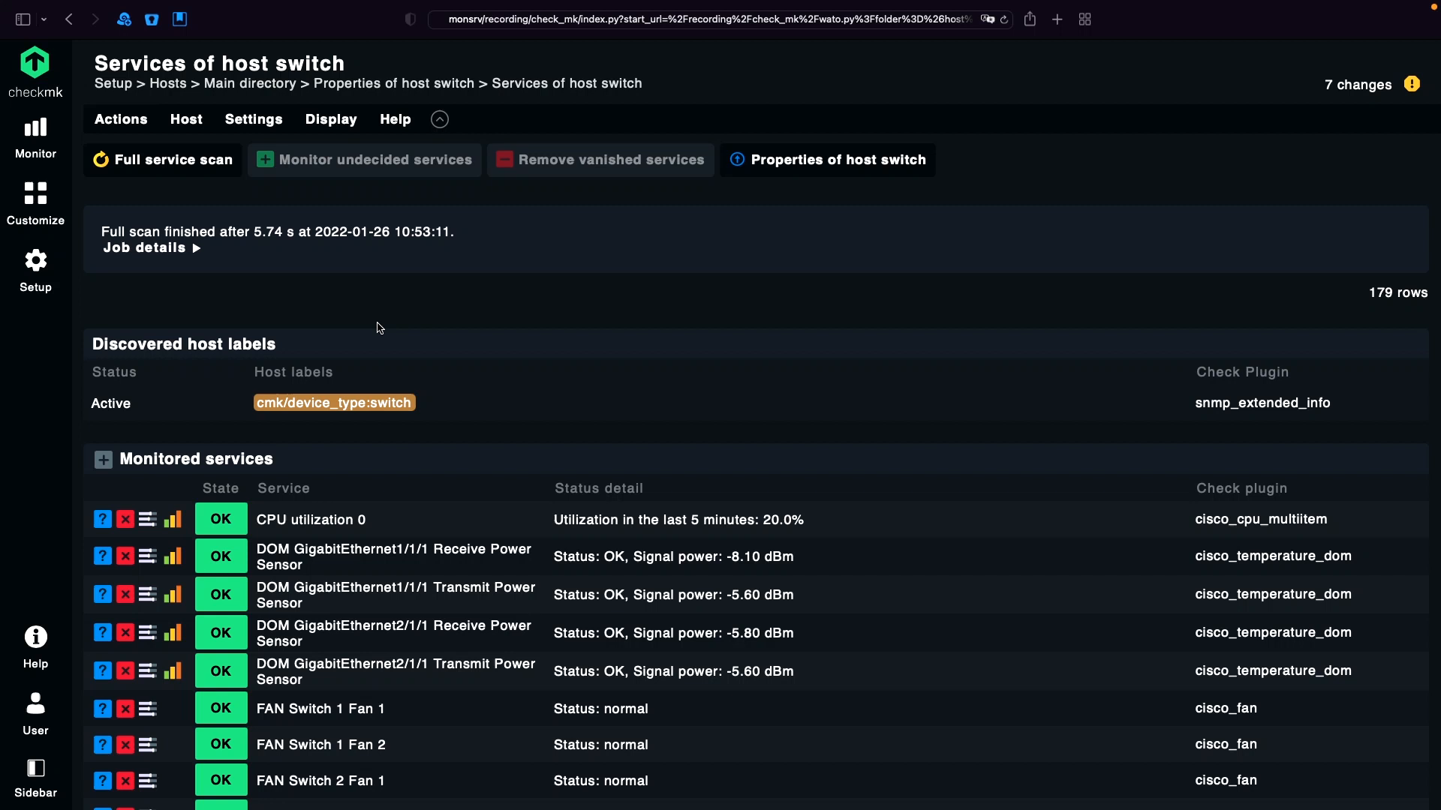
click(34, 272)
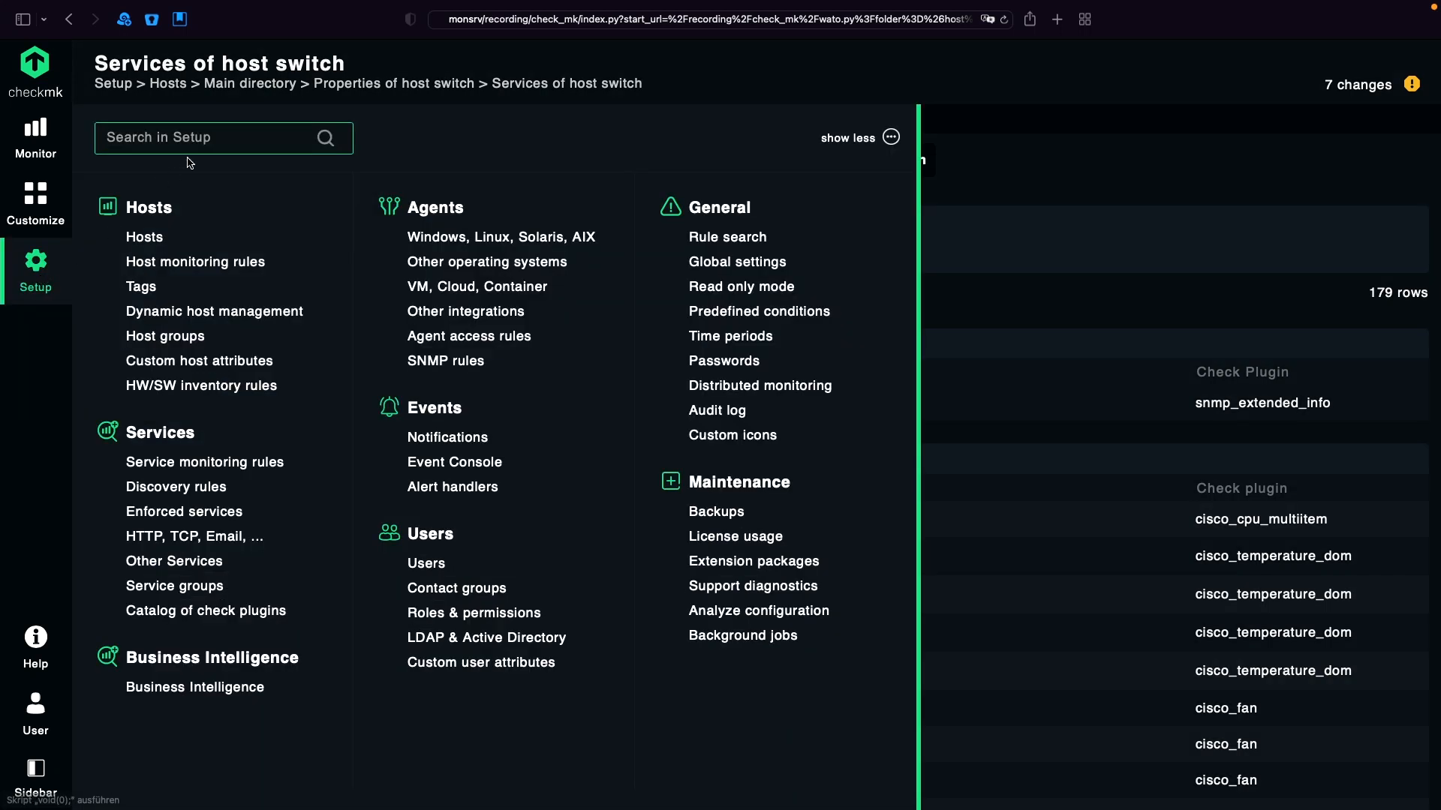
- Search 'network' and open the Network interfaces and switch ports ruleset
text(network)
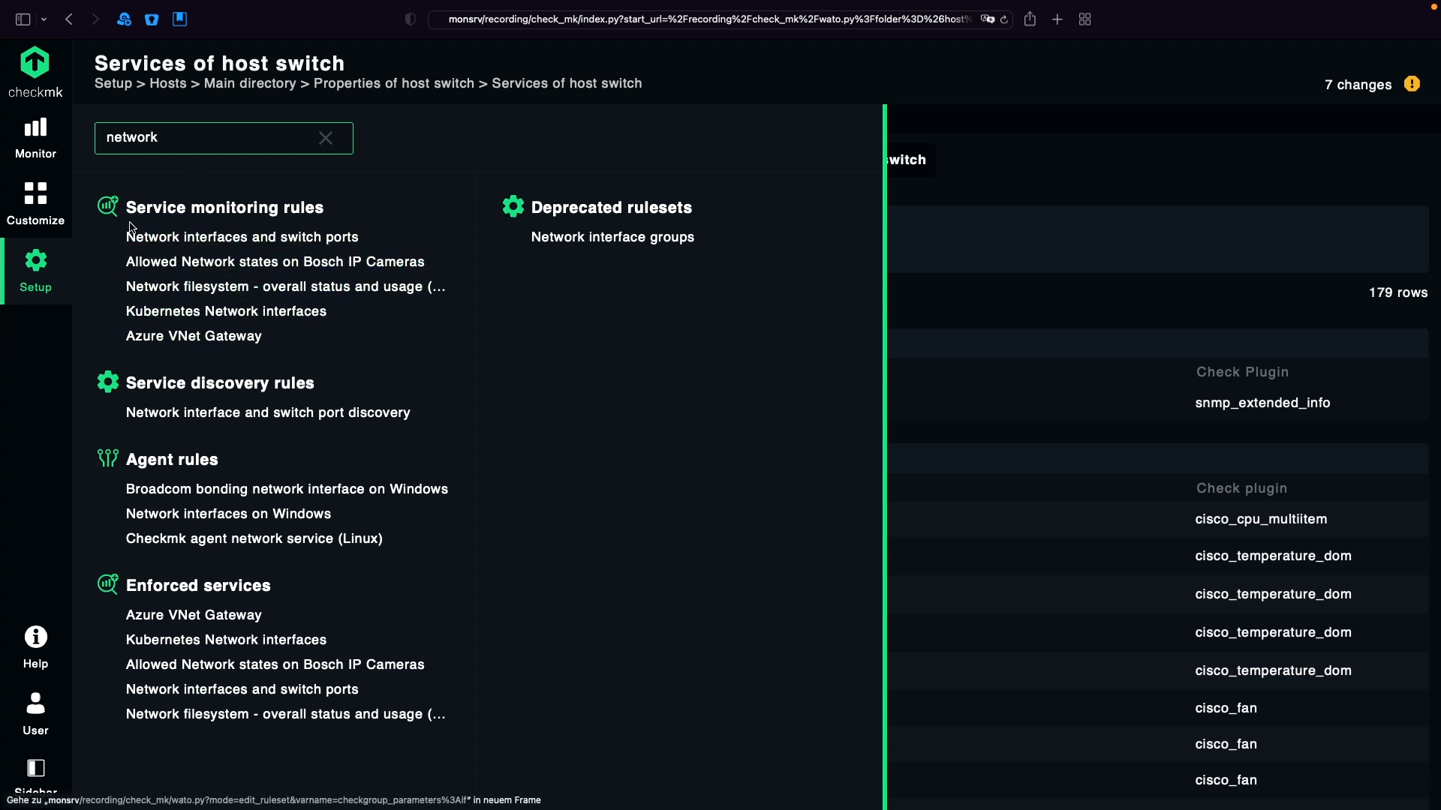
mouse_move(241, 237)
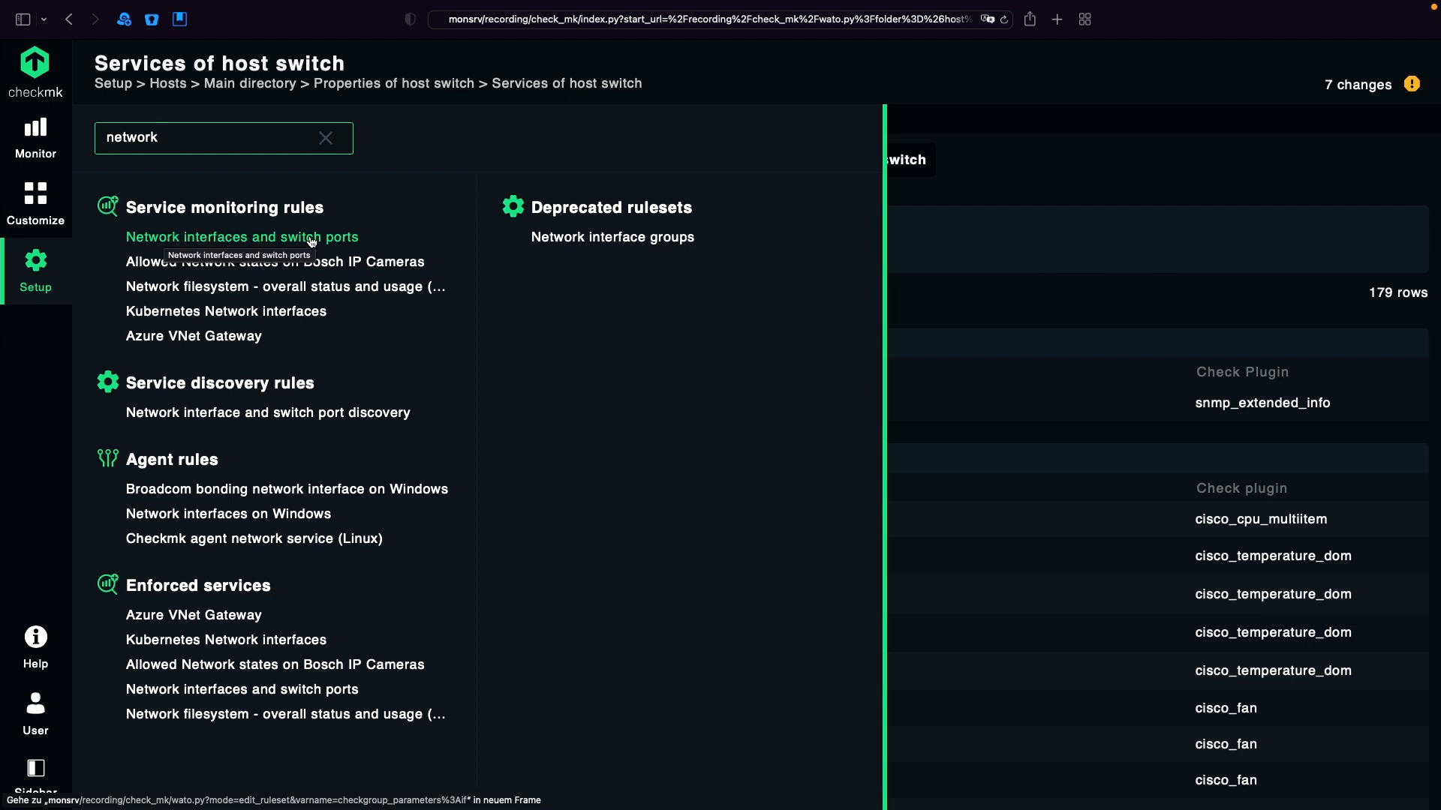
click(242, 238)
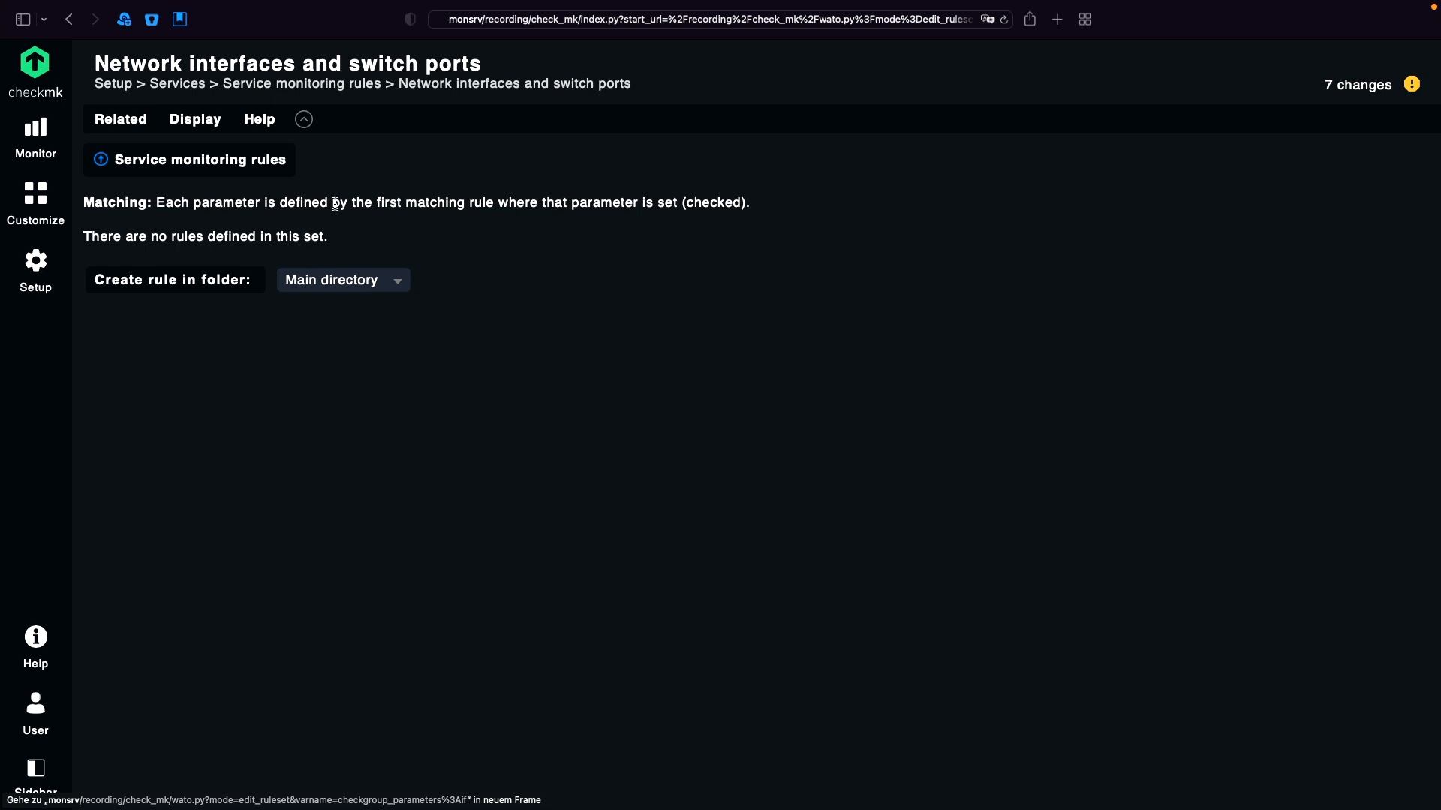
mouse_move(206, 321)
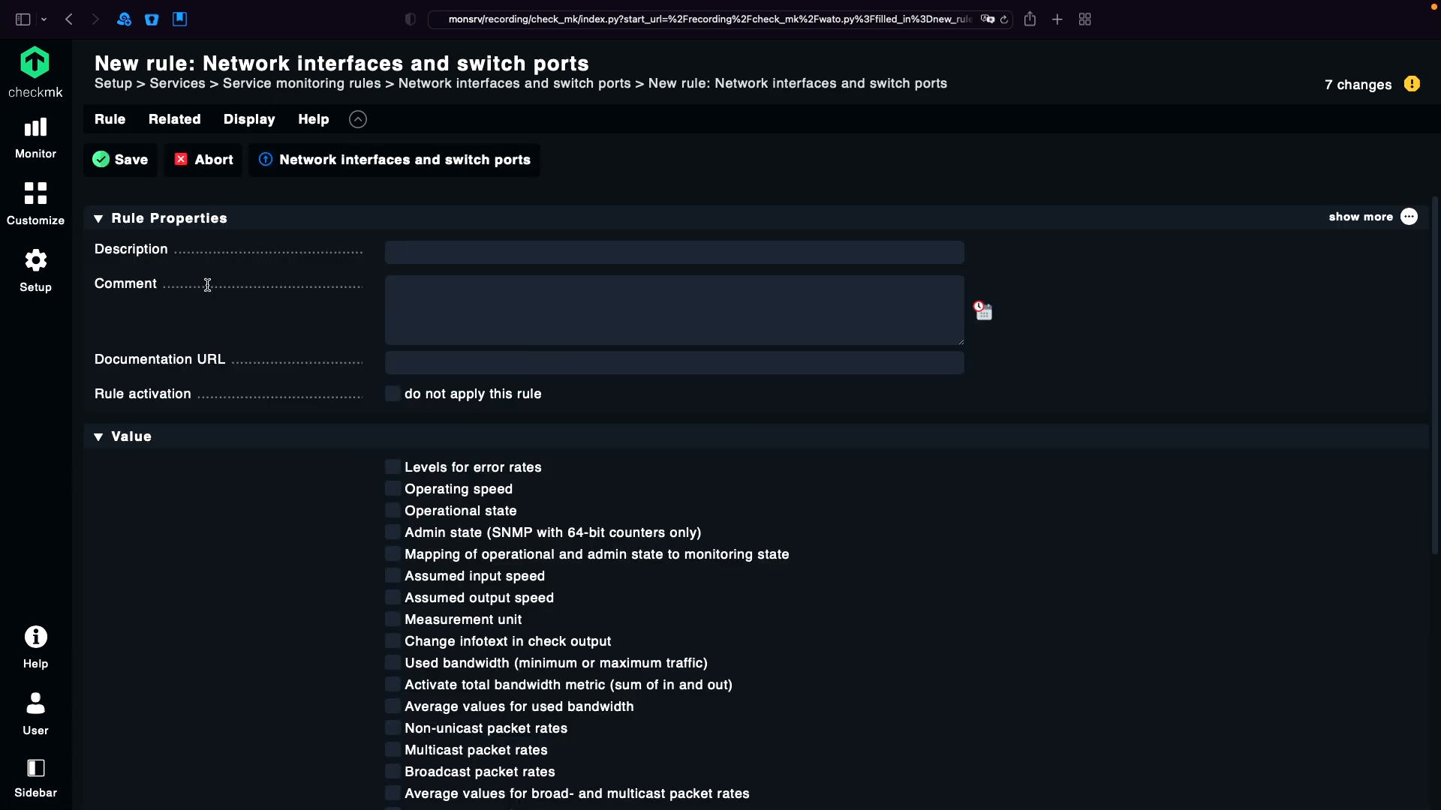
- Enable Operating speed set to 'ignore speed' and ignore the operational state
scroll(down, 3)
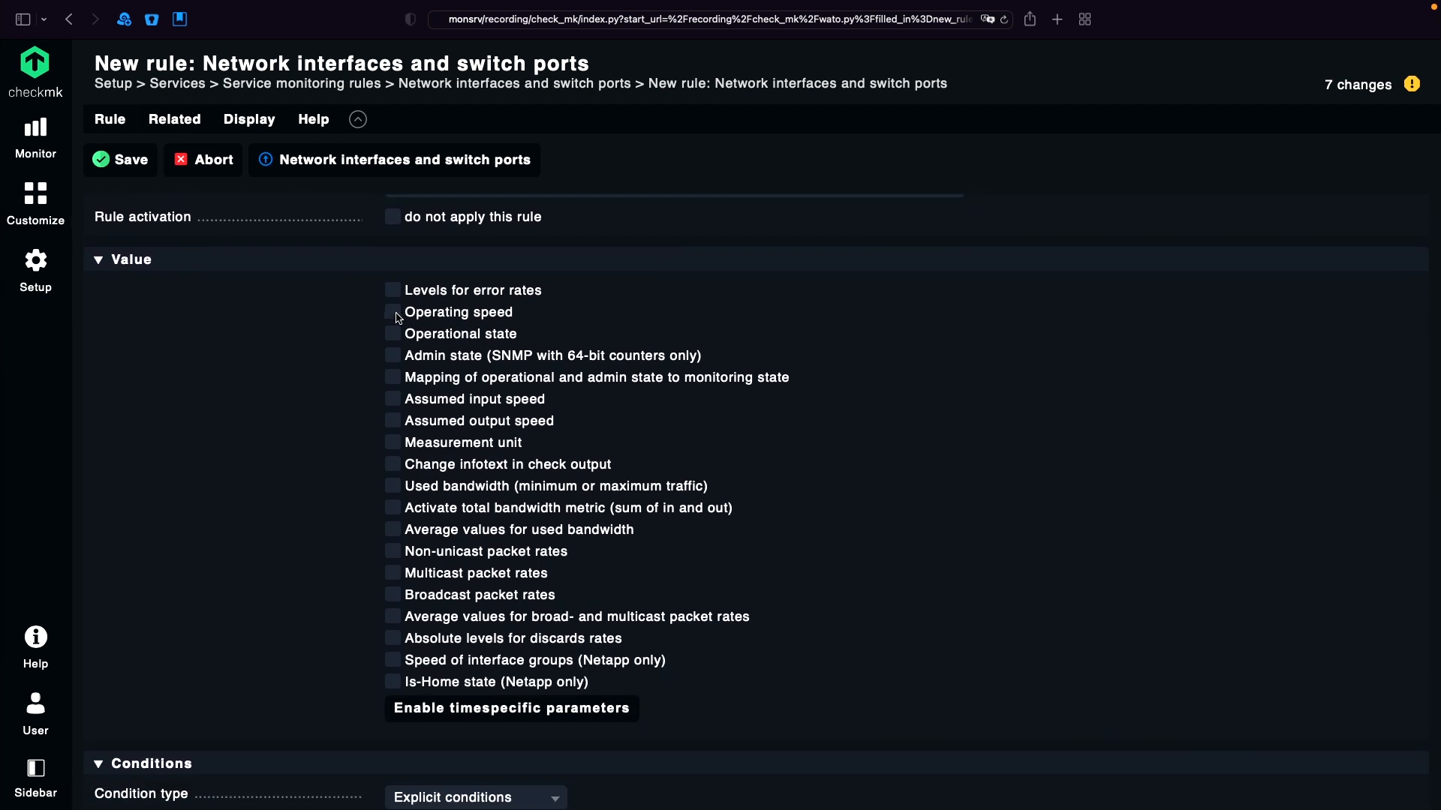
click(392, 312)
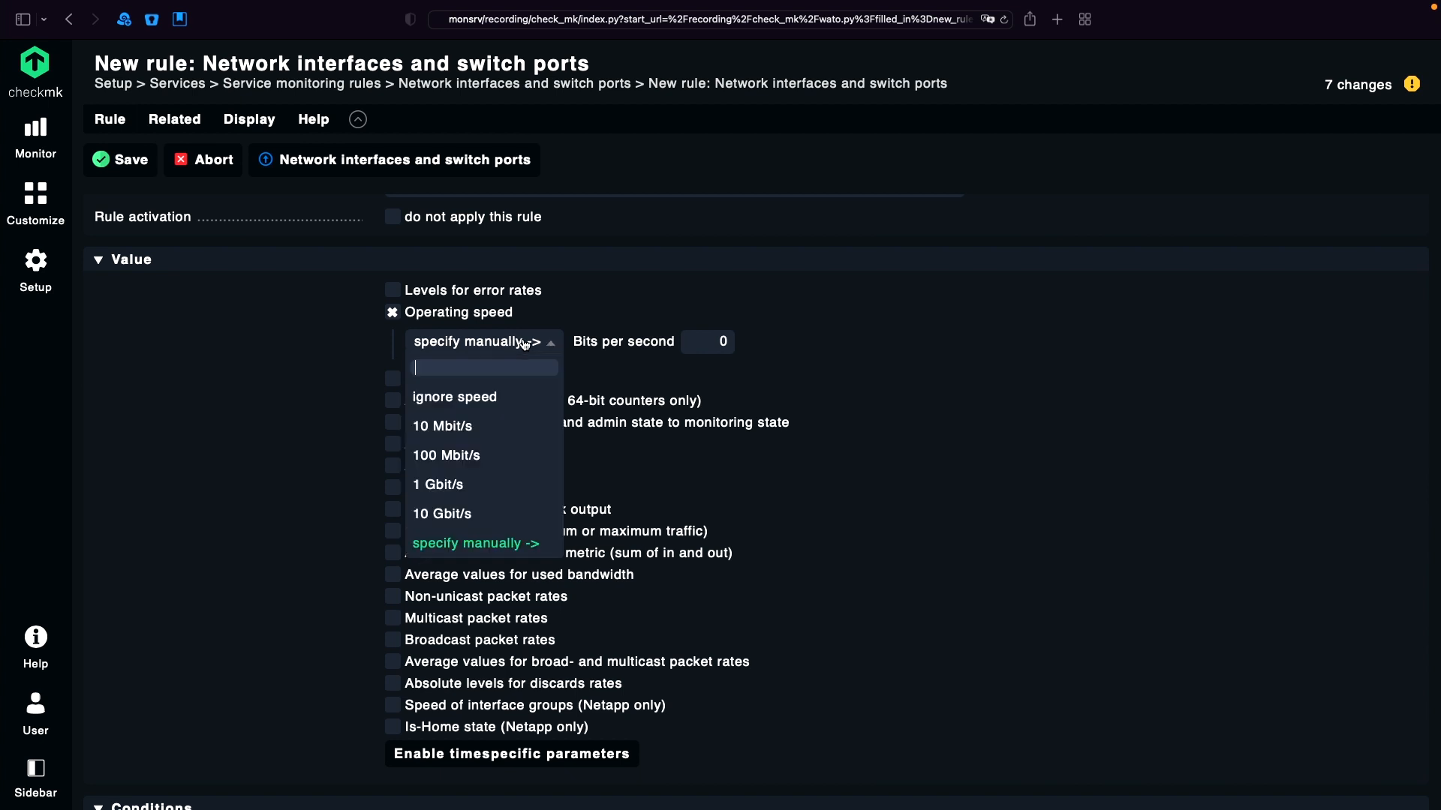
click(453, 397)
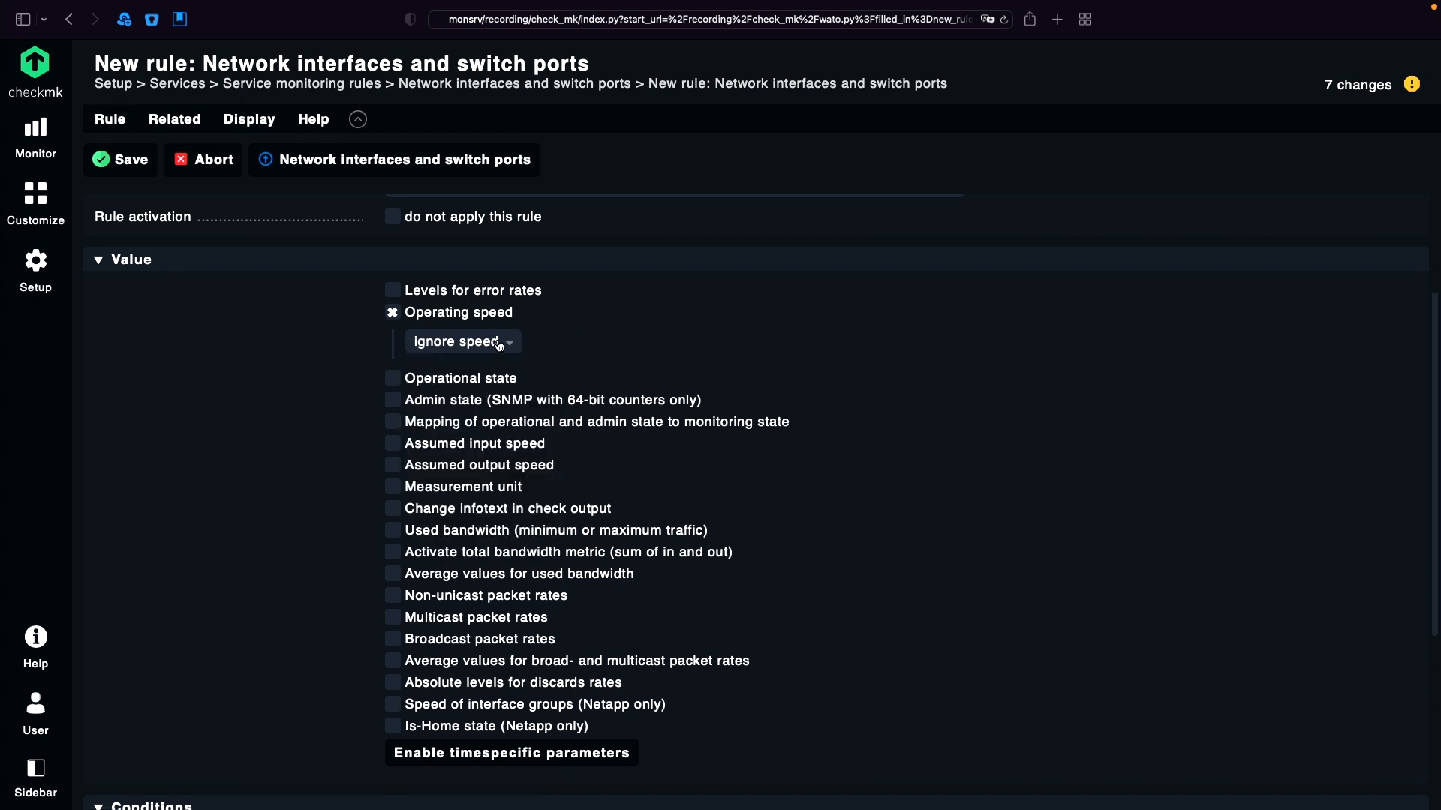
mouse_move(463, 340)
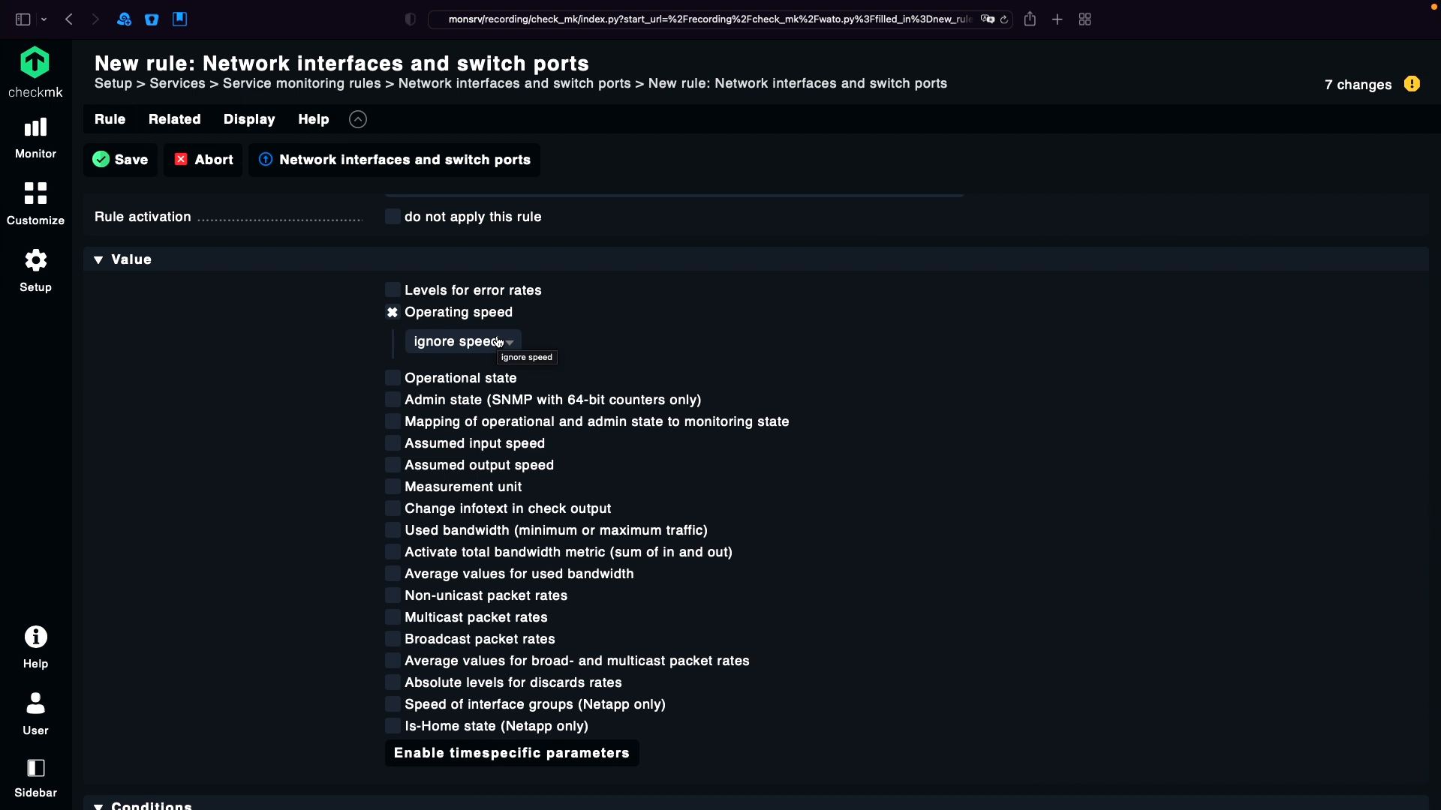
mouse_move(536, 364)
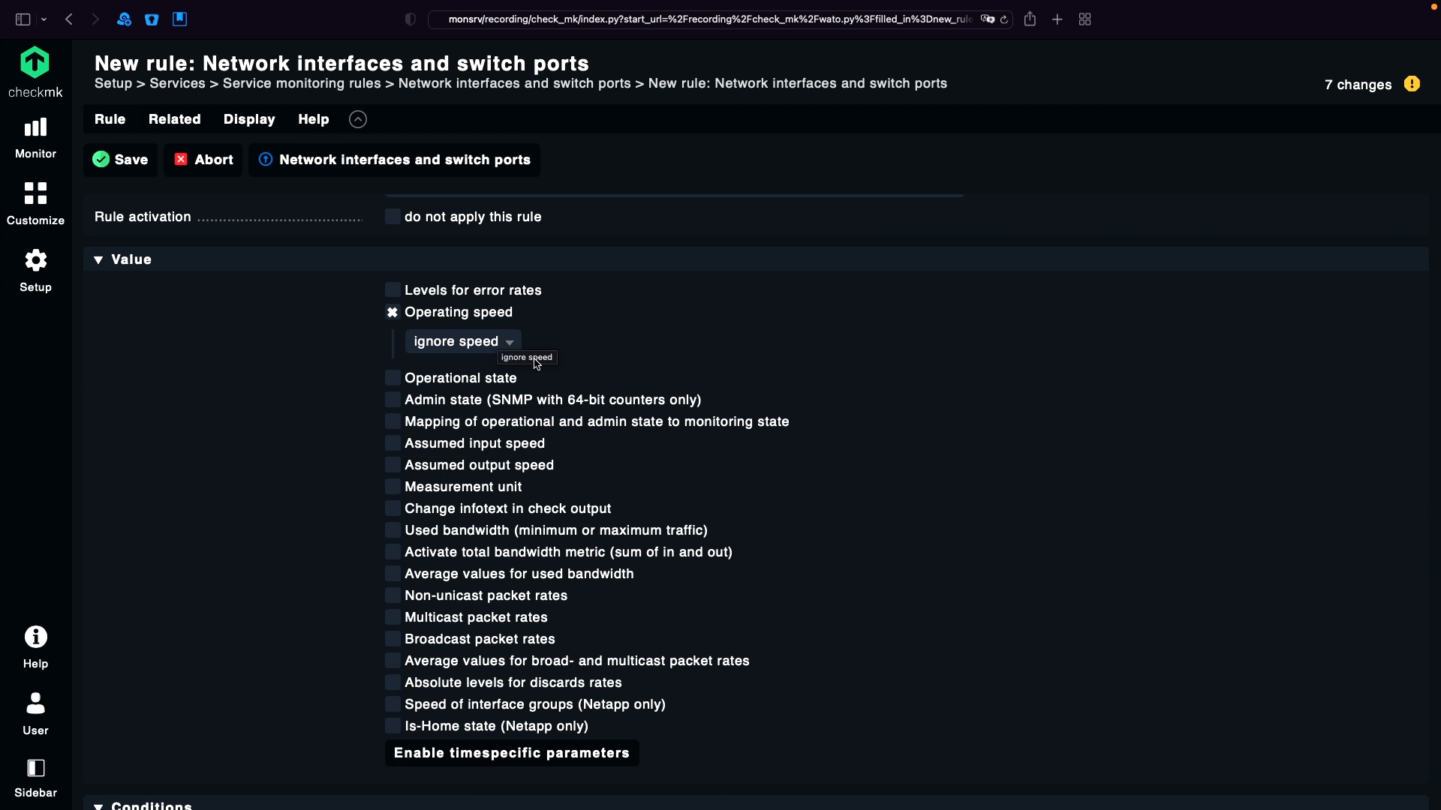
mouse_move(394, 387)
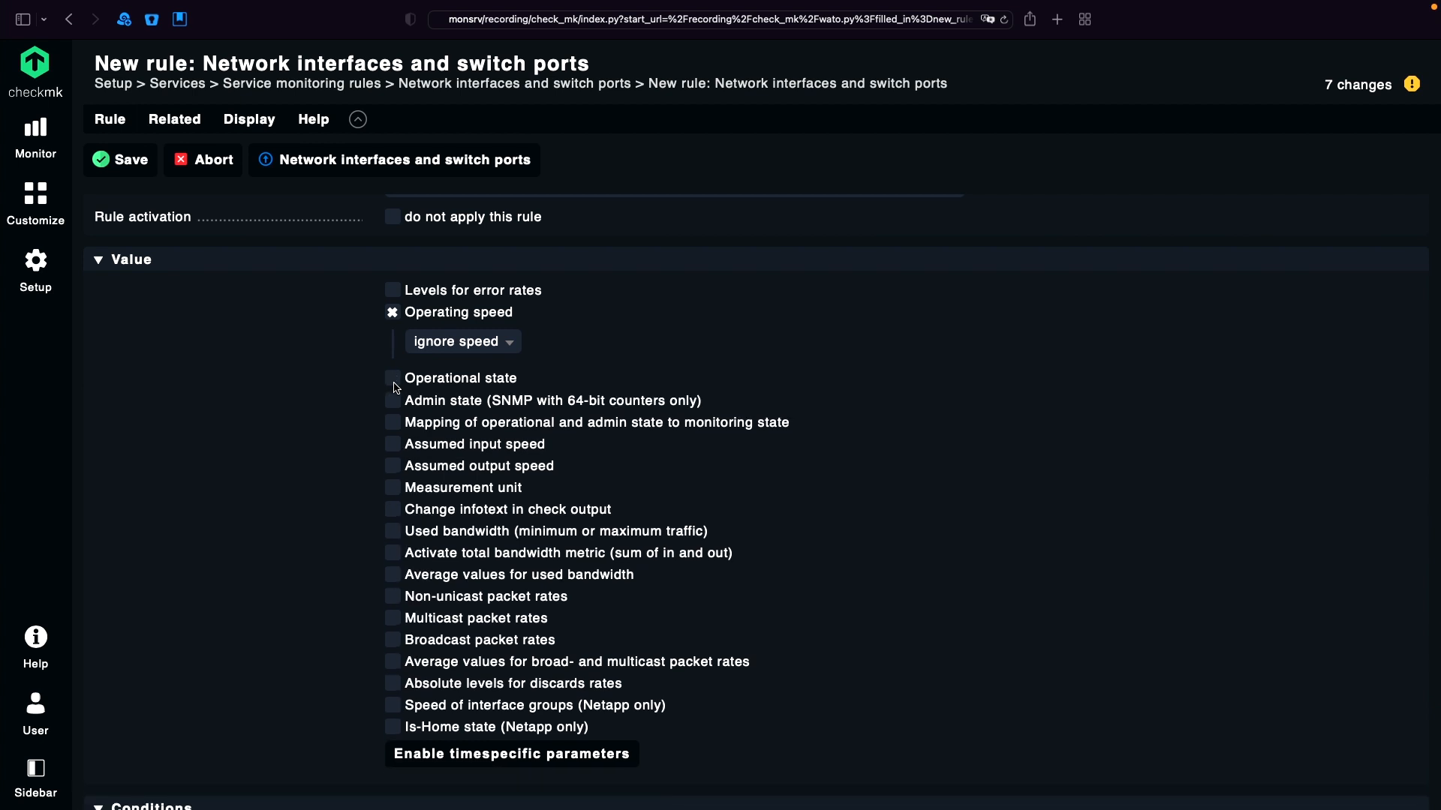
click(391, 379)
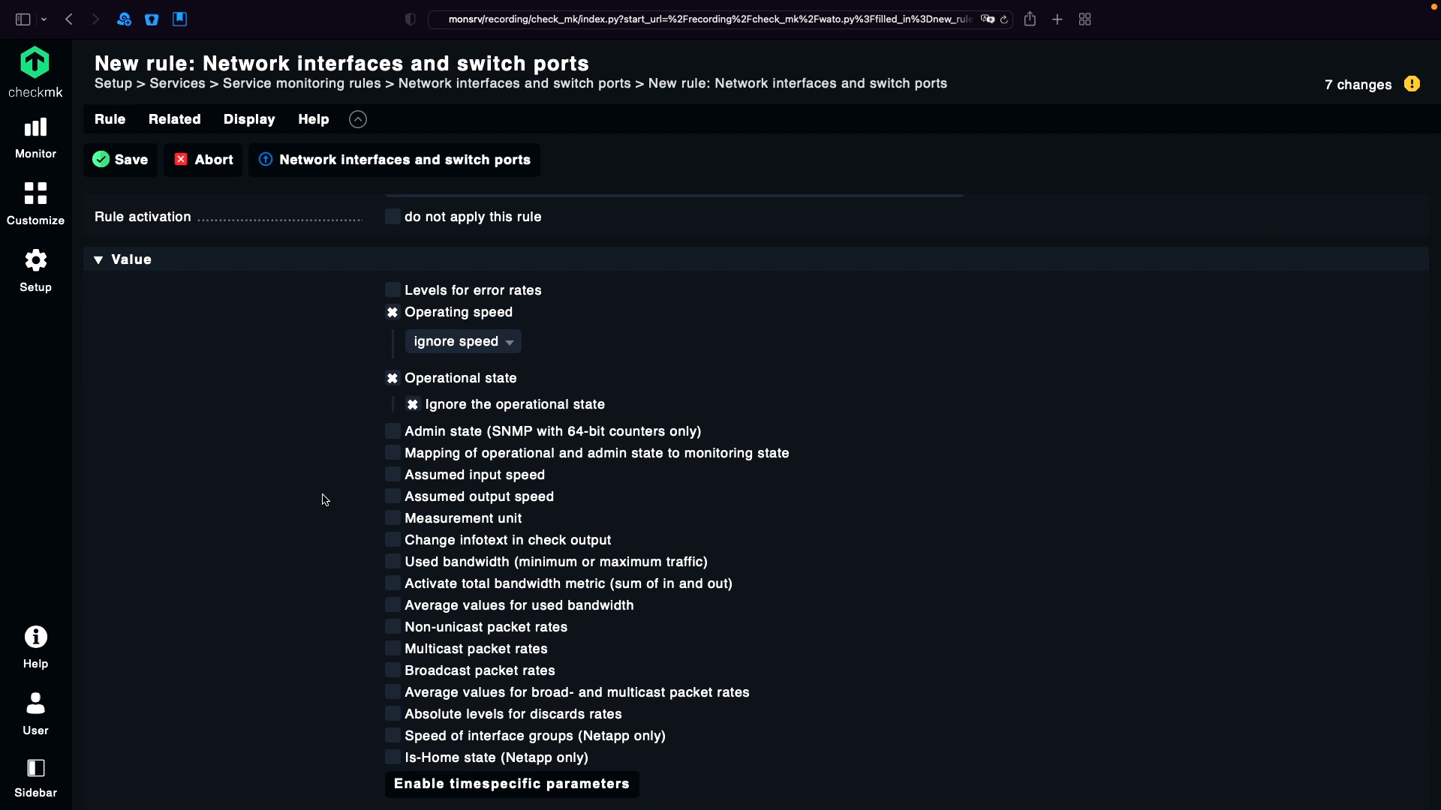
scroll(down, 3)
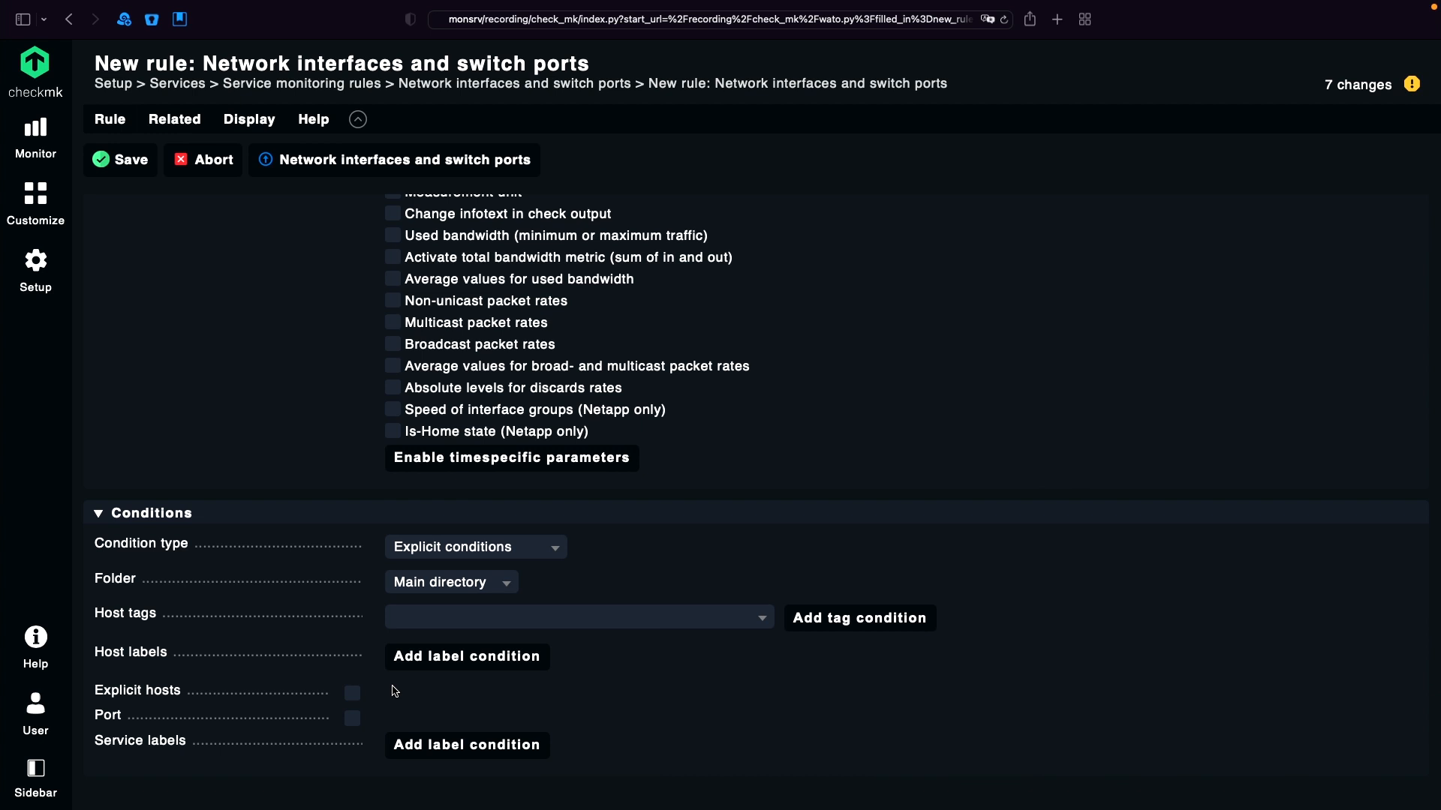
mouse_move(354, 730)
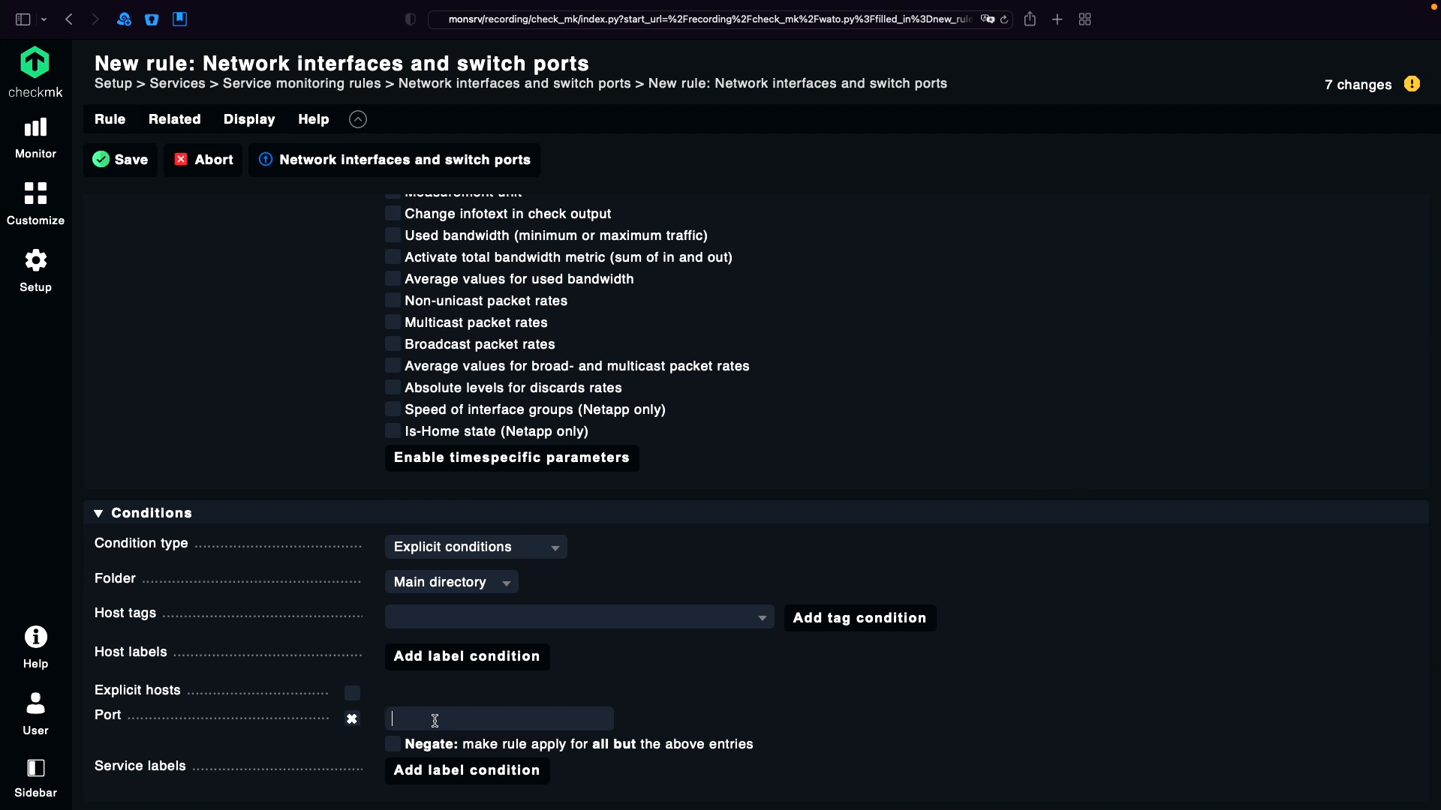
- Enter the regular expression \d+ as the rule's Port condition
text(\d)
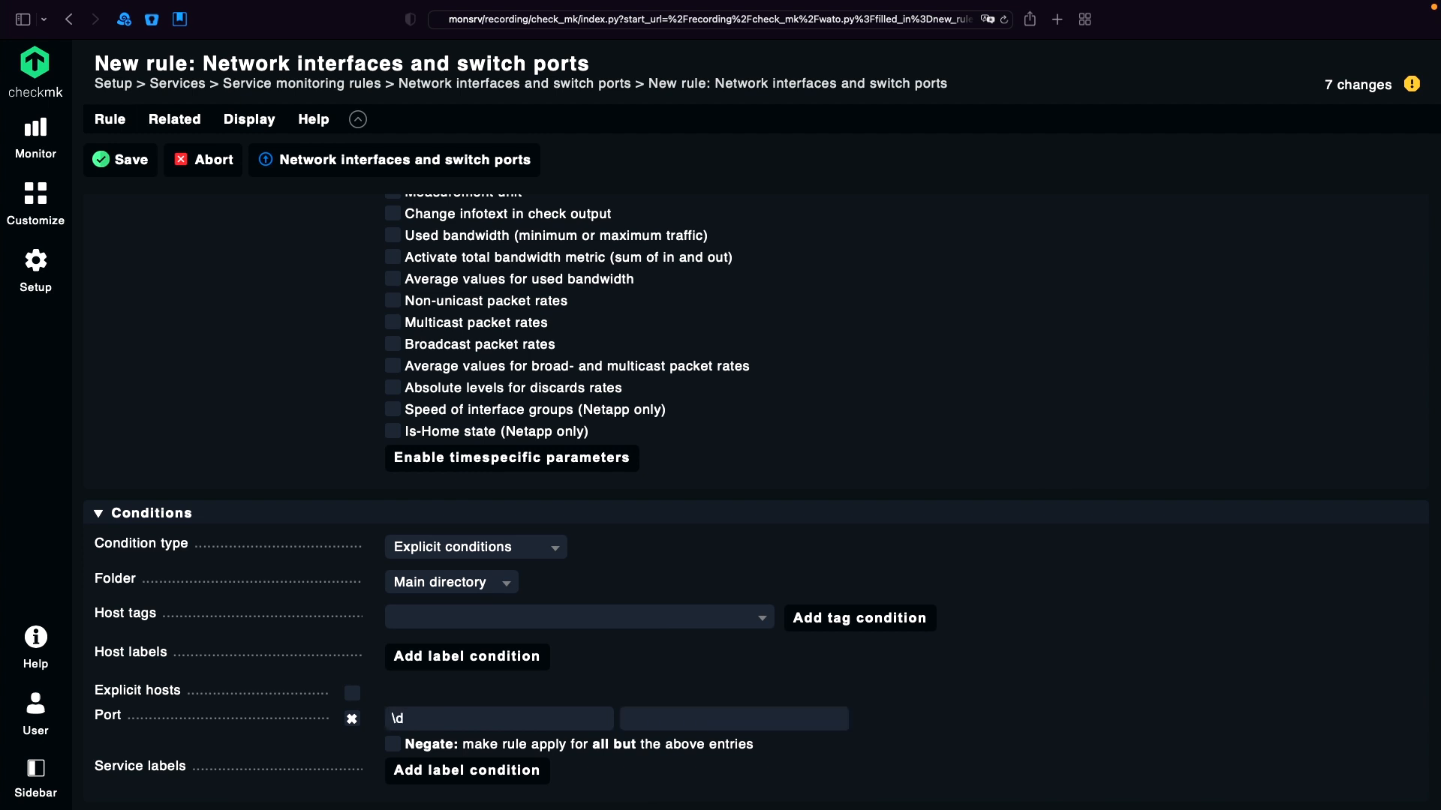
text(+)
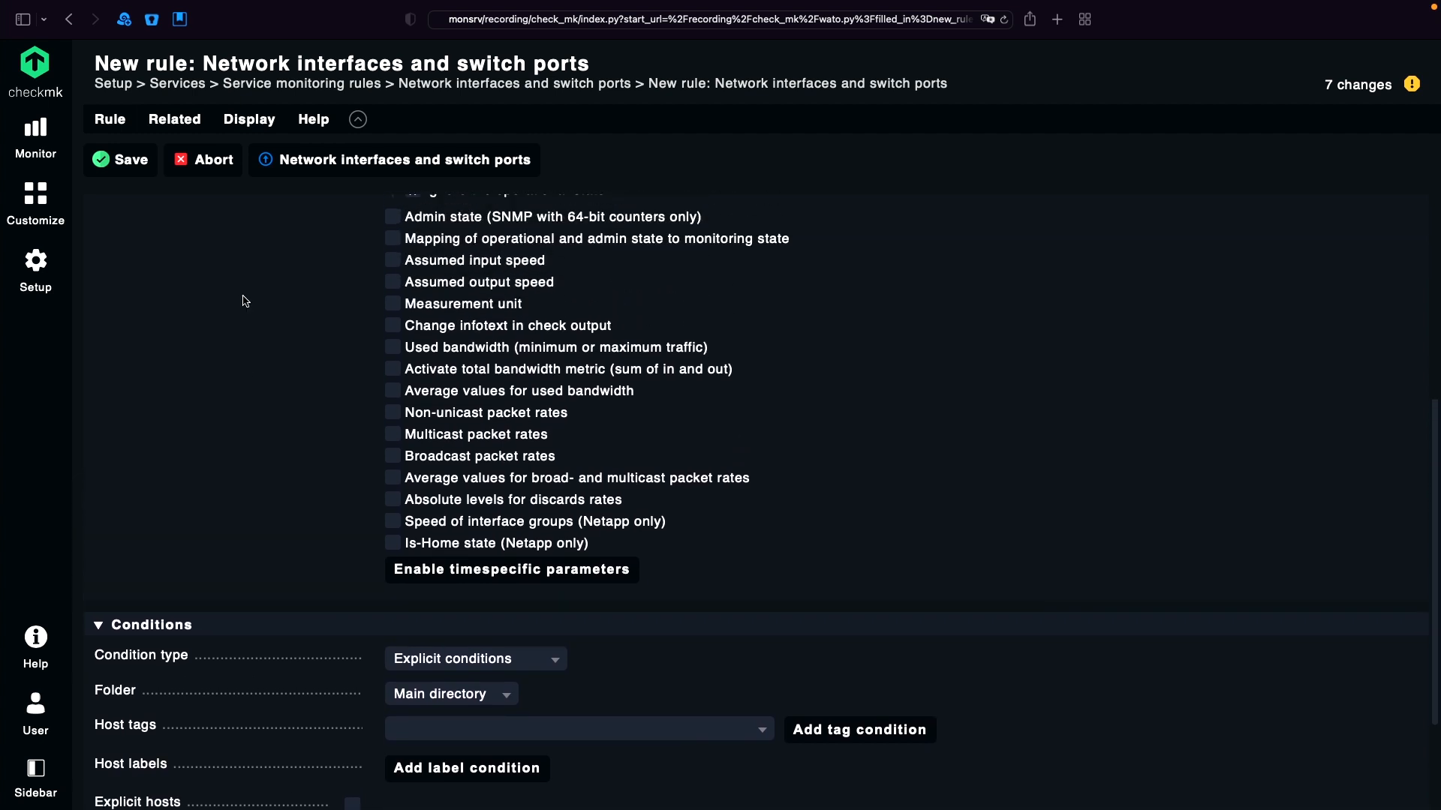
- Save the interface rule and go to the switch host's service discovery
click(120, 160)
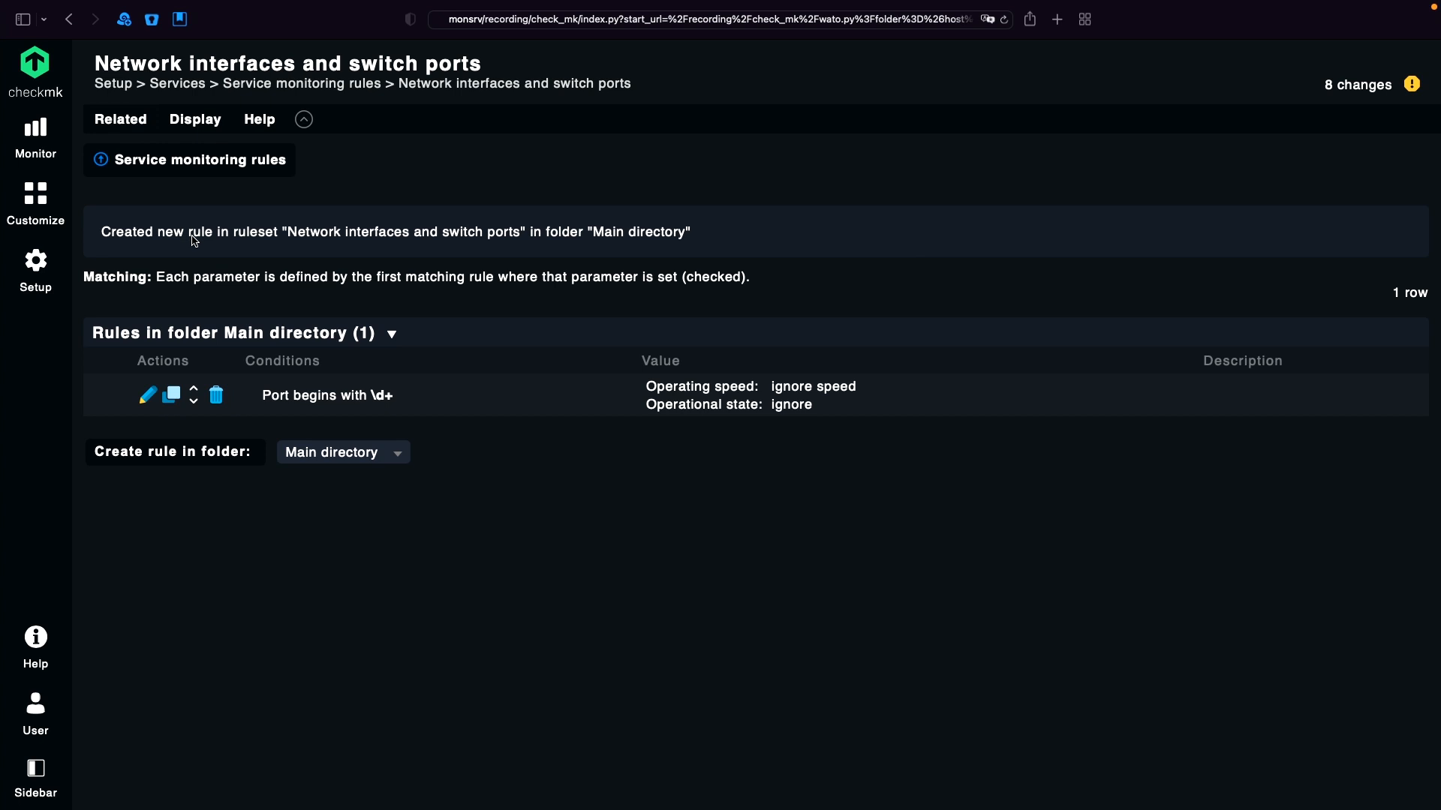
mouse_move(35, 264)
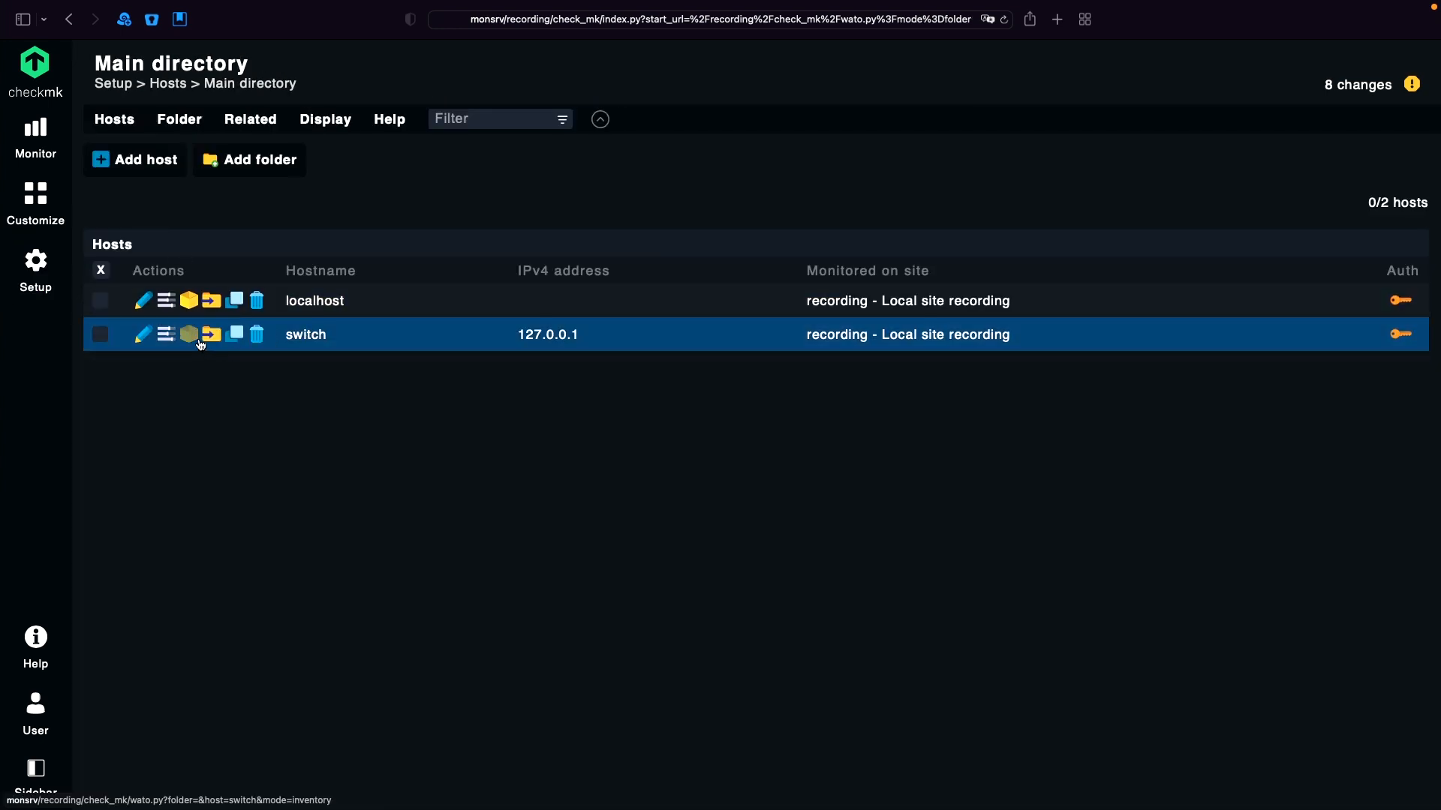
mouse_move(189, 334)
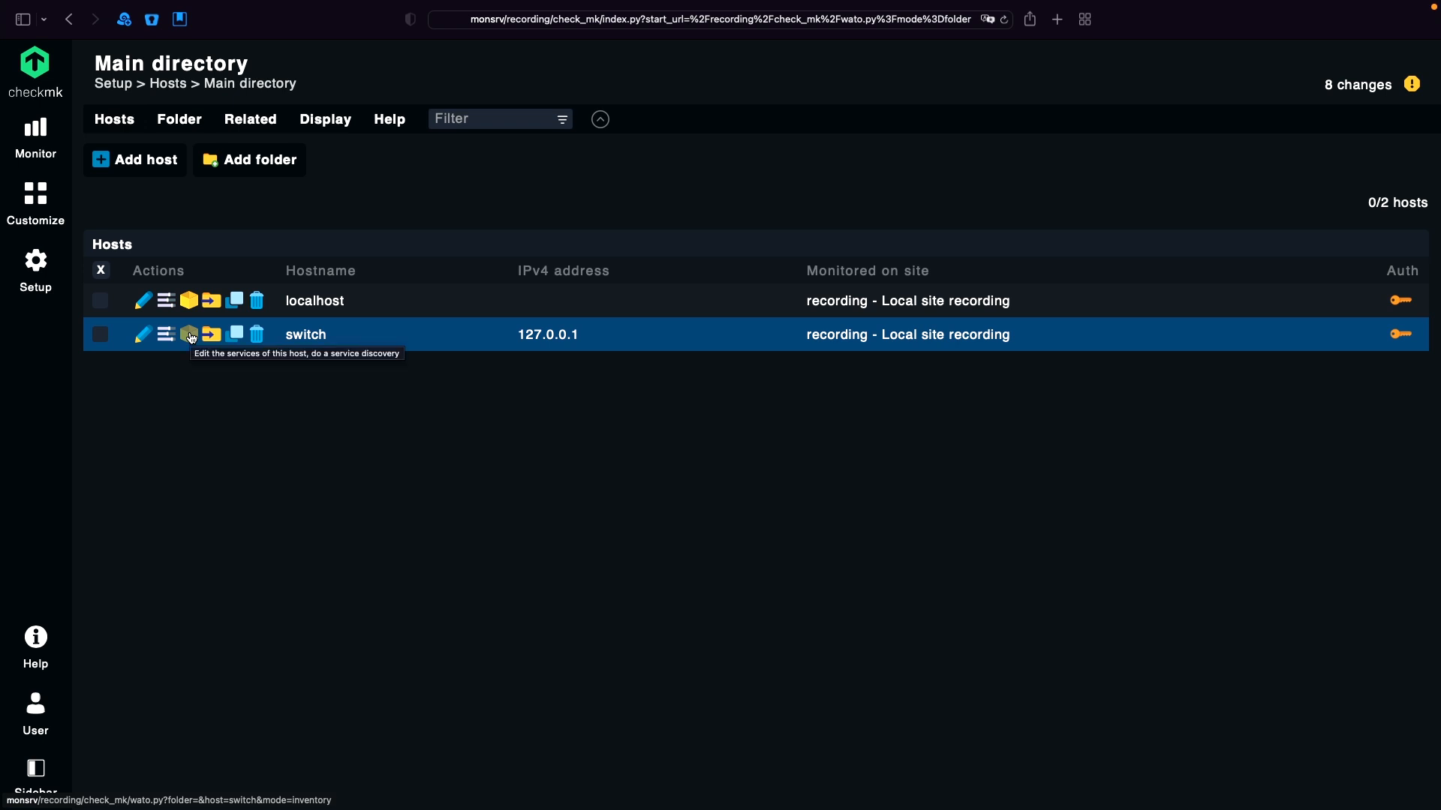
click(189, 333)
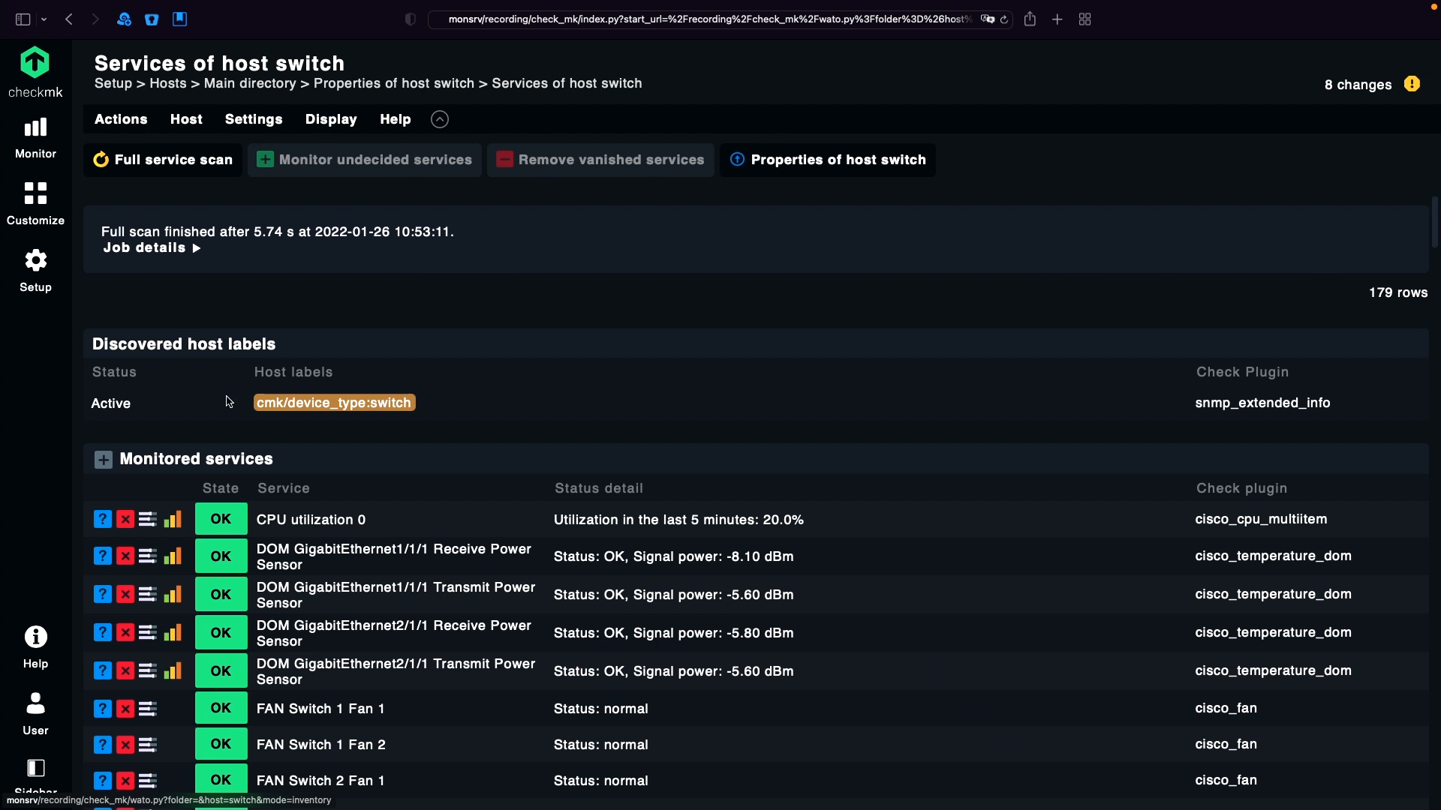
- Display each discovered service's check parameters, e.g. CPU utilization 80%/90%
click(330, 118)
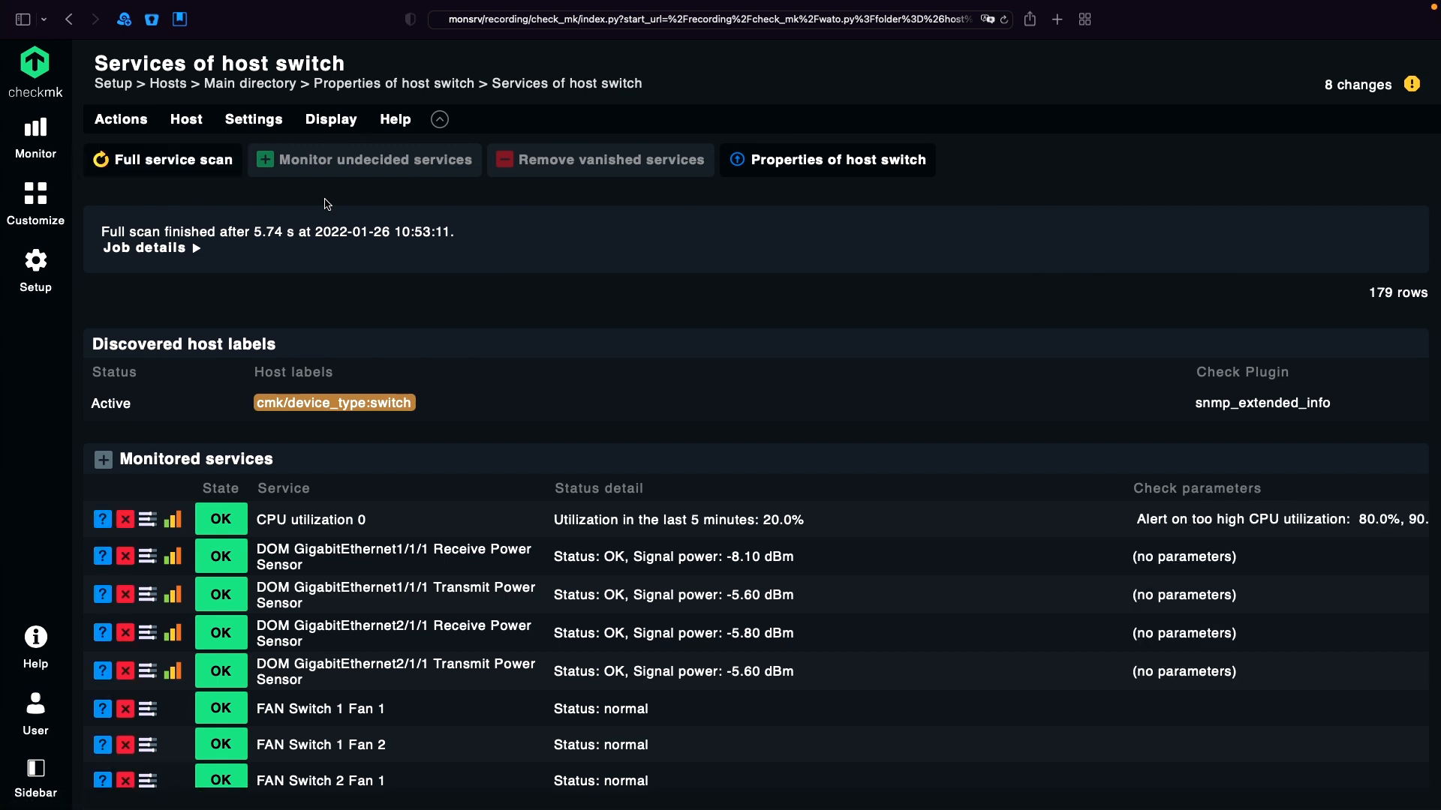
click(331, 120)
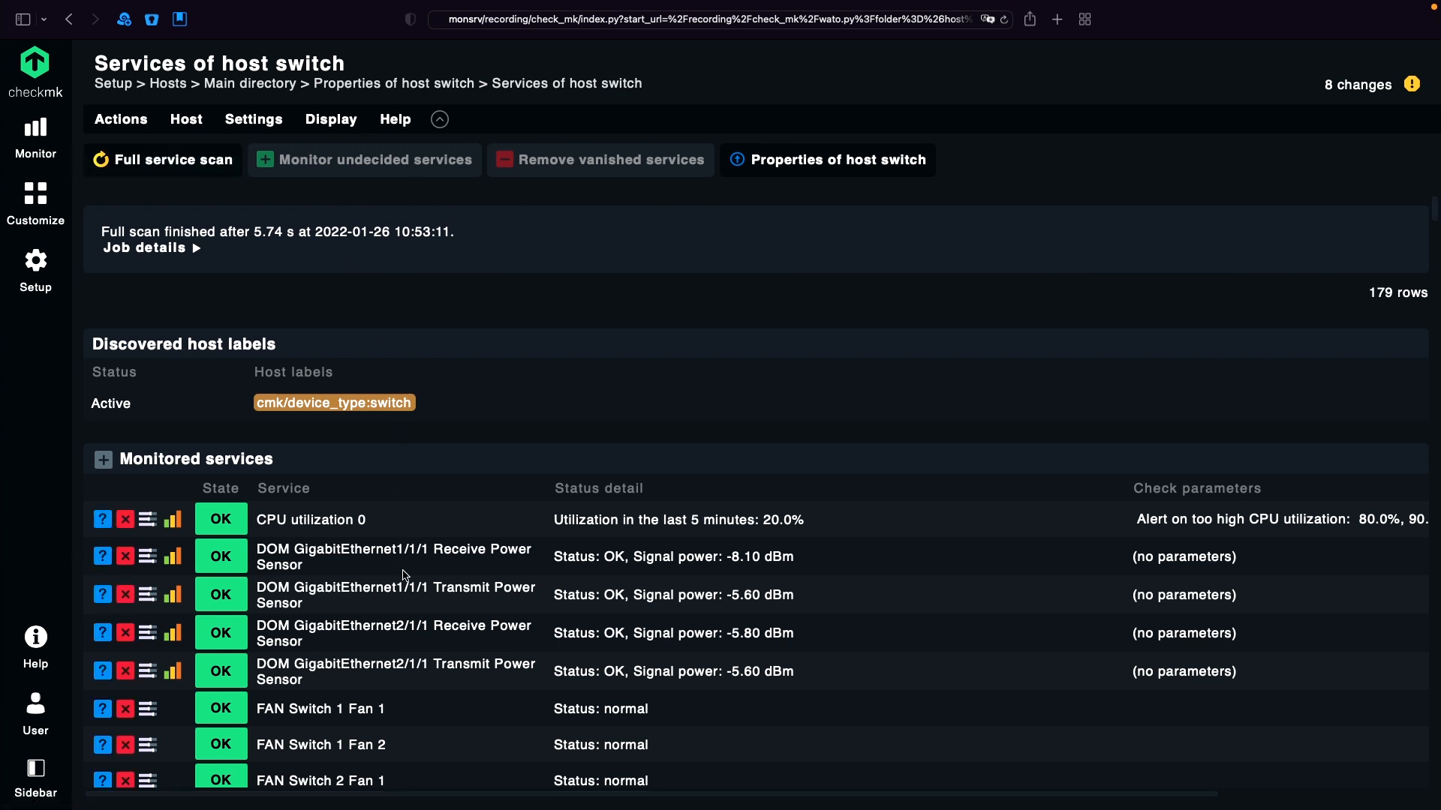
- Scroll through the services to check numbered interfaces show ignore speed and ignore state
scroll(down, 3)
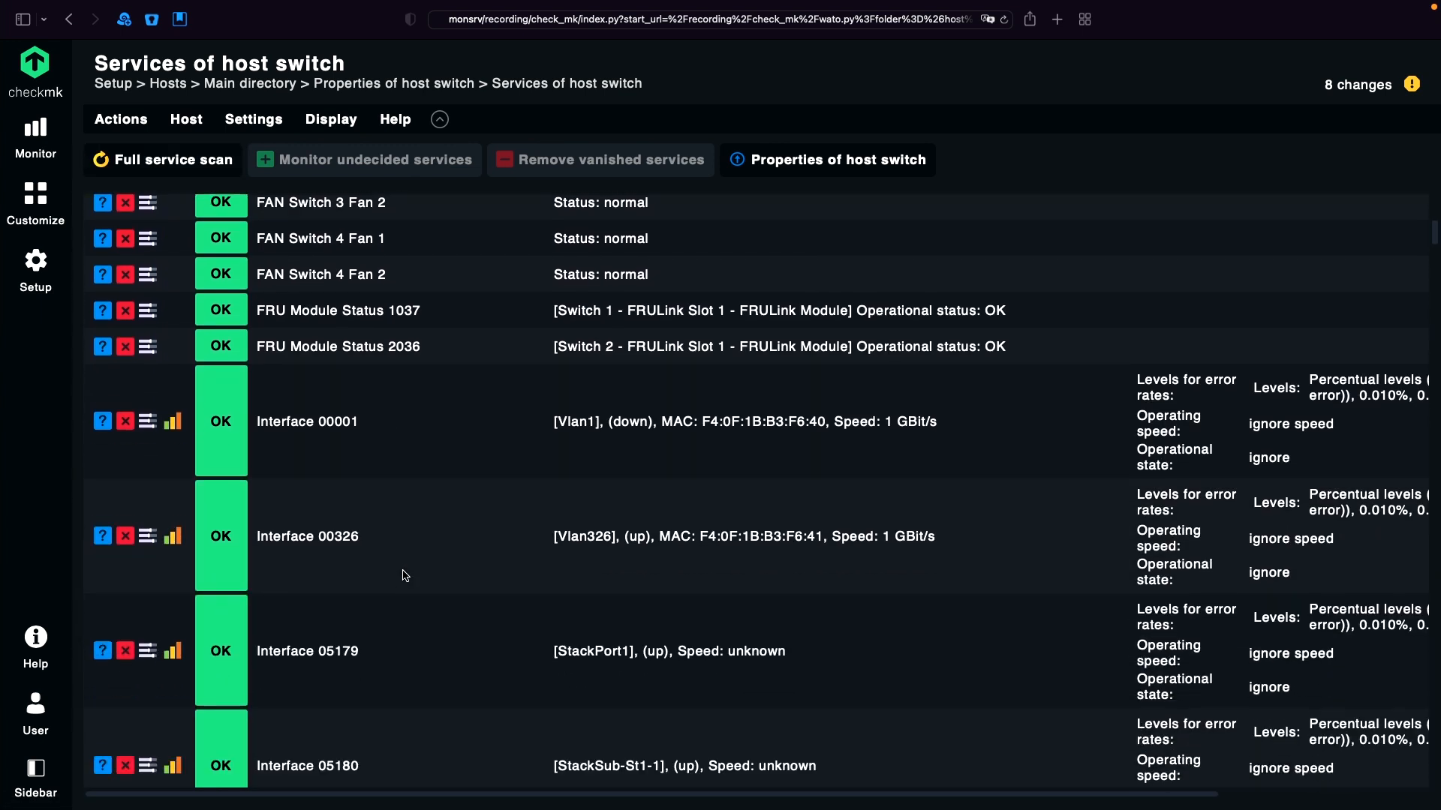
scroll(down, 3)
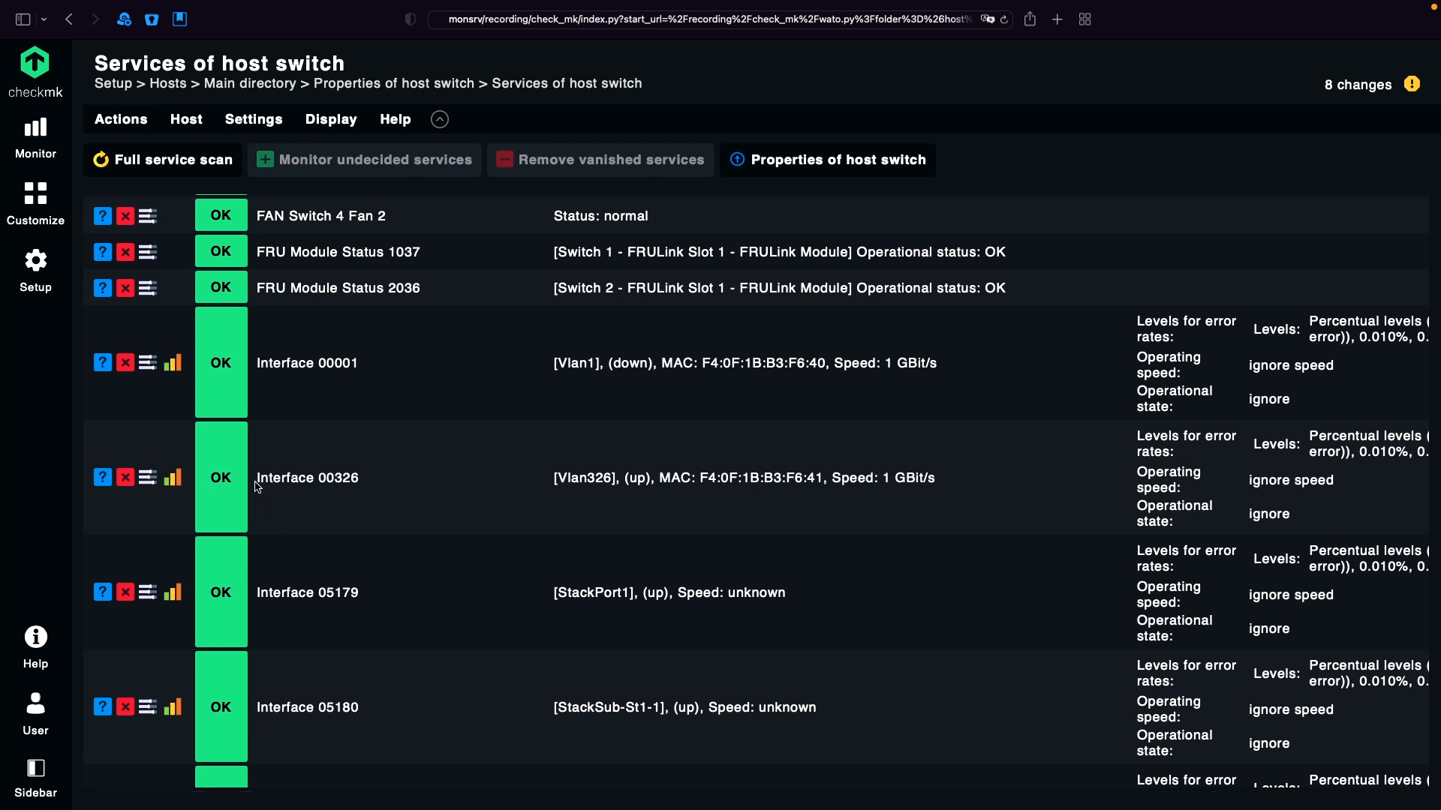
mouse_move(1247, 488)
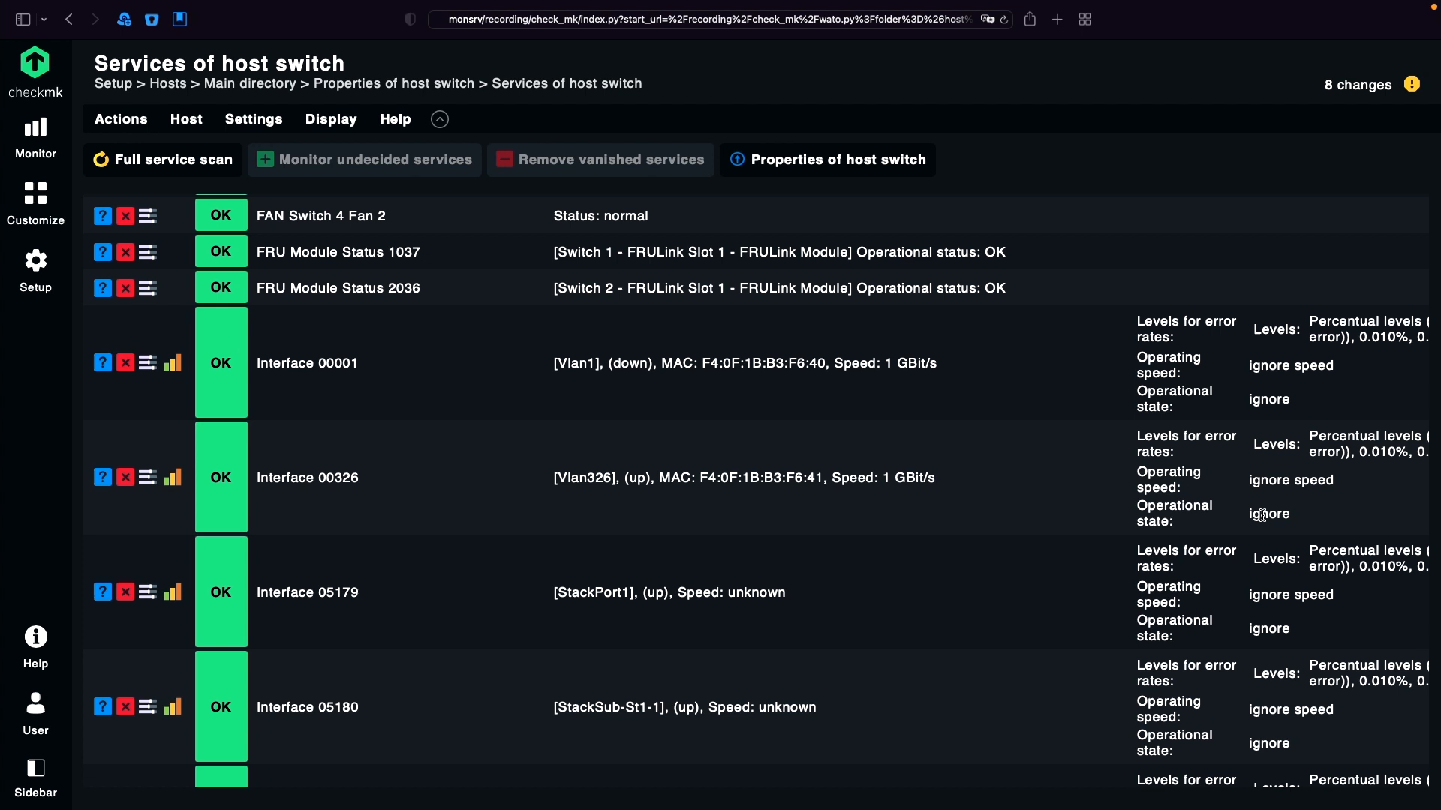
scroll(down, 3)
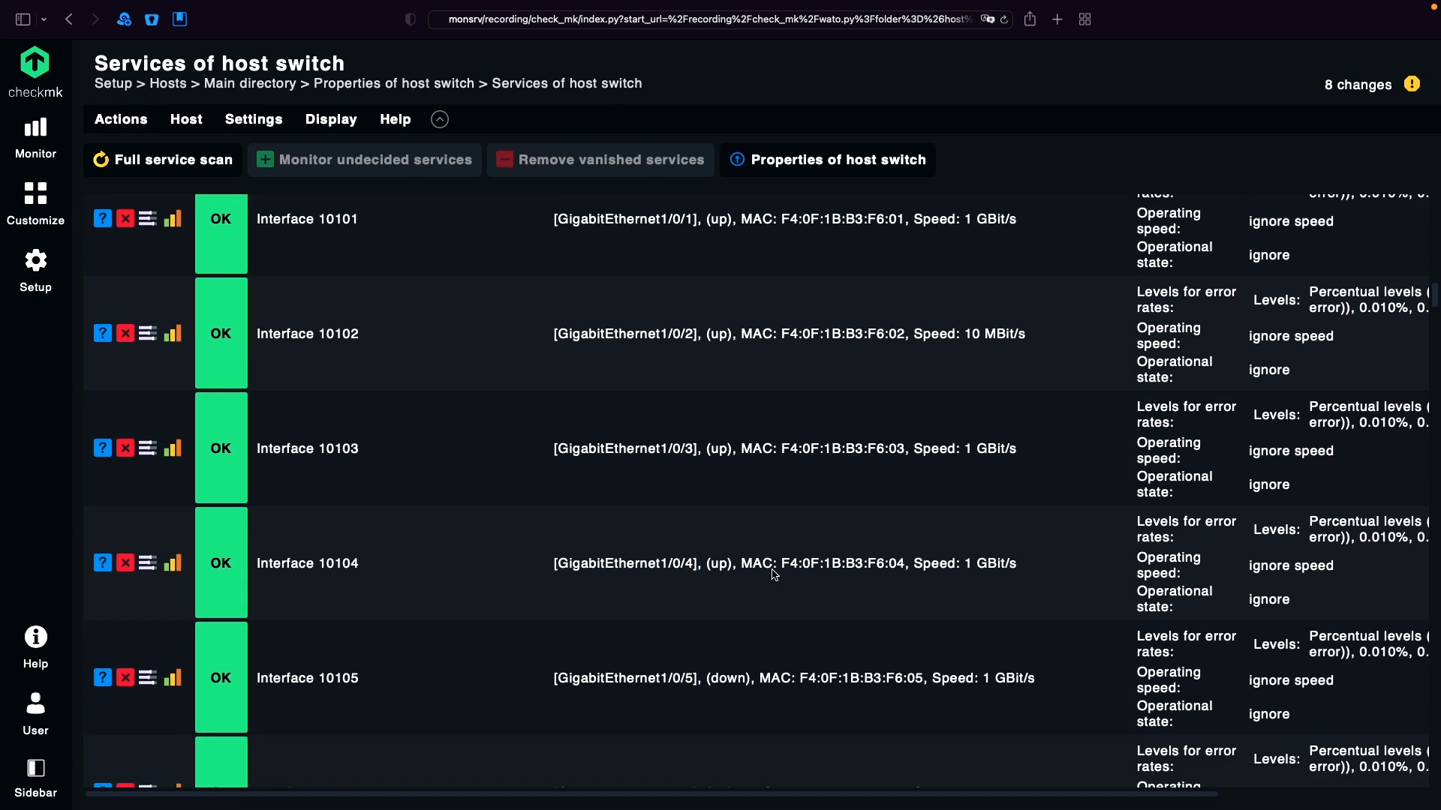
scroll(down, 3)
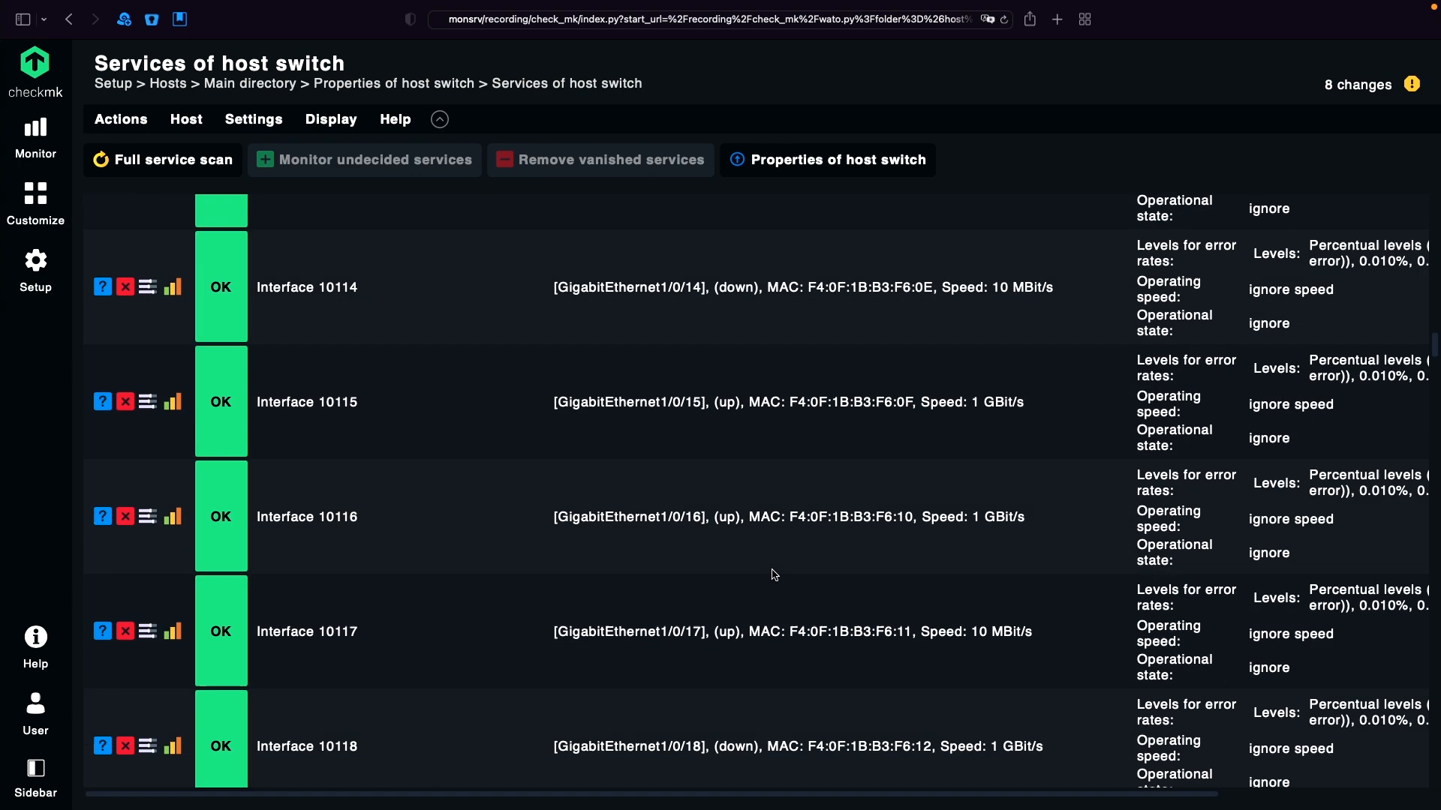
scroll(down, 3)
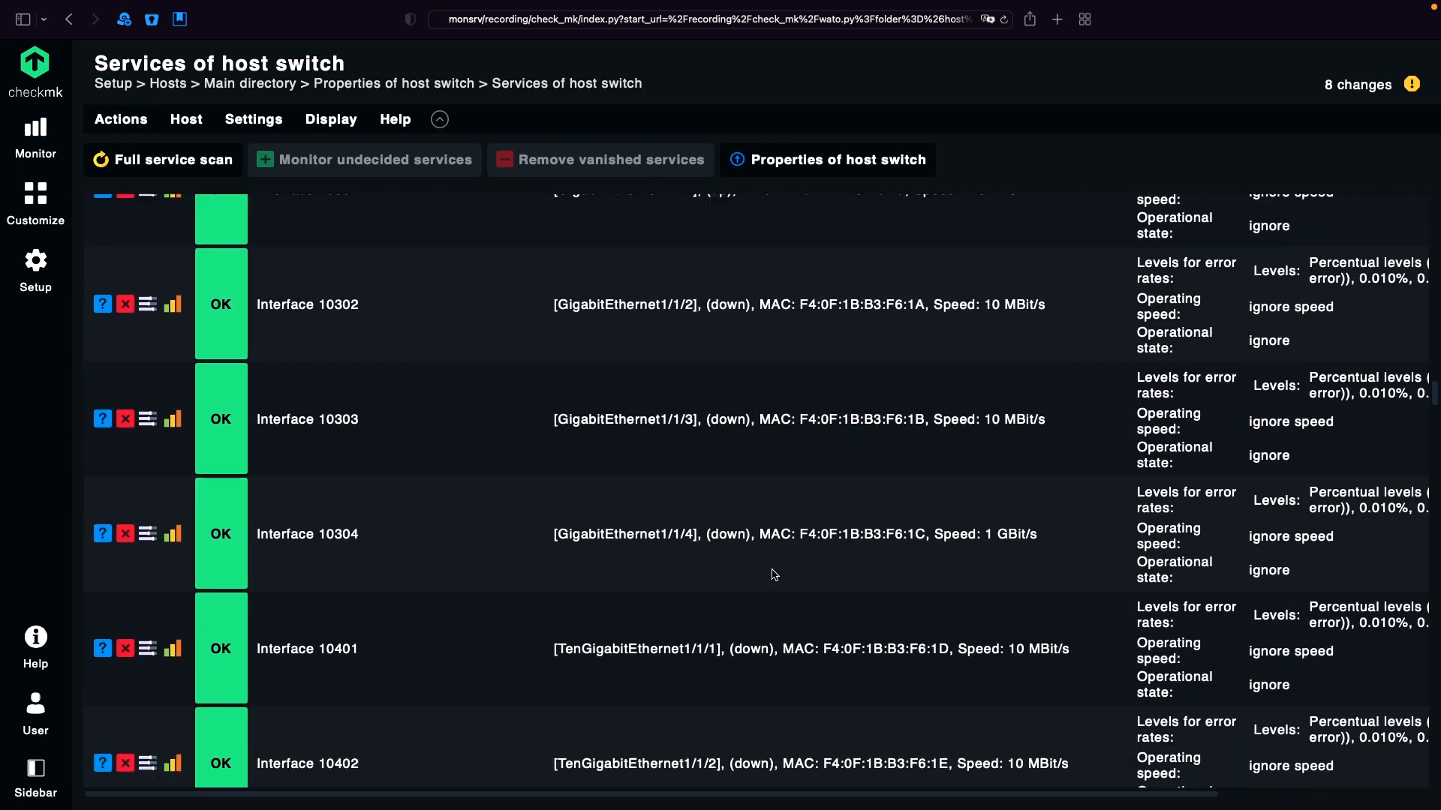
scroll(down, 3)
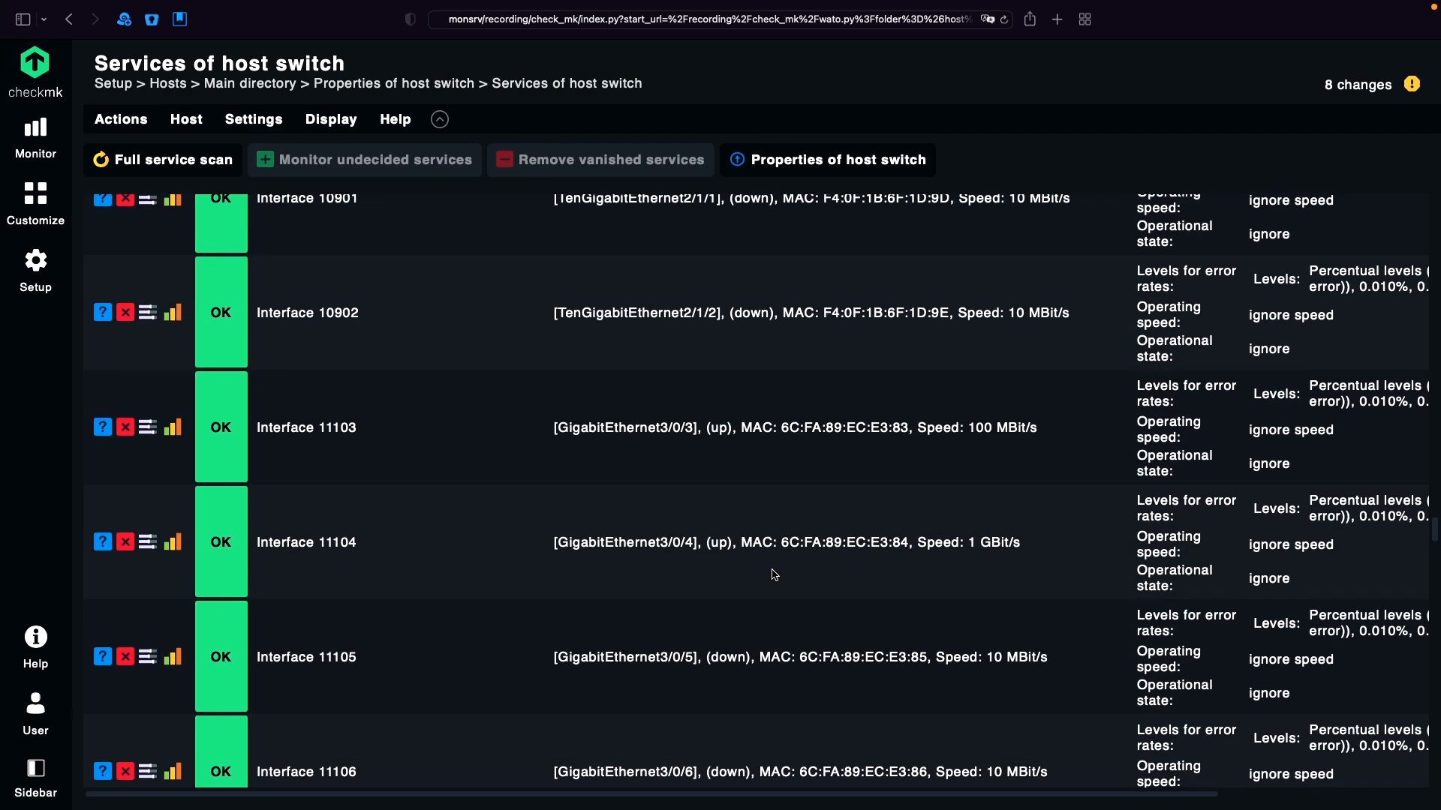
scroll(down, 3)
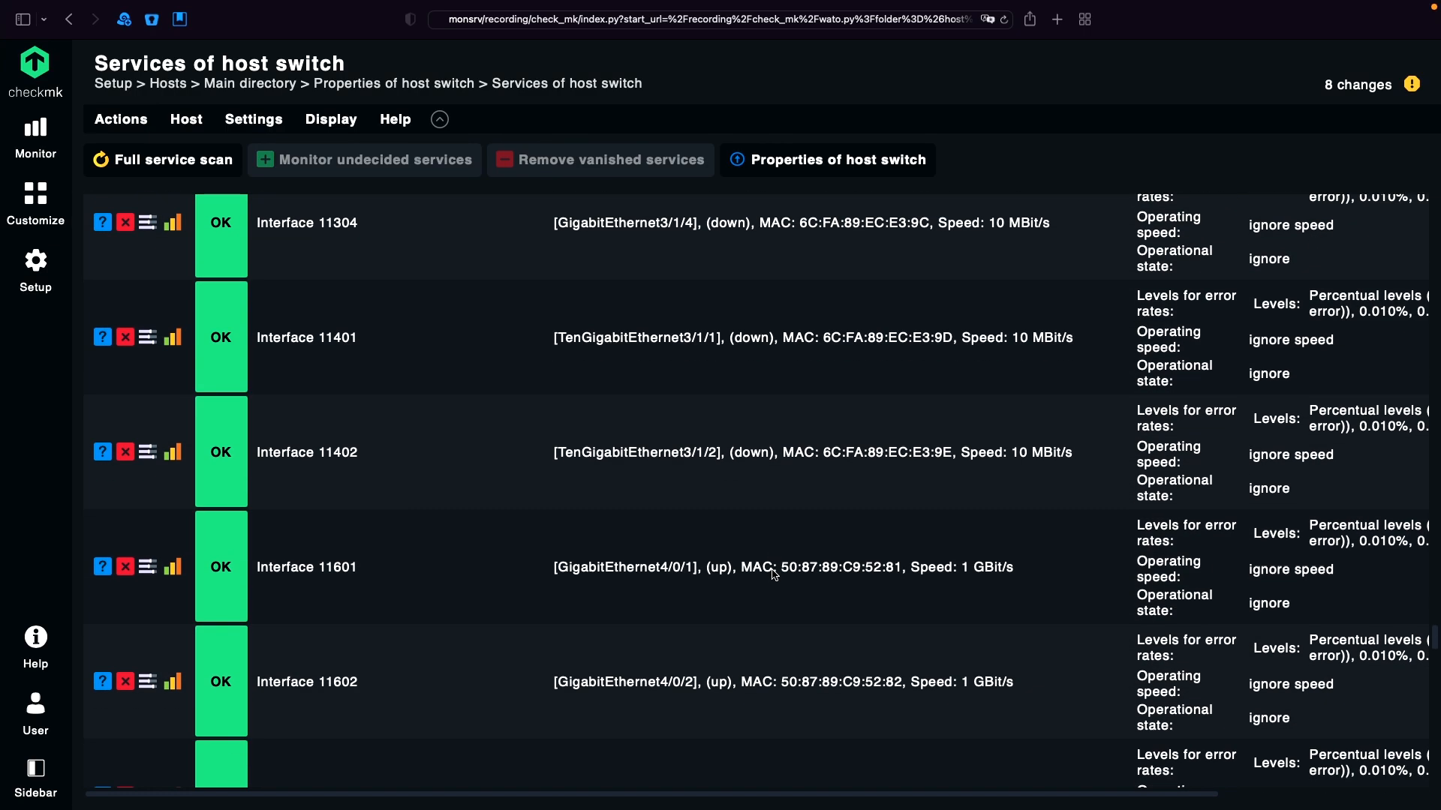
scroll(down, 3)
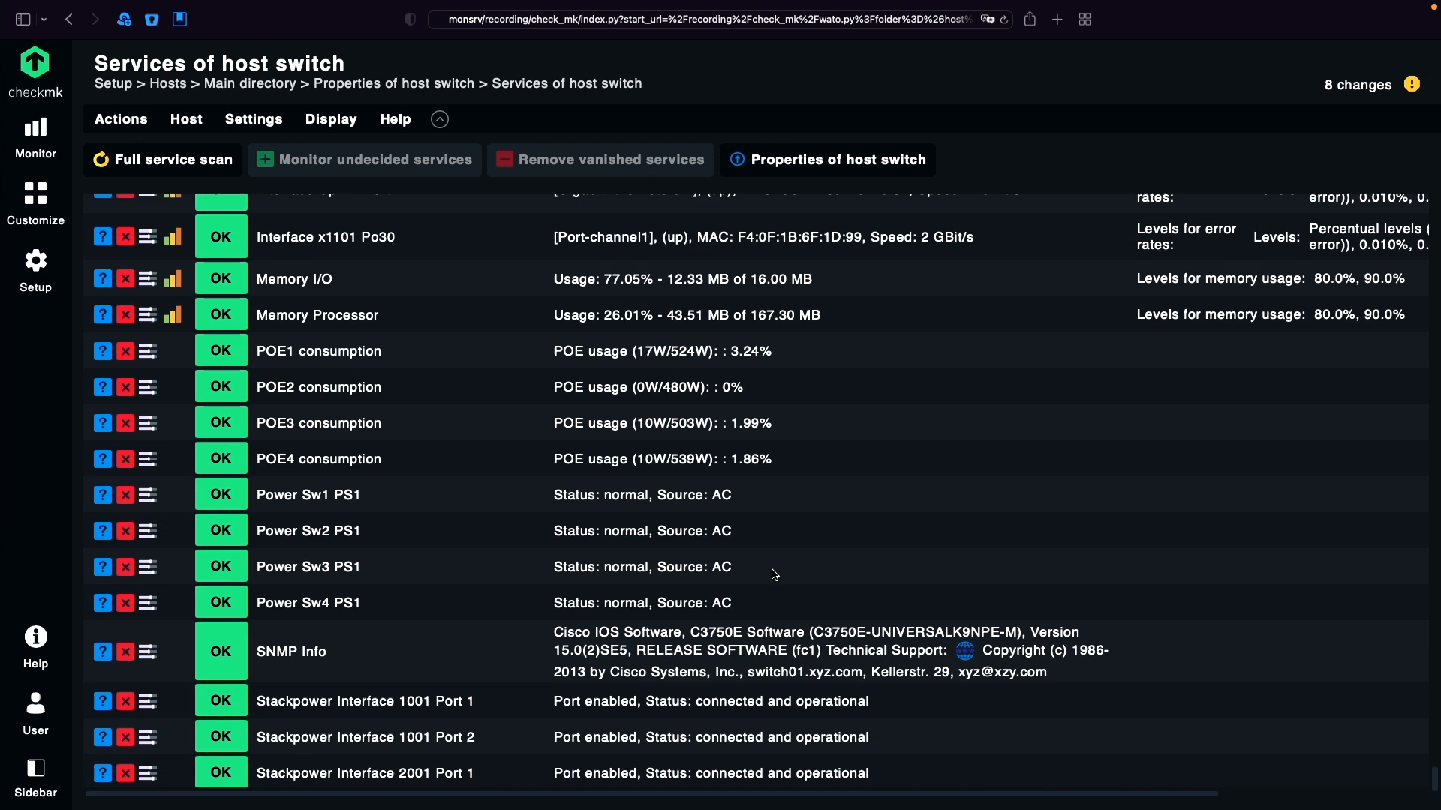
scroll(up, 3)
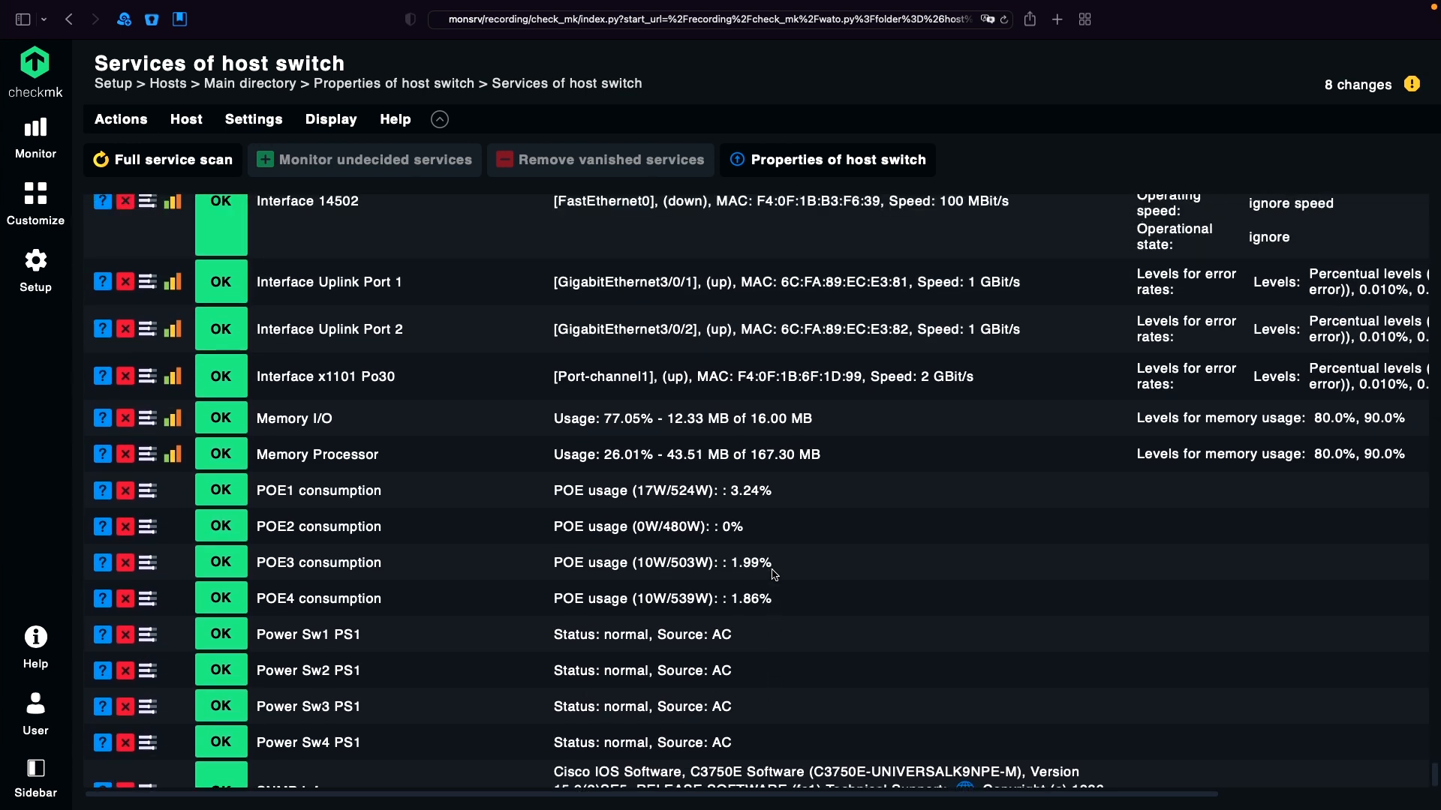
scroll(down, 3)
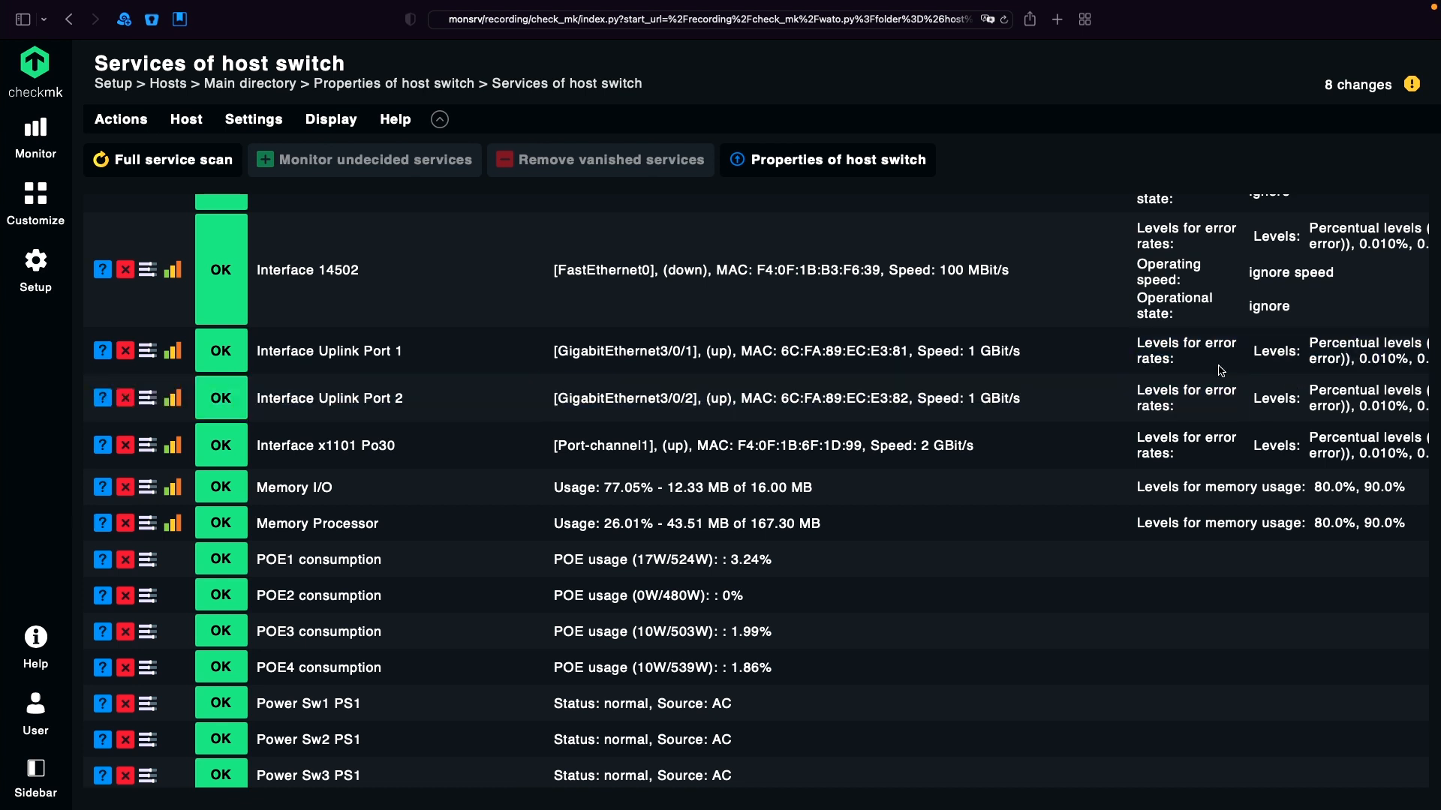
mouse_move(1184, 382)
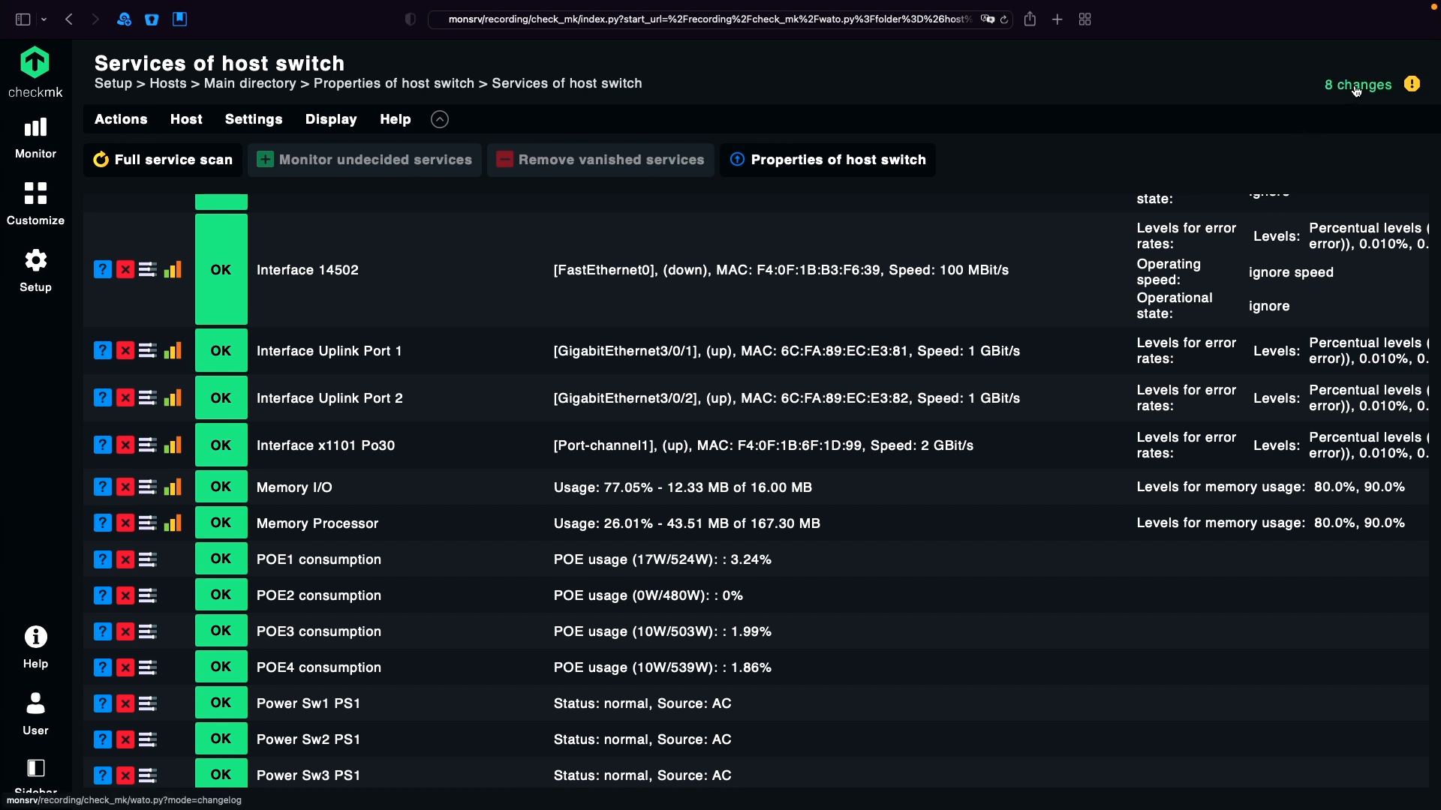
- Activate the eight pending changes on the selected site
click(1357, 84)
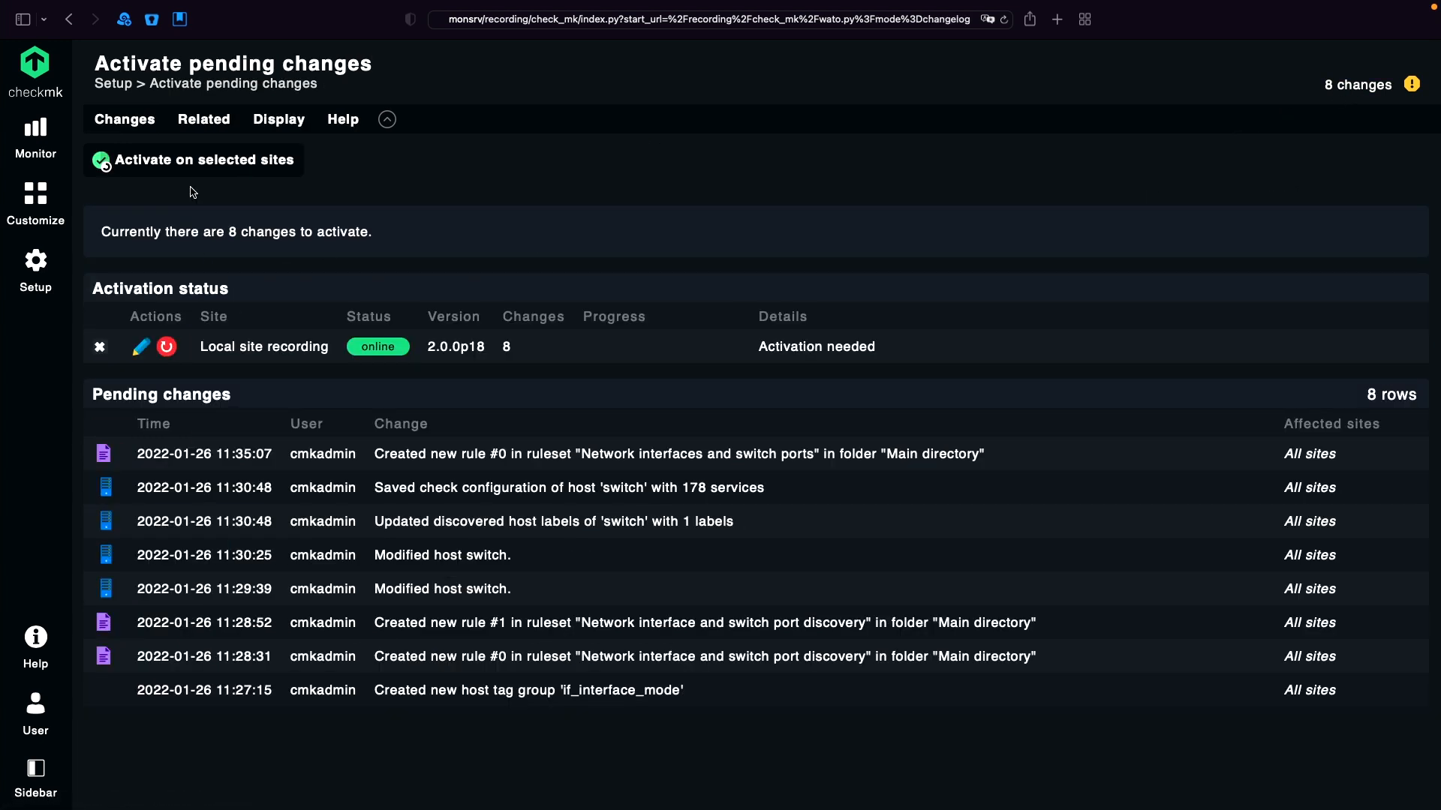
click(193, 160)
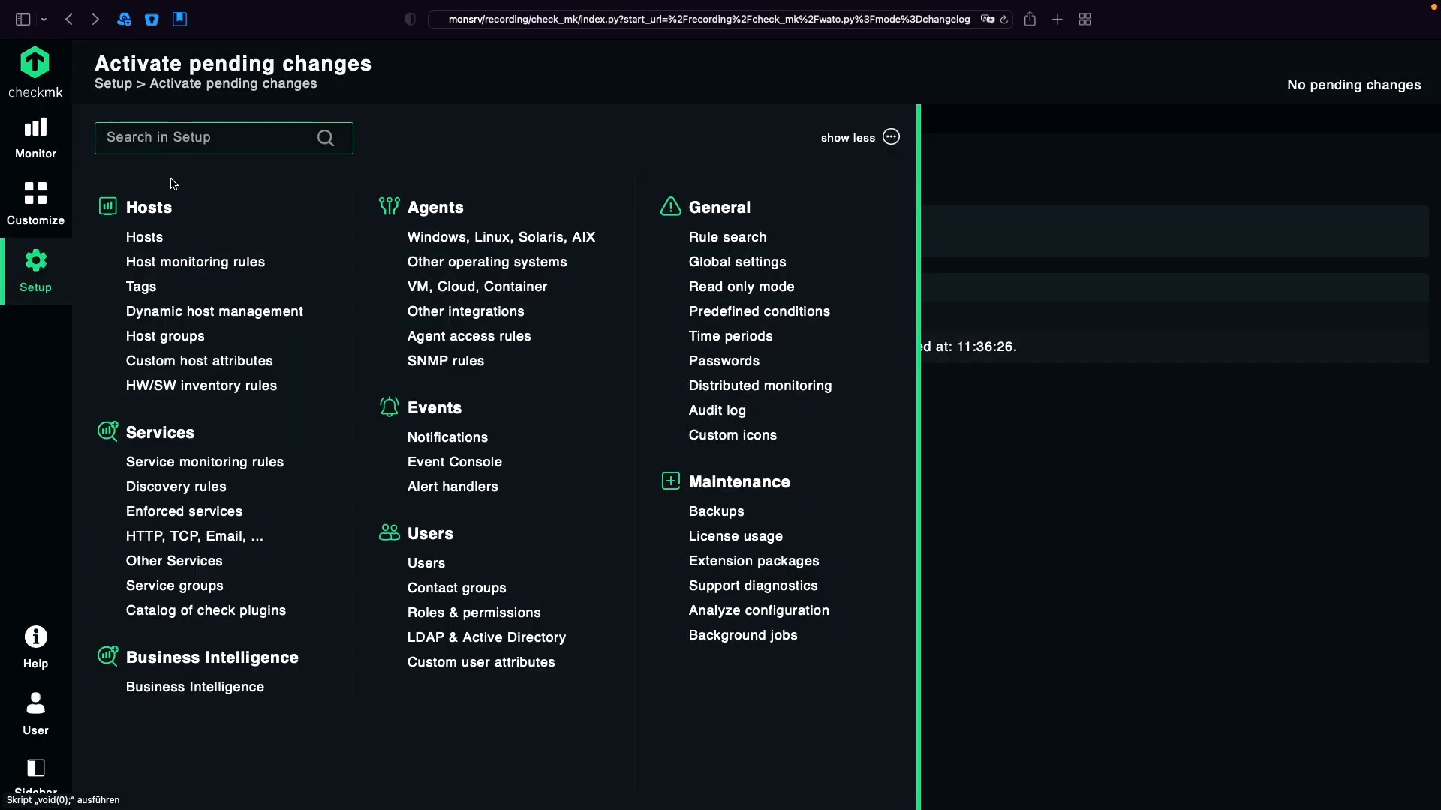
- Search 'Invent', open Do hardware/software inventory and create a rule in Main directory
text(Invento)
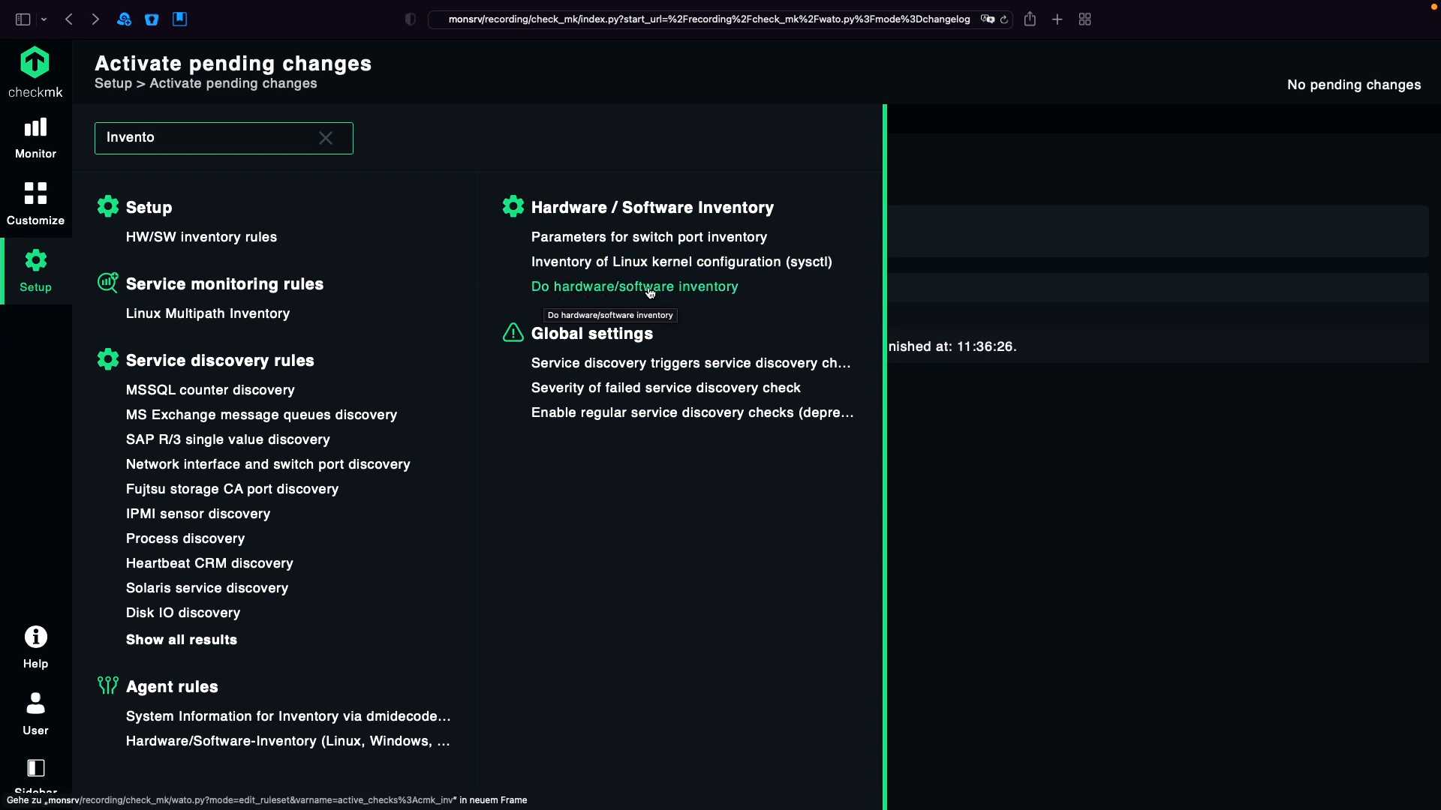
click(634, 286)
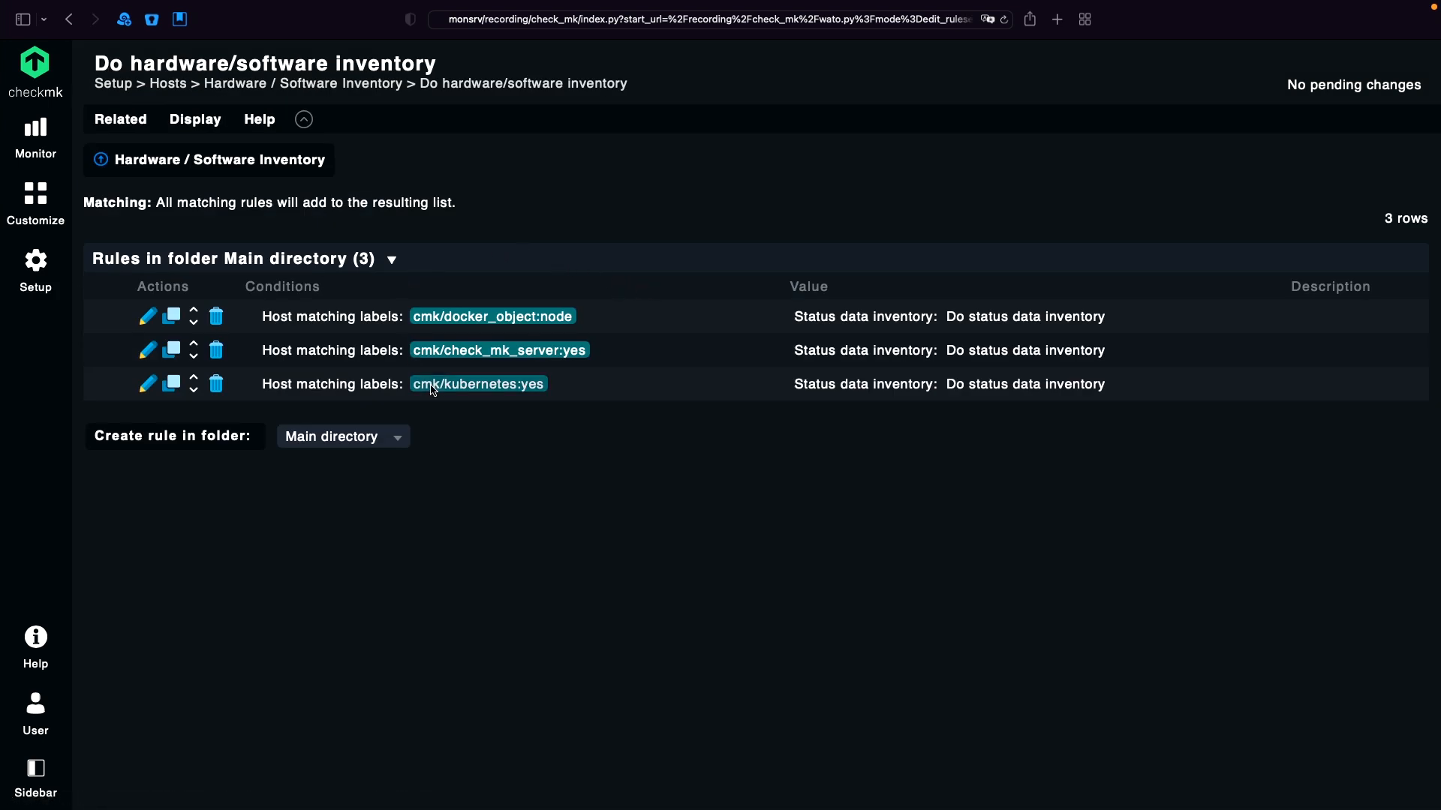
mouse_move(372, 360)
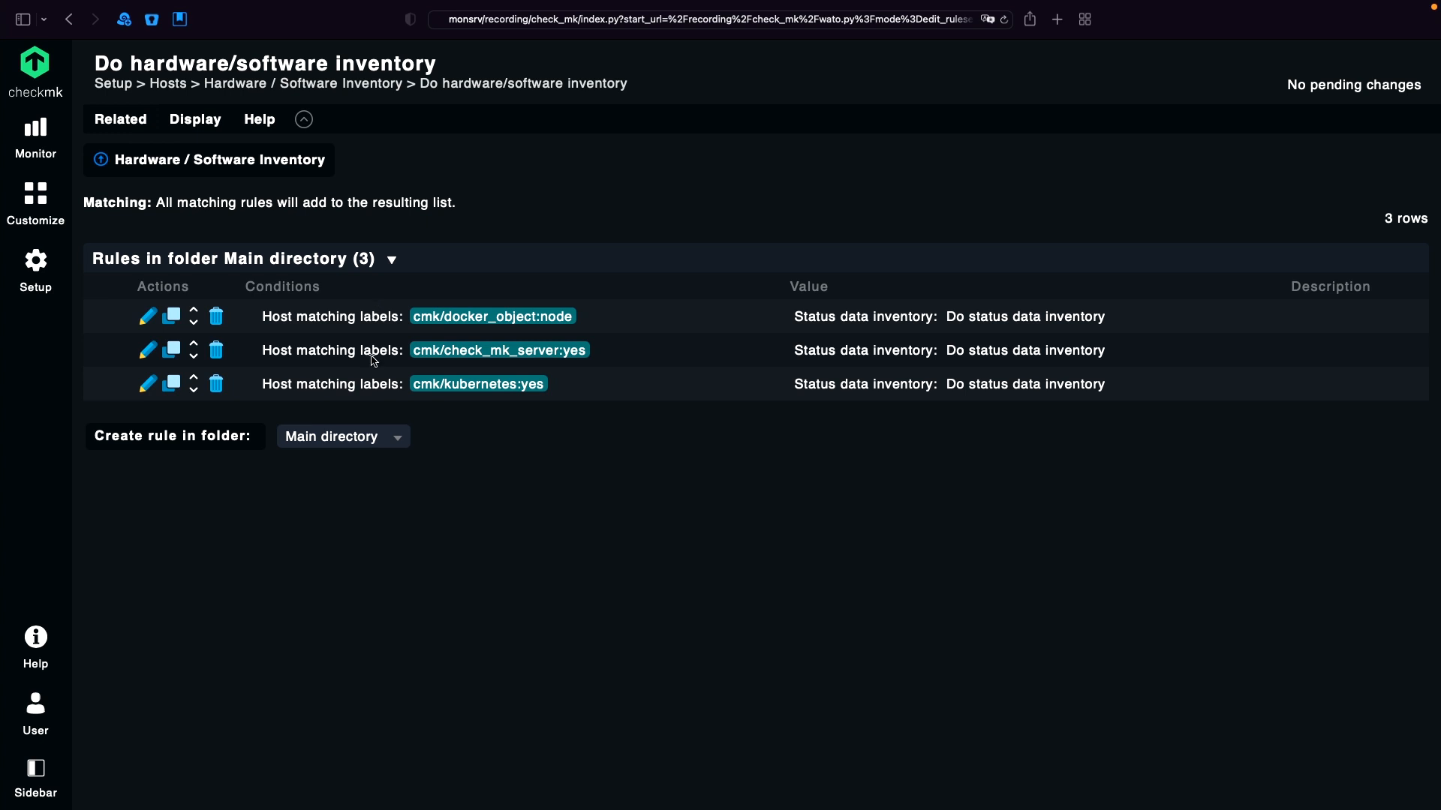
mouse_move(312, 387)
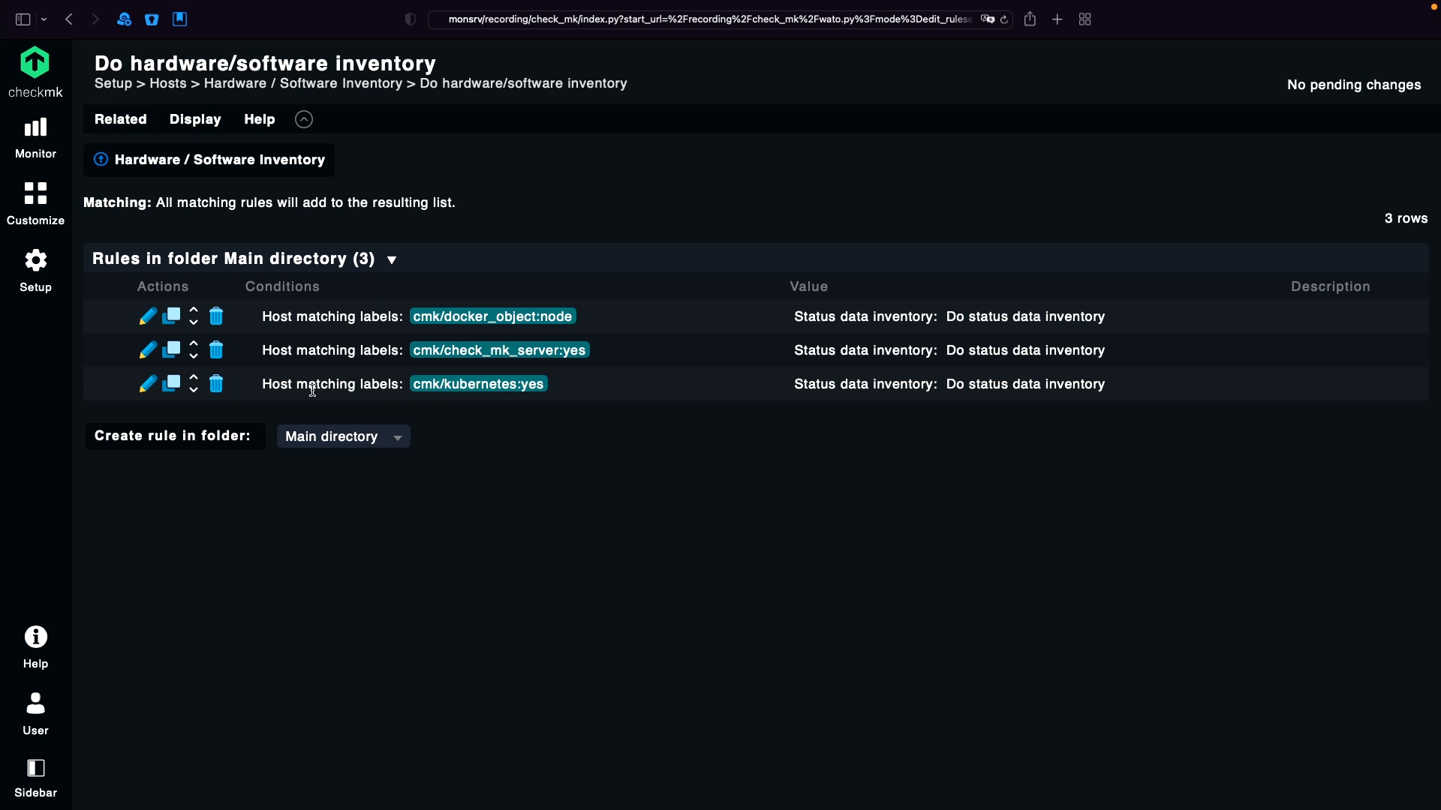
click(174, 435)
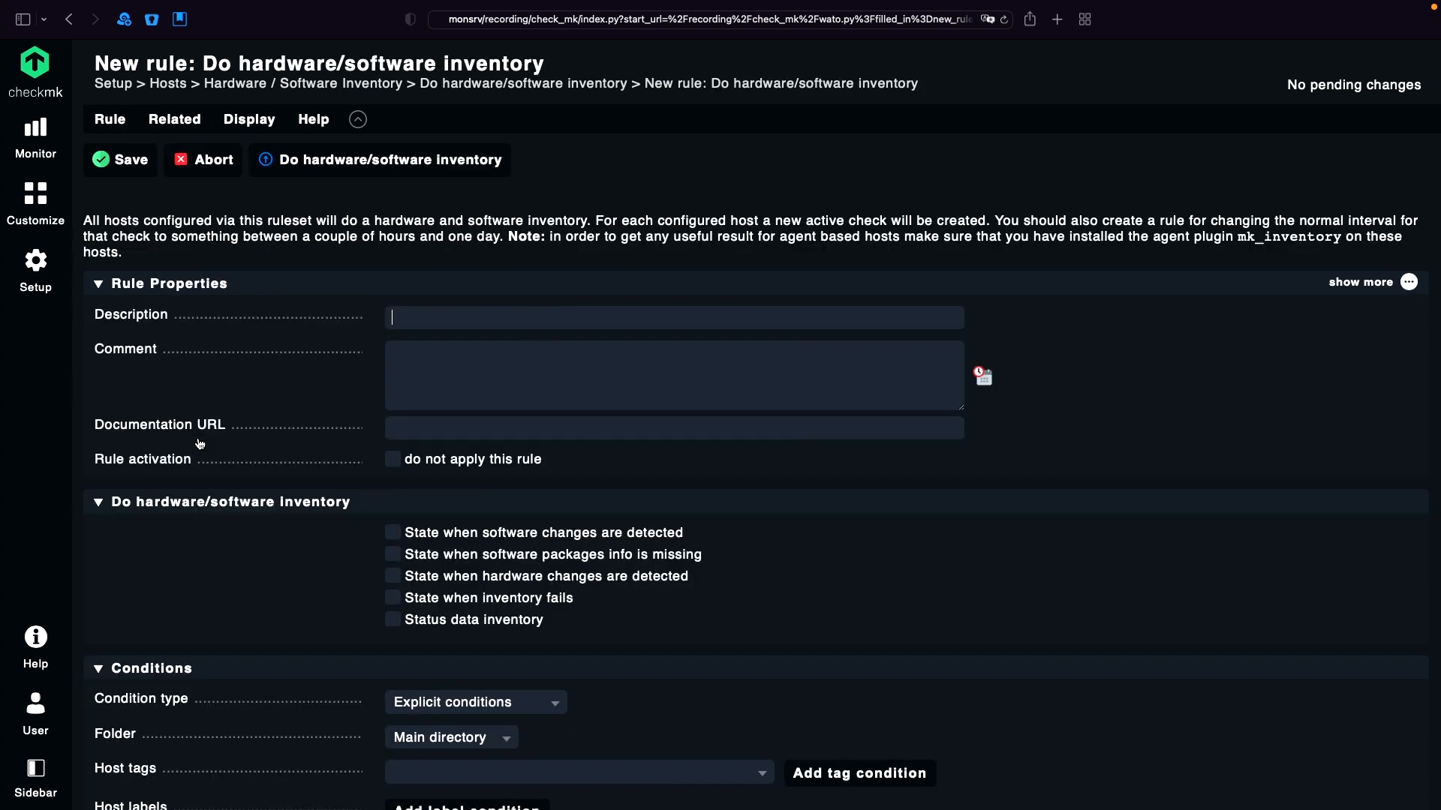
- Enable Status data inventory, save the rule and bring up the pending change
scroll(down, 3)
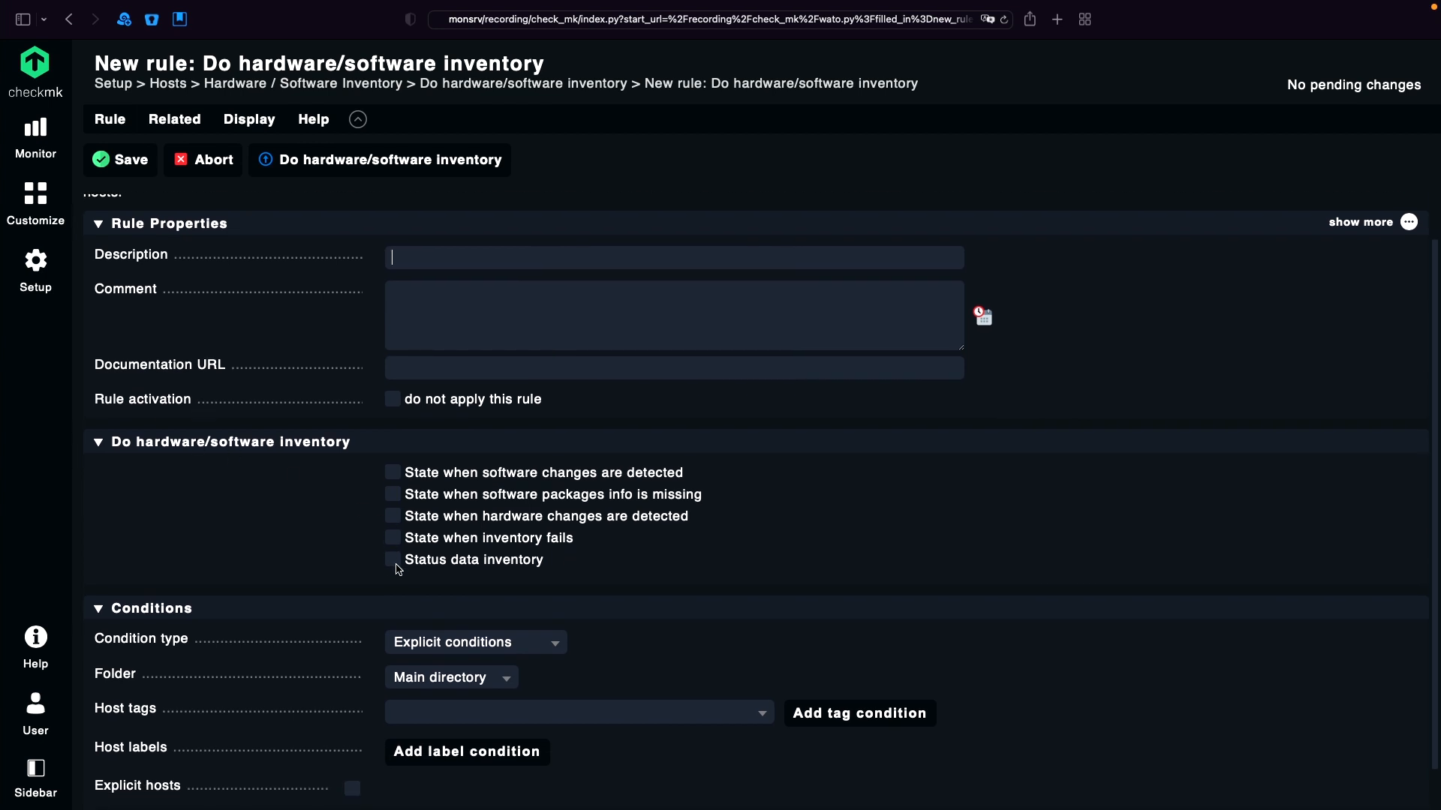
click(391, 560)
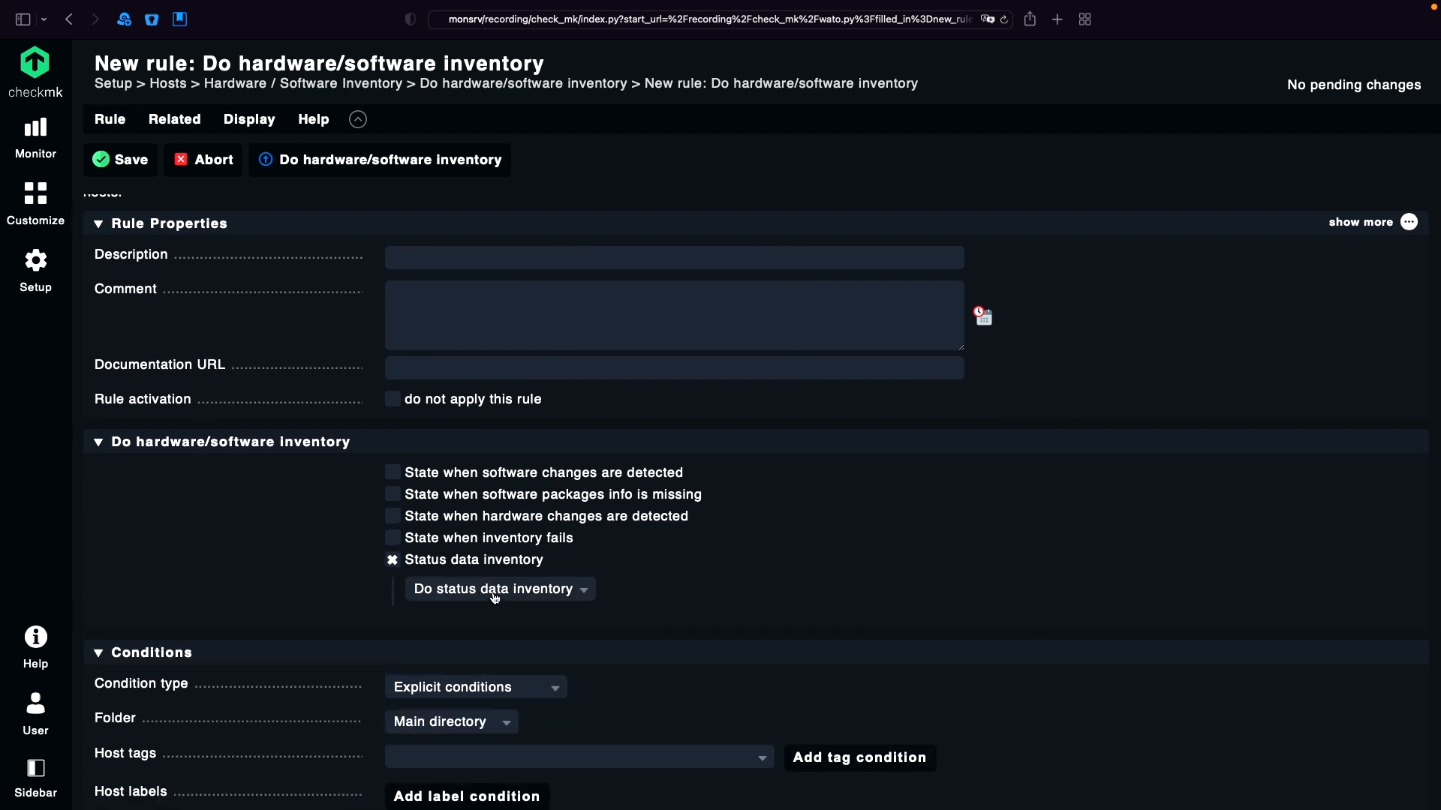
mouse_move(139, 256)
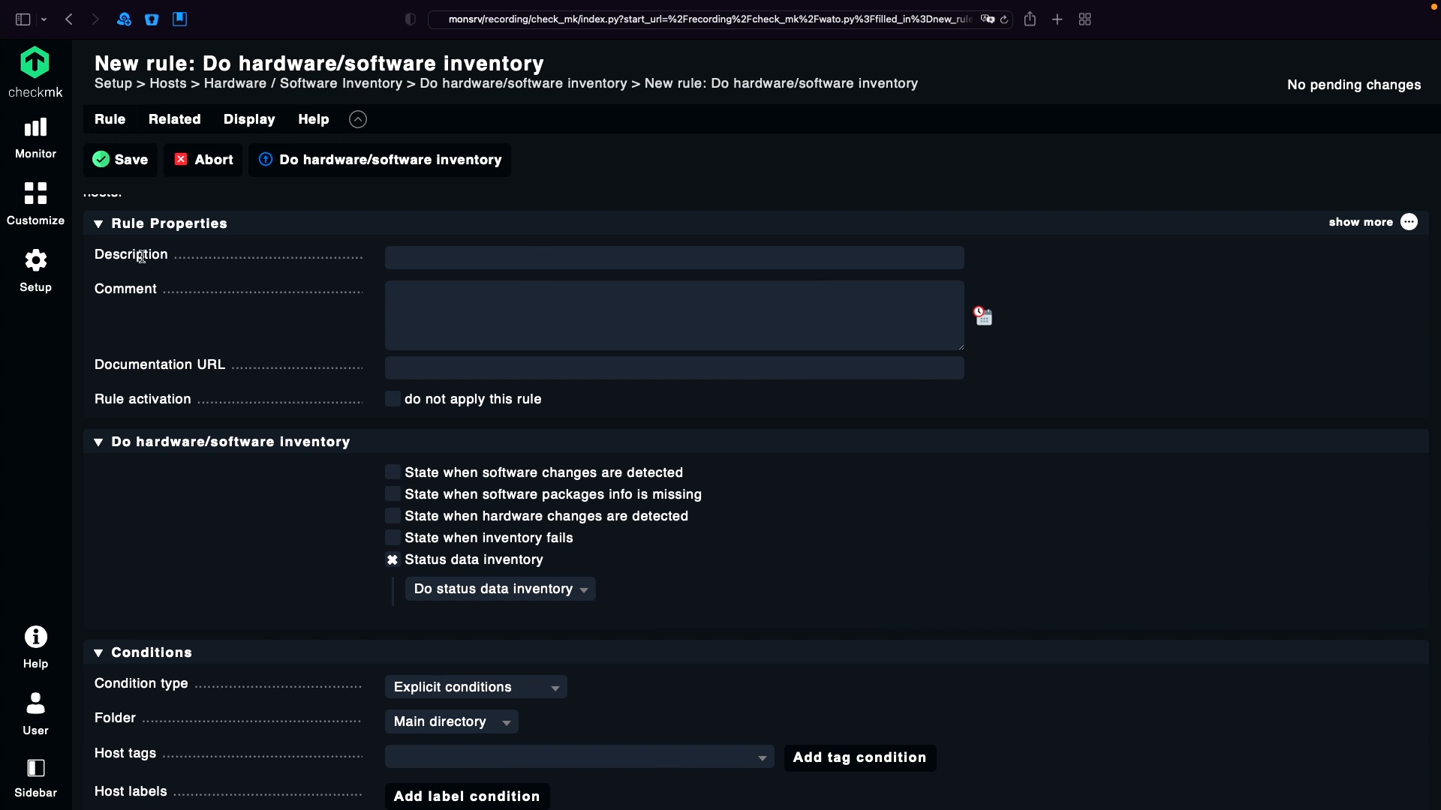
click(120, 159)
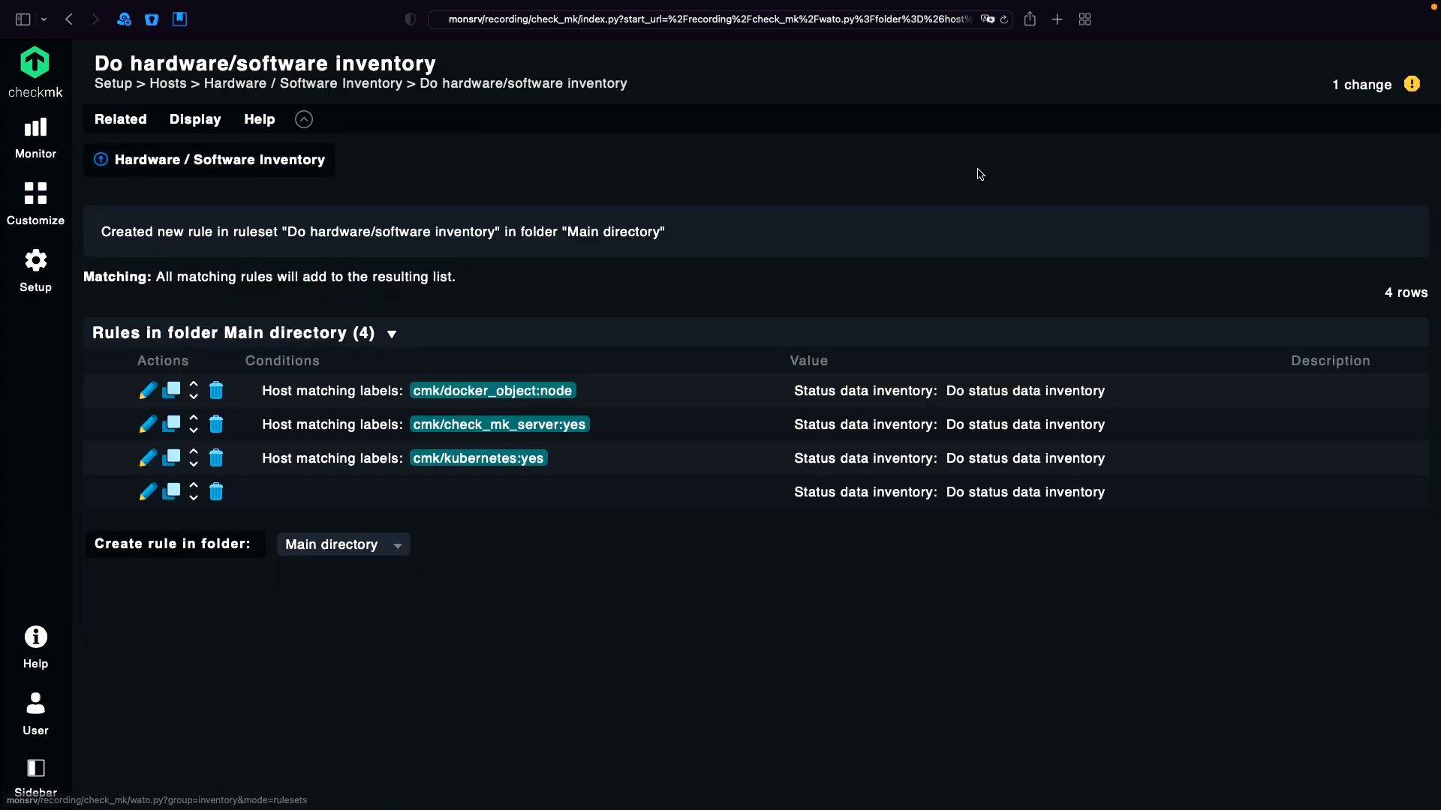
click(1361, 84)
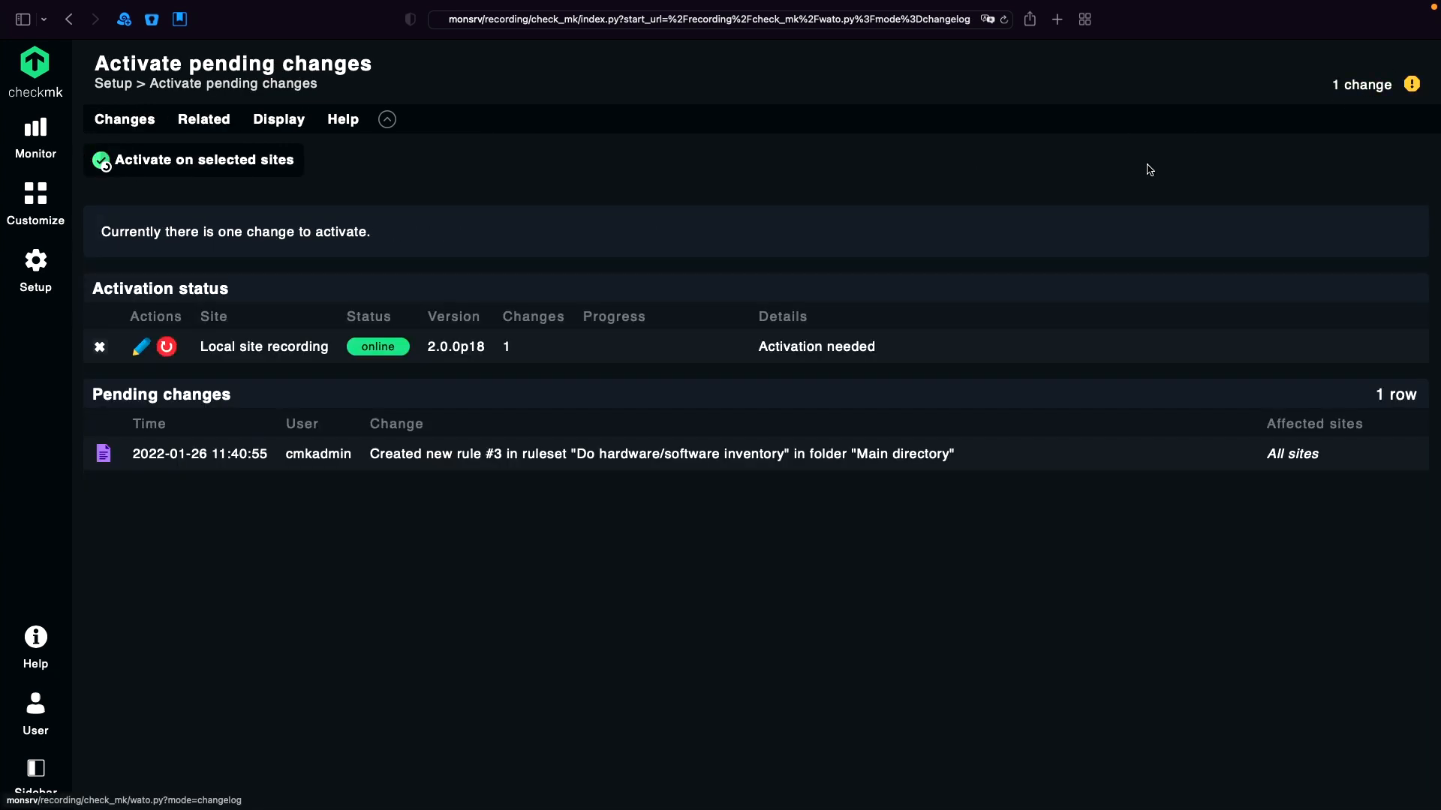
- Activate the inventory rule change, then go to the Monitor menu
click(193, 160)
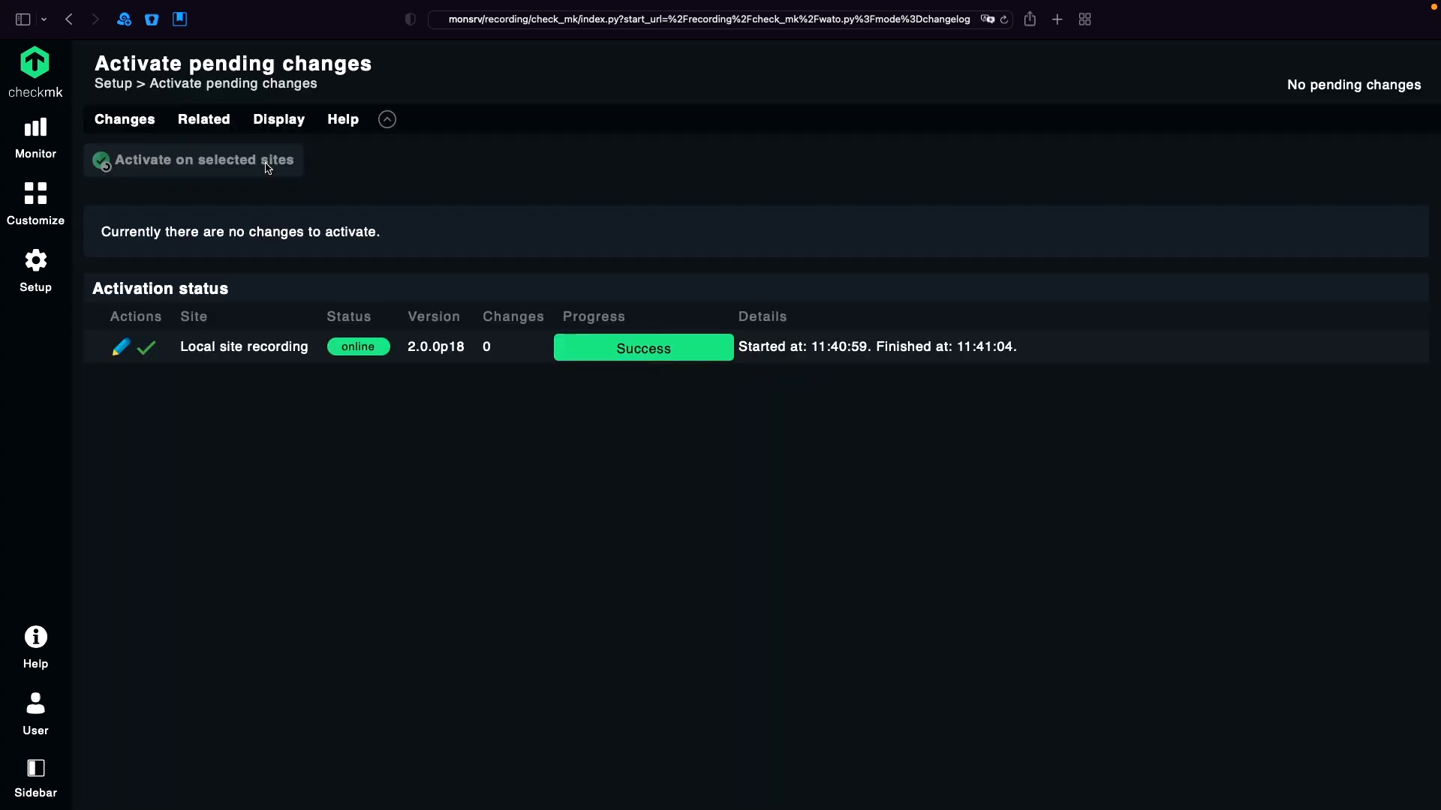
click(35, 138)
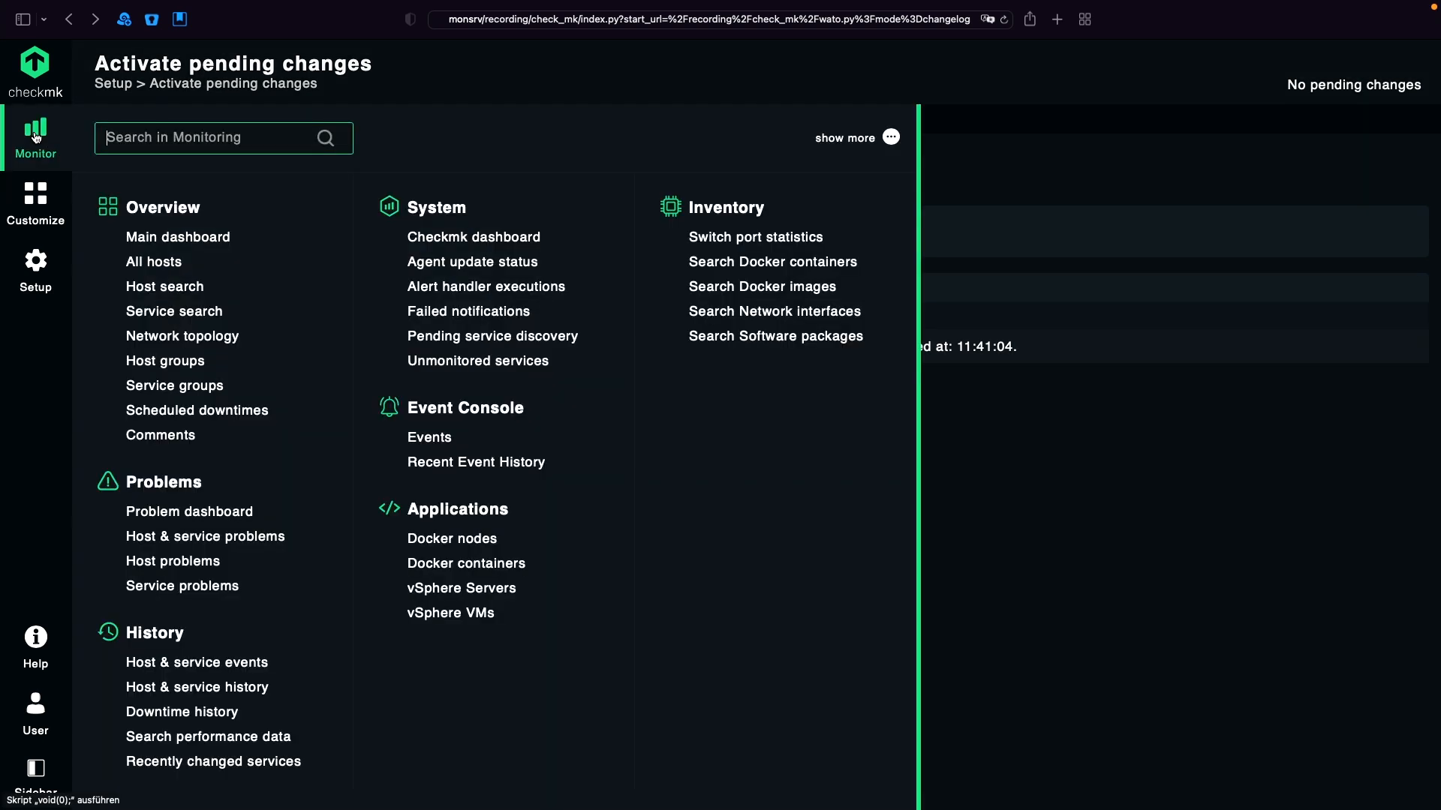
- Search 'swit' and show host switch's Network interfaces inventory view
text(swit)
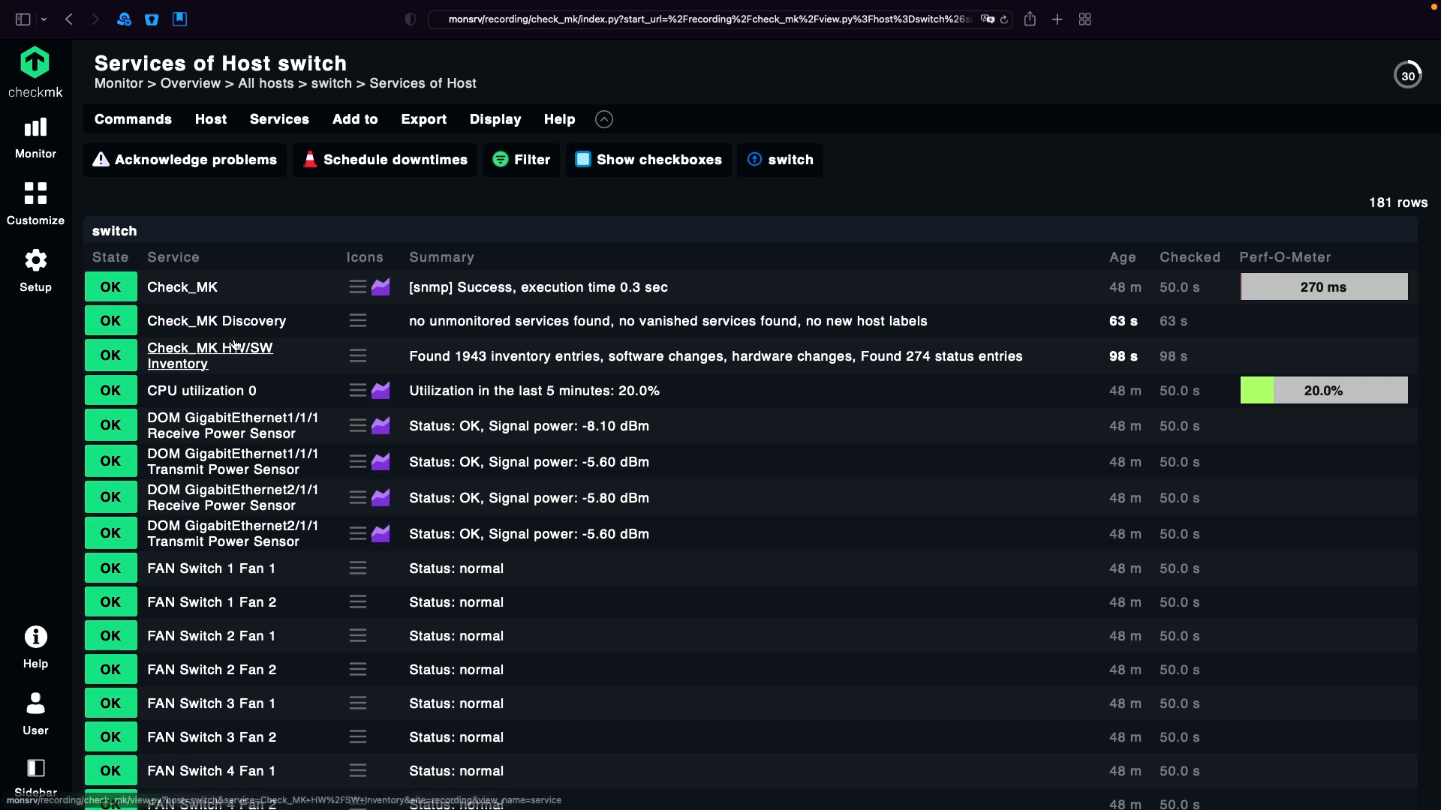
click(210, 118)
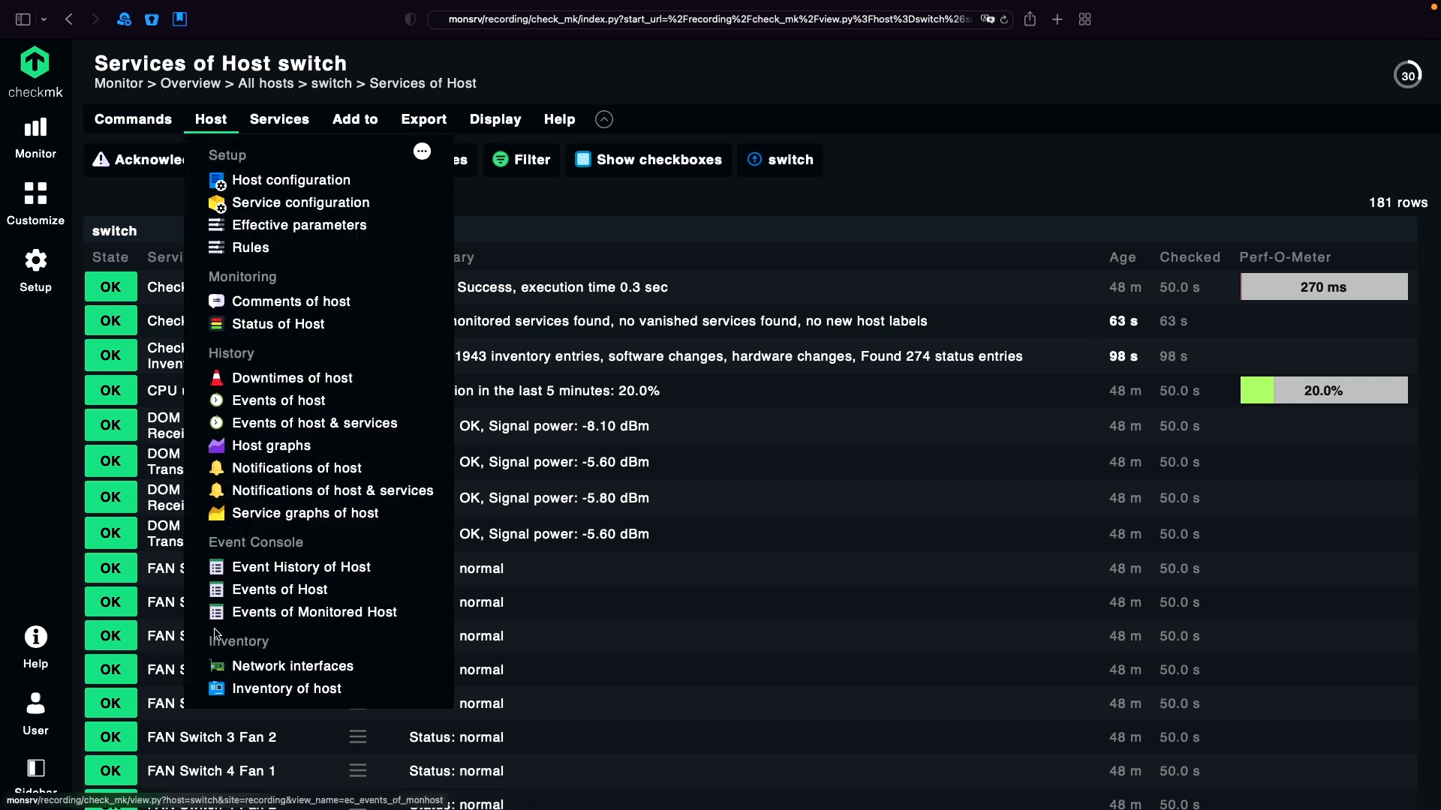
click(293, 666)
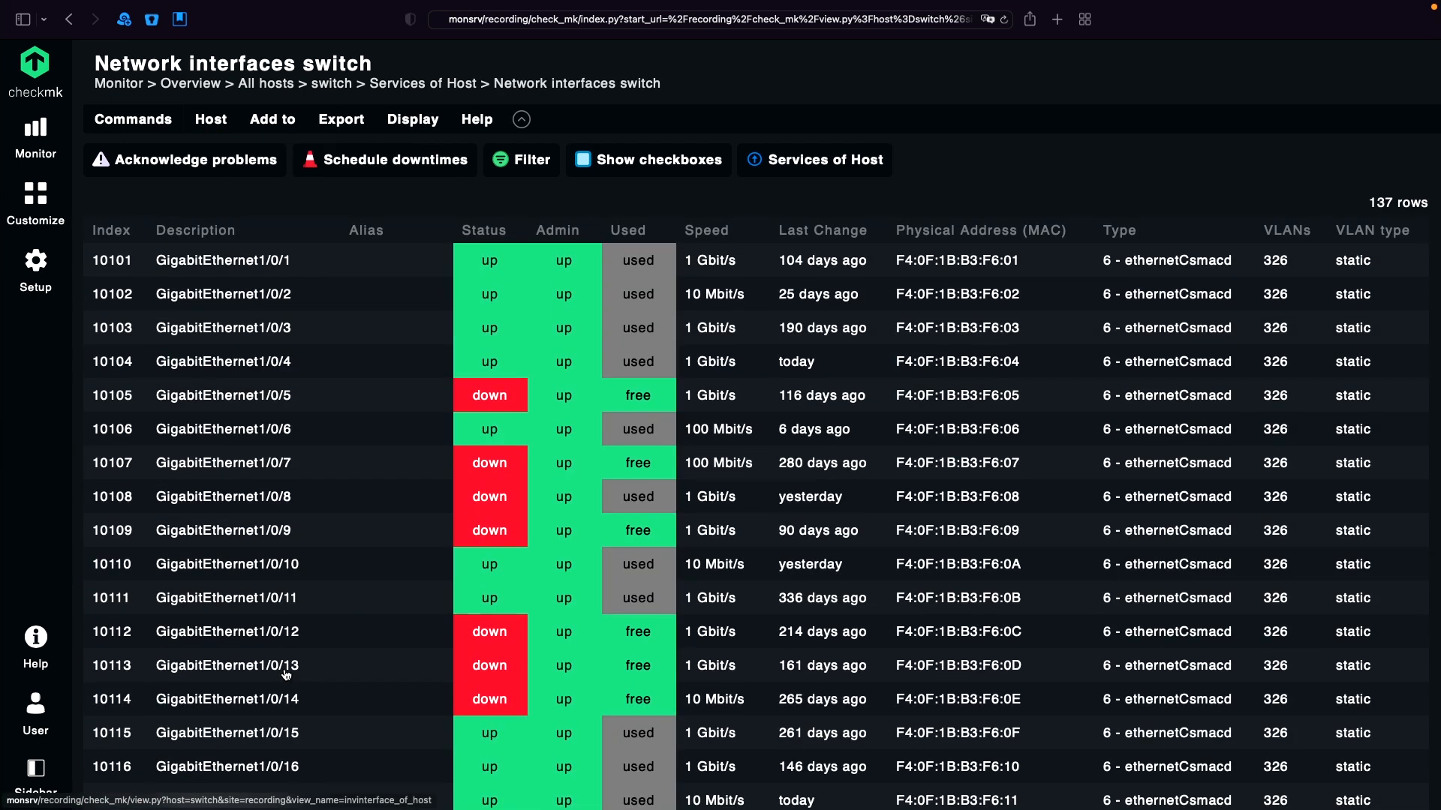
scroll(down, 3)
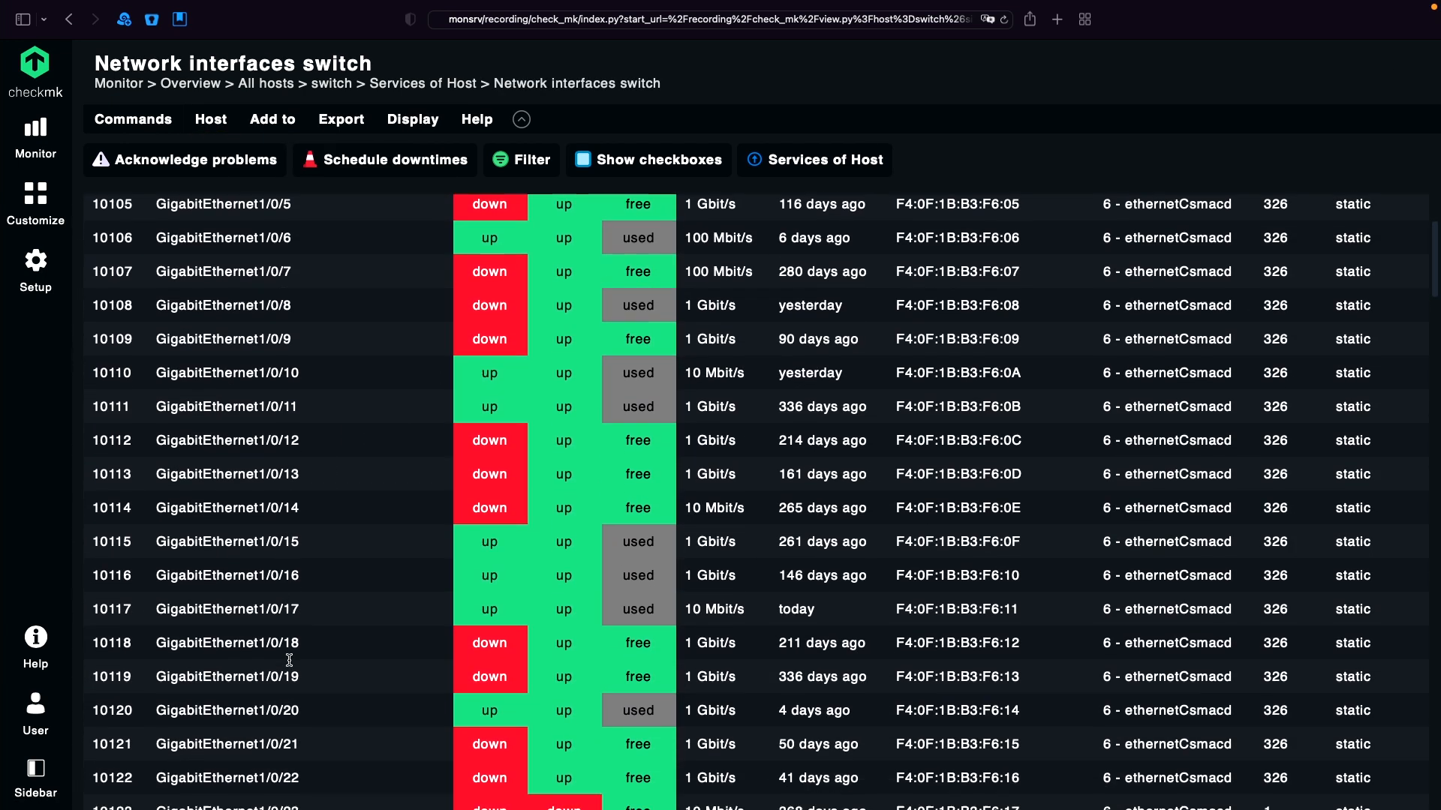
scroll(down, 3)
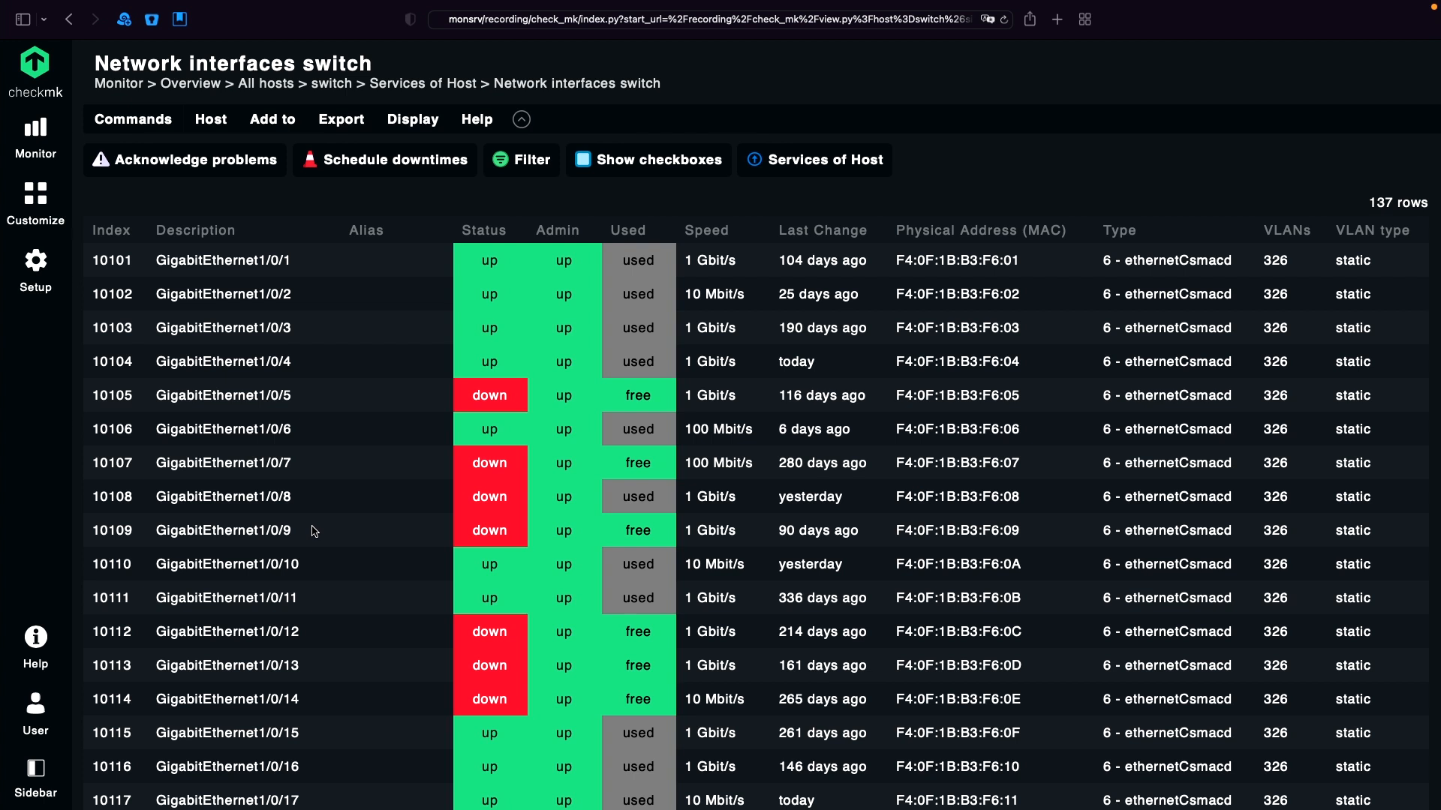
mouse_move(256, 531)
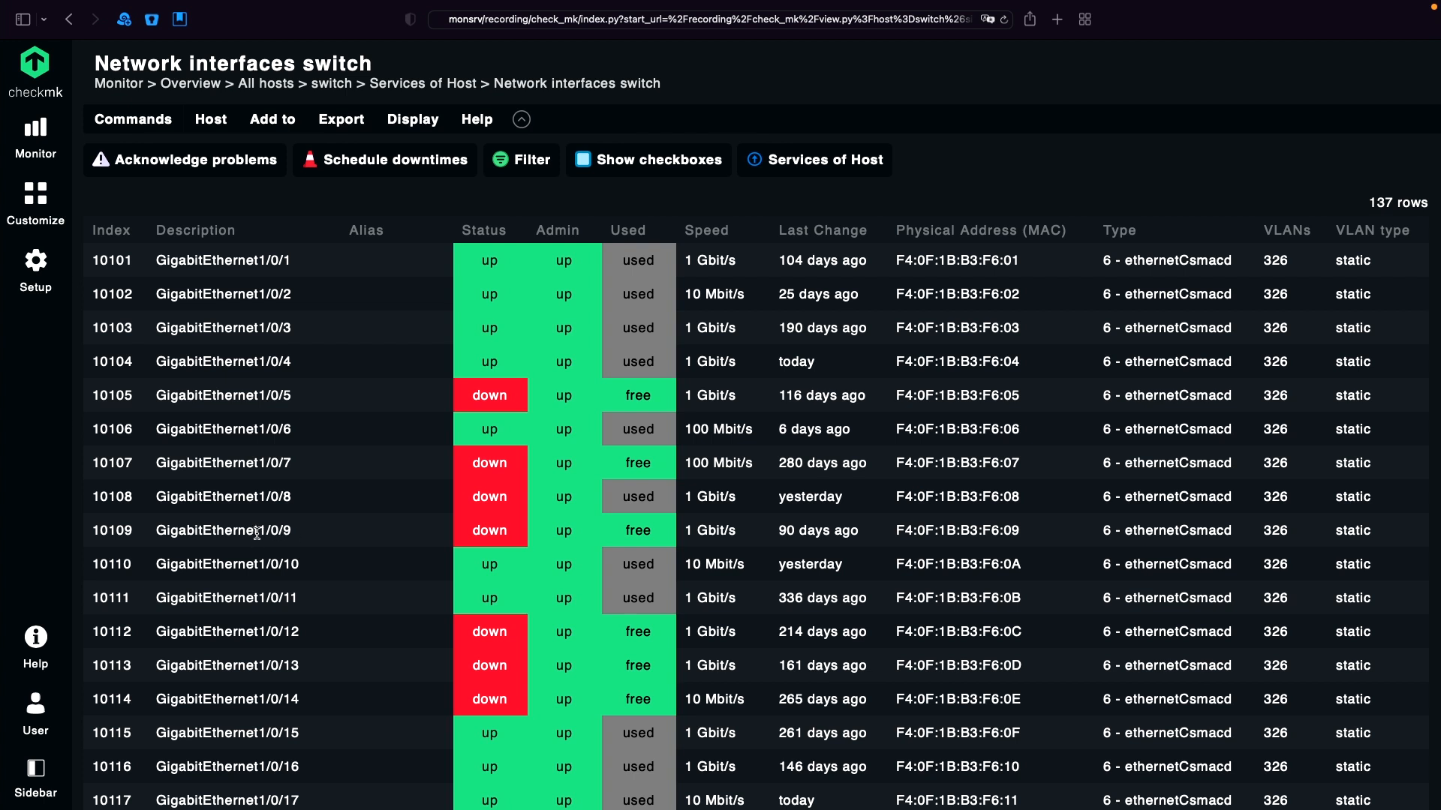
click(210, 119)
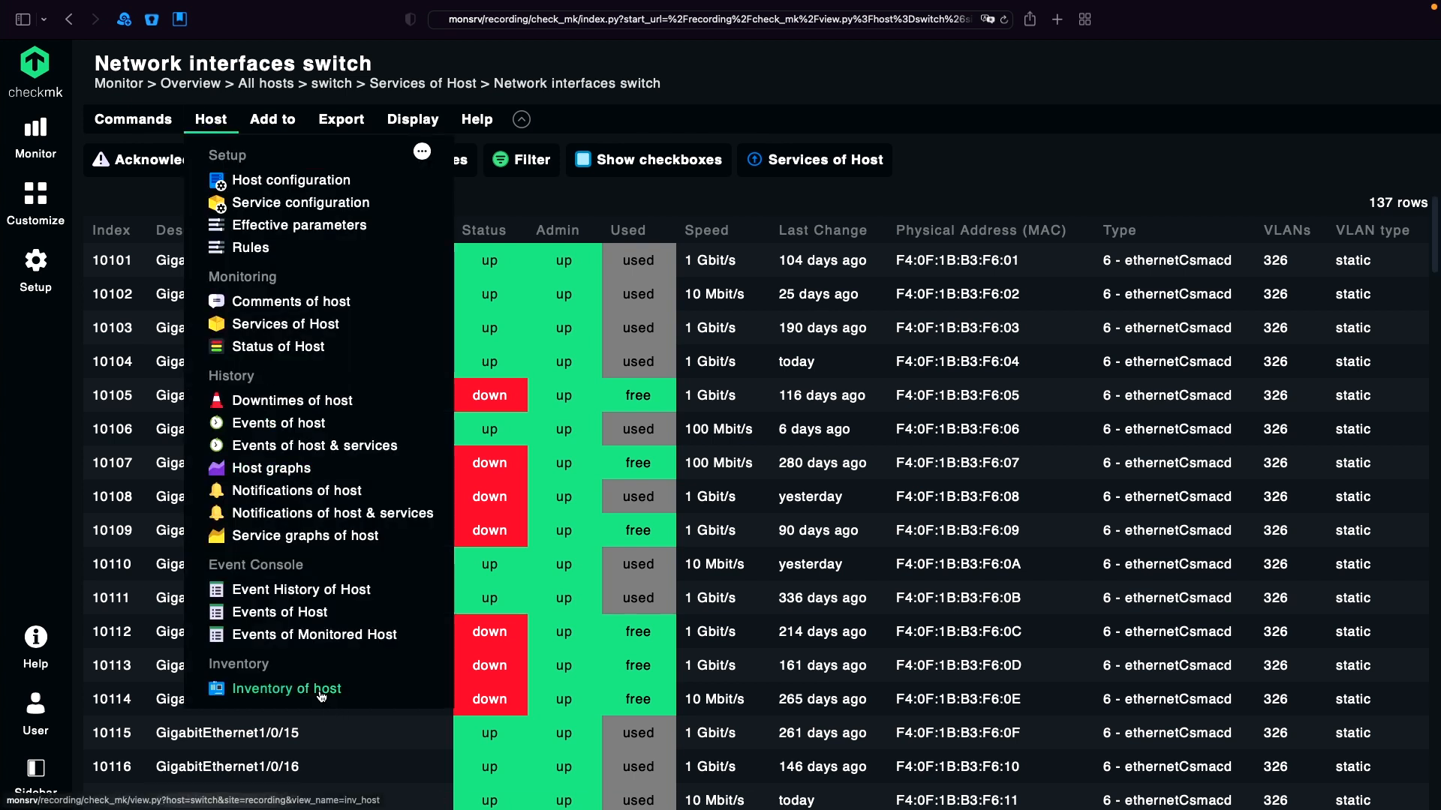
- Show the switch's HW/SW inventory with Hardware, System (Cisco IOS), Networking counts and six Modules expanded
click(287, 689)
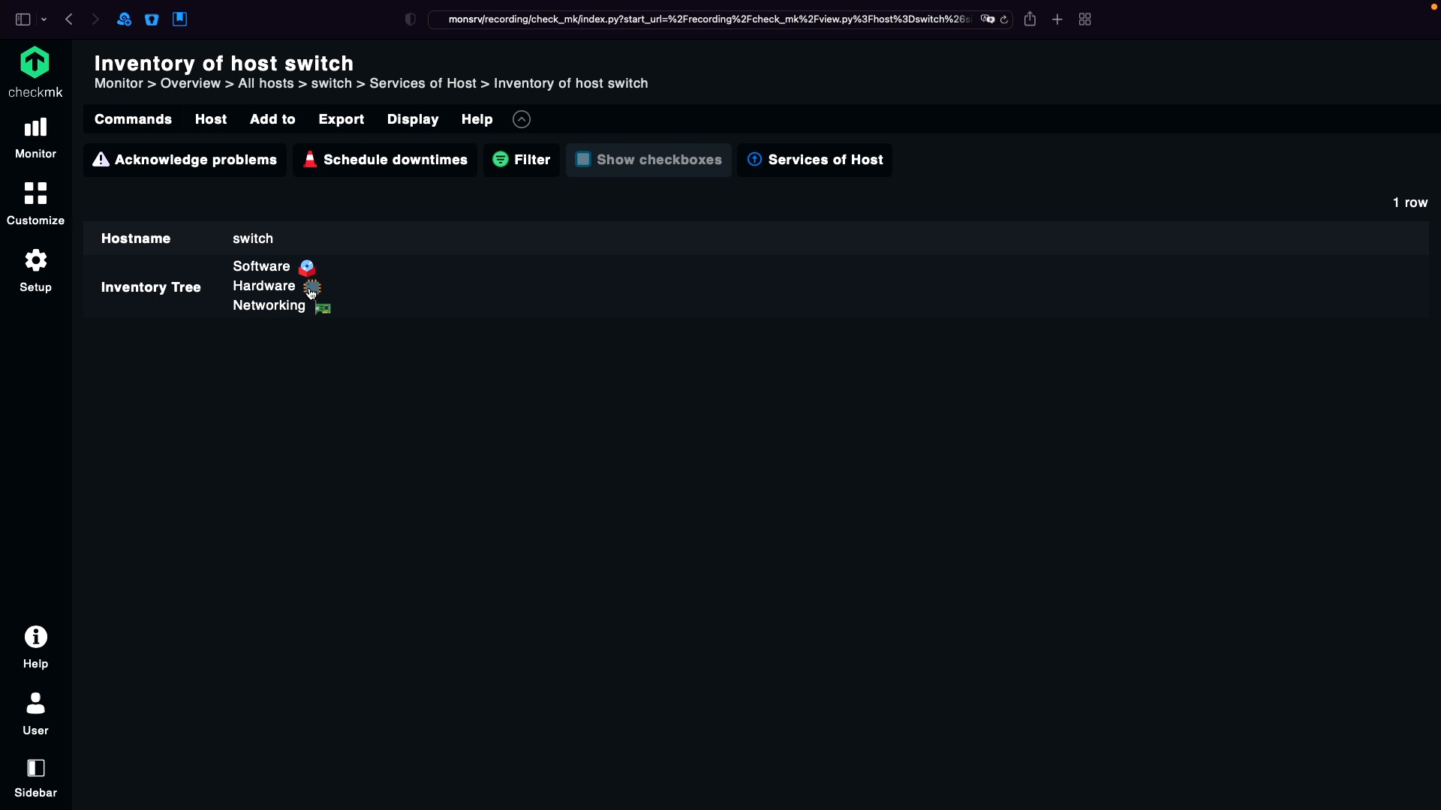
click(264, 286)
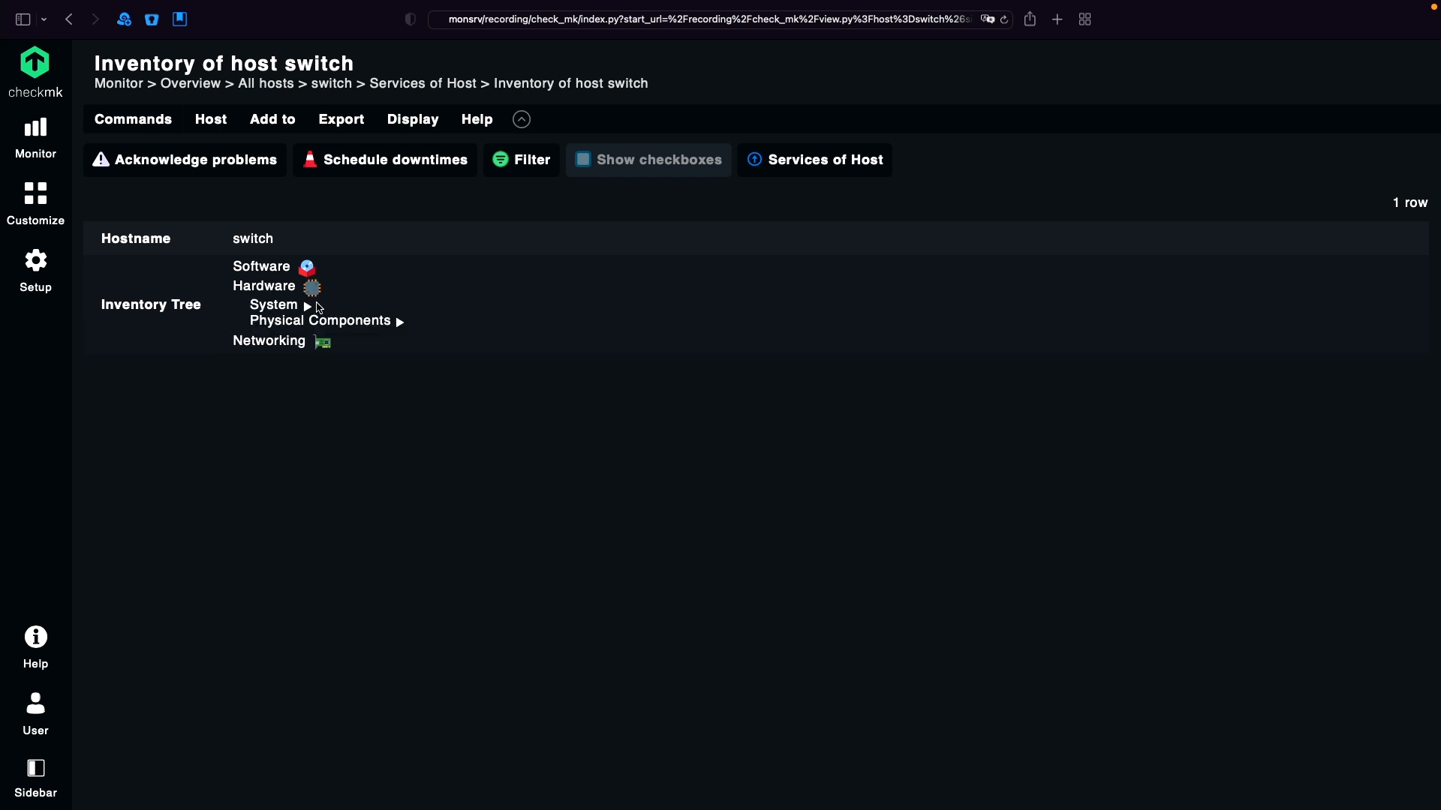
click(271, 305)
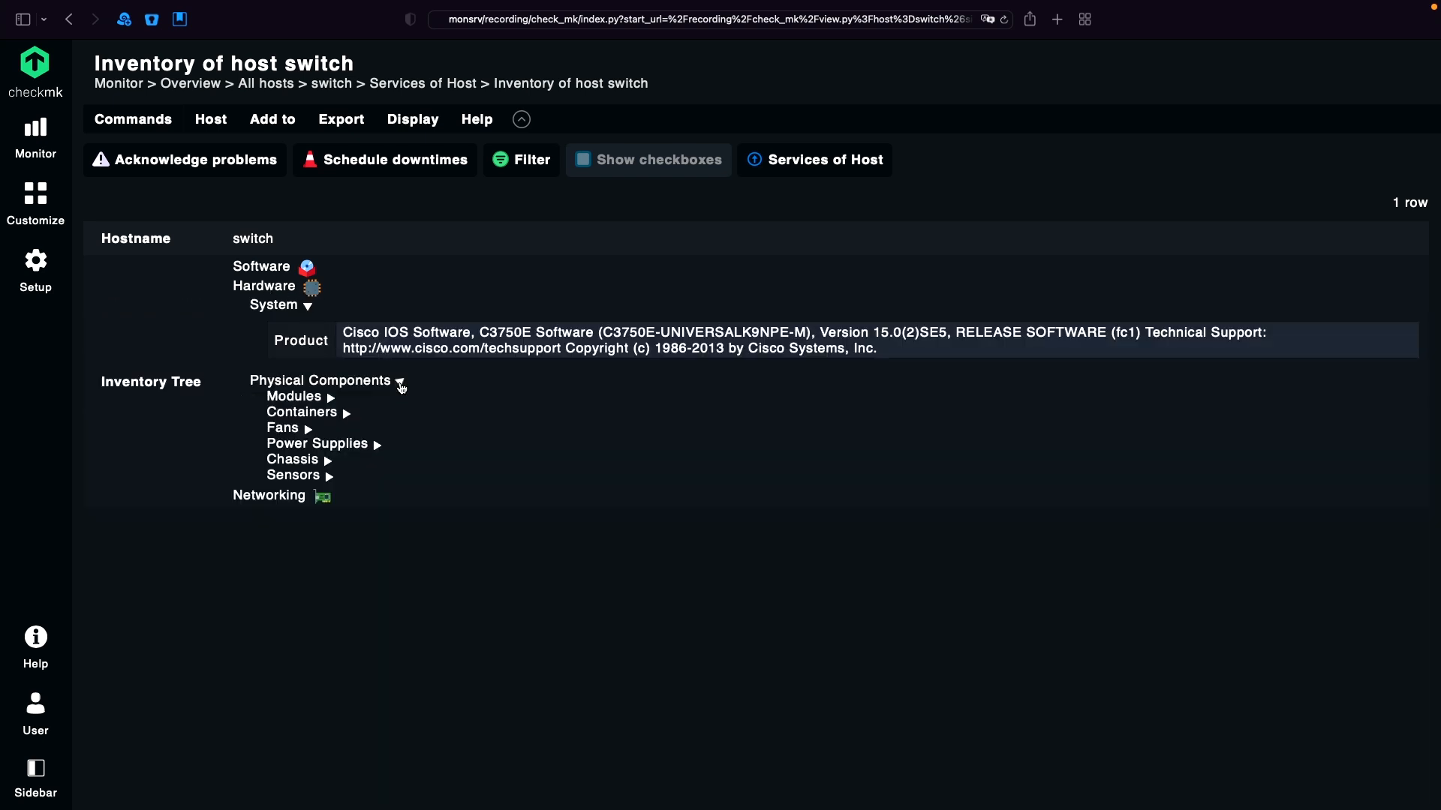
click(268, 494)
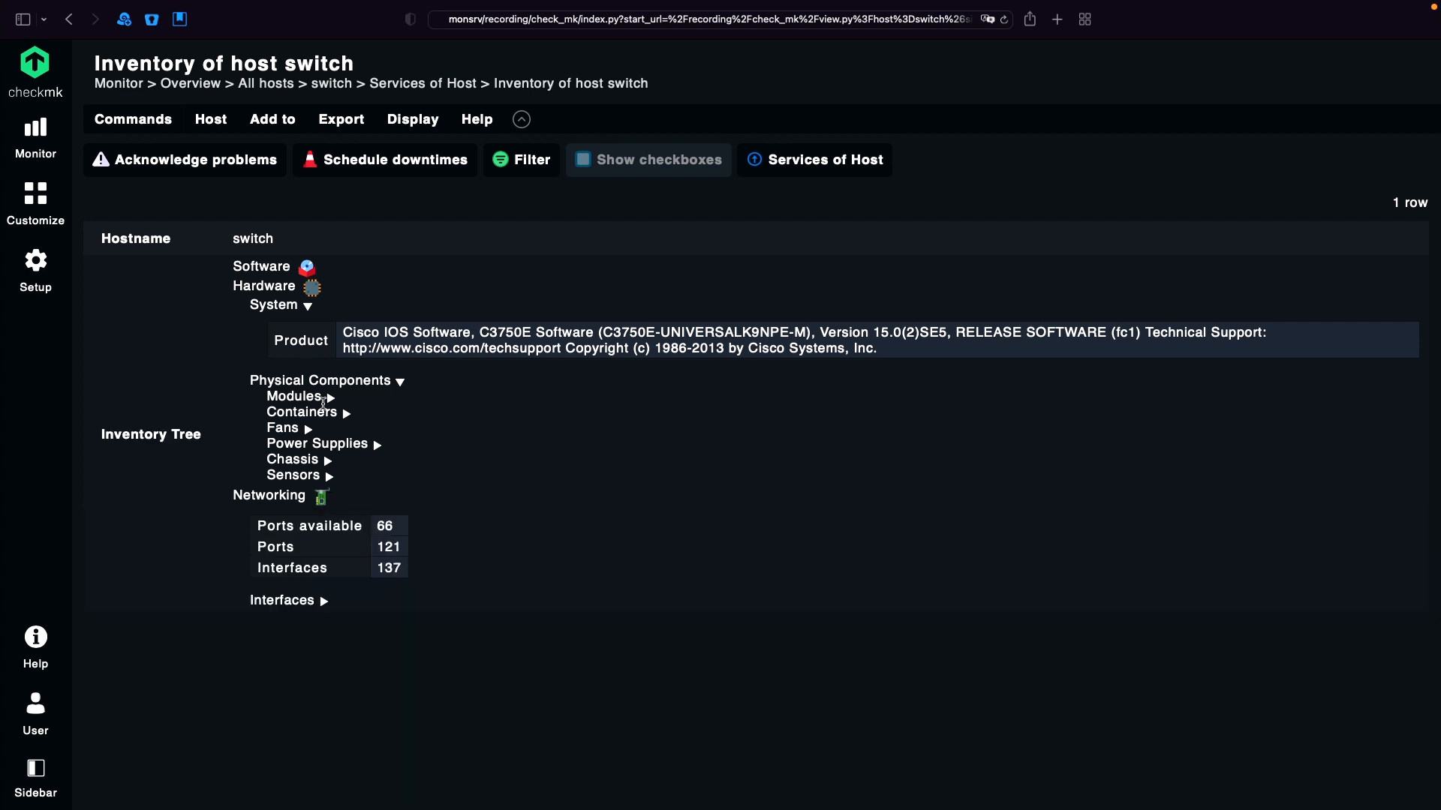
click(296, 397)
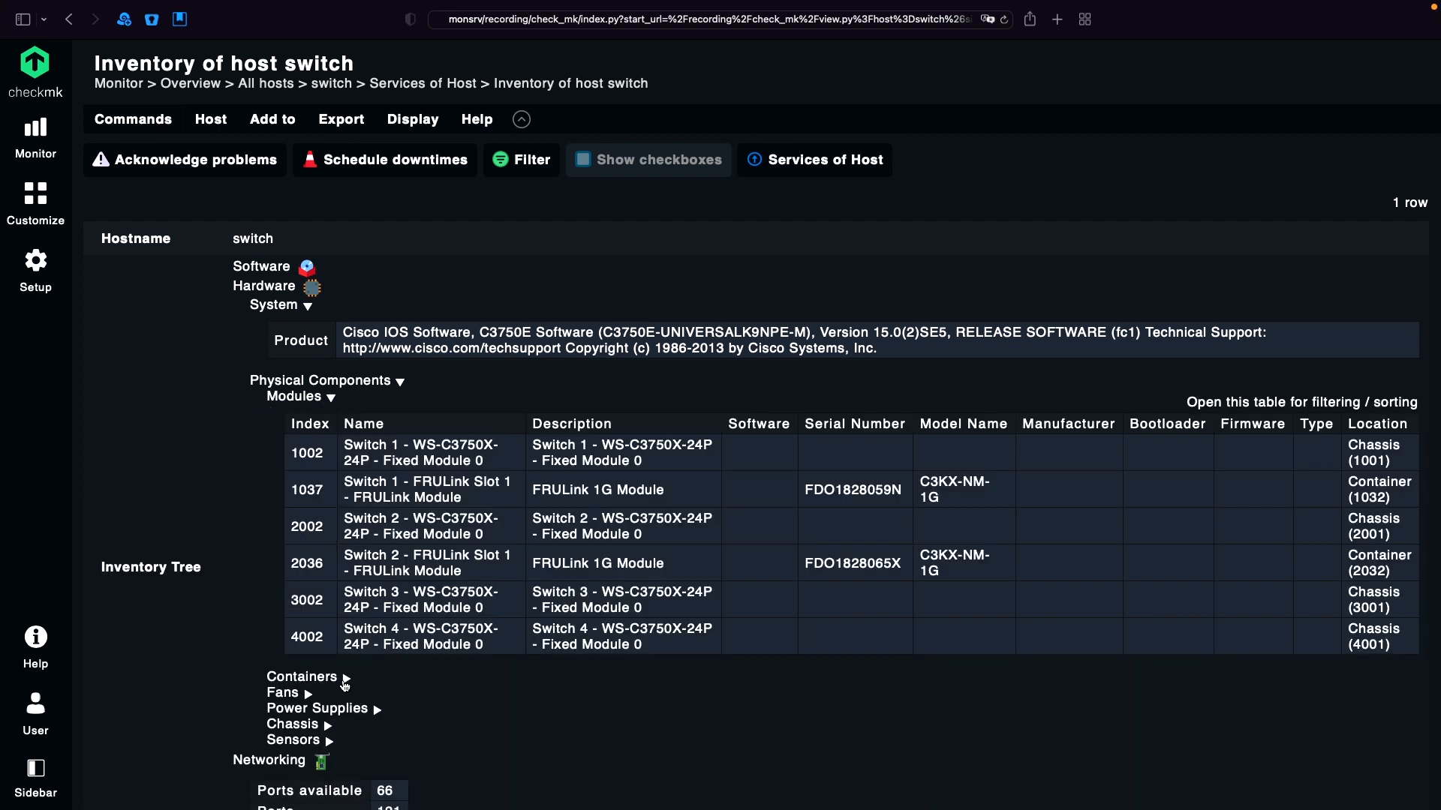